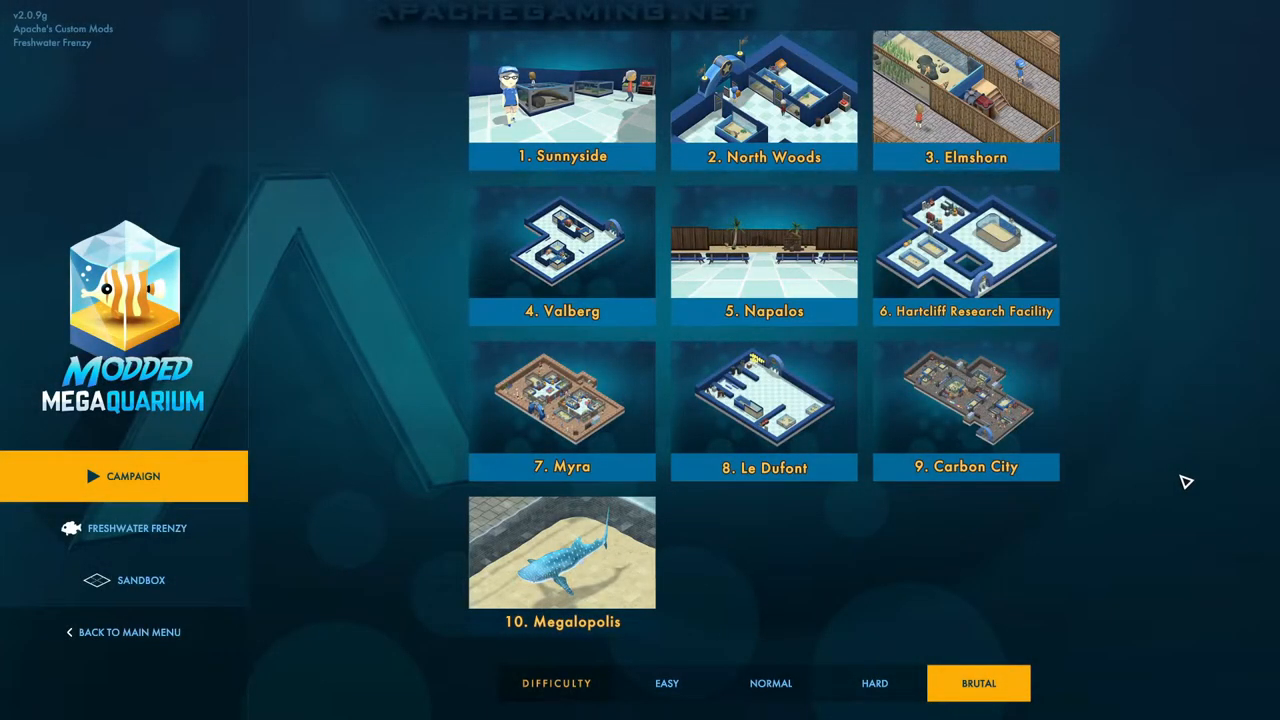
pyautogui.moveTo(1168, 476)
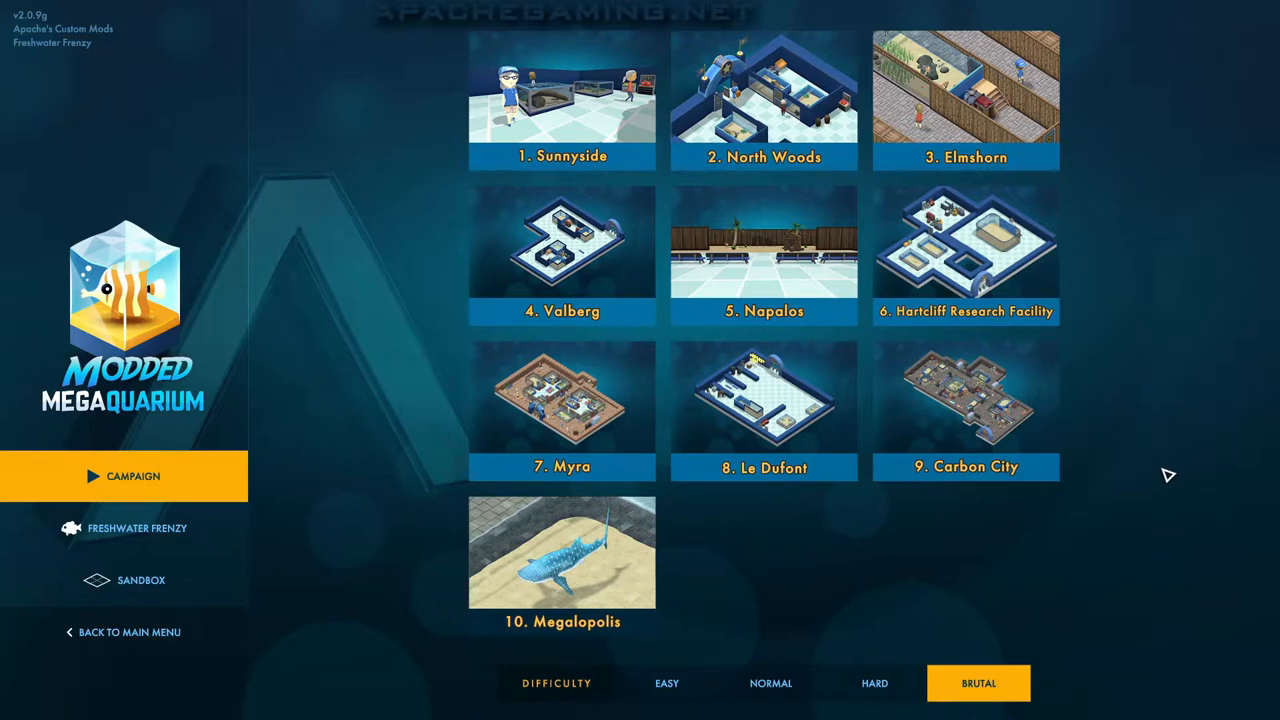
pyautogui.moveTo(1128, 496)
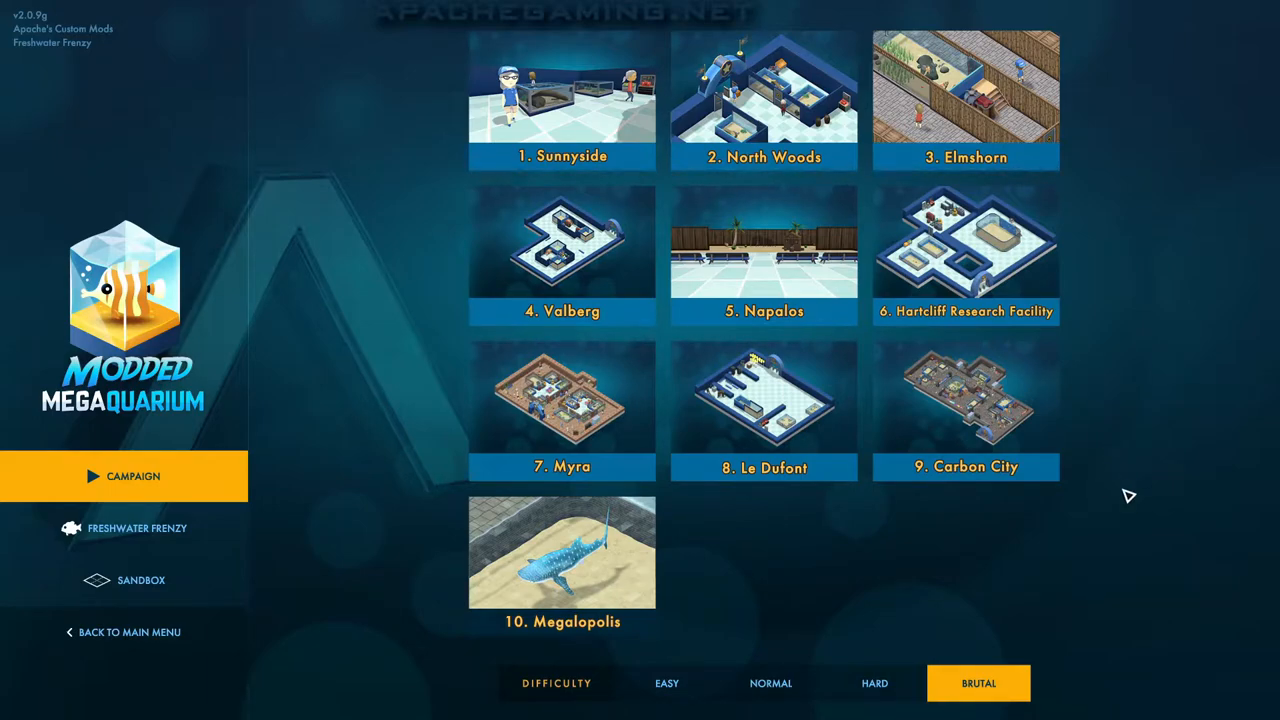
pyautogui.moveTo(1044, 584)
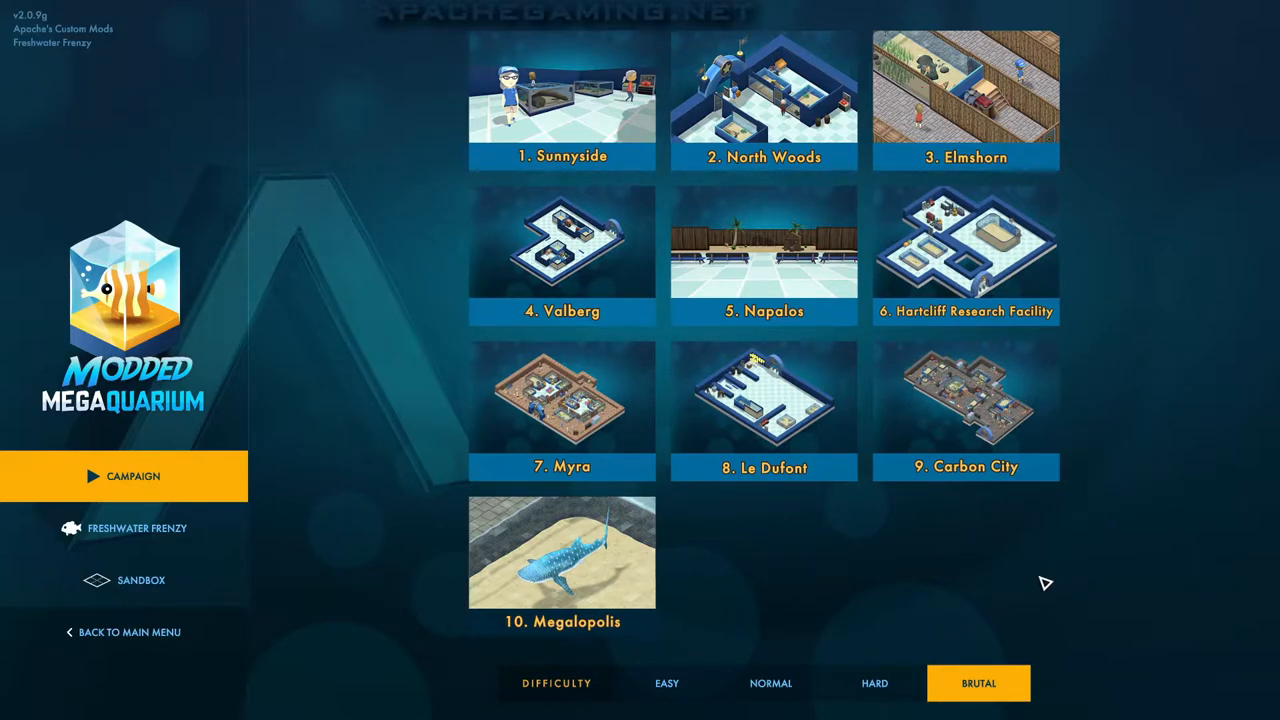
pyautogui.moveTo(982, 606)
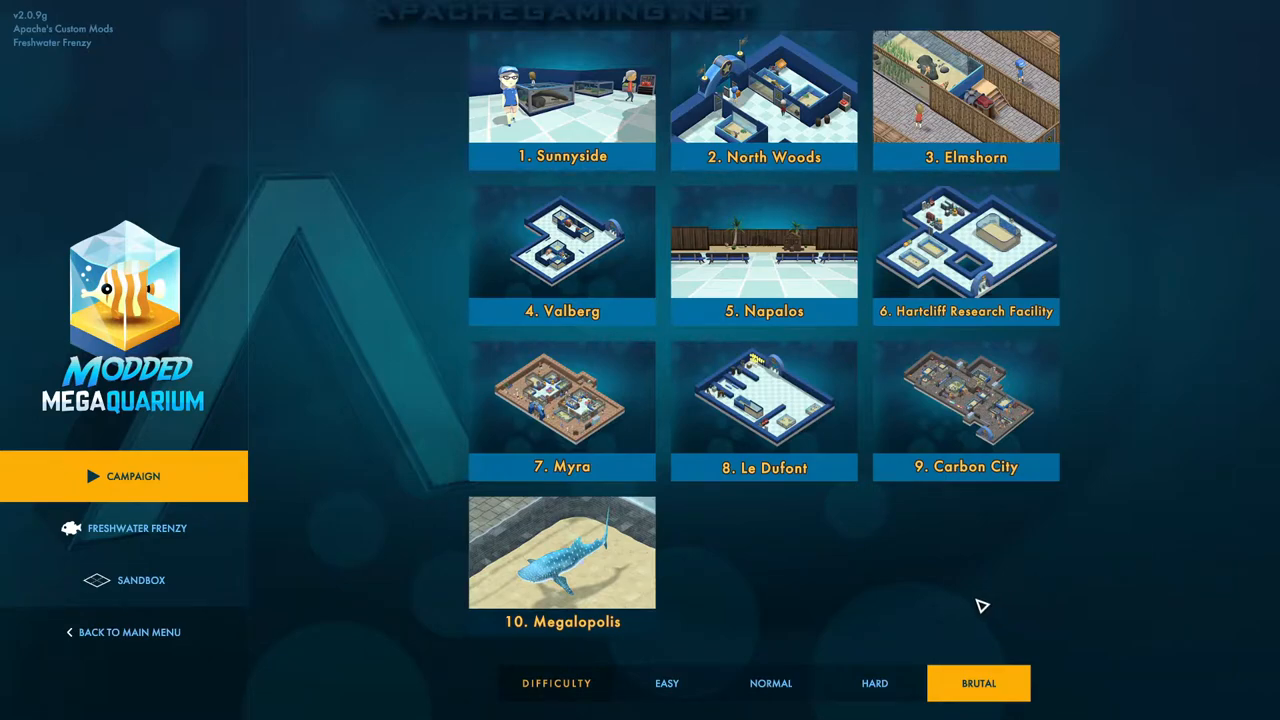
pyautogui.moveTo(892, 602)
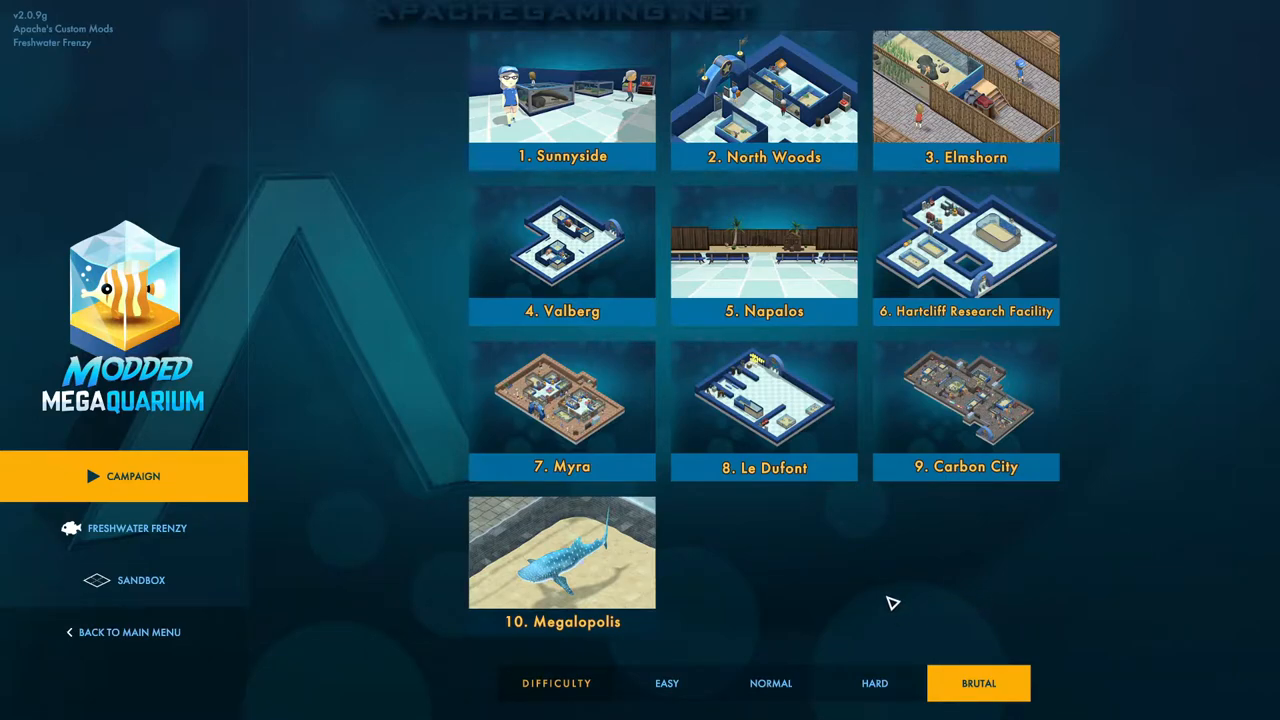
pyautogui.moveTo(562, 552)
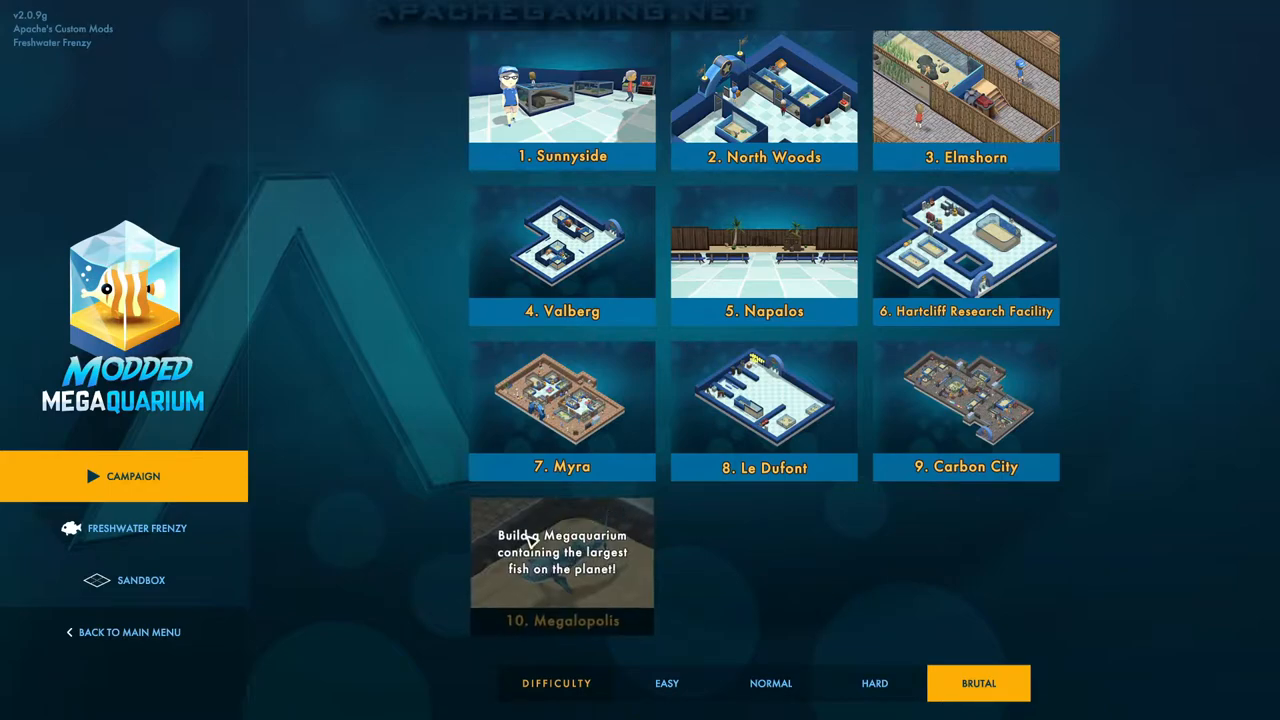
pyautogui.moveTo(608, 606)
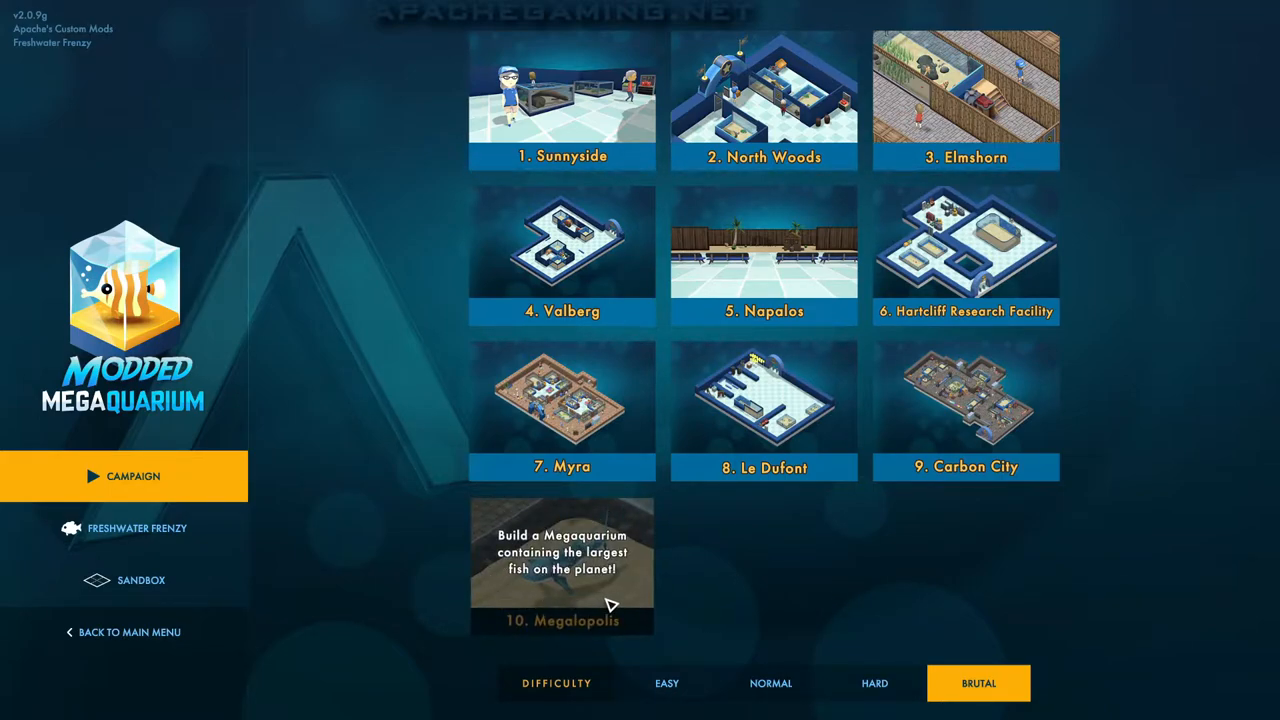
pyautogui.moveTo(616, 588)
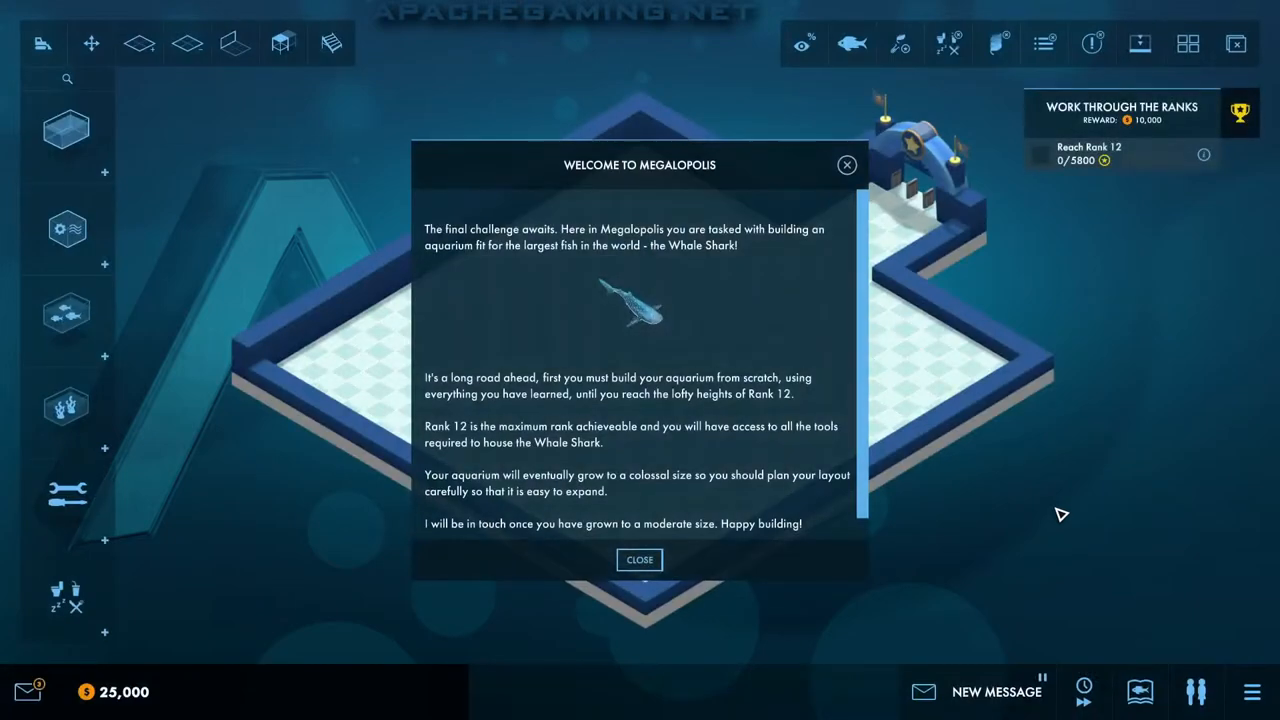
pyautogui.moveTo(1072, 472)
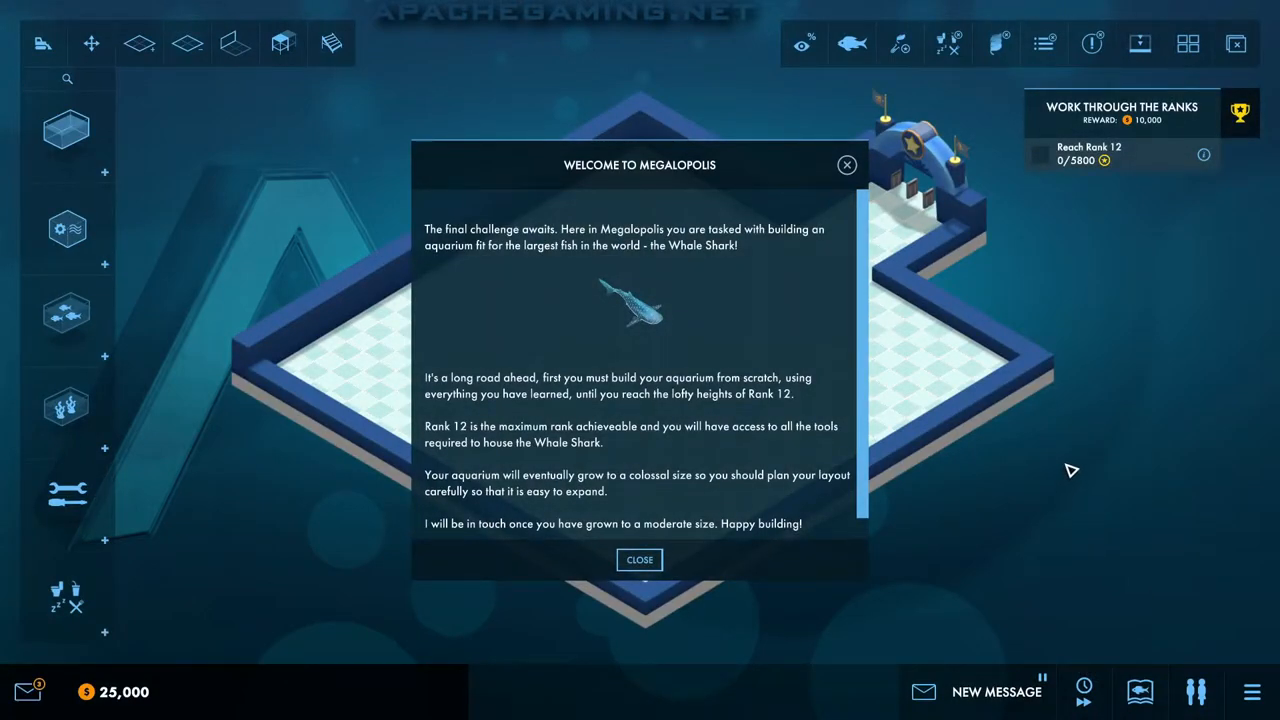
pyautogui.moveTo(1072, 476)
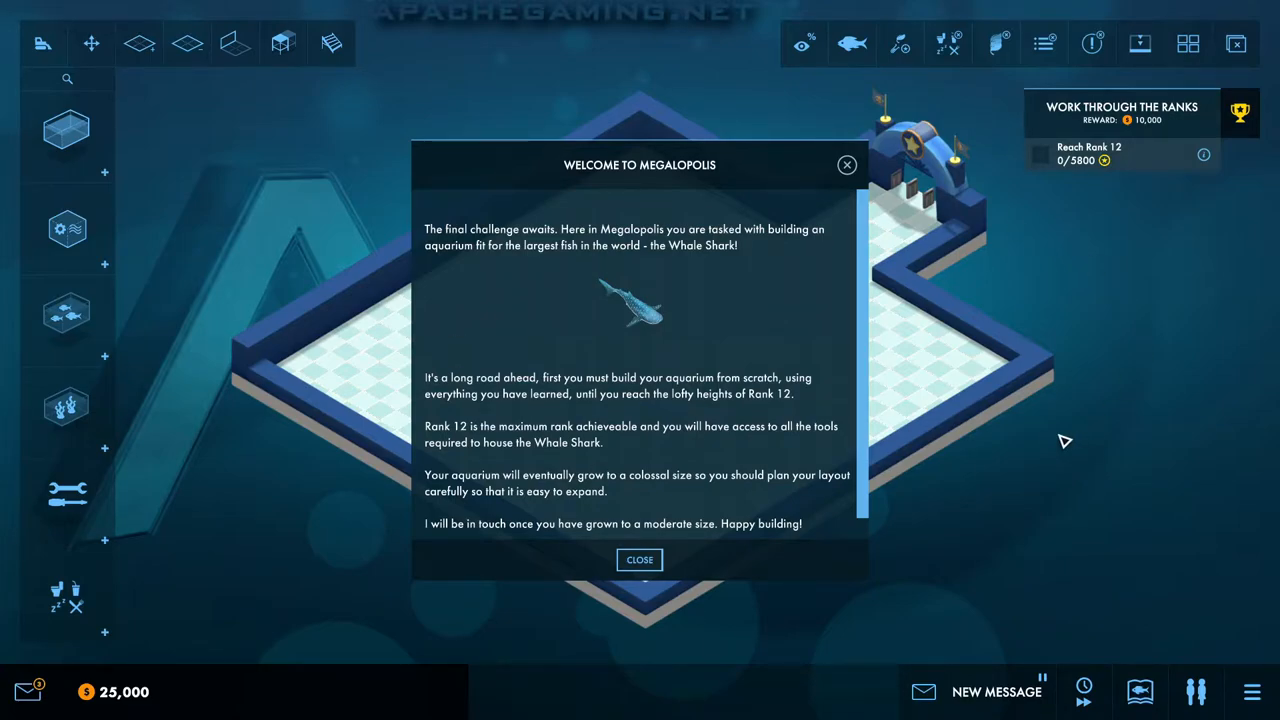
pyautogui.moveTo(1044, 460)
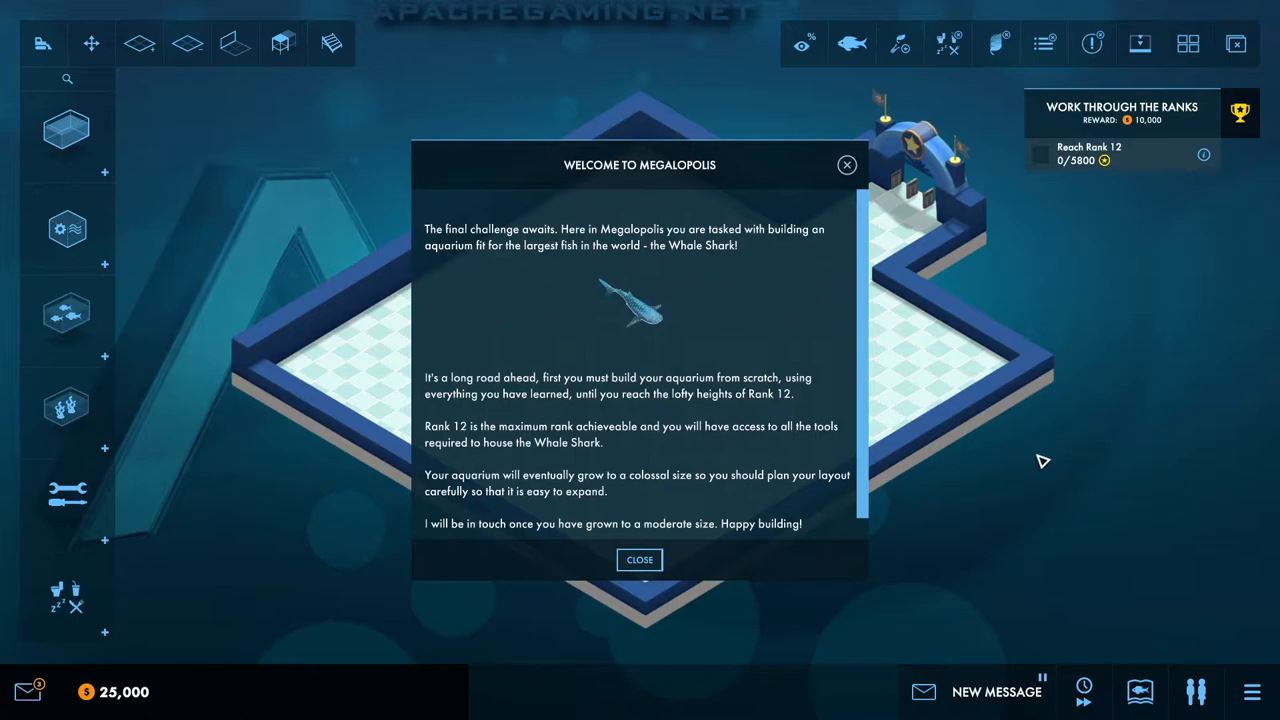
pyautogui.moveTo(888, 368)
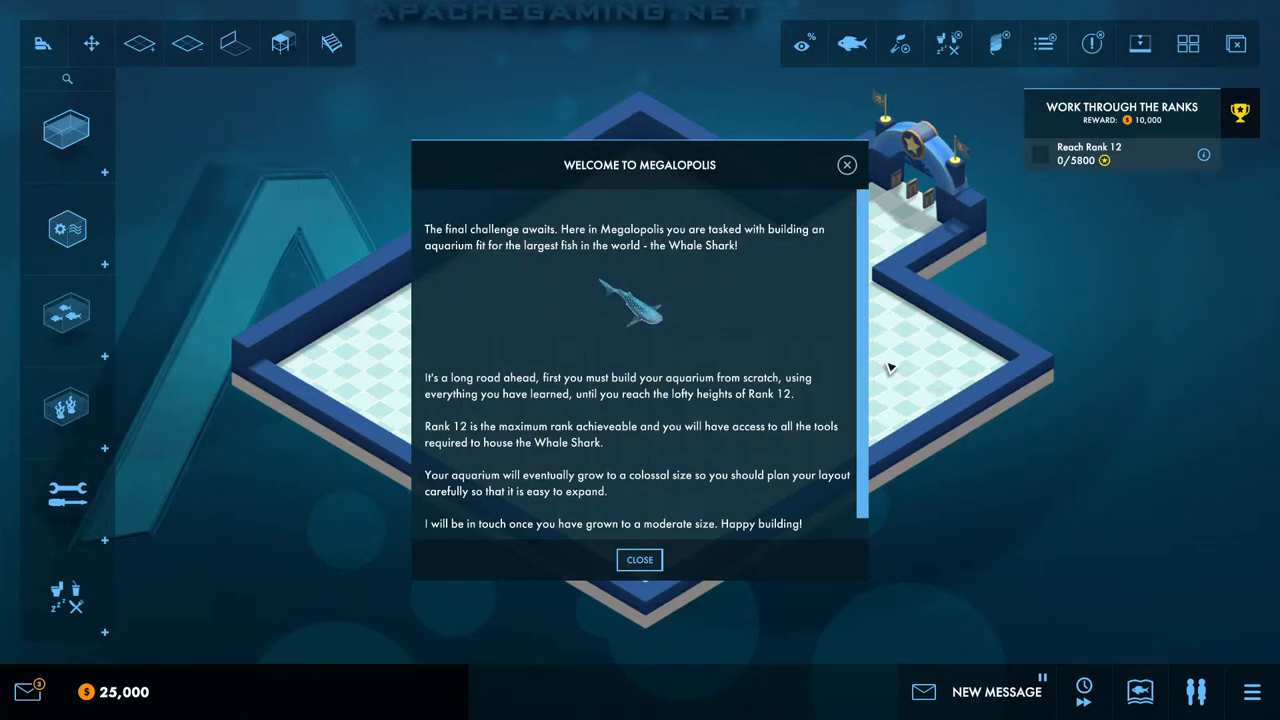
pyautogui.moveTo(844, 336)
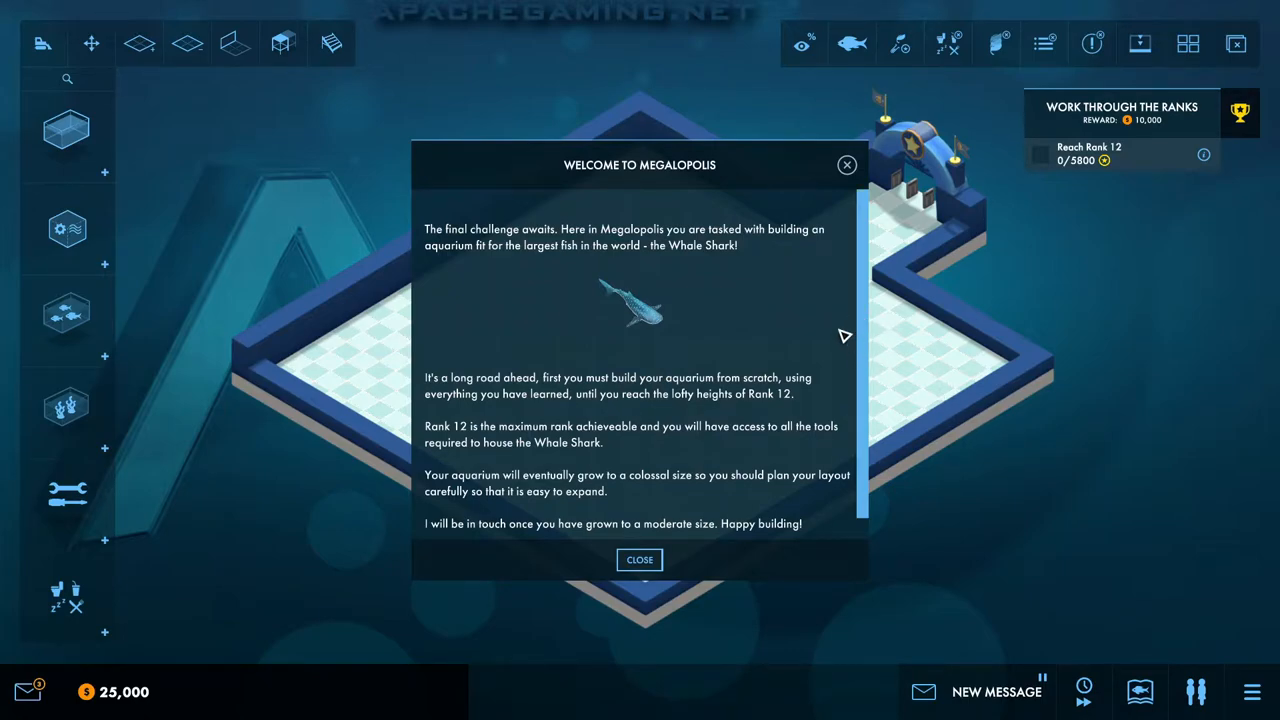
pyautogui.moveTo(832, 328)
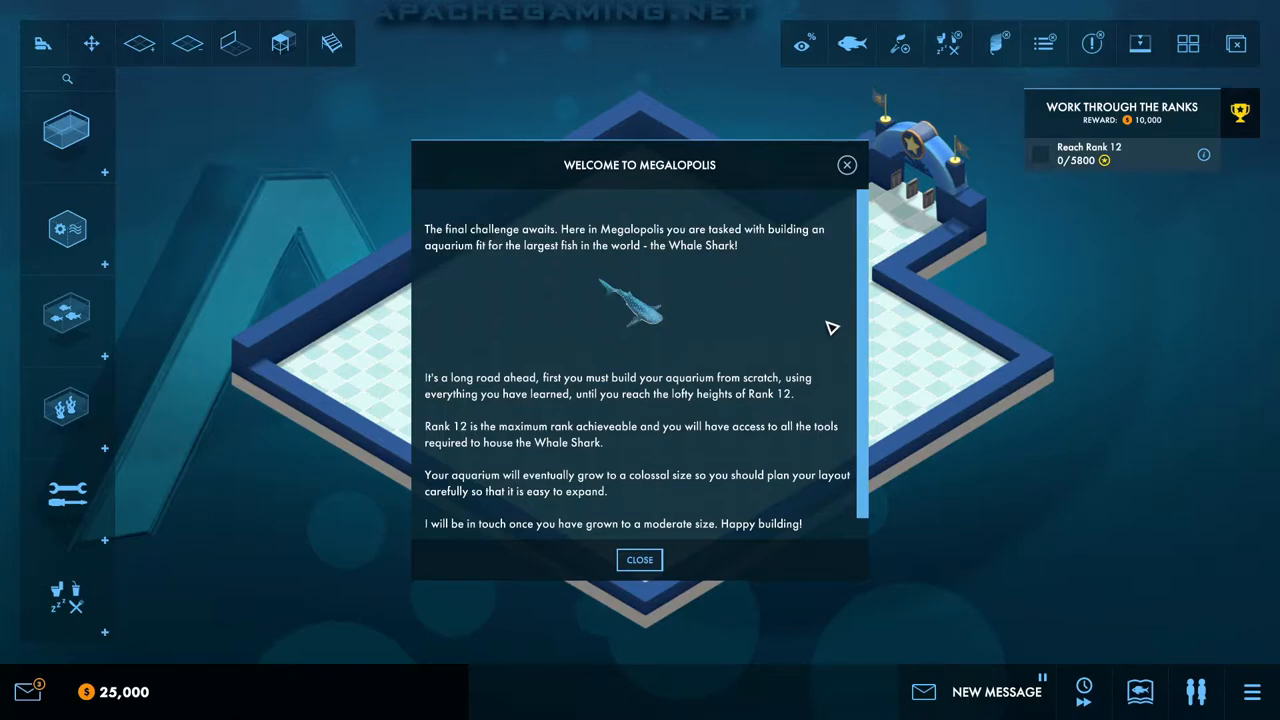
pyautogui.moveTo(748, 308)
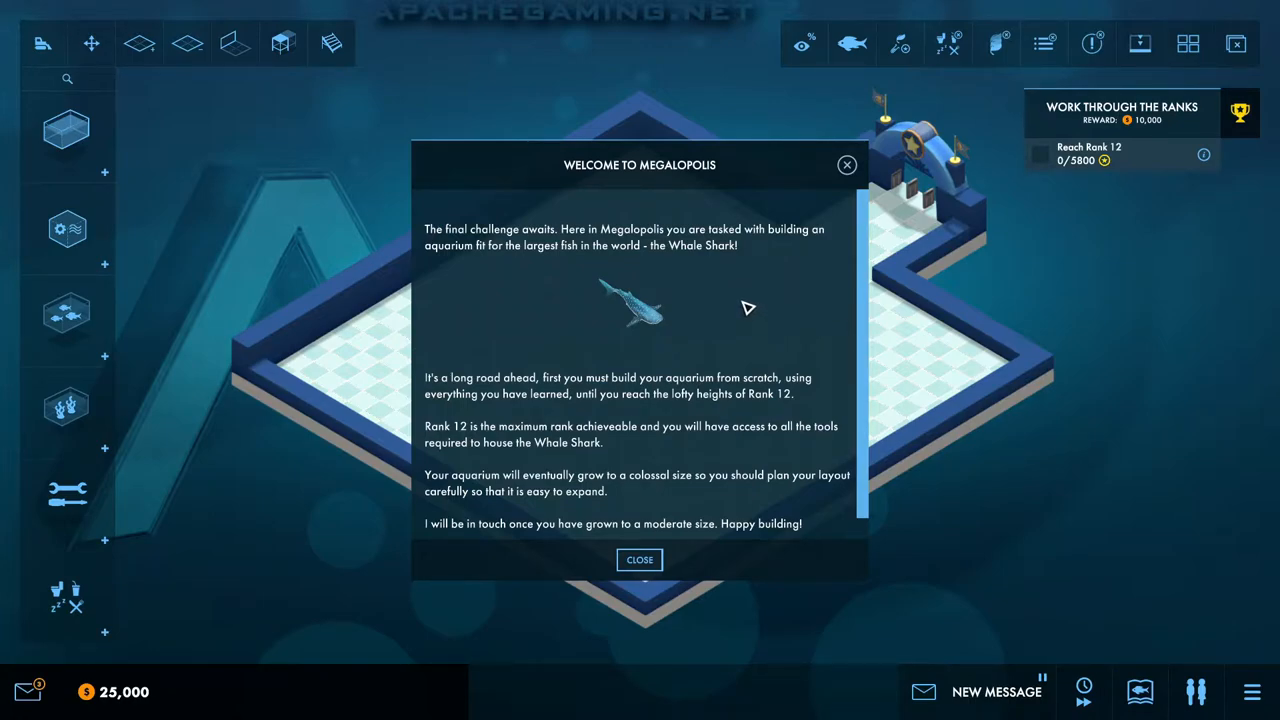
pyautogui.moveTo(642, 442)
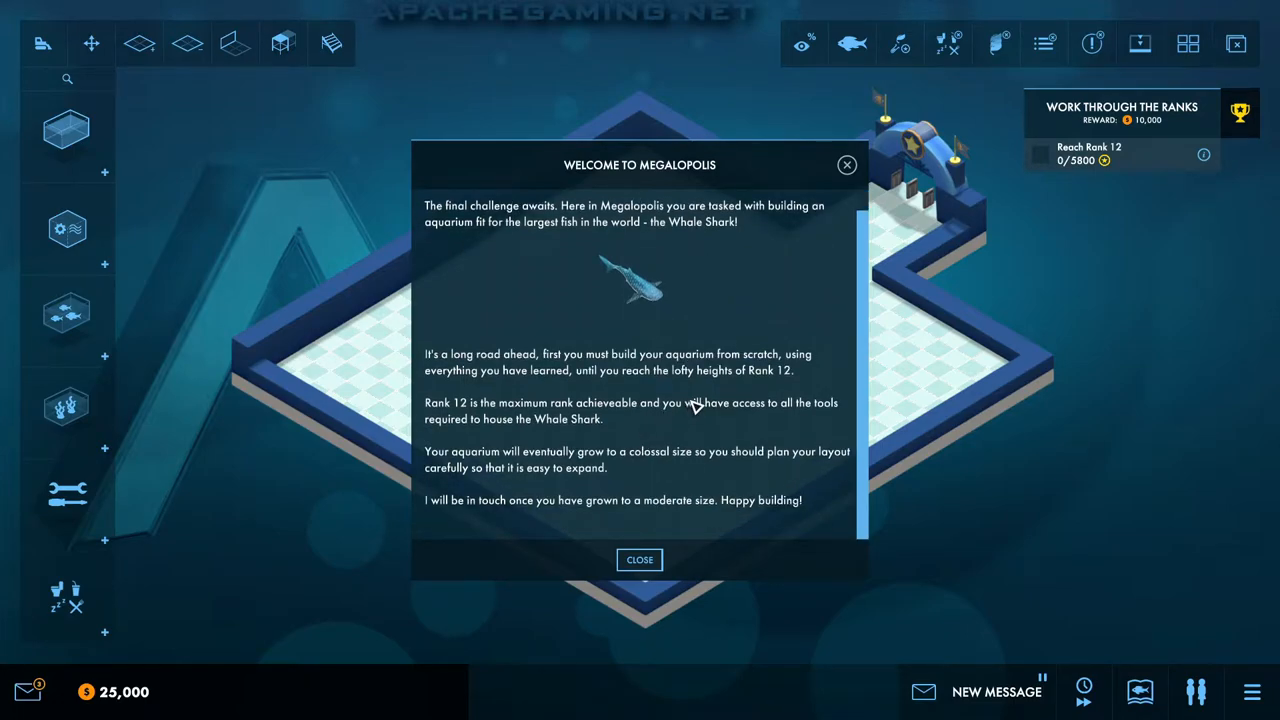
pyautogui.moveTo(690, 410)
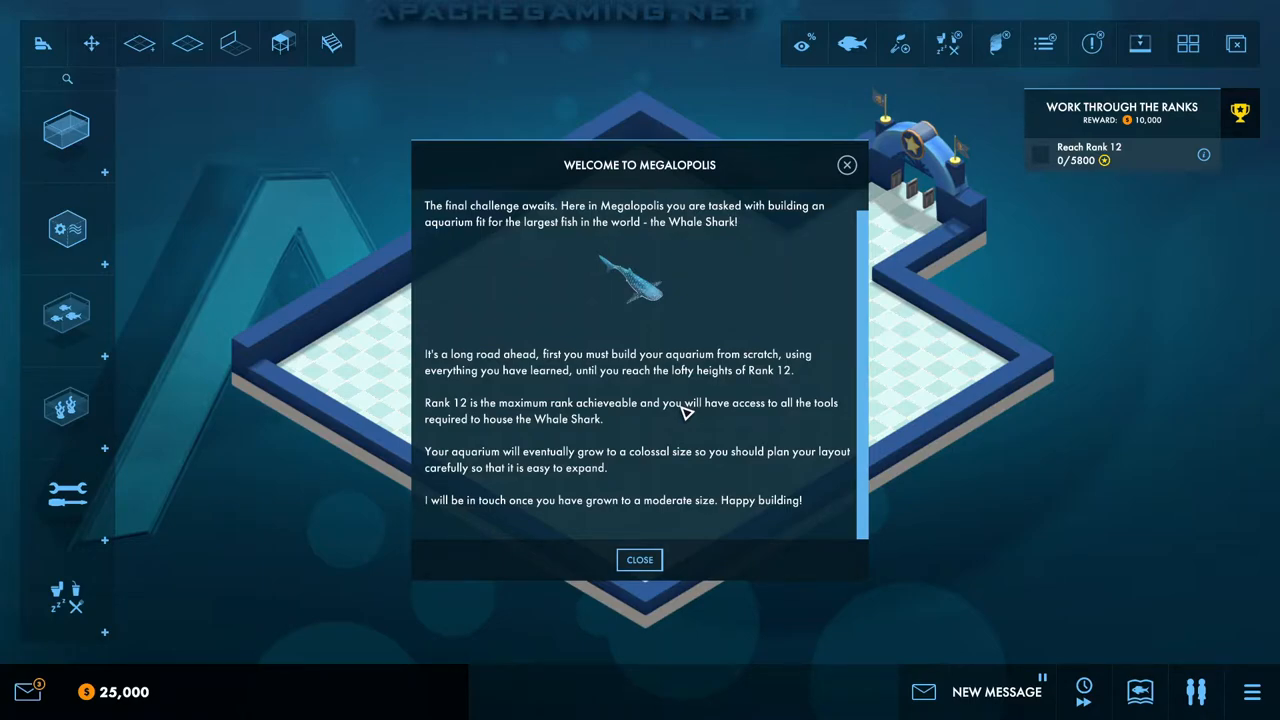
pyautogui.moveTo(356, 420)
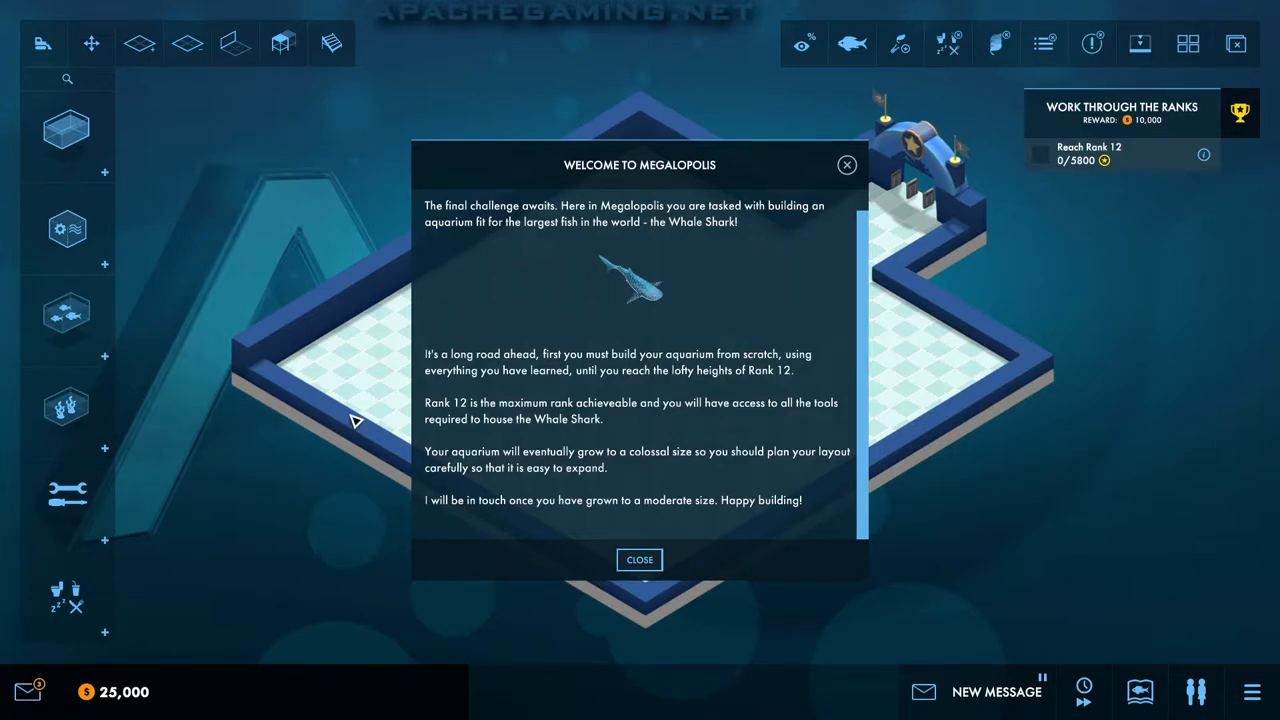
pyautogui.moveTo(390, 424)
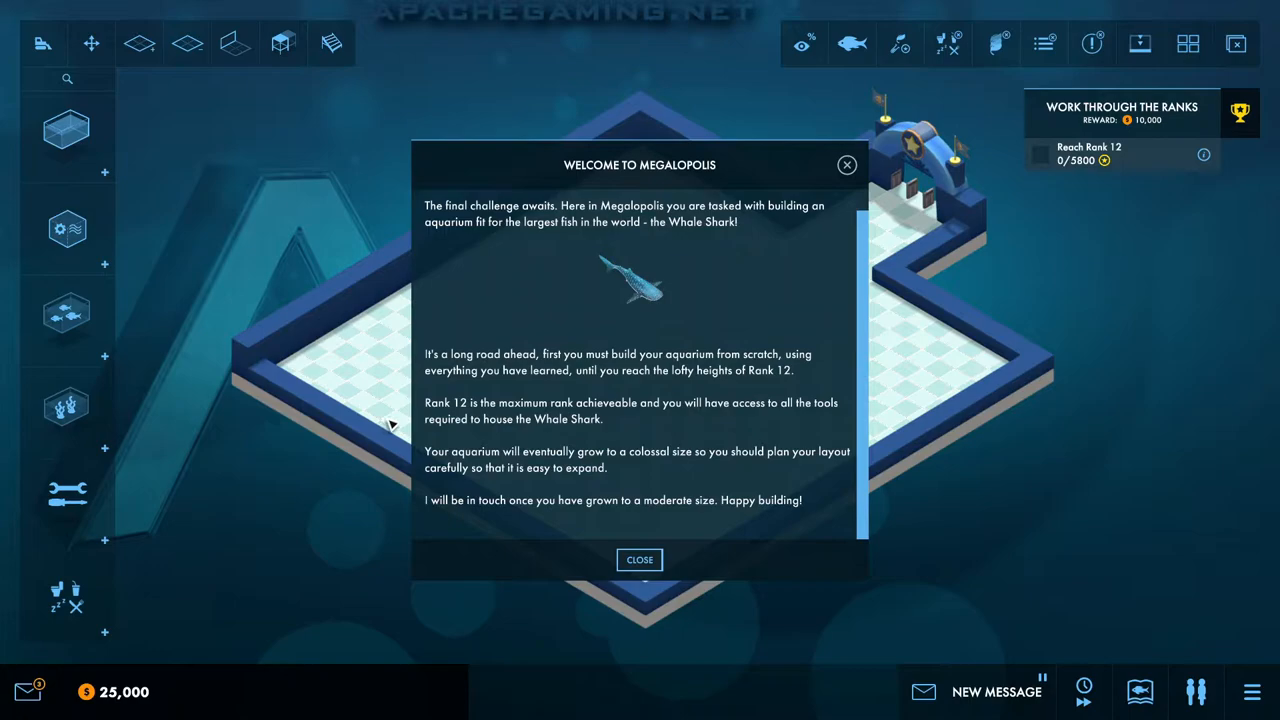
pyautogui.moveTo(510, 436)
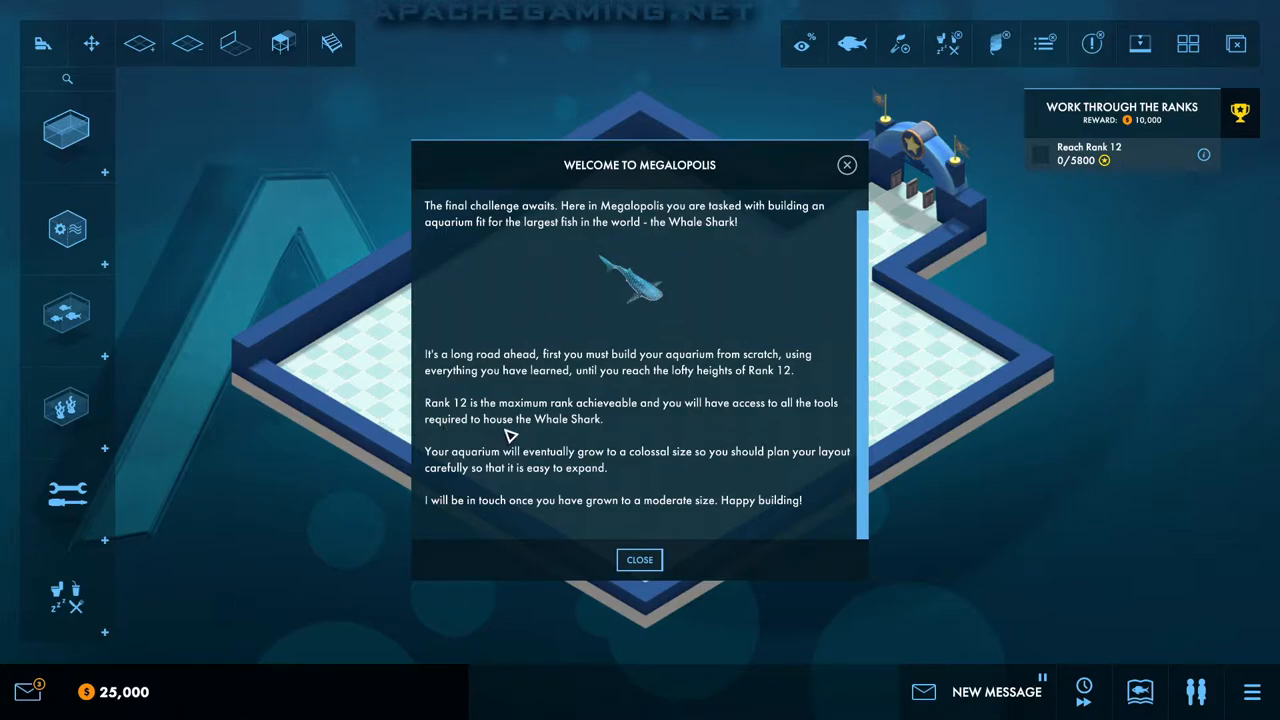
pyautogui.moveTo(596, 472)
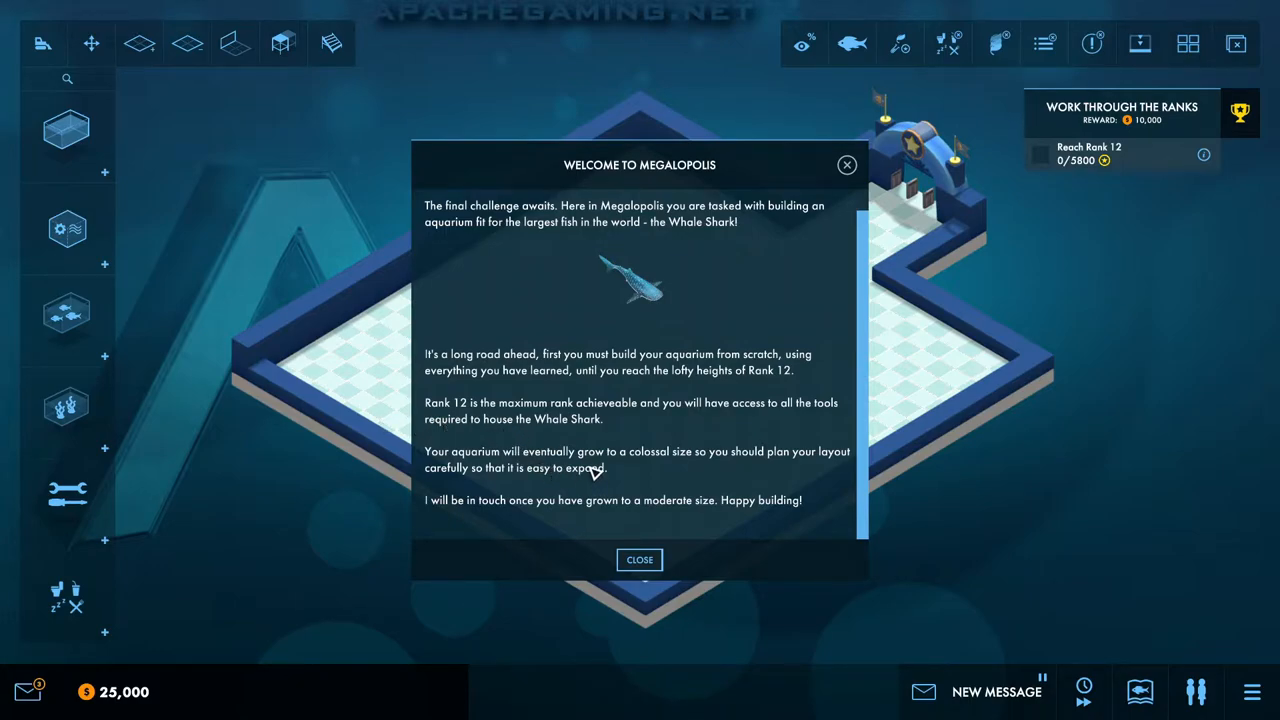
pyautogui.moveTo(656, 424)
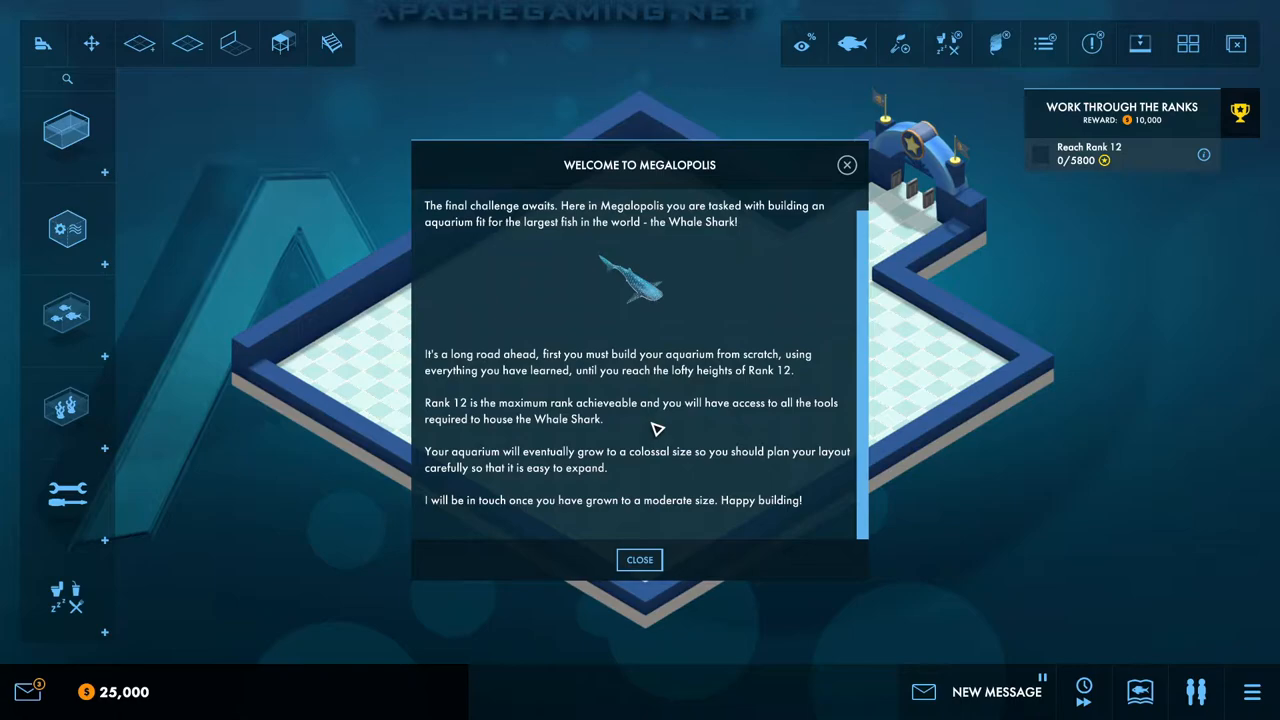
pyautogui.moveTo(658, 448)
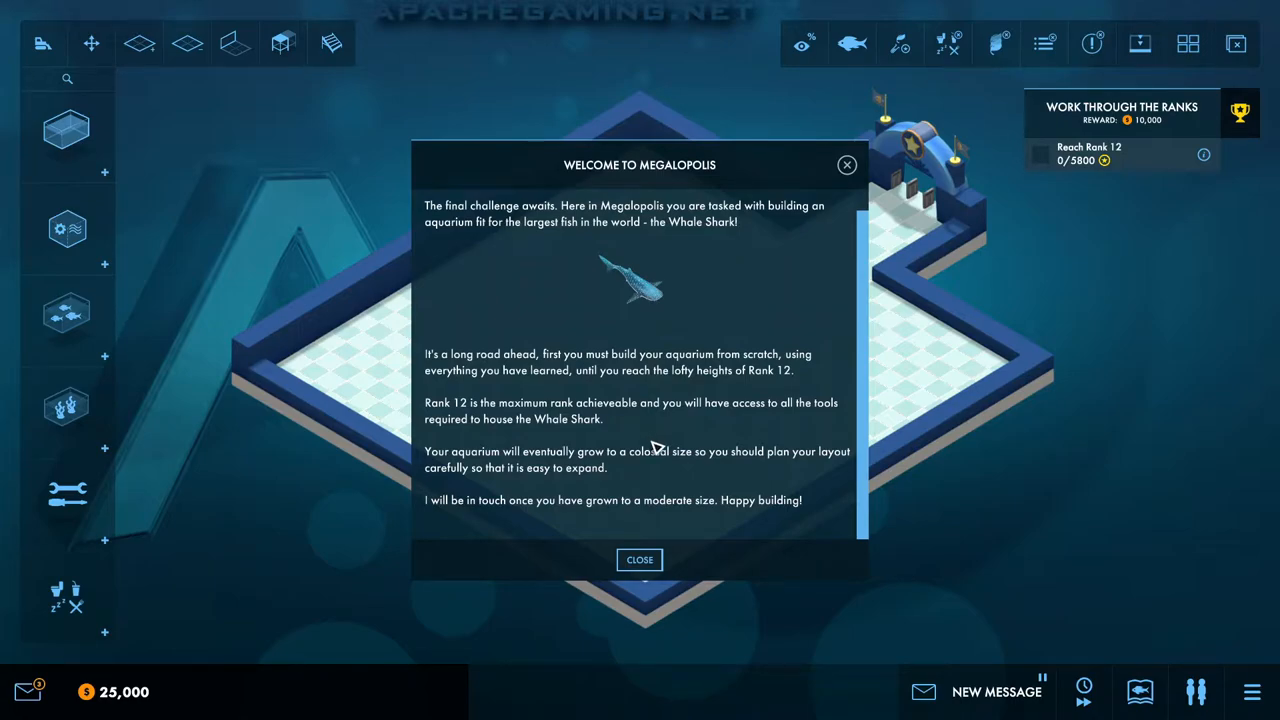
pyautogui.moveTo(640, 560)
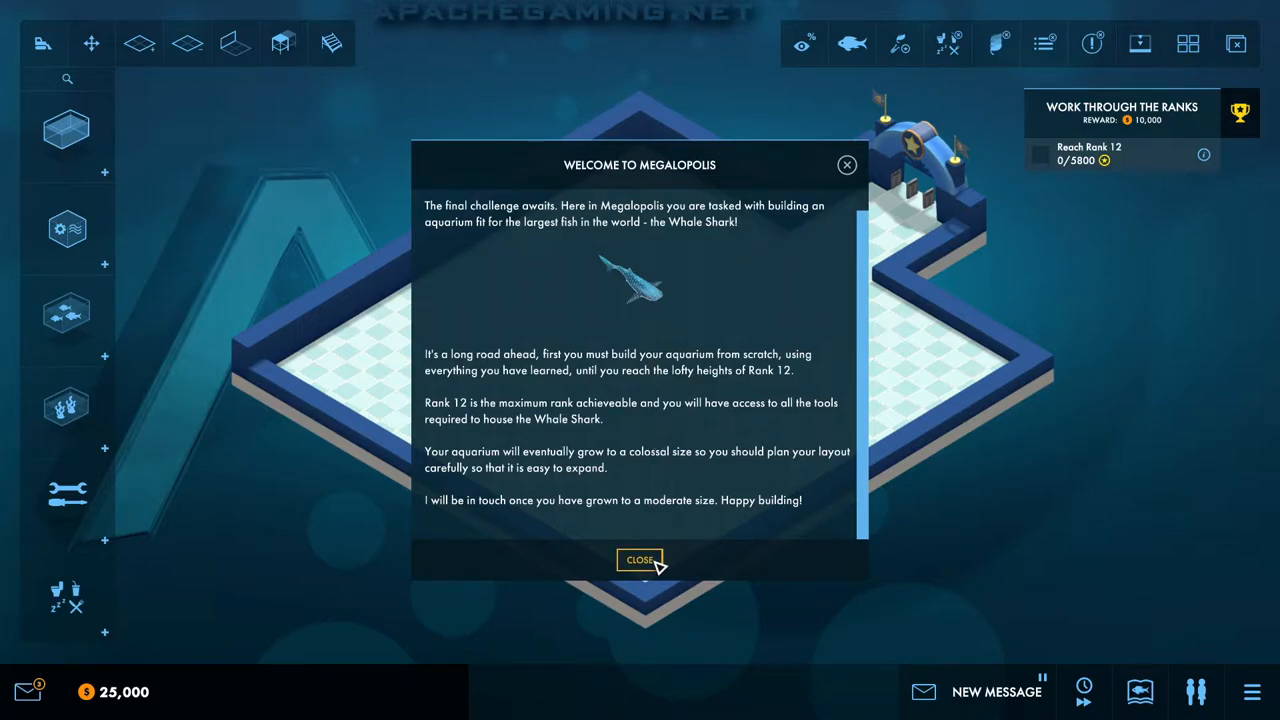
pyautogui.moveTo(540, 516)
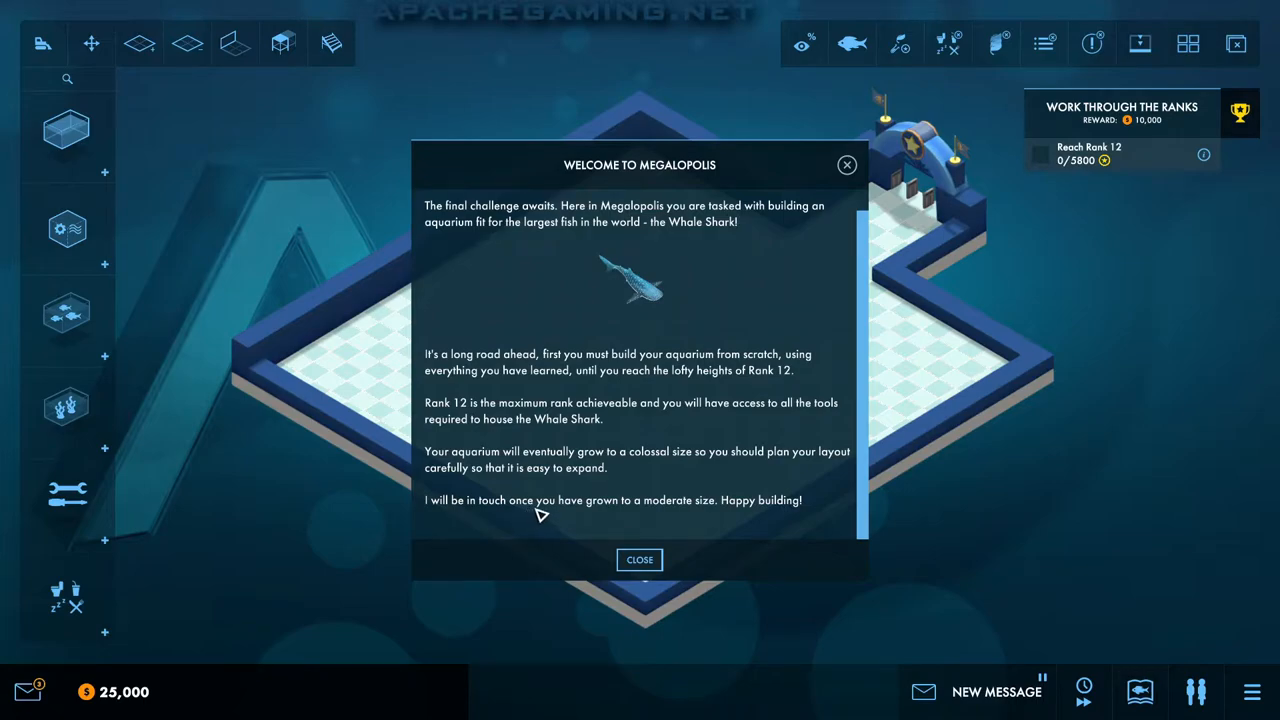
pyautogui.moveTo(718, 540)
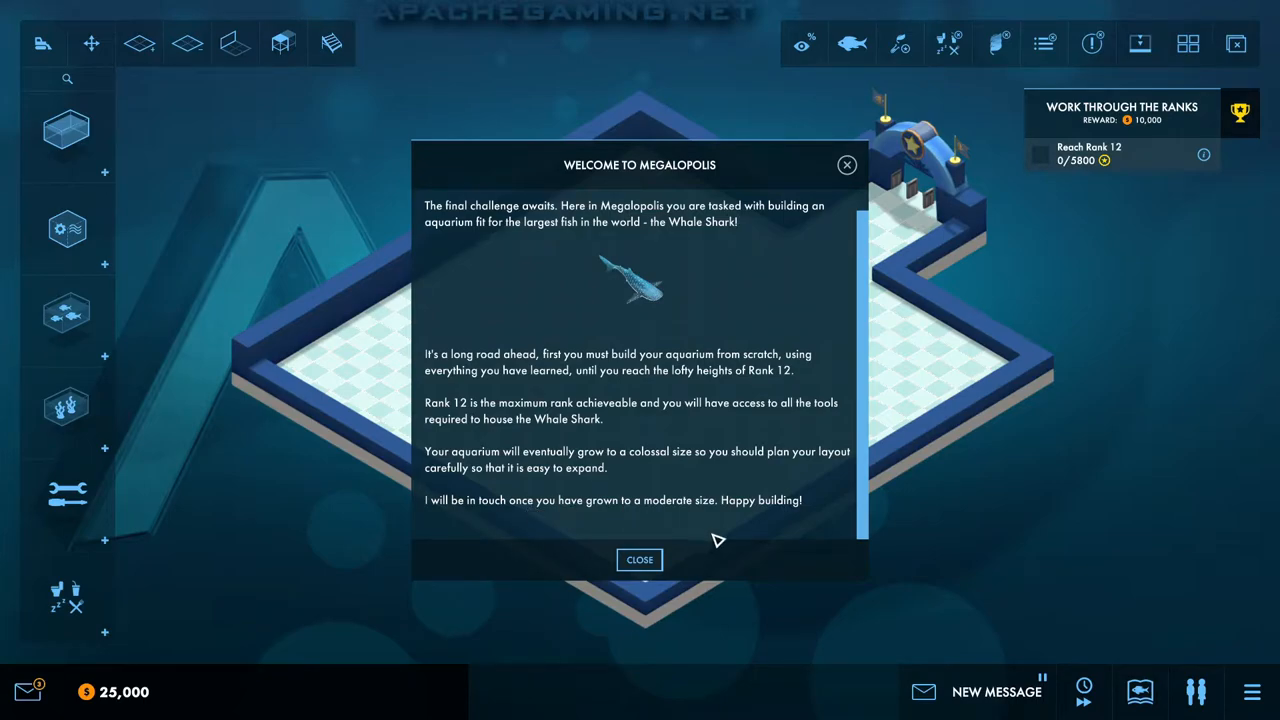
pyautogui.click(640, 560)
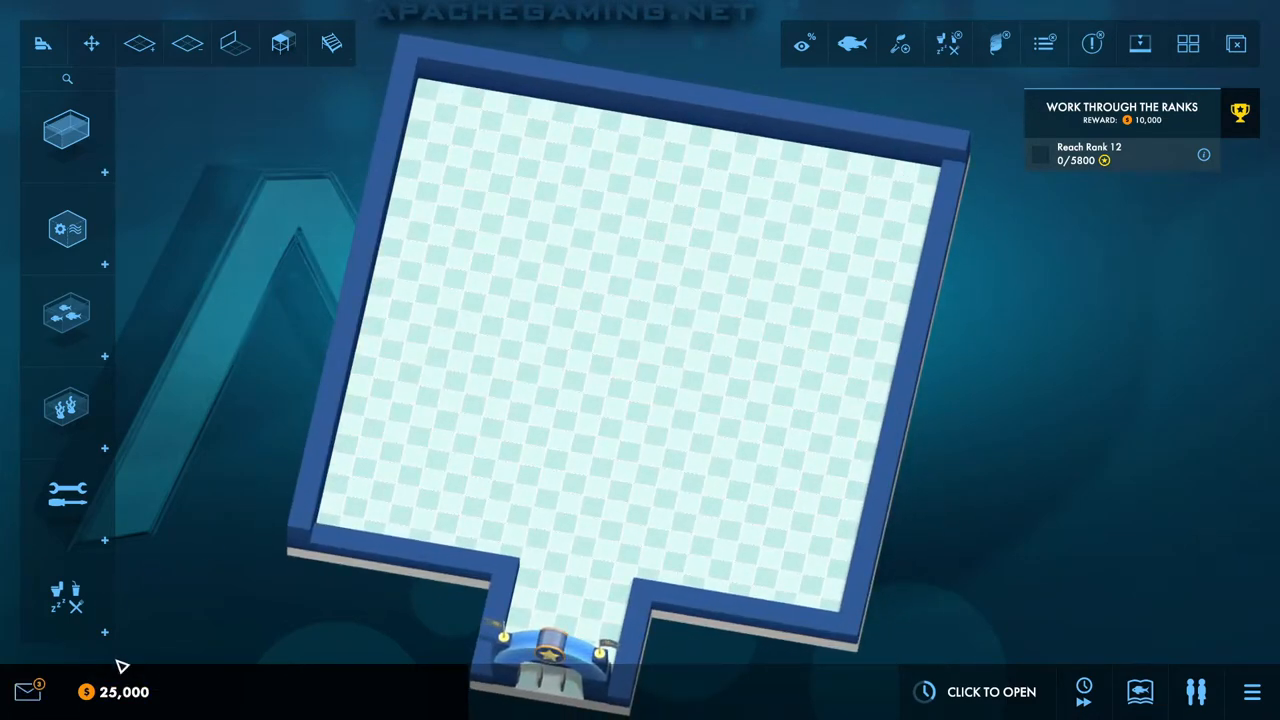
pyautogui.click(28, 692)
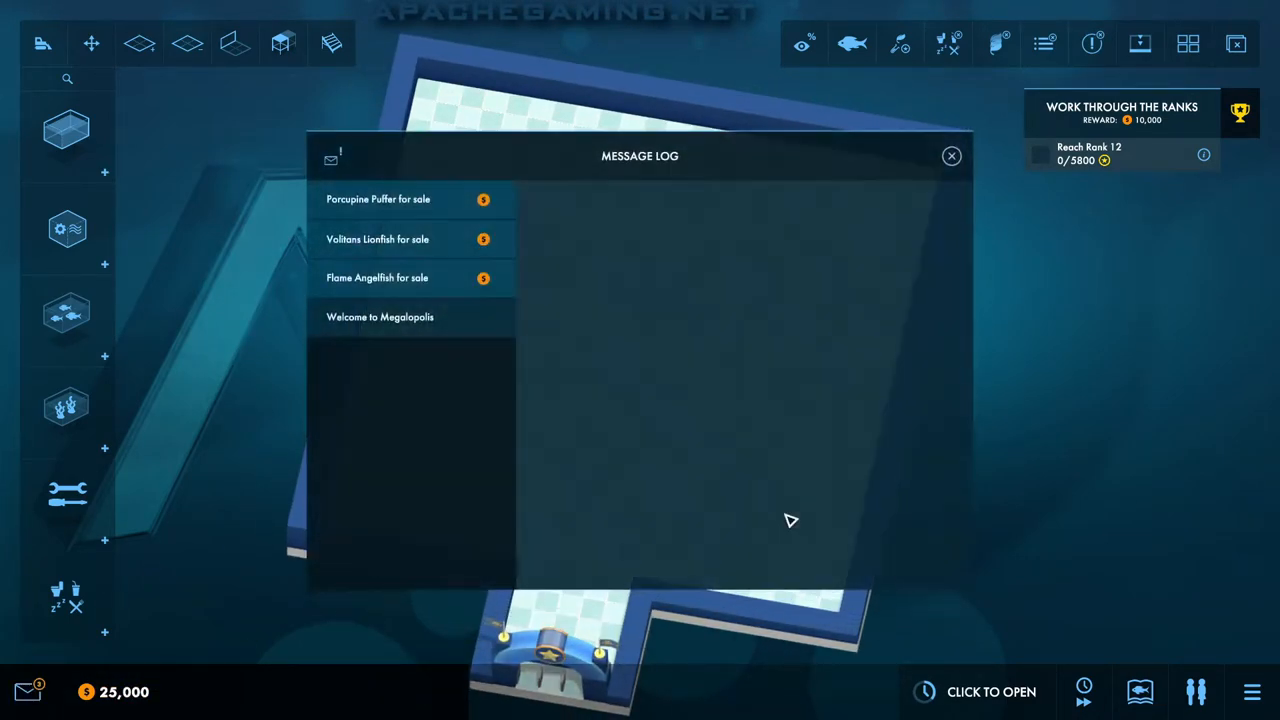
pyautogui.click(376, 240)
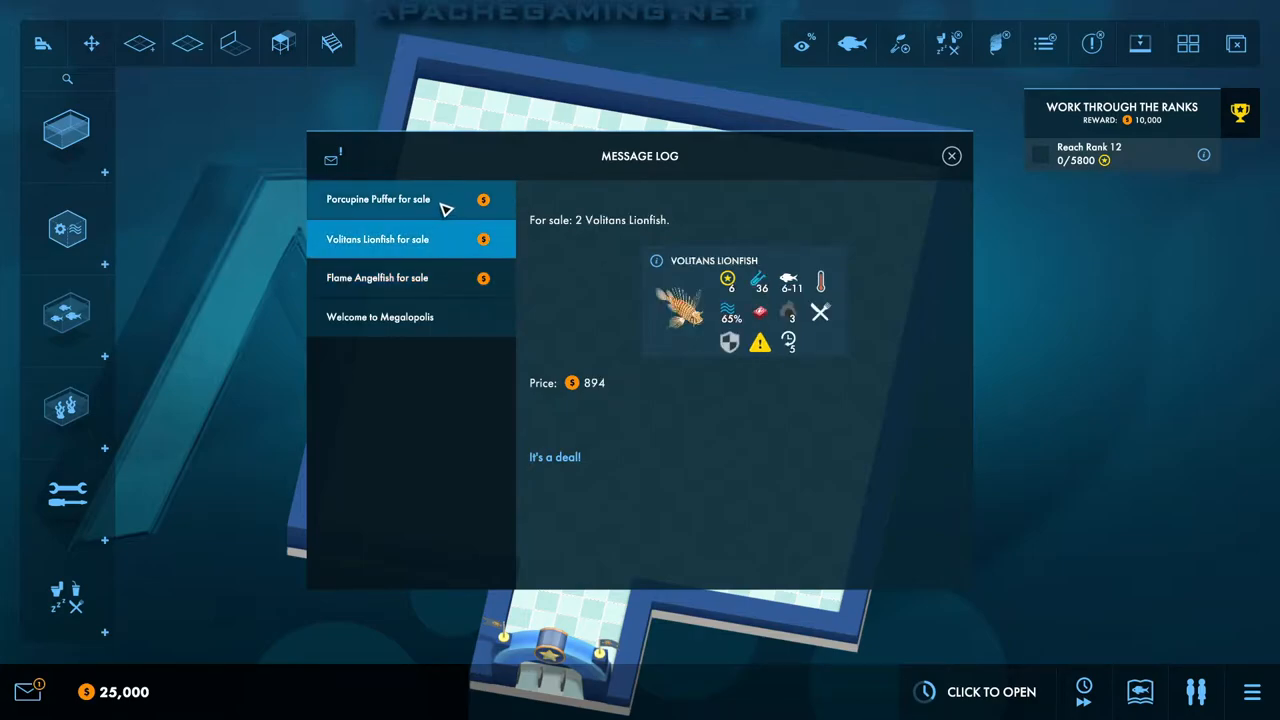
pyautogui.click(378, 200)
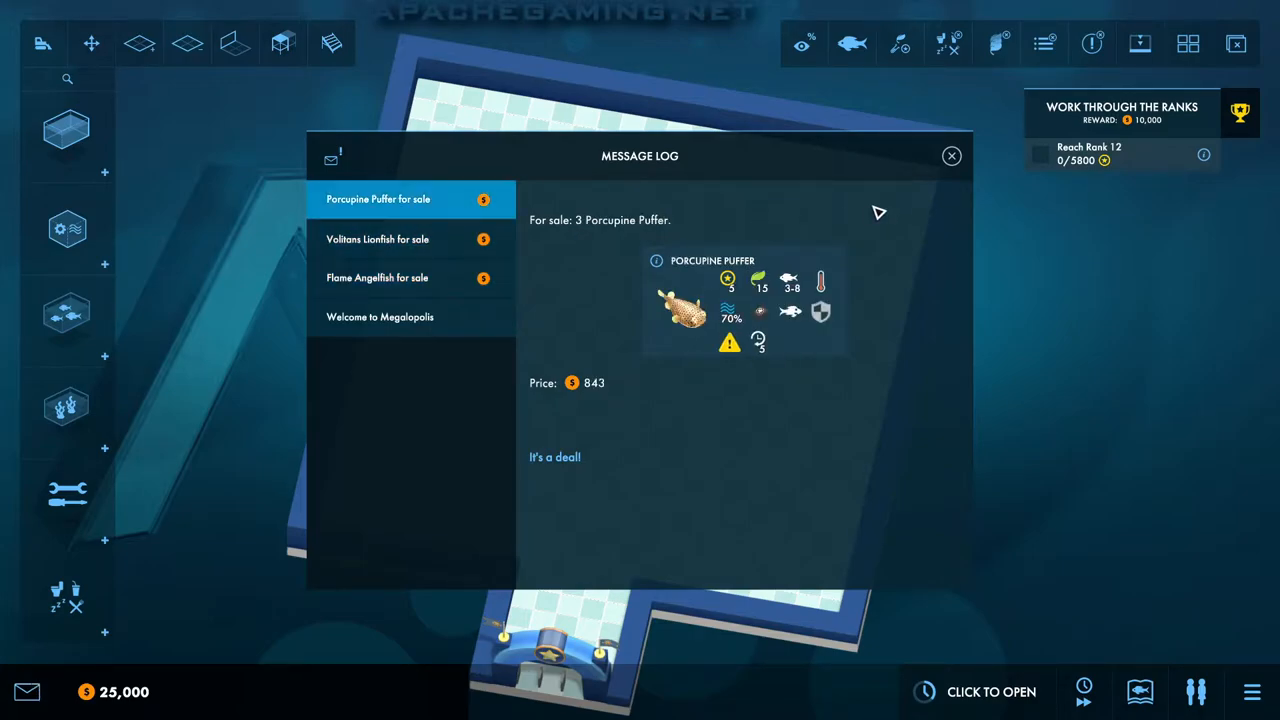
pyautogui.click(950, 156)
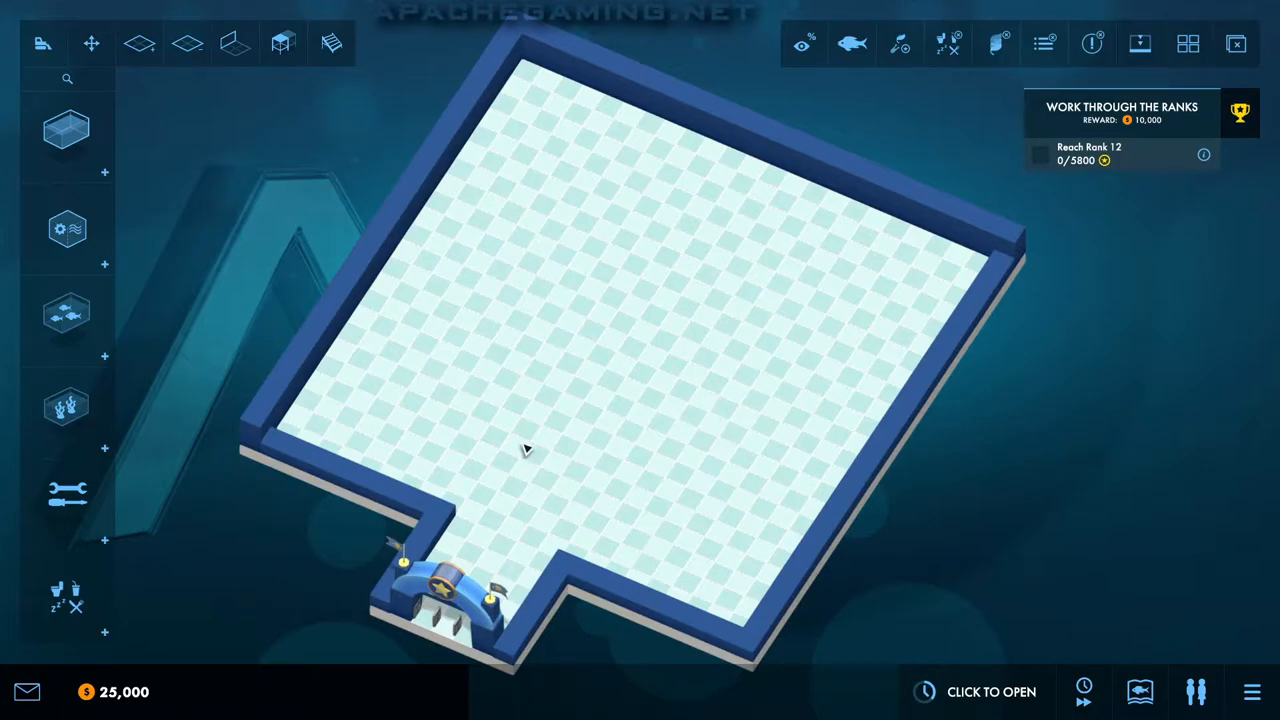
# Step: Place two Lagoon Tanks side by side on the aquarium floor from the Tanks catalogue
pyautogui.click(66, 130)
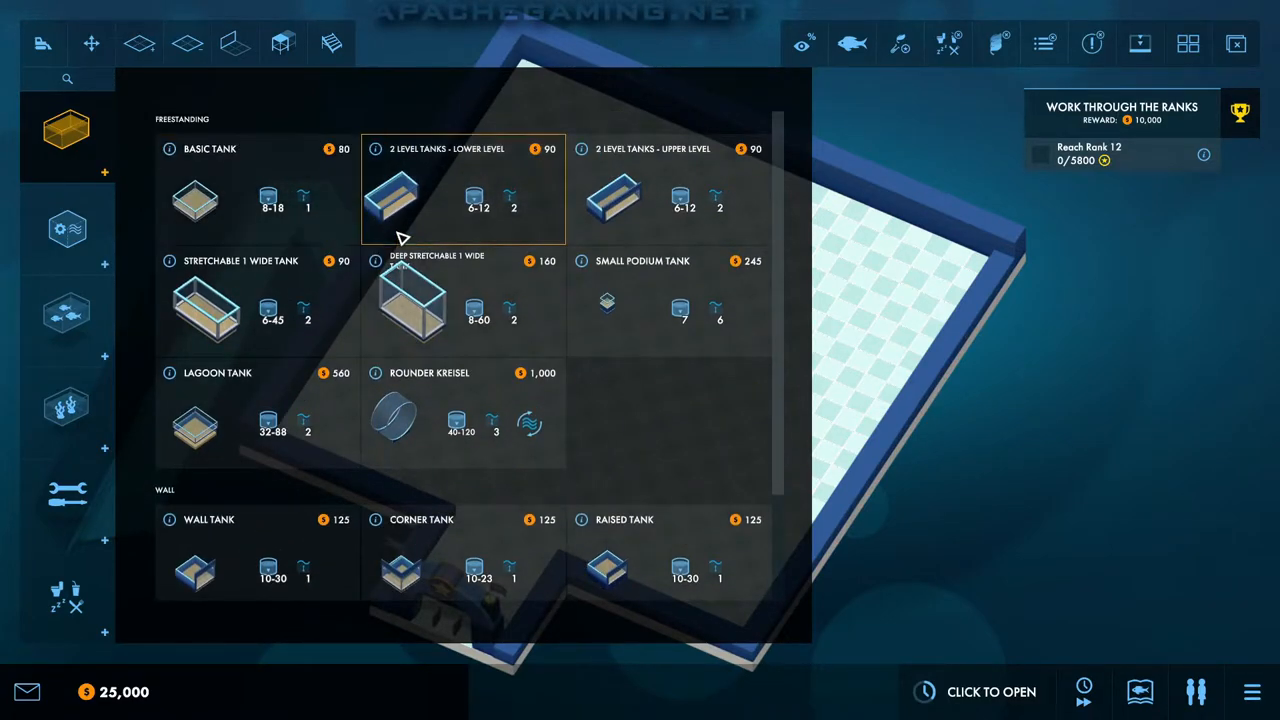
pyautogui.click(196, 414)
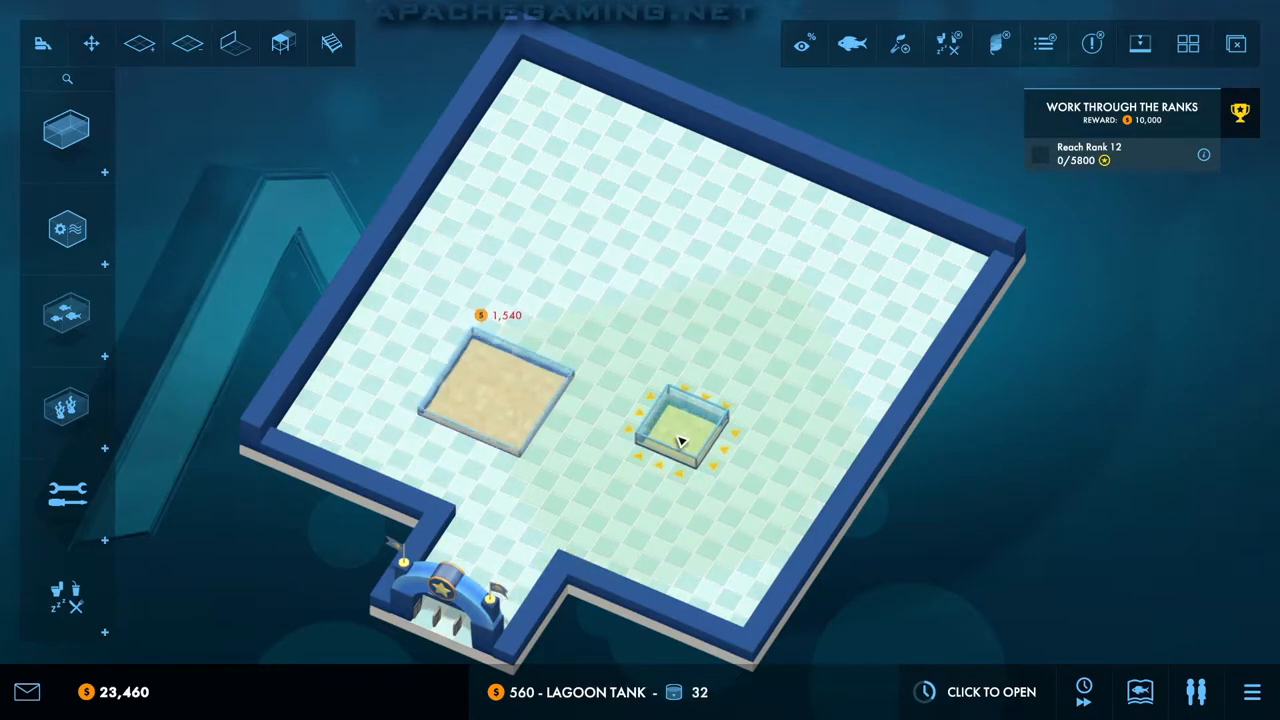
pyautogui.click(680, 436)
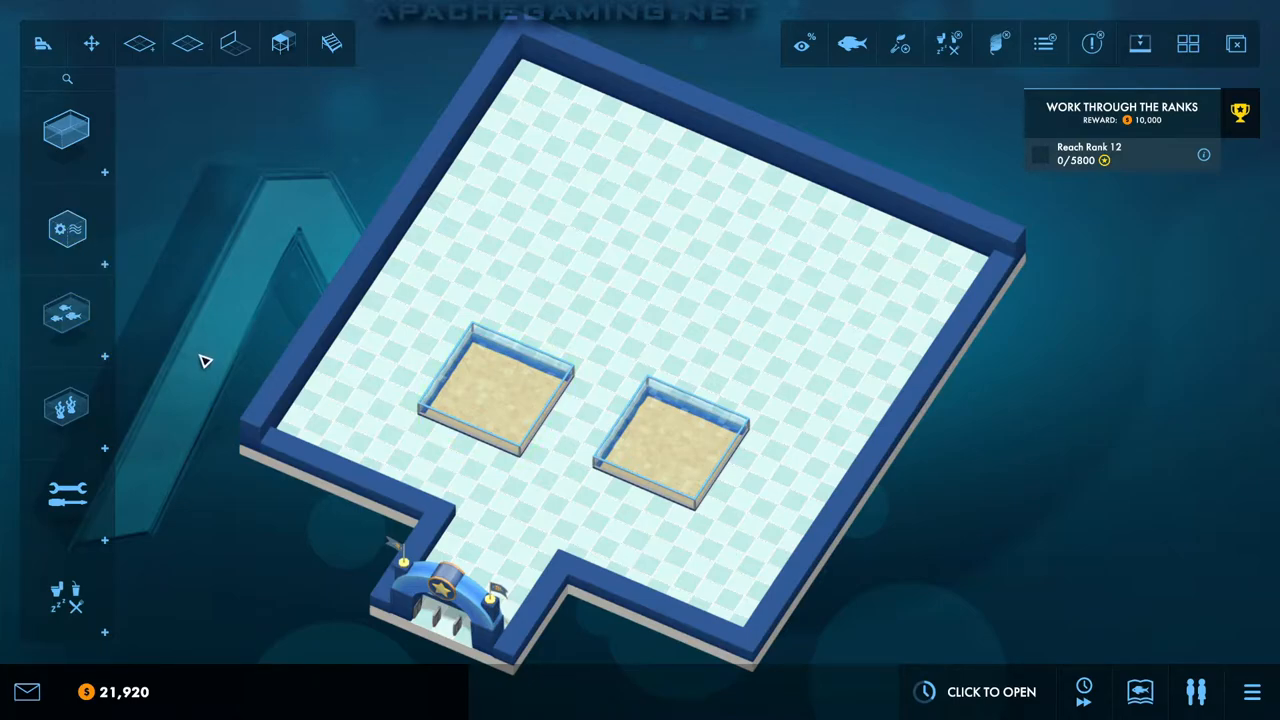
pyautogui.click(68, 312)
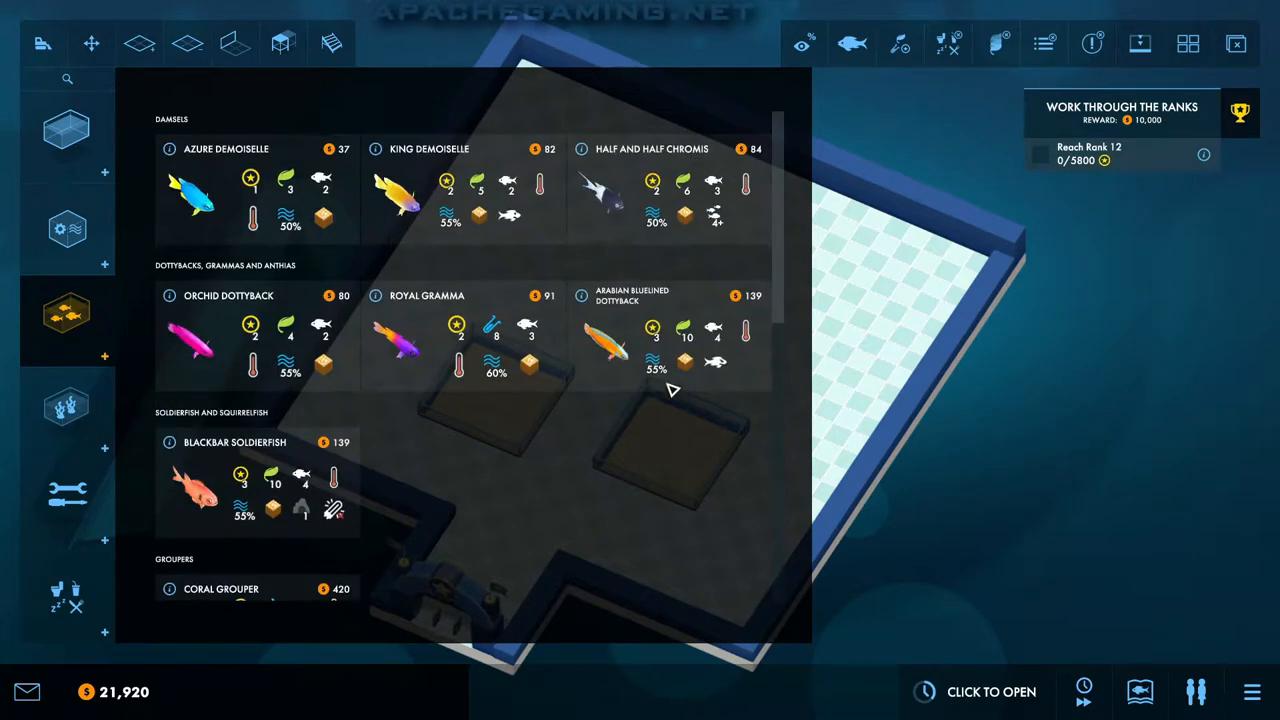
pyautogui.moveTo(692, 432)
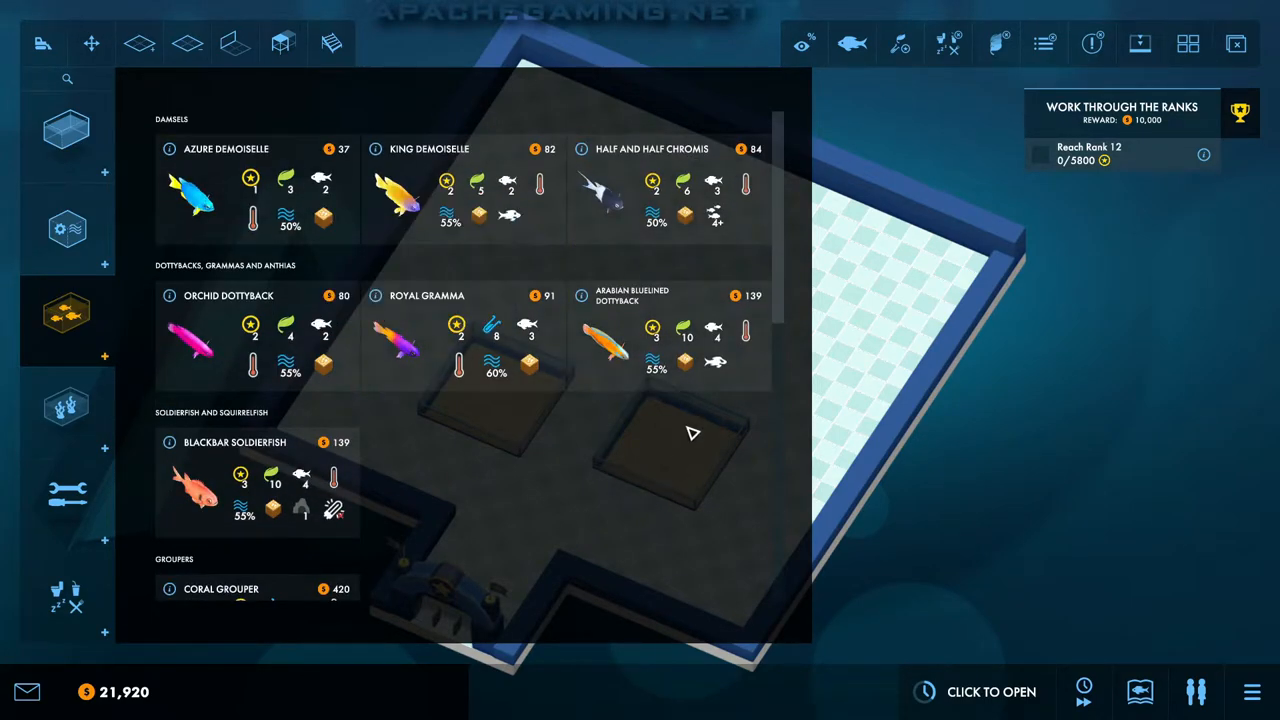
pyautogui.moveTo(640, 470)
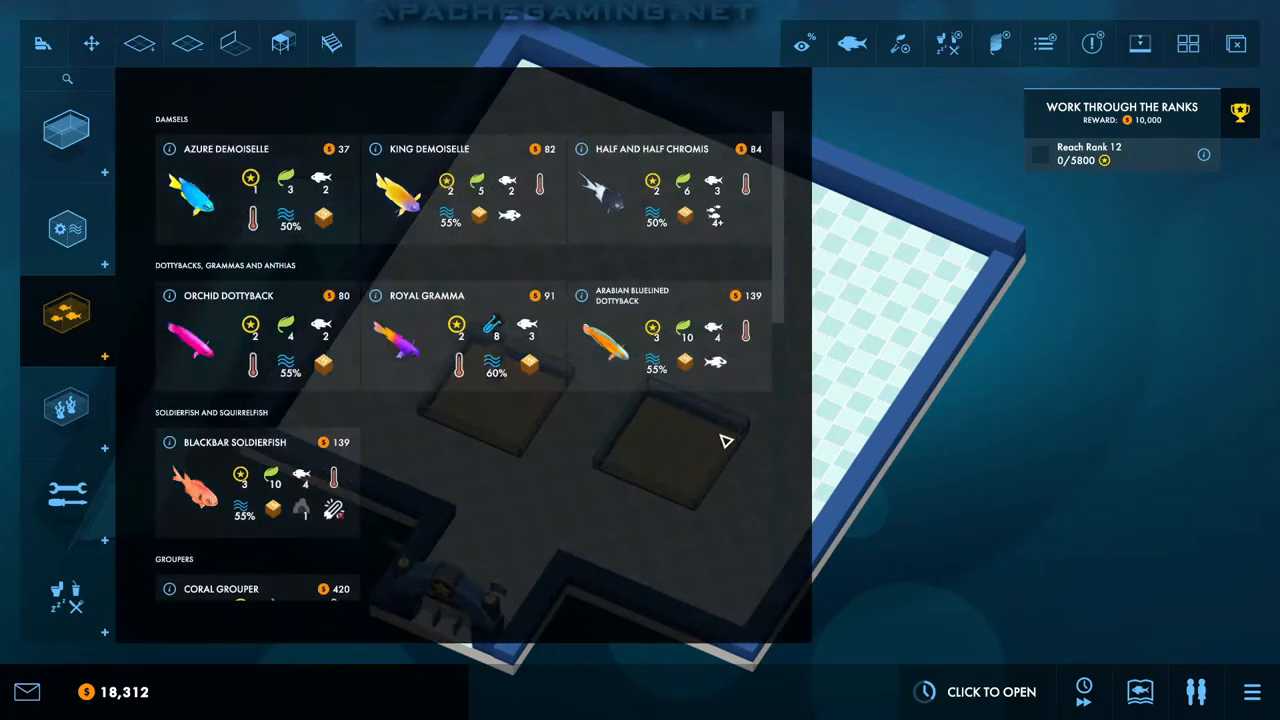
pyautogui.moveTo(700, 460)
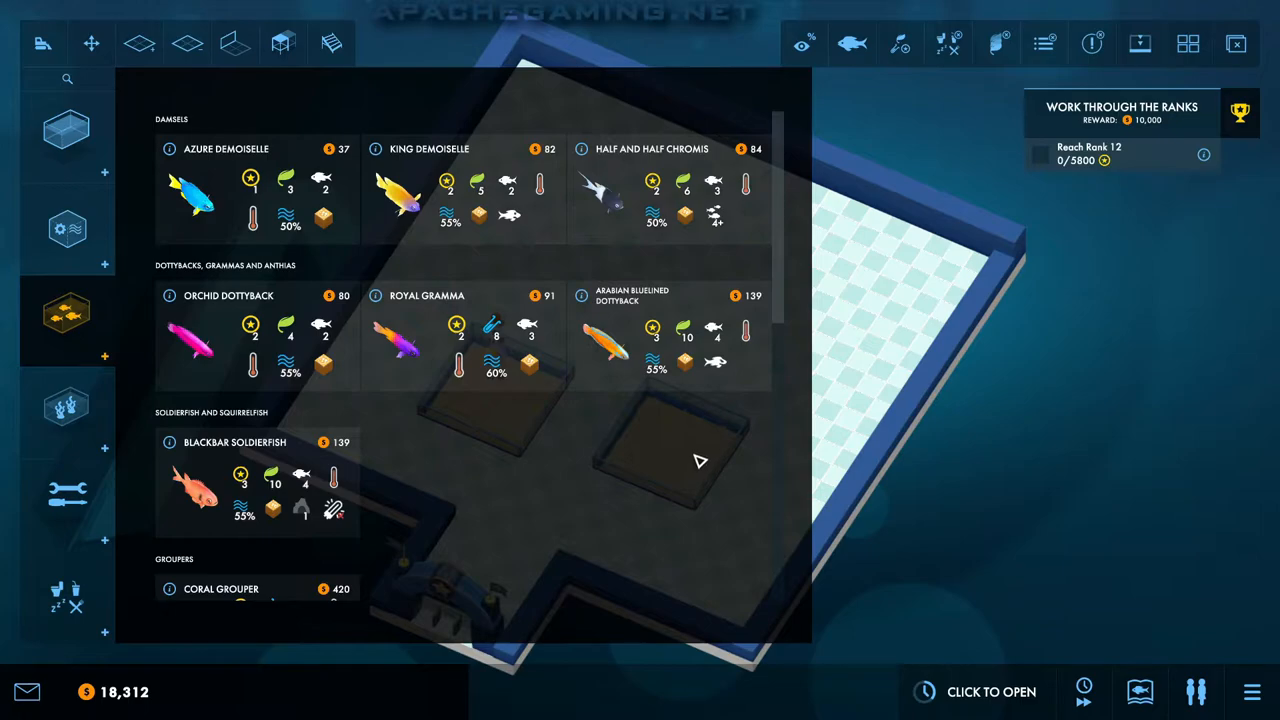
# Step: Add another Royal Gramma to the right-hand lagoon tank from the Animals catalogue
pyautogui.scroll(-3)
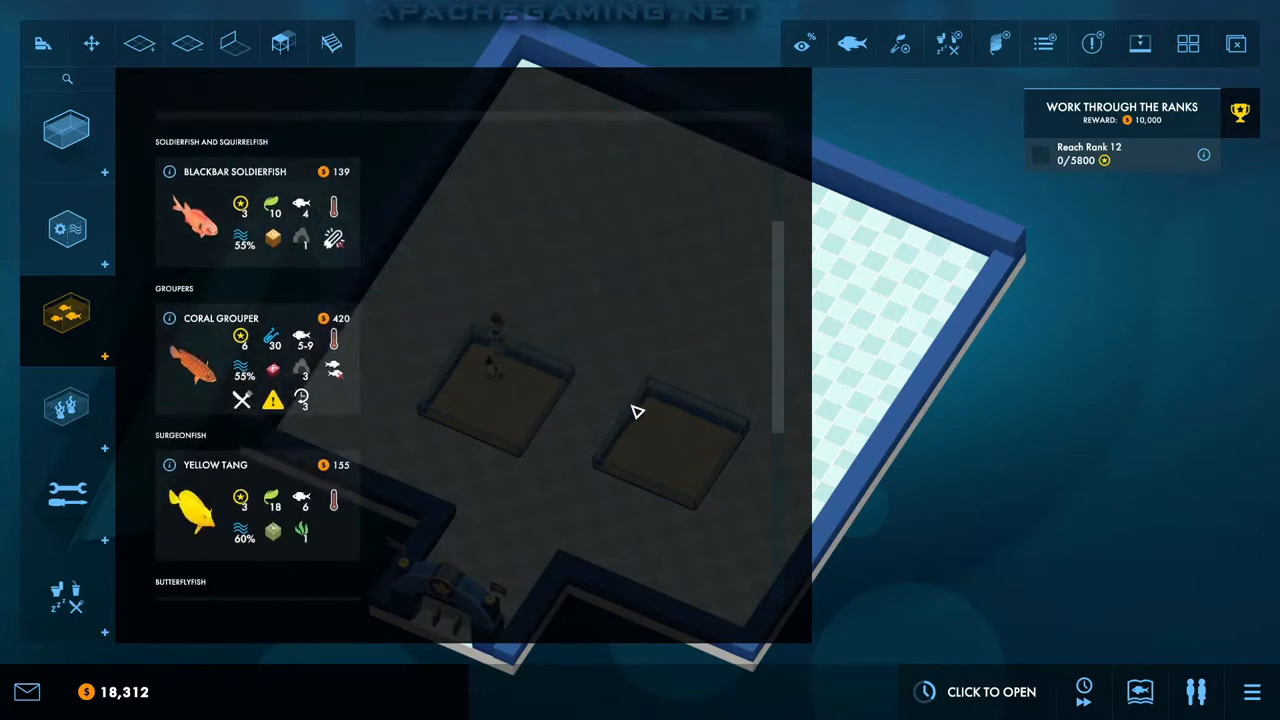
pyautogui.scroll(-3)
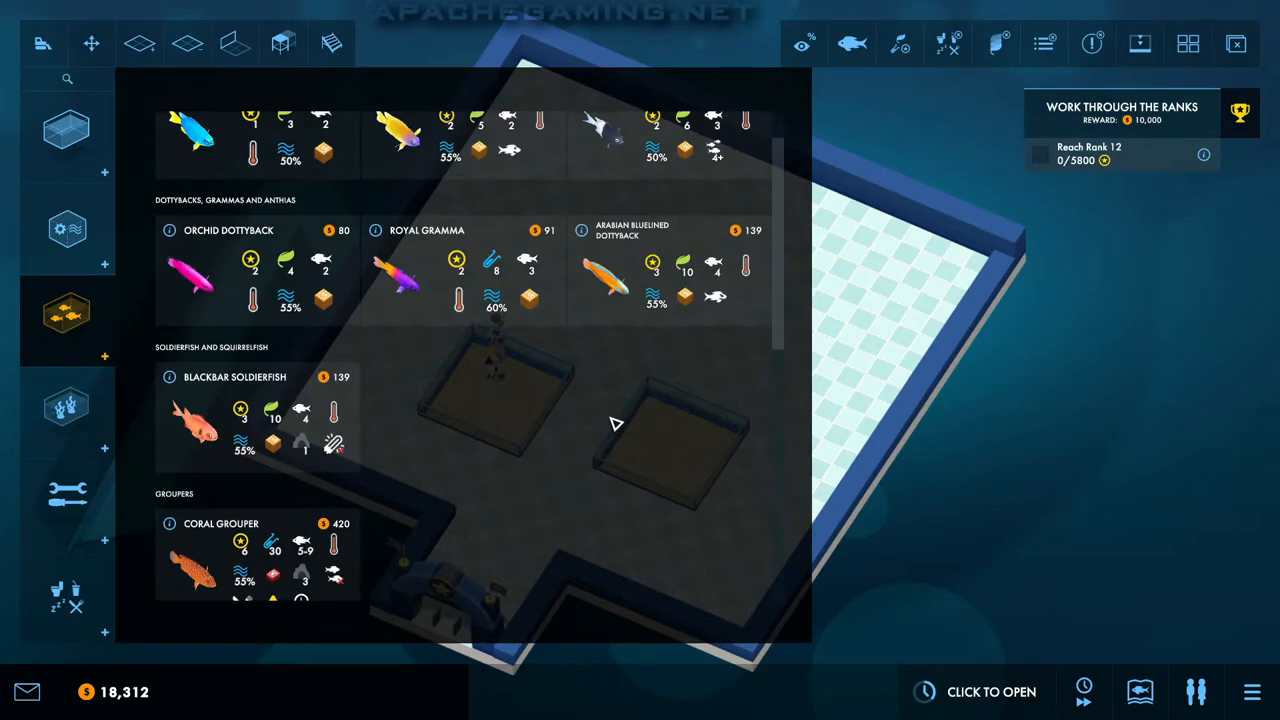
pyautogui.scroll(3)
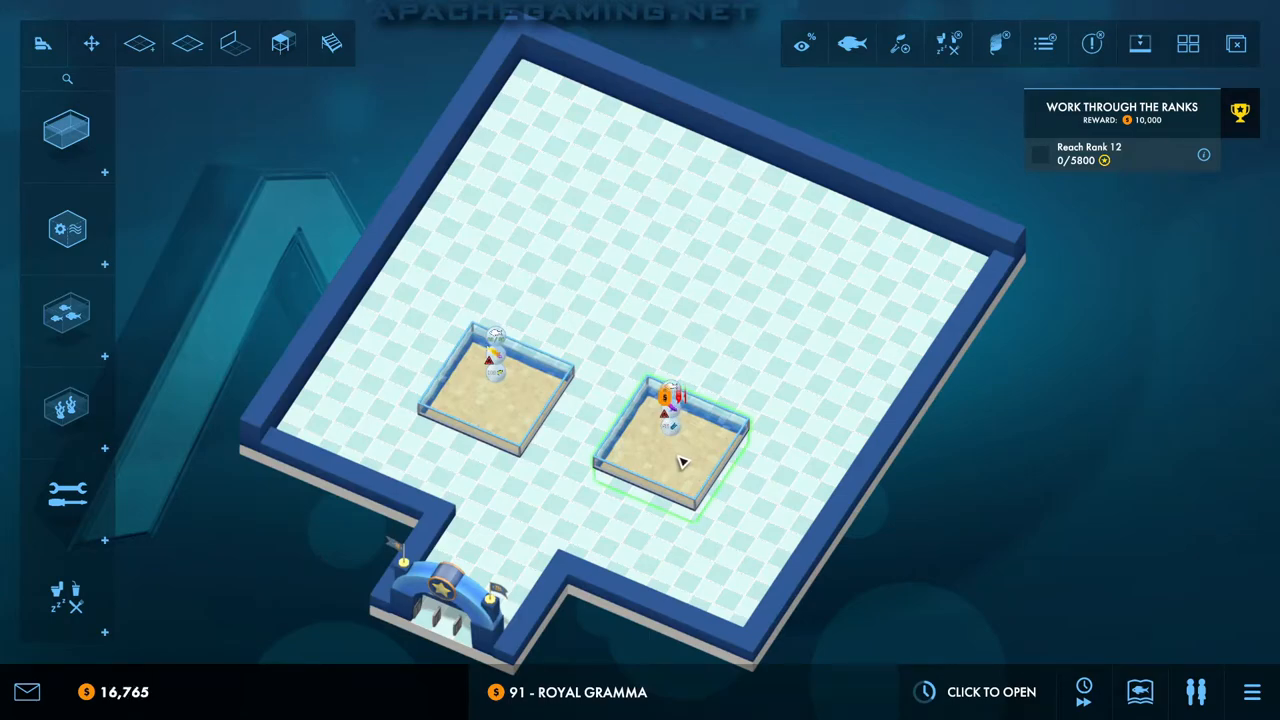
pyautogui.click(684, 460)
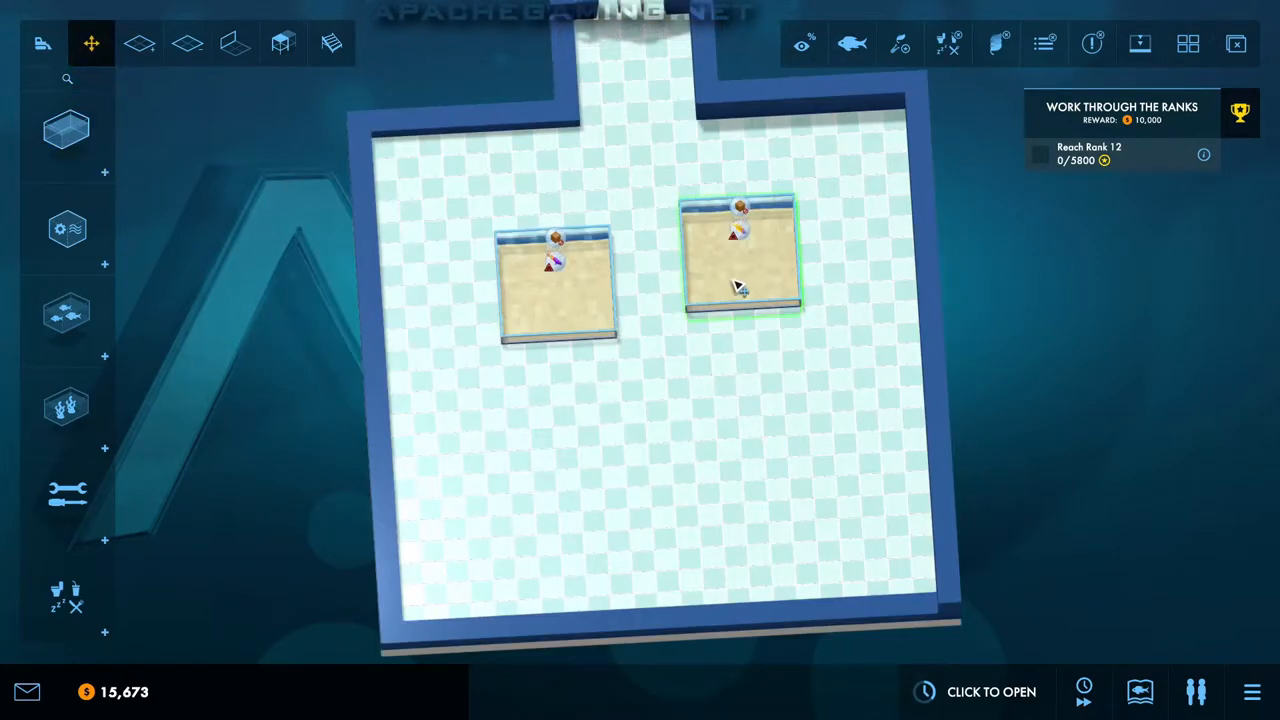
# Step: Install a Basic Filter in the back area for the right-hand lagoon tank
pyautogui.click(740, 276)
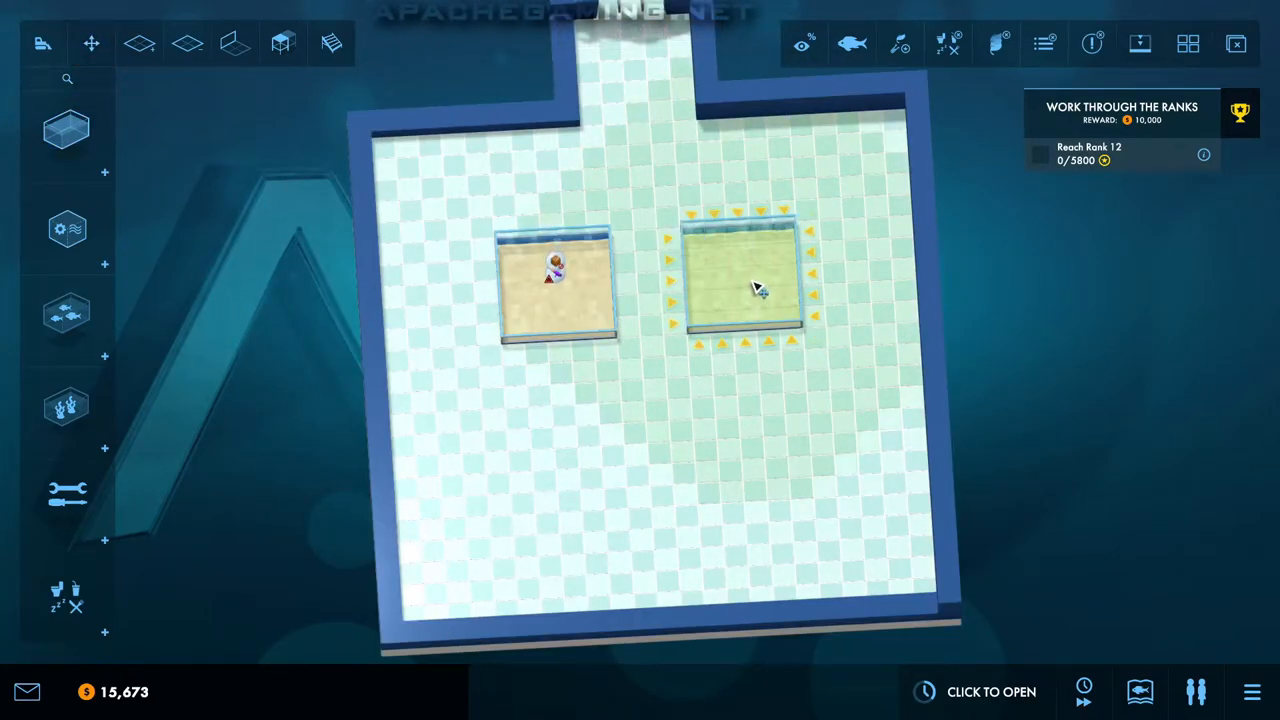
pyautogui.click(236, 44)
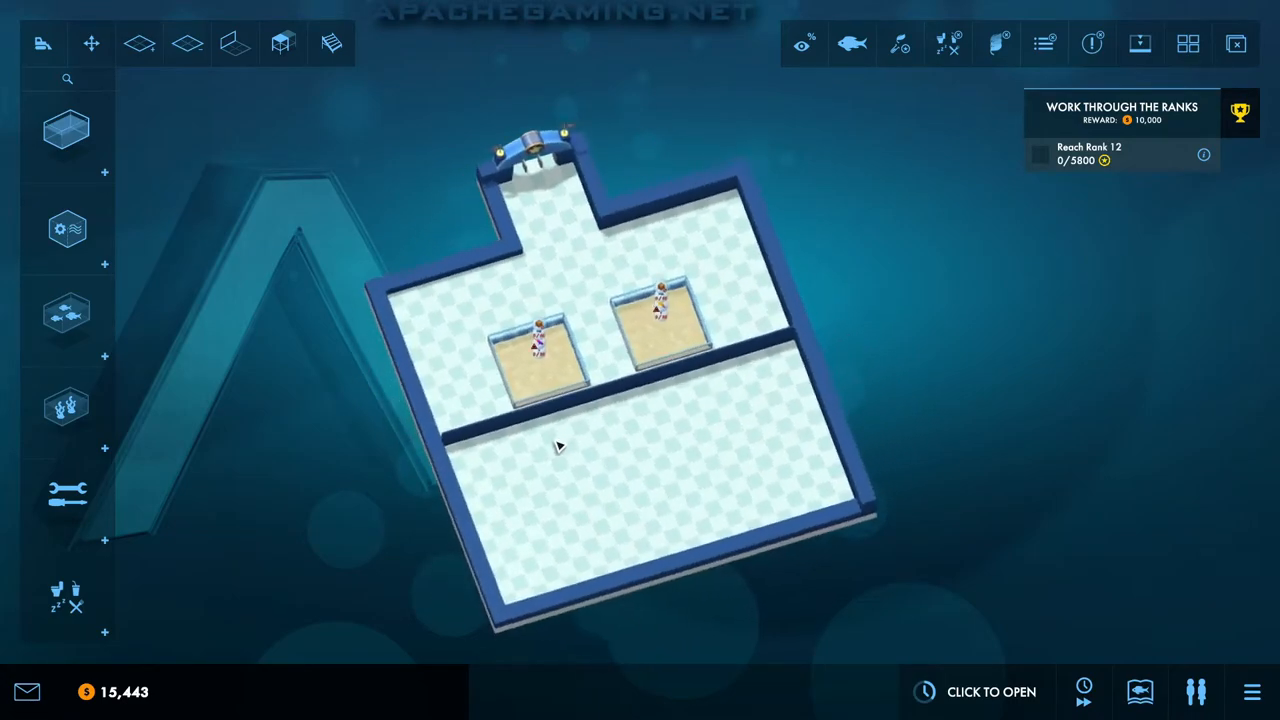
pyautogui.click(66, 228)
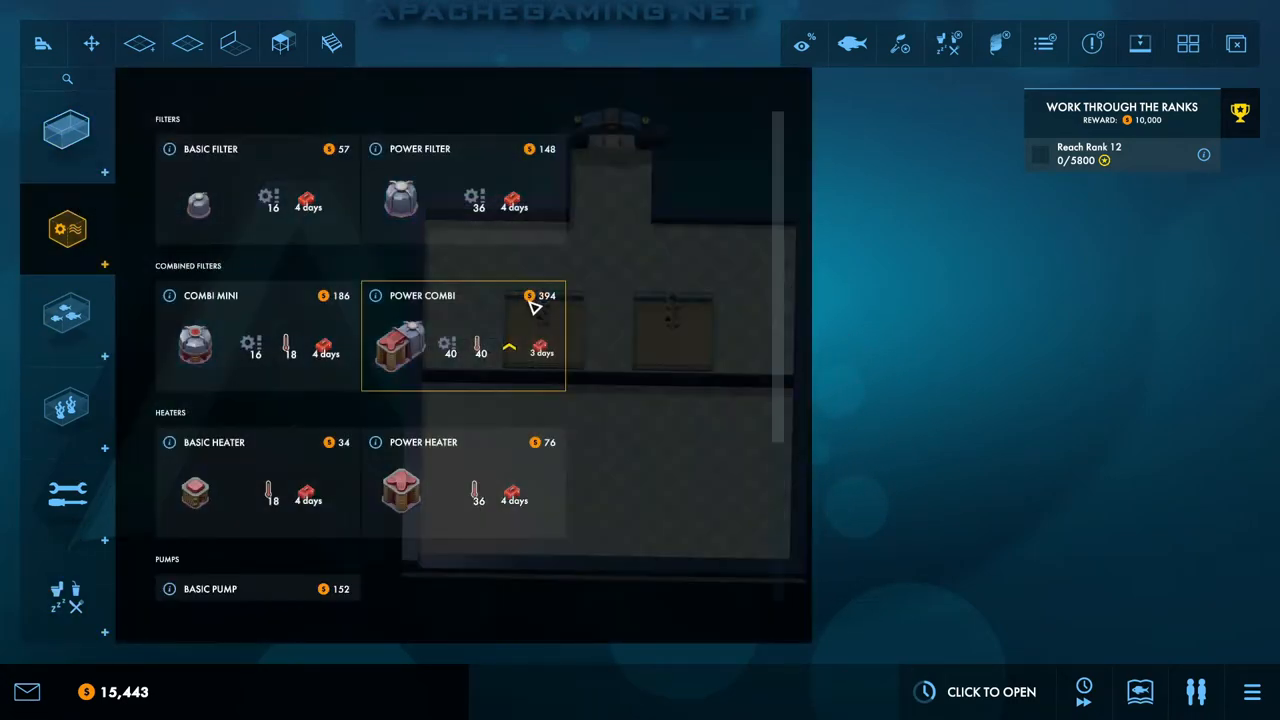
pyautogui.click(210, 588)
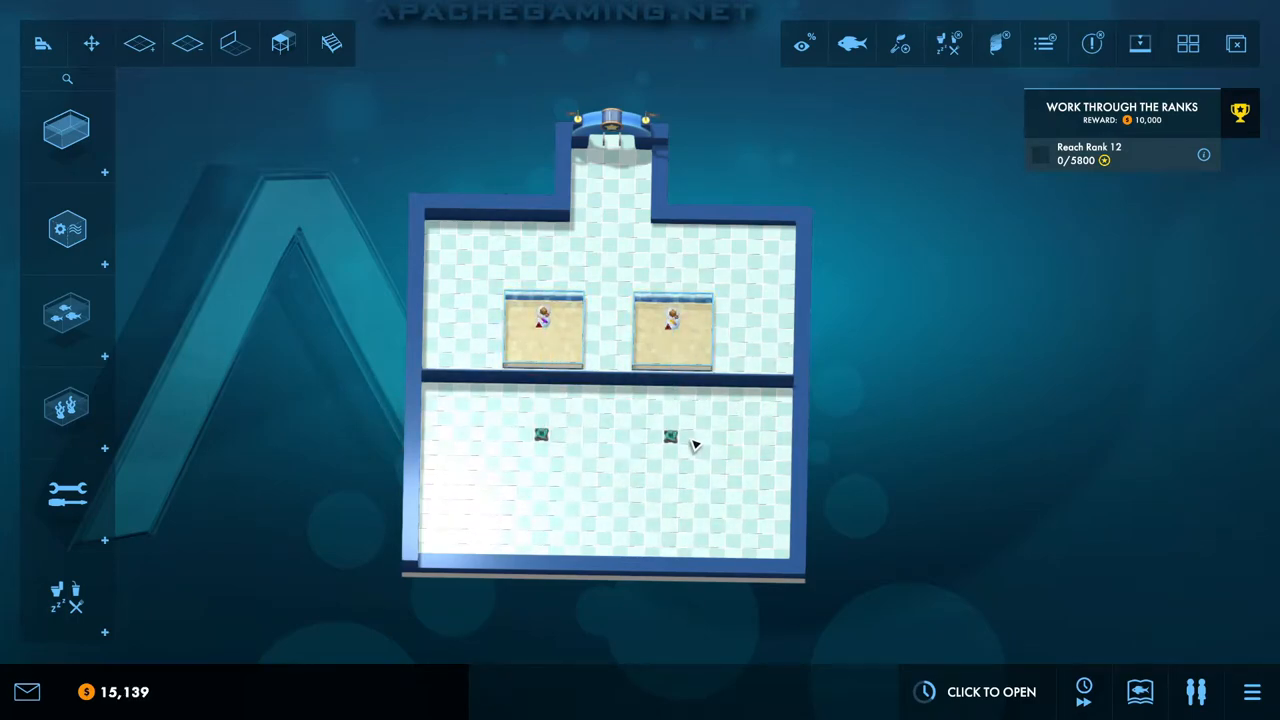
# Step: Place a Power Combi in the back area piped to the right-hand tank
pyautogui.click(68, 228)
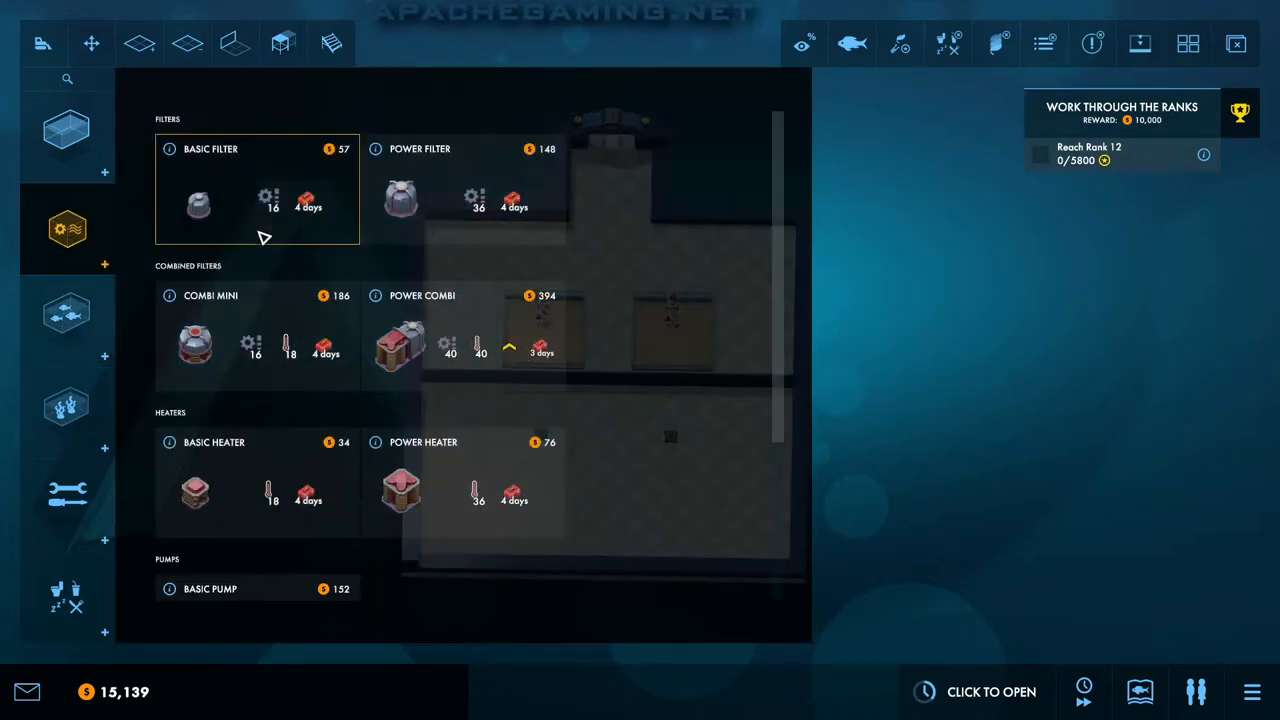
pyautogui.click(420, 336)
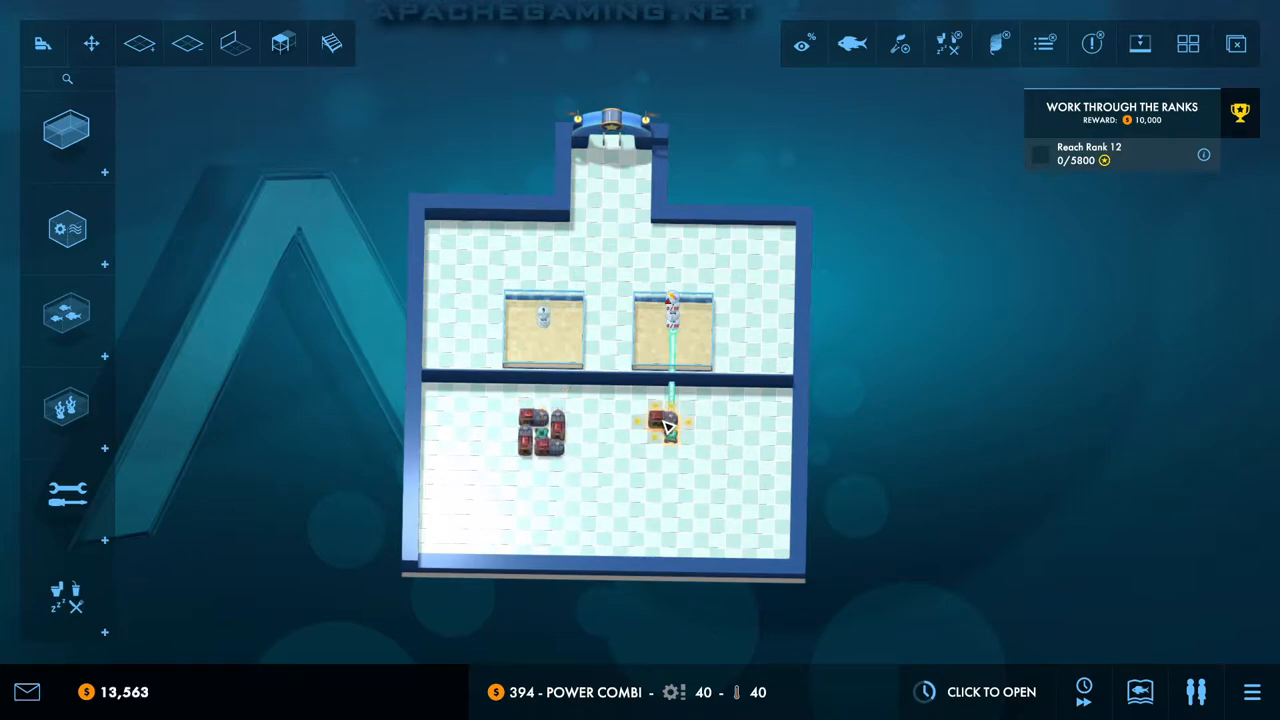
pyautogui.click(668, 430)
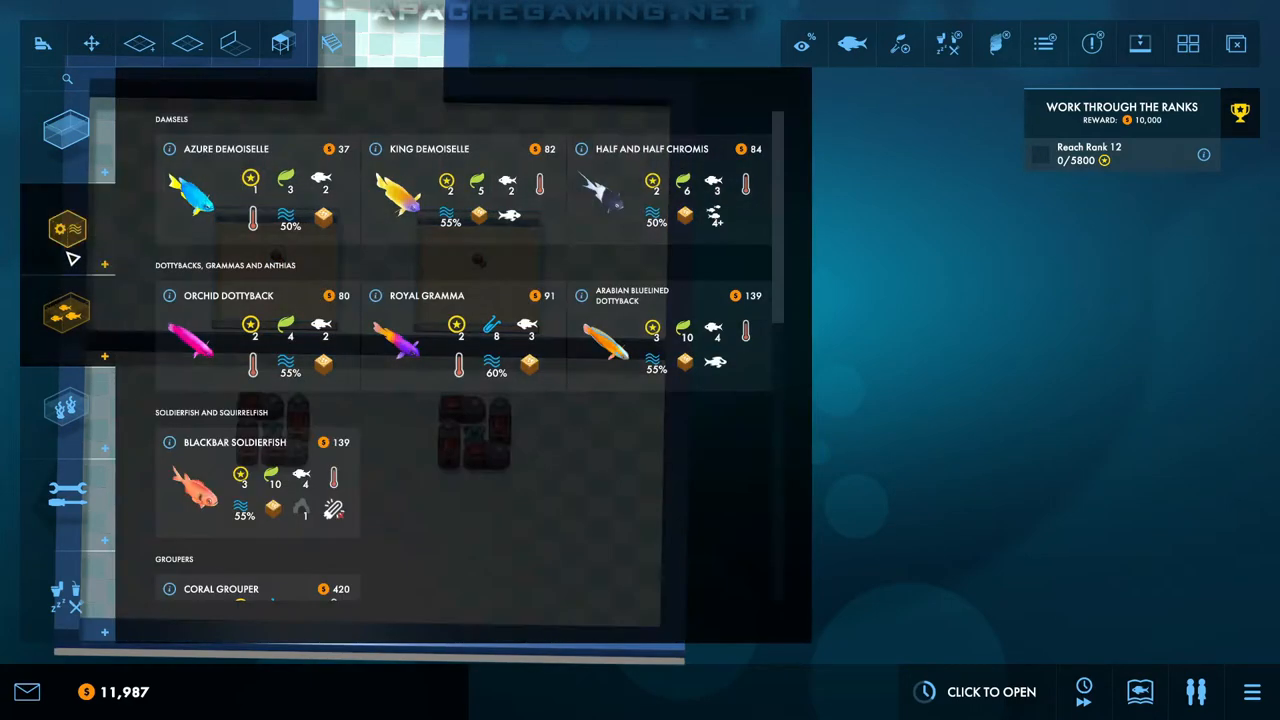
# Step: Install Orange Pellet Dispensers along the dividing wall and check the right tank's equipment
pyautogui.click(68, 490)
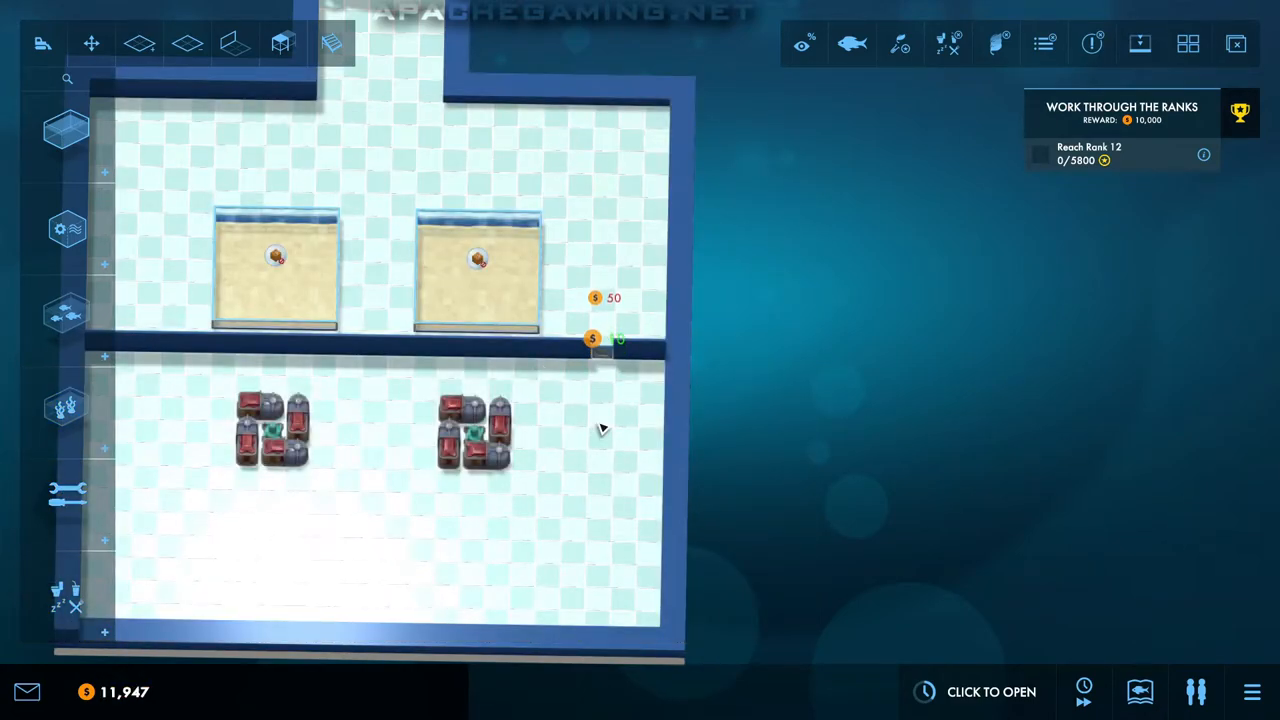
pyautogui.click(66, 596)
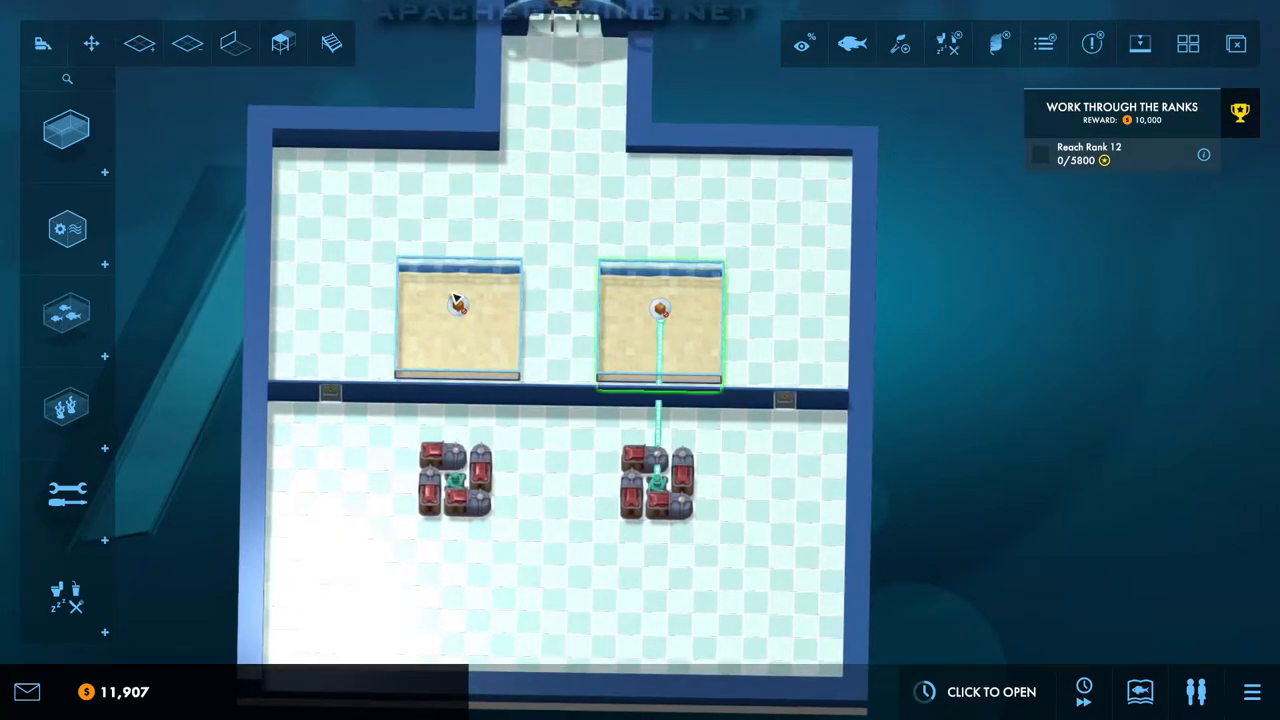
pyautogui.click(68, 494)
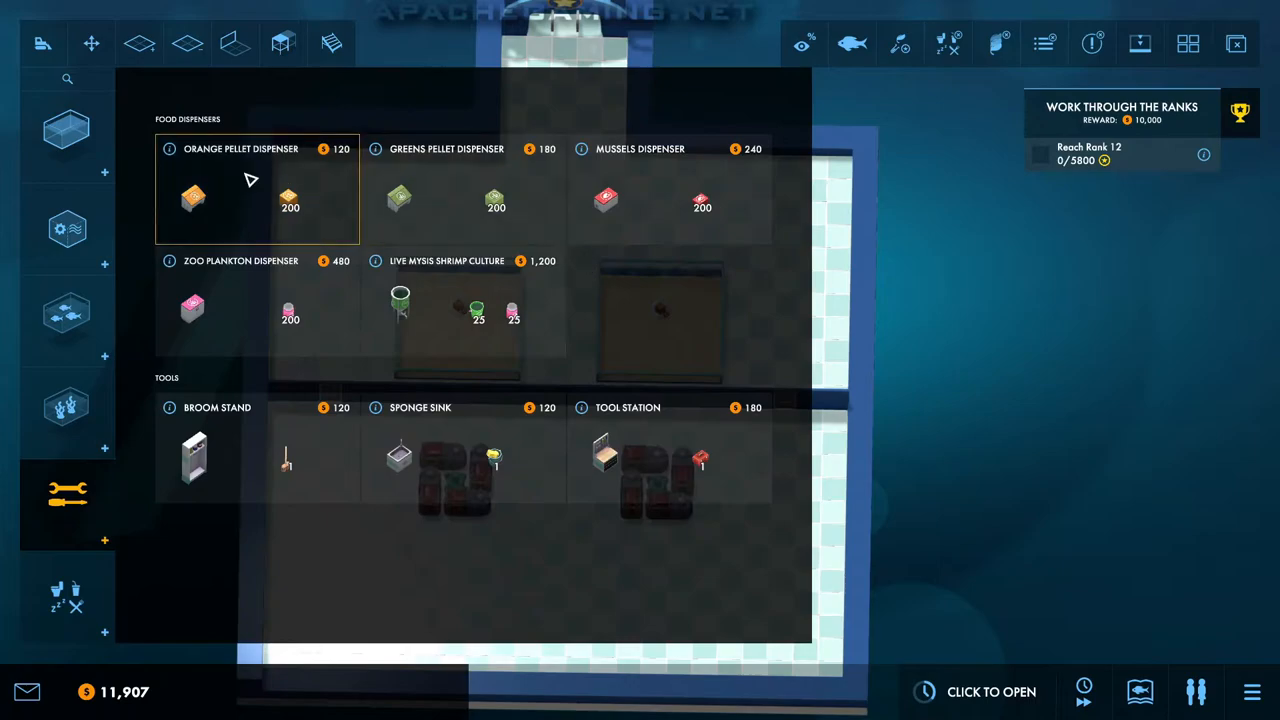
pyautogui.click(256, 190)
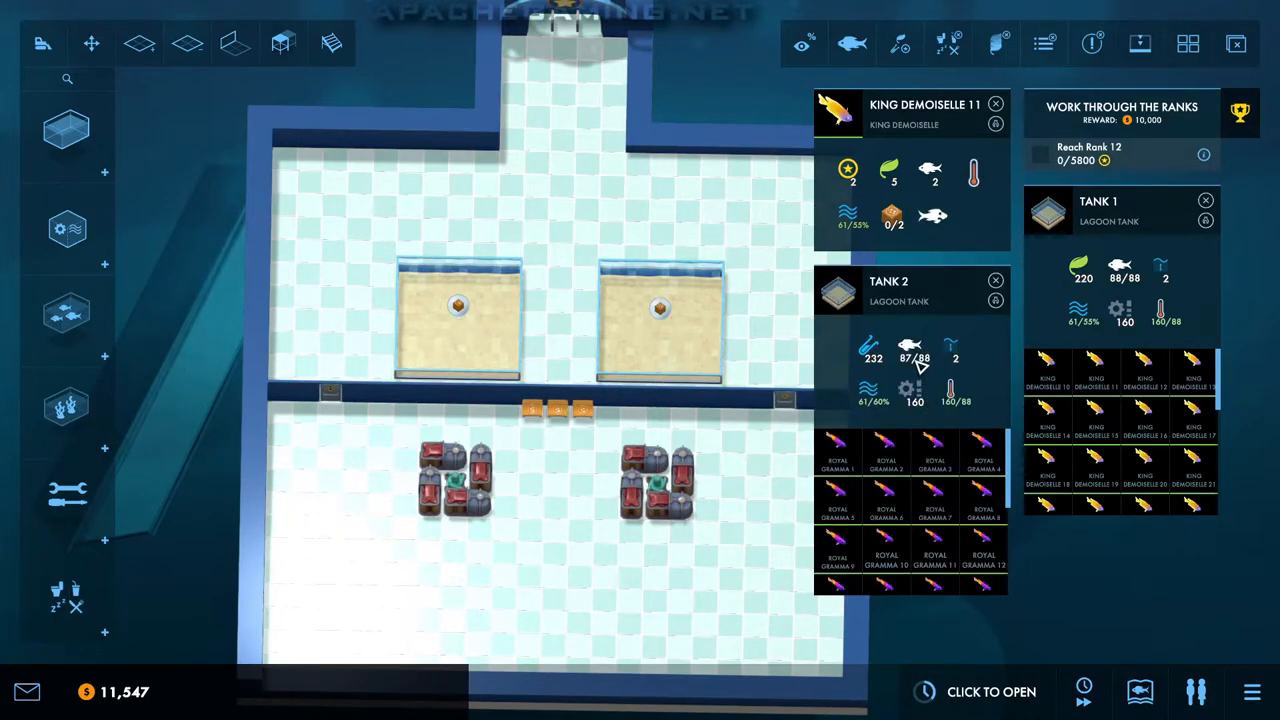
pyautogui.moveTo(936, 510)
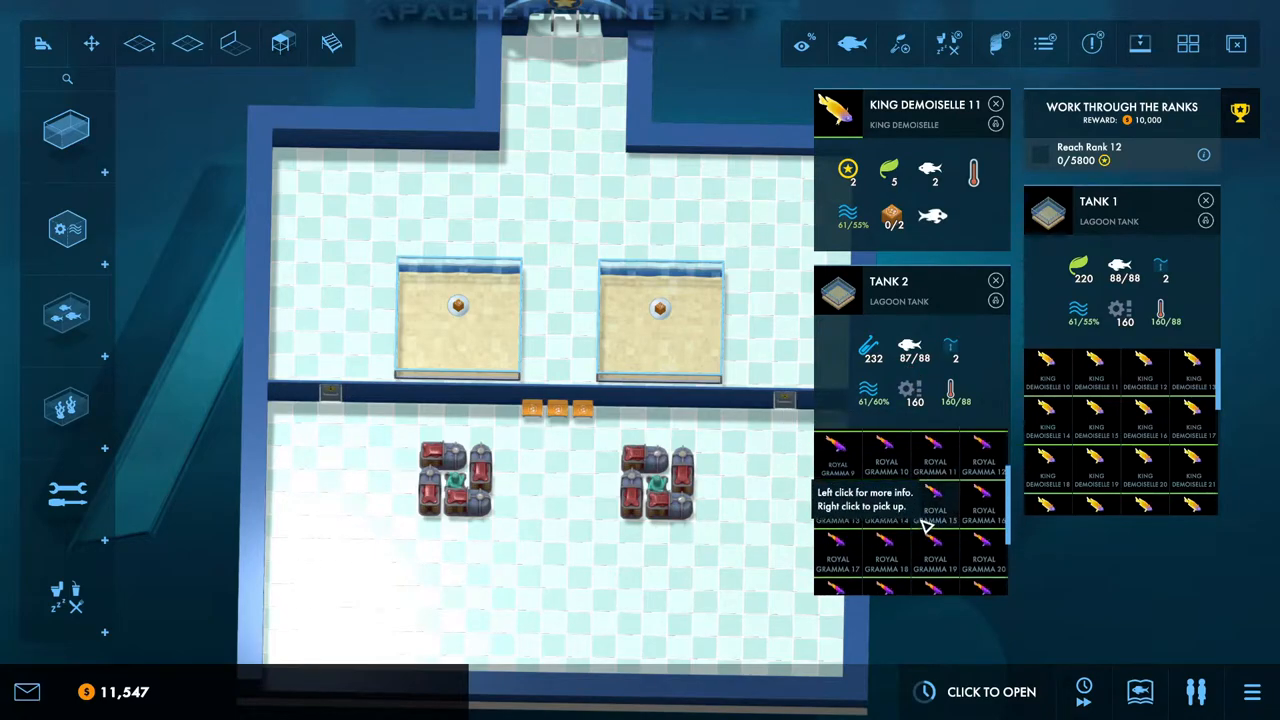
pyautogui.click(996, 280)
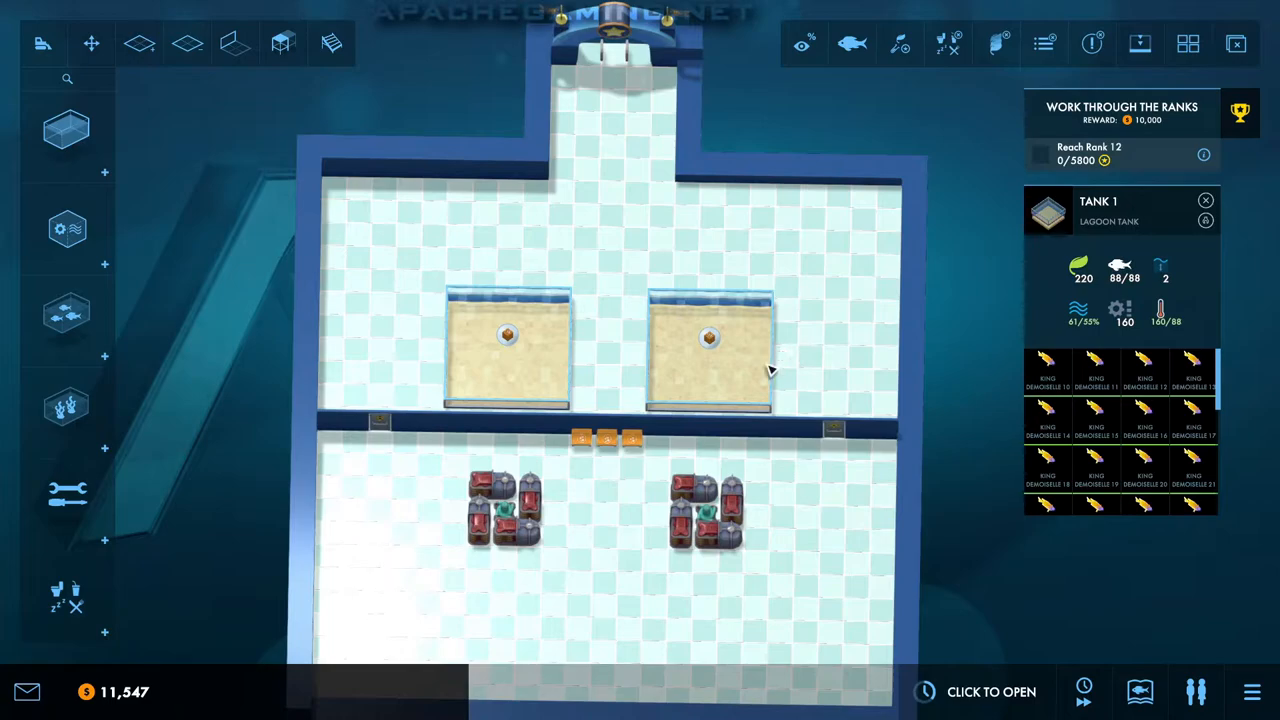
# Step: Browse the eight staff candidates in the Hire window, comparing talents, skills and wages
pyautogui.click(1196, 692)
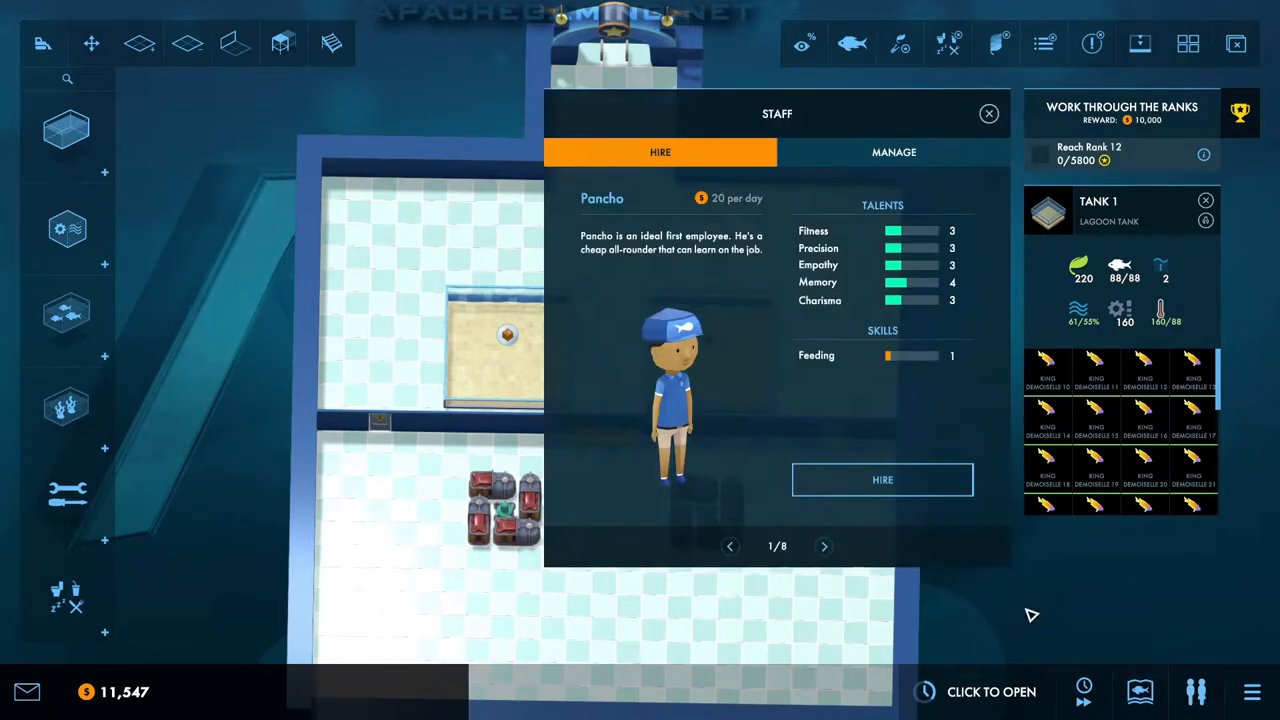
pyautogui.moveTo(704, 356)
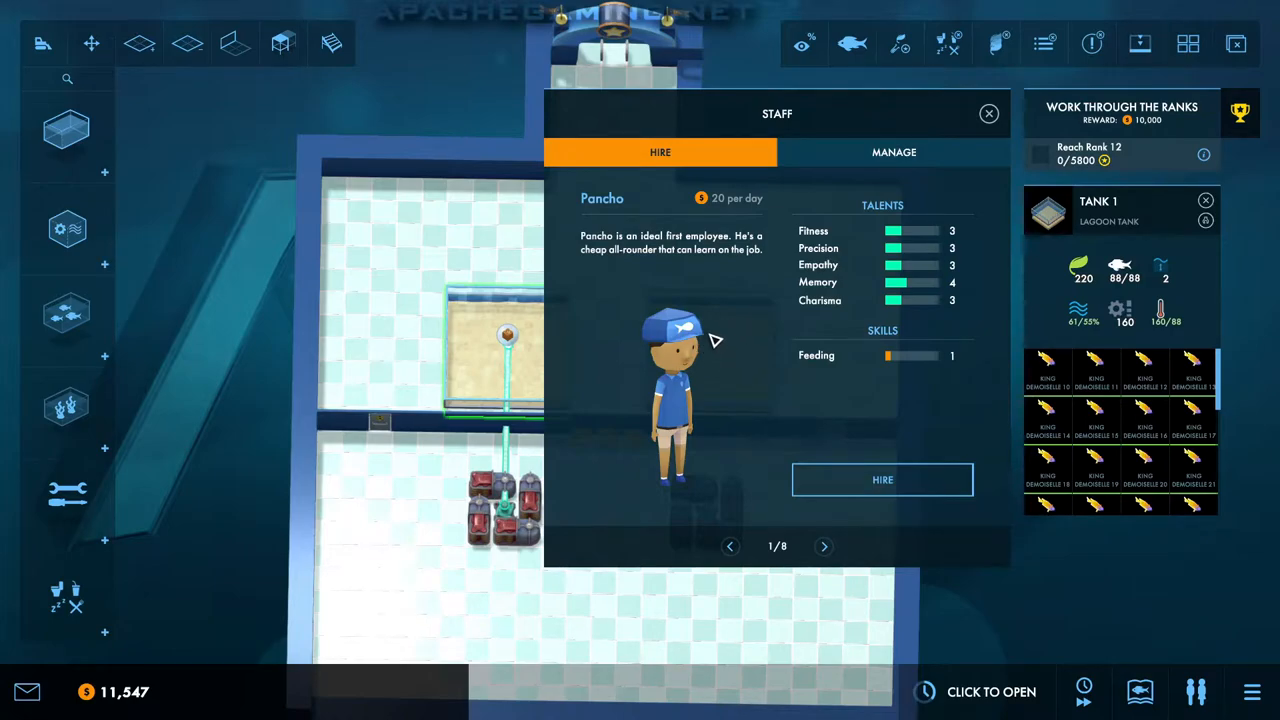
pyautogui.moveTo(676, 344)
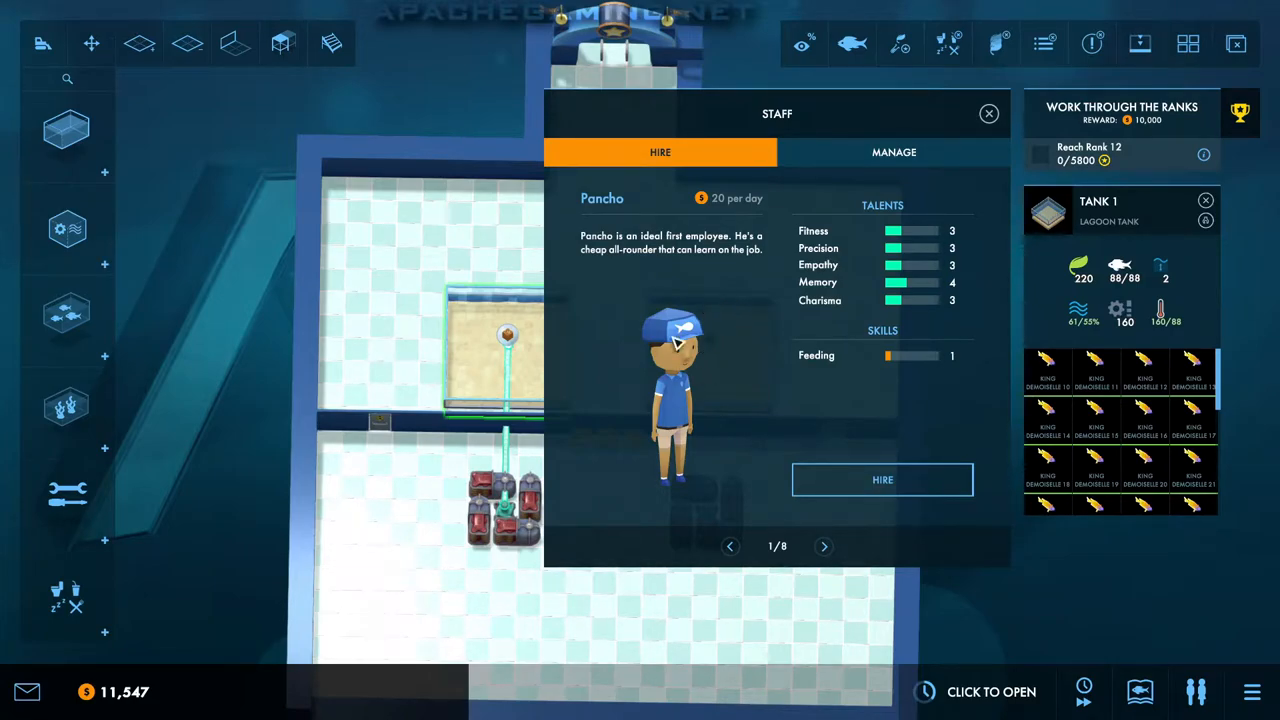
pyautogui.moveTo(480, 358)
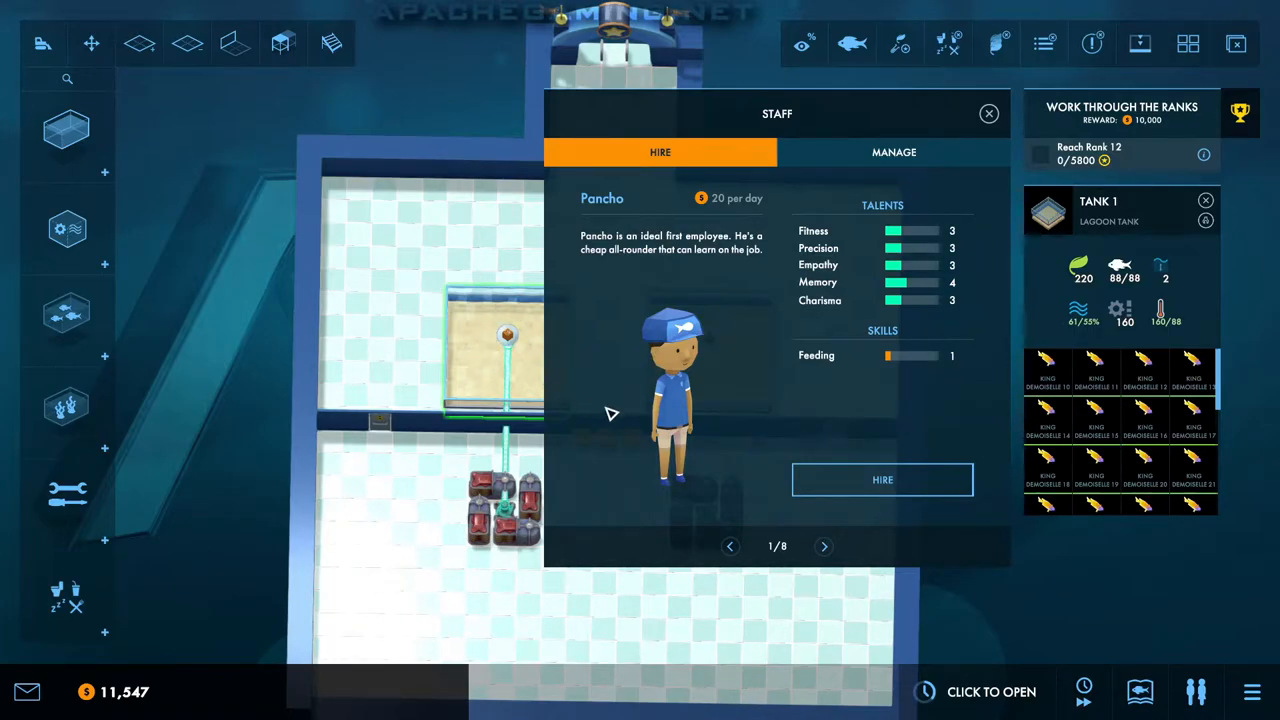
pyautogui.click(824, 546)
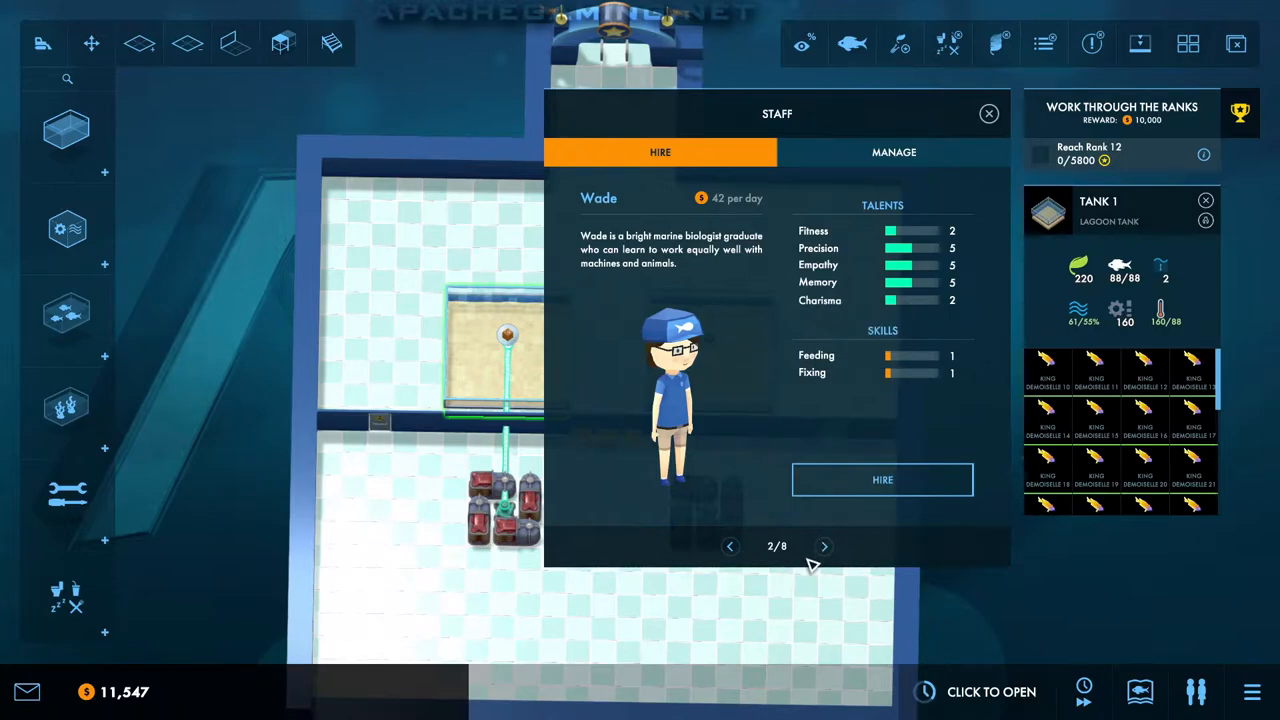
pyautogui.click(824, 546)
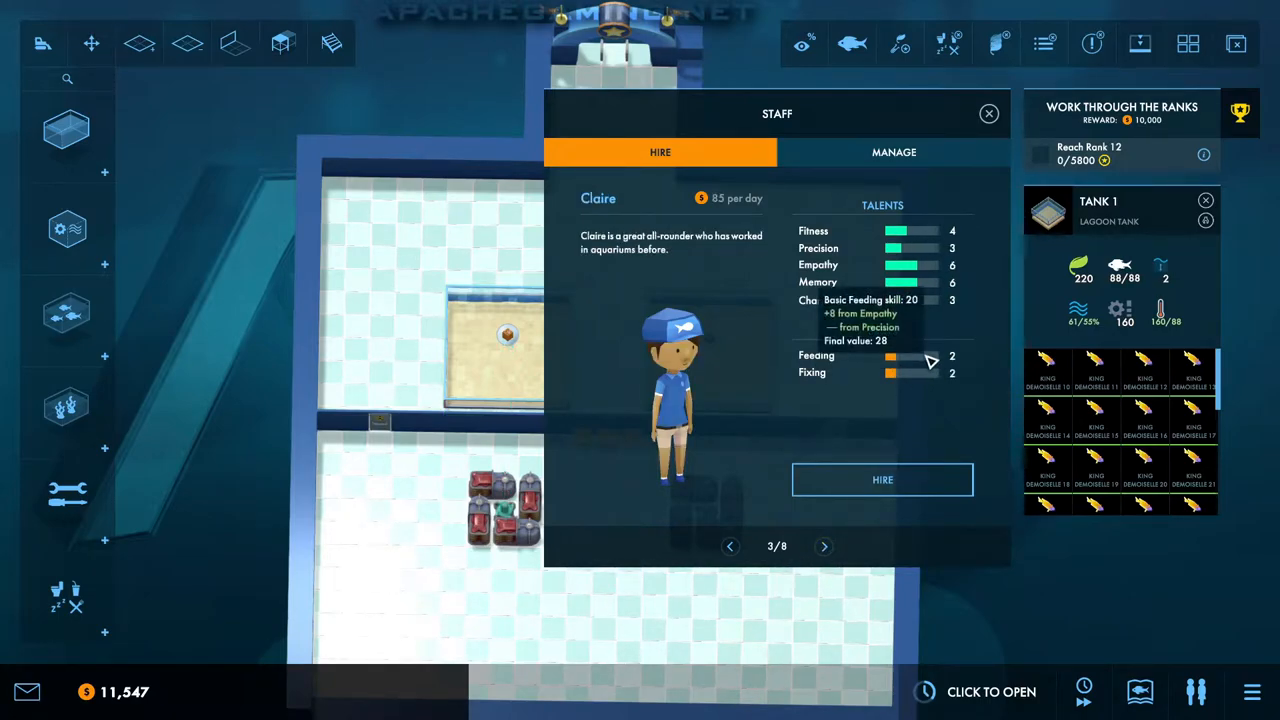
pyautogui.moveTo(824, 486)
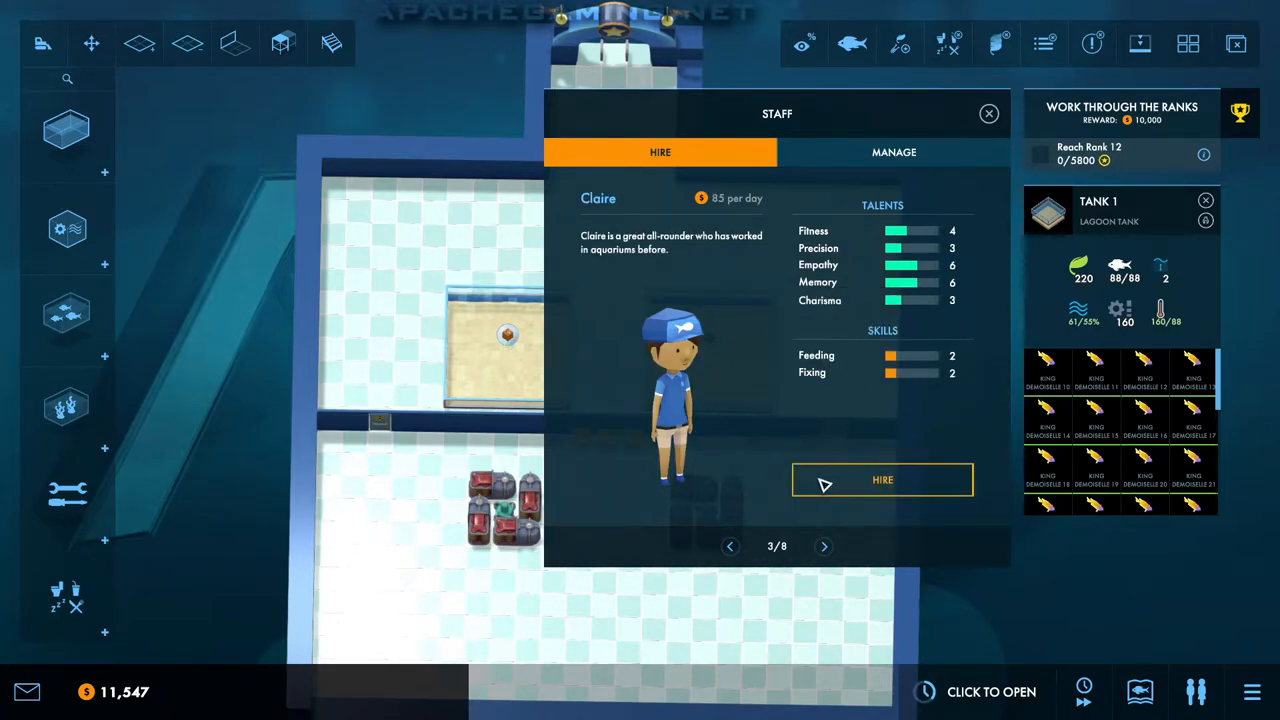
pyautogui.click(824, 546)
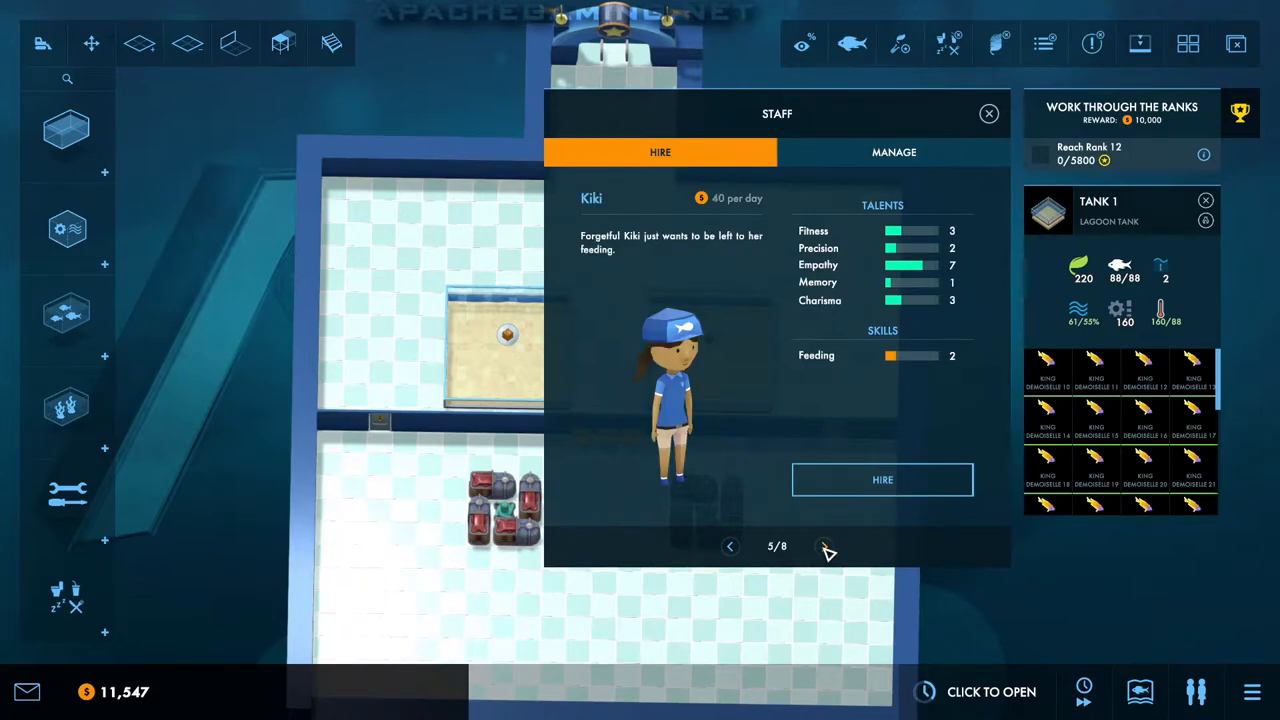
pyautogui.click(824, 546)
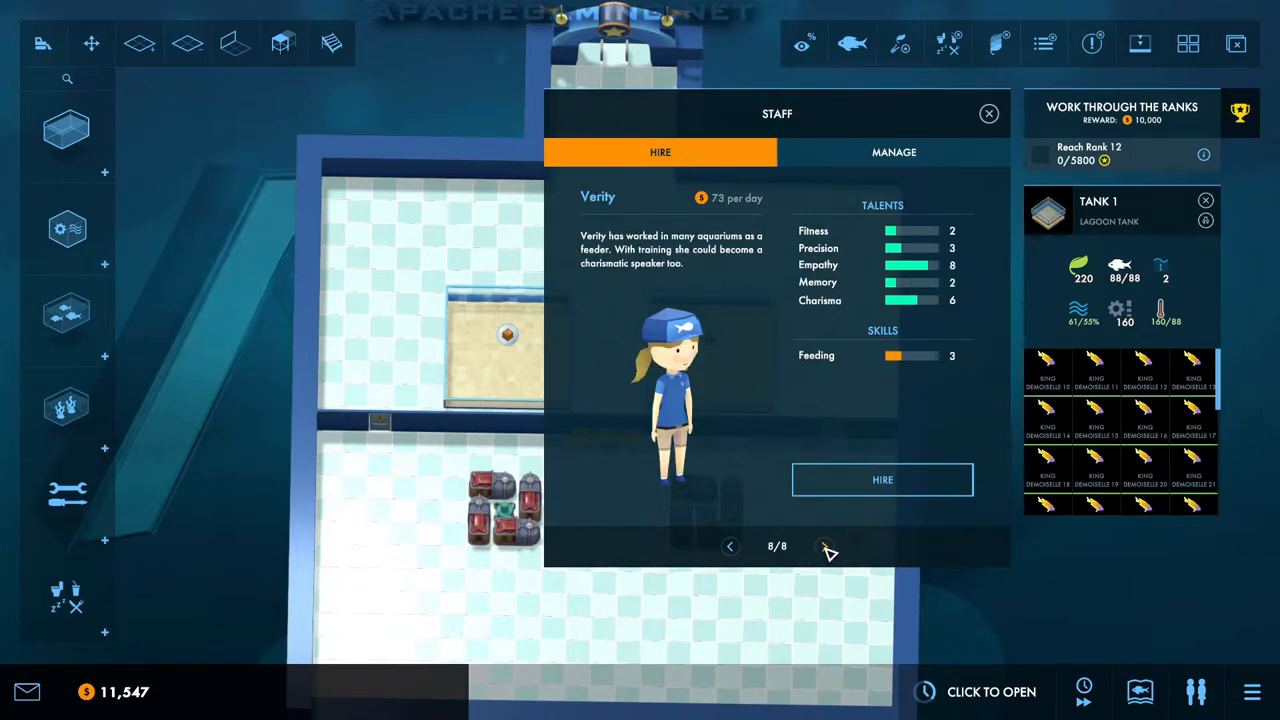
pyautogui.click(824, 546)
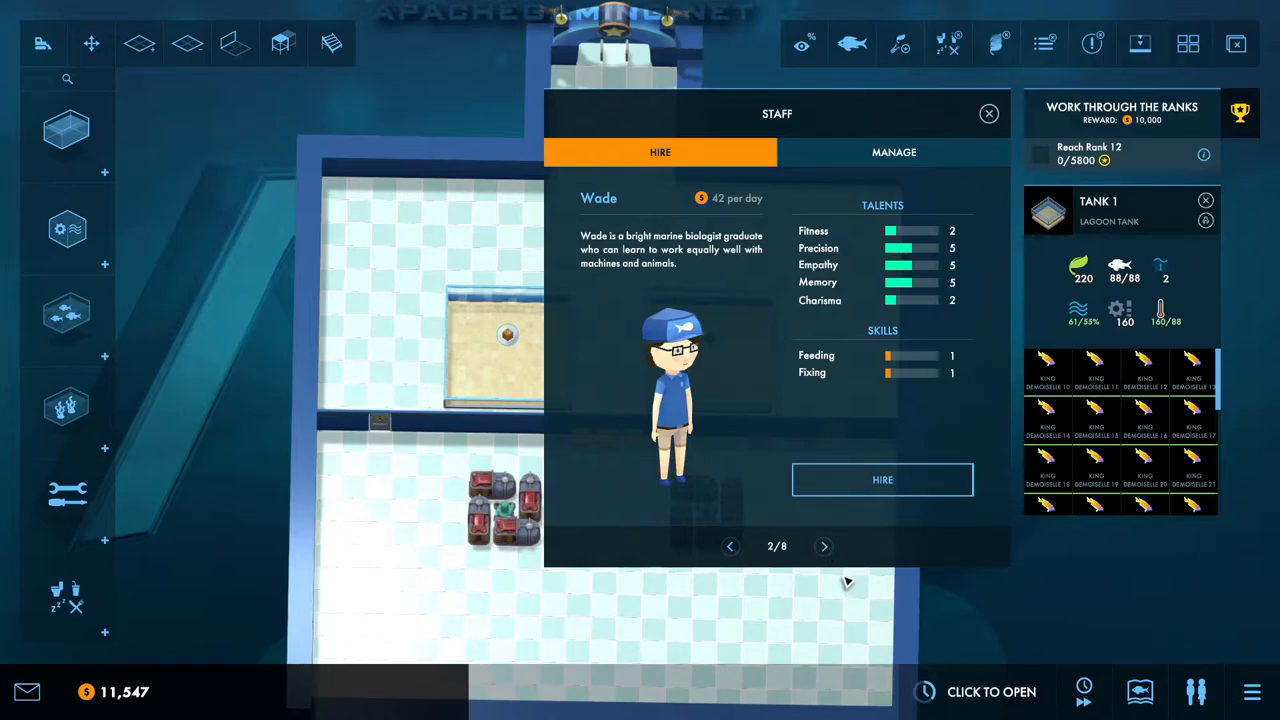
pyautogui.click(824, 546)
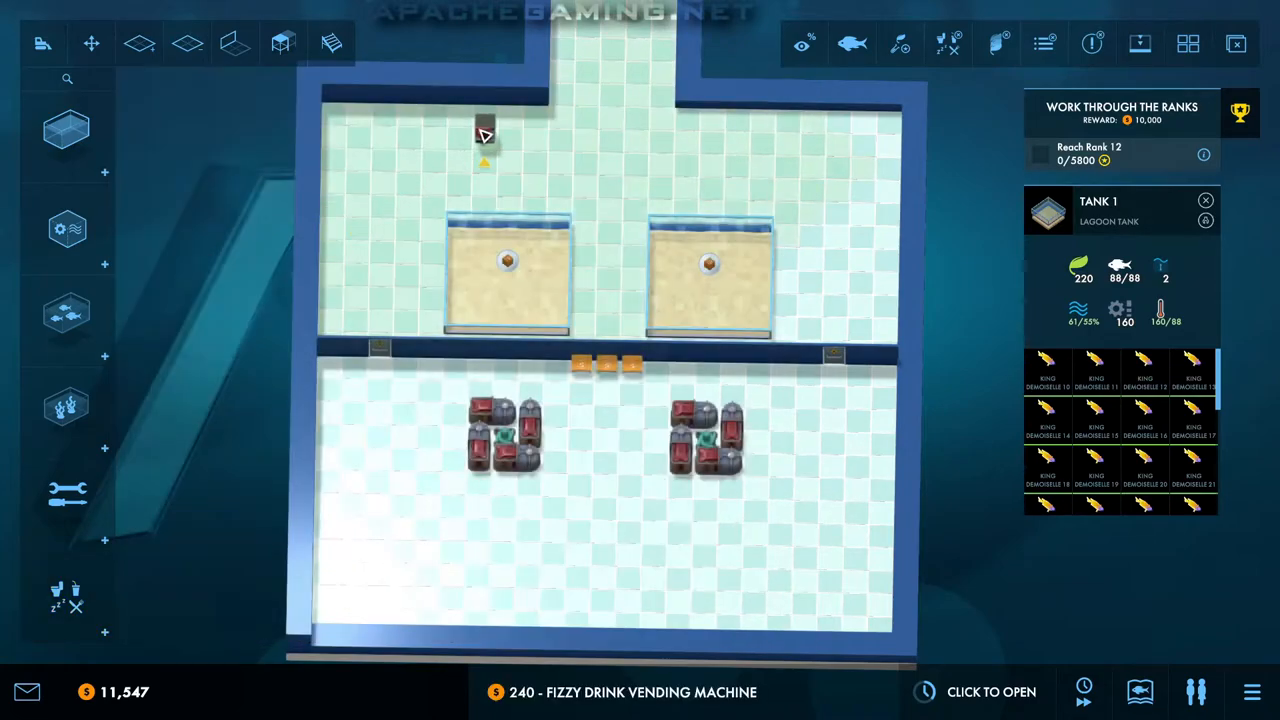
# Step: Place a fizzy drink vending machine in the top corridor and a tool station by the dividing wall
pyautogui.click(68, 596)
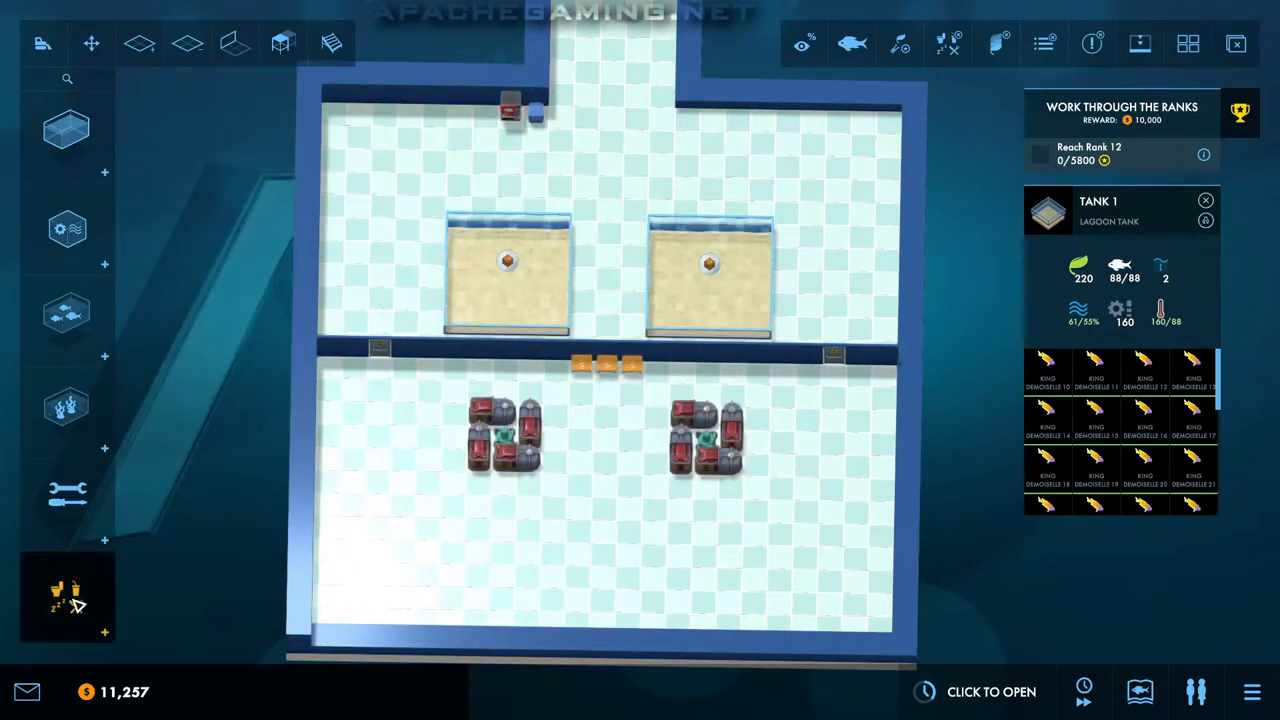
pyautogui.click(68, 596)
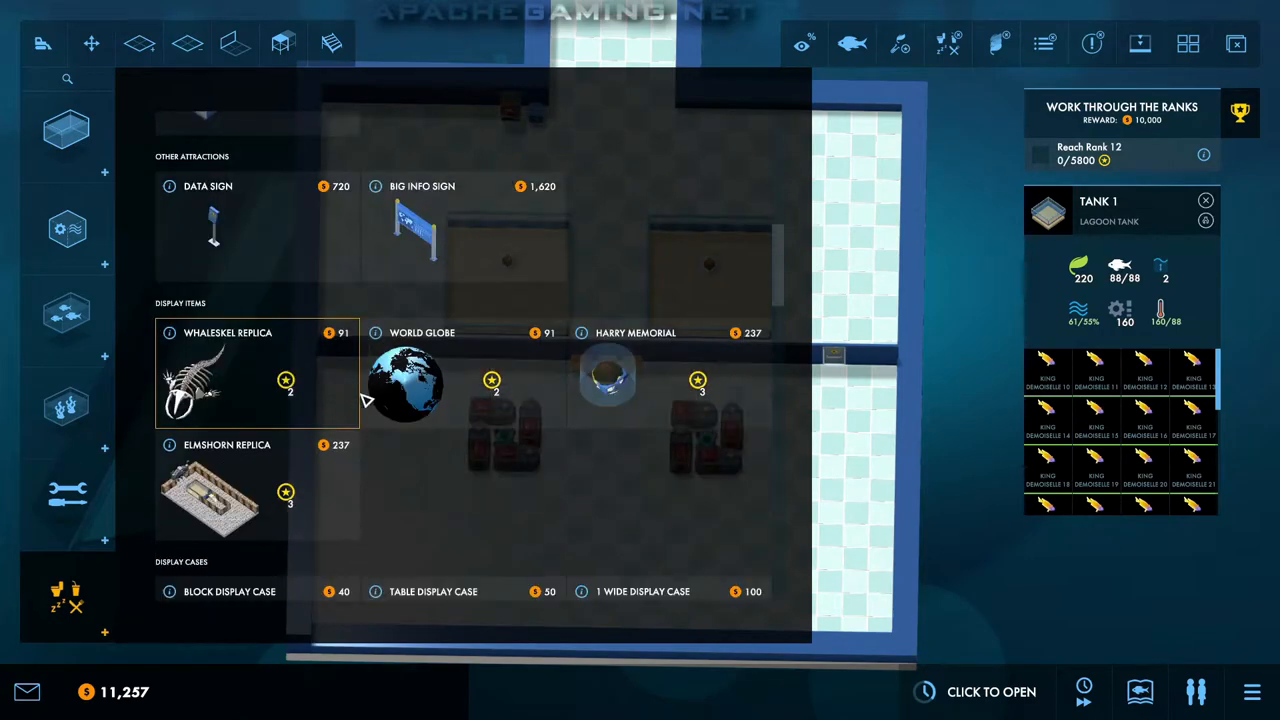
pyautogui.moveTo(400, 516)
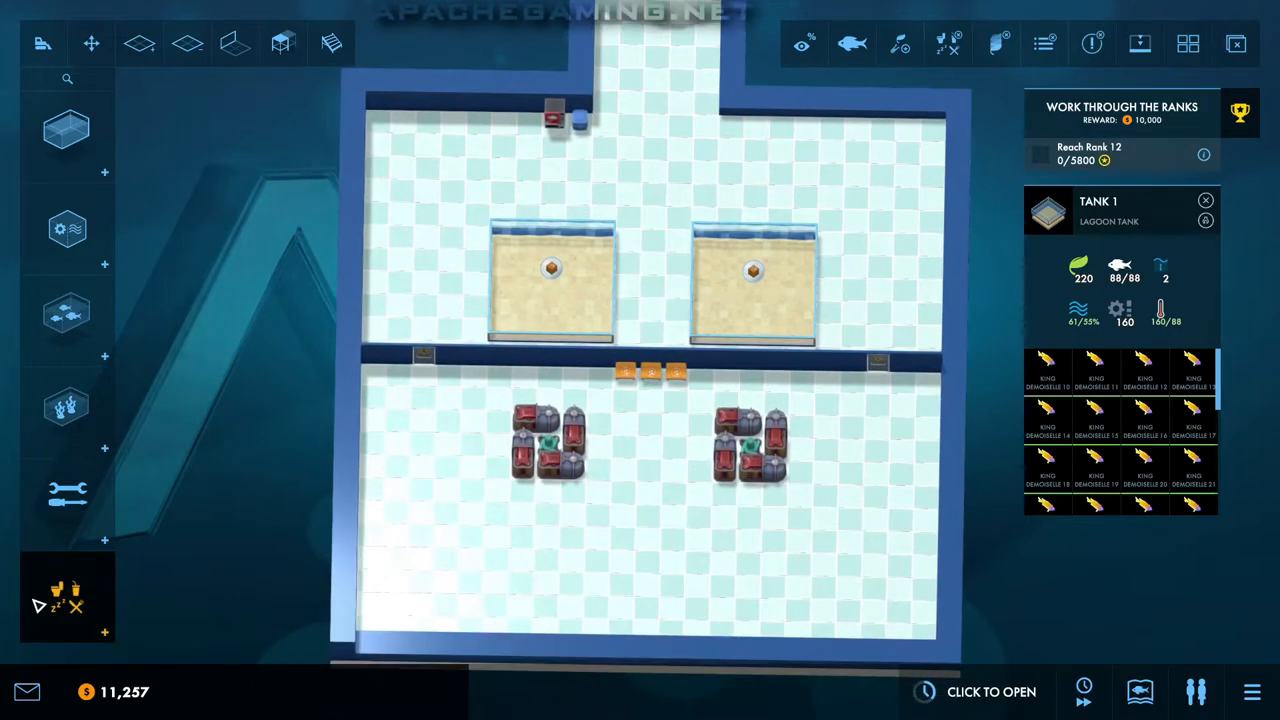
pyautogui.click(68, 492)
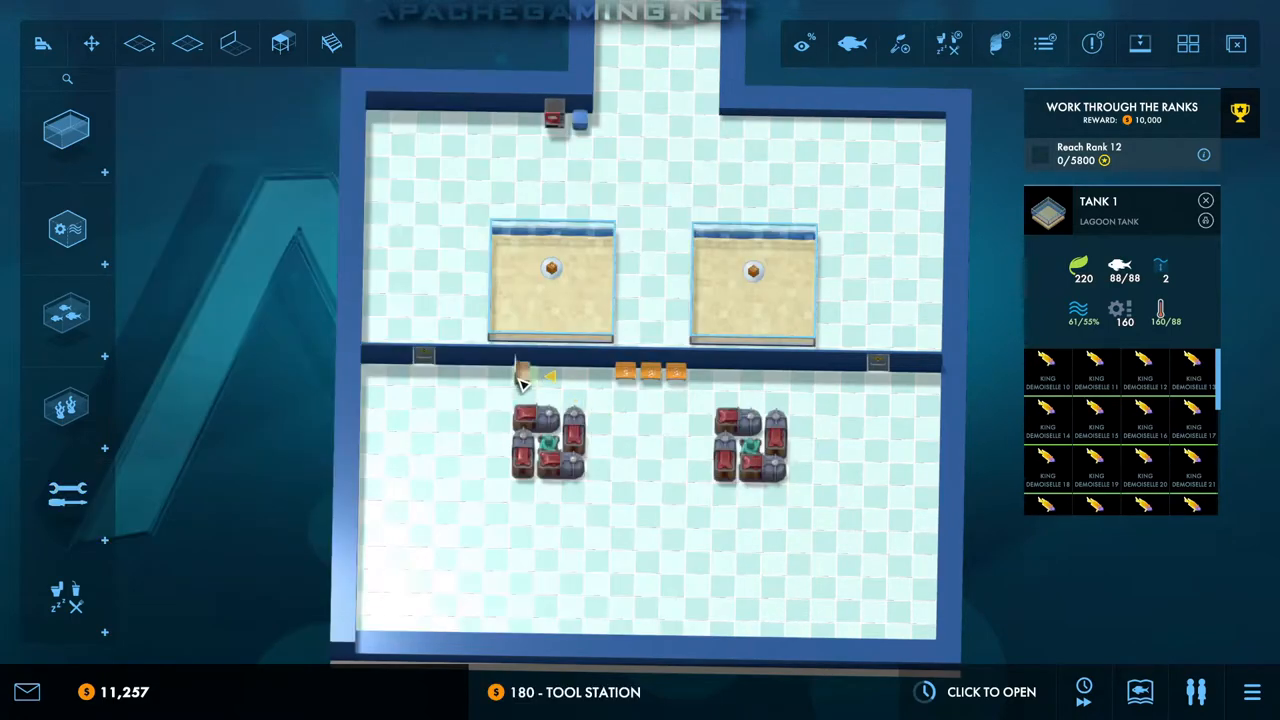
pyautogui.click(520, 376)
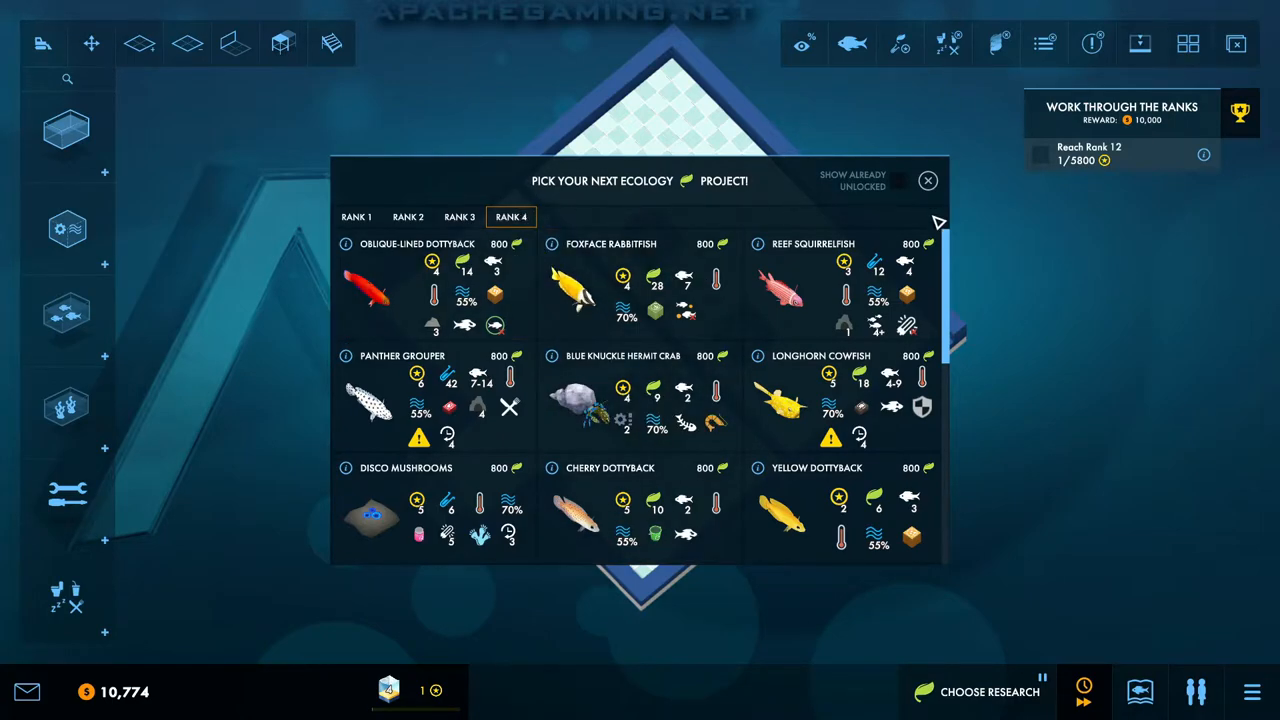
# Step: Choose the next rank 1 ecology research project
pyautogui.click(356, 216)
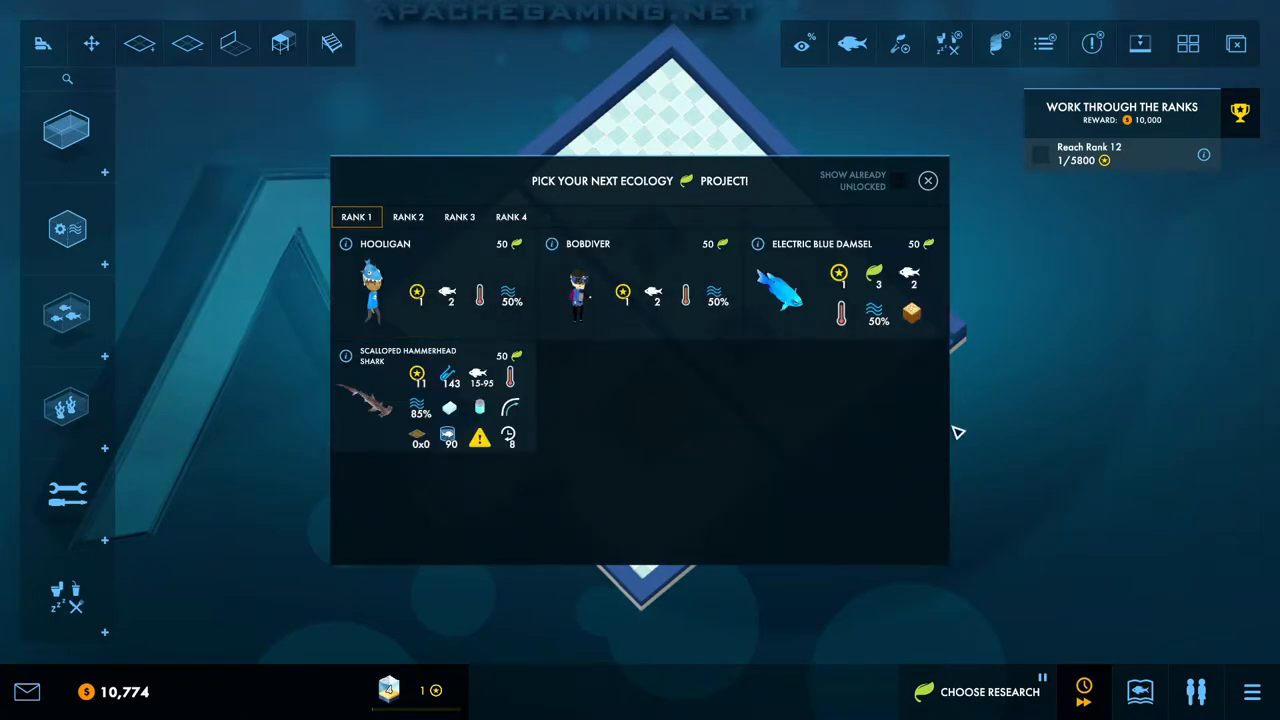
pyautogui.click(928, 180)
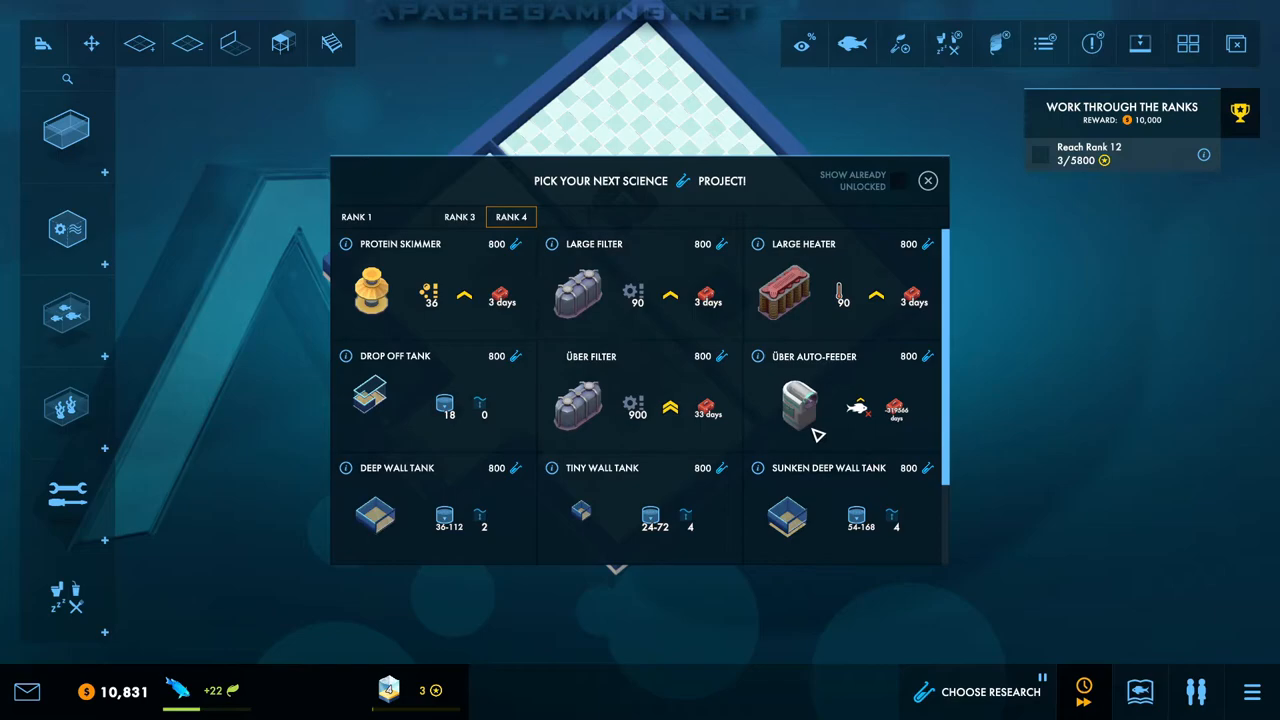
pyautogui.moveTo(368, 694)
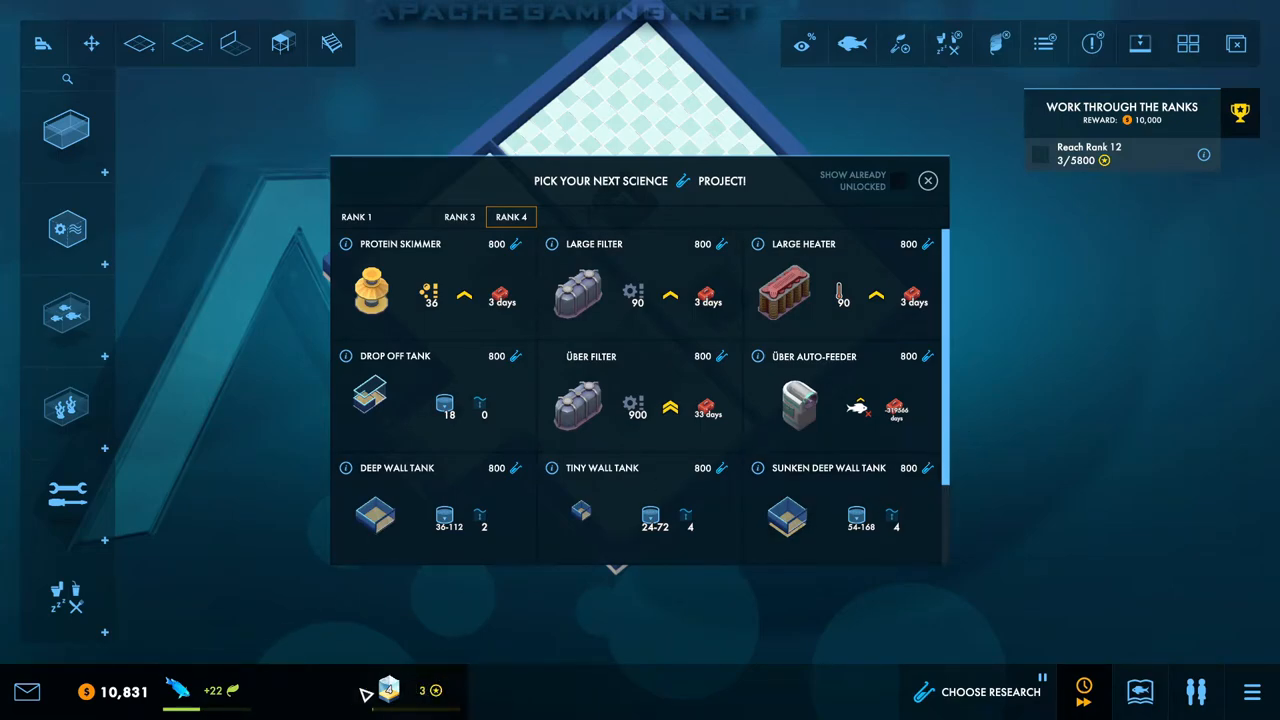
pyautogui.moveTo(856, 612)
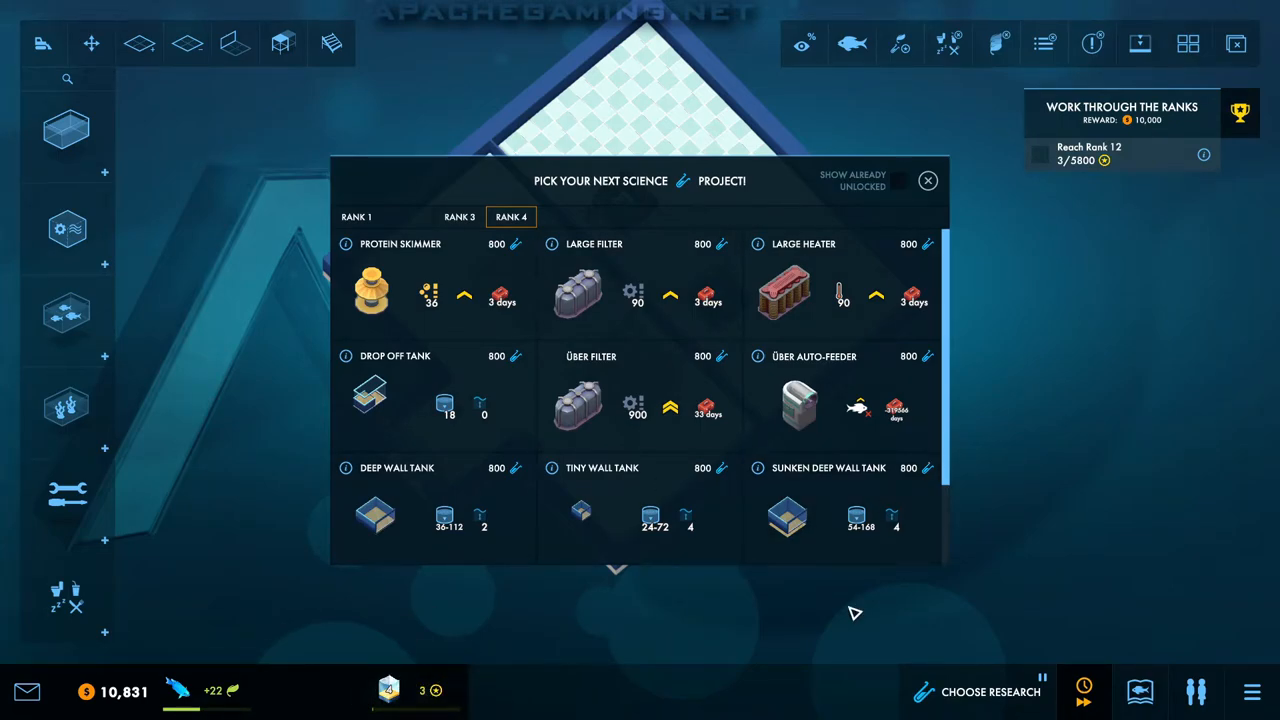
pyautogui.moveTo(894, 632)
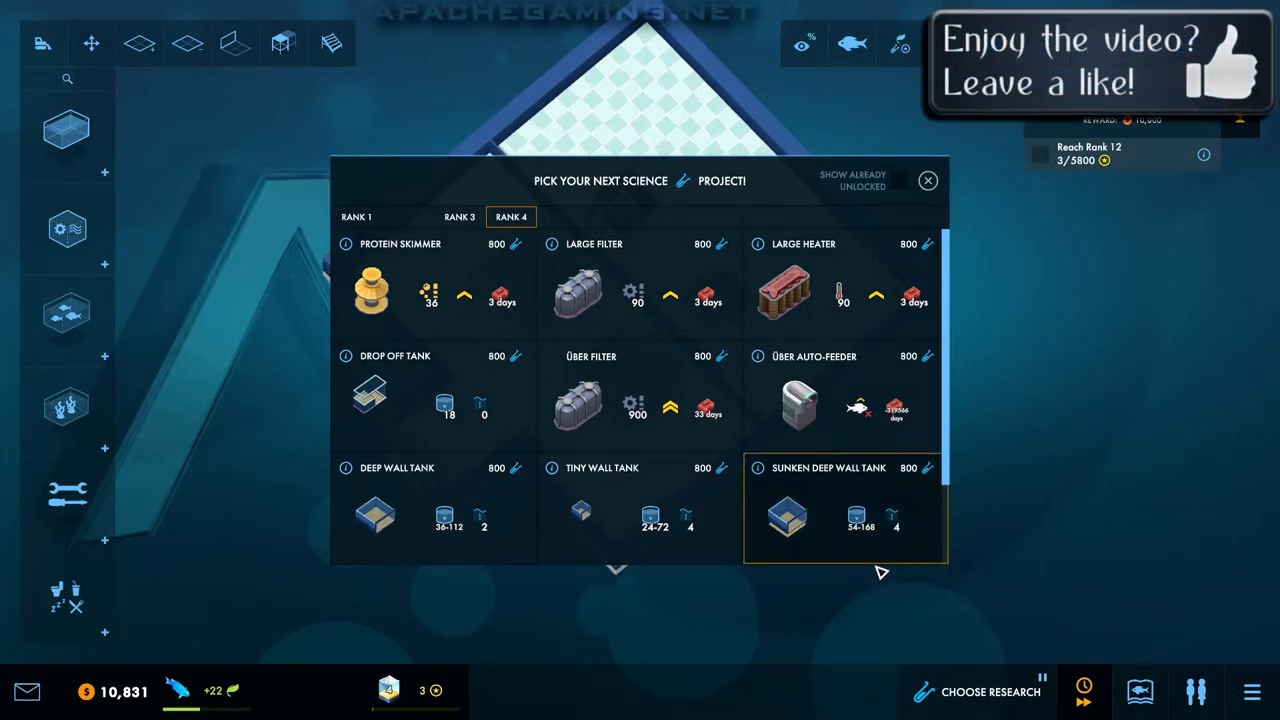
pyautogui.moveTo(876, 558)
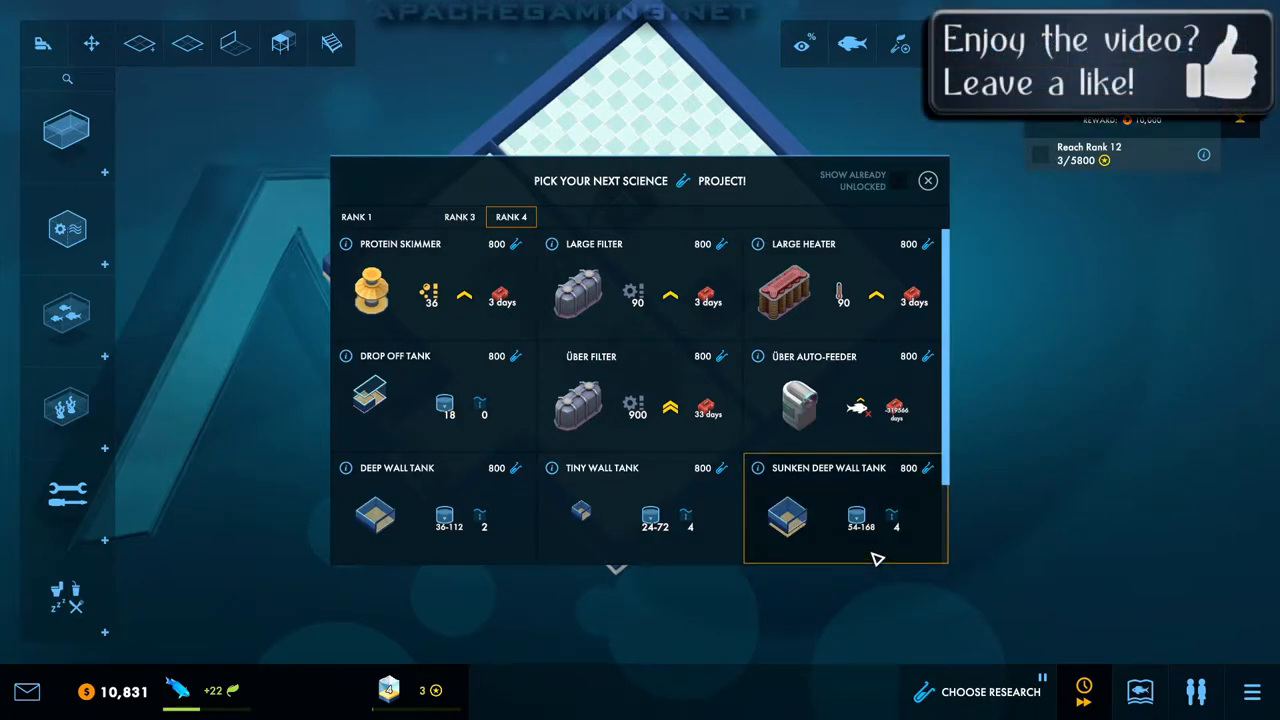
pyautogui.moveTo(856, 520)
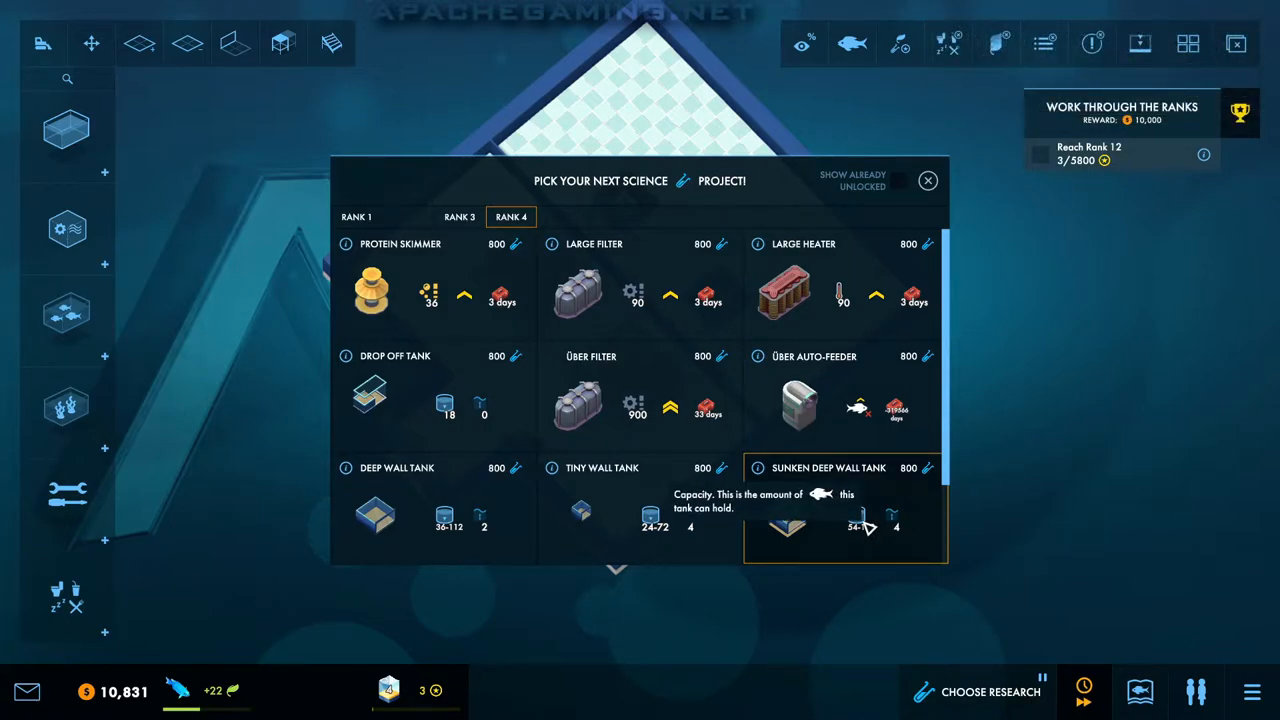
pyautogui.moveTo(824, 596)
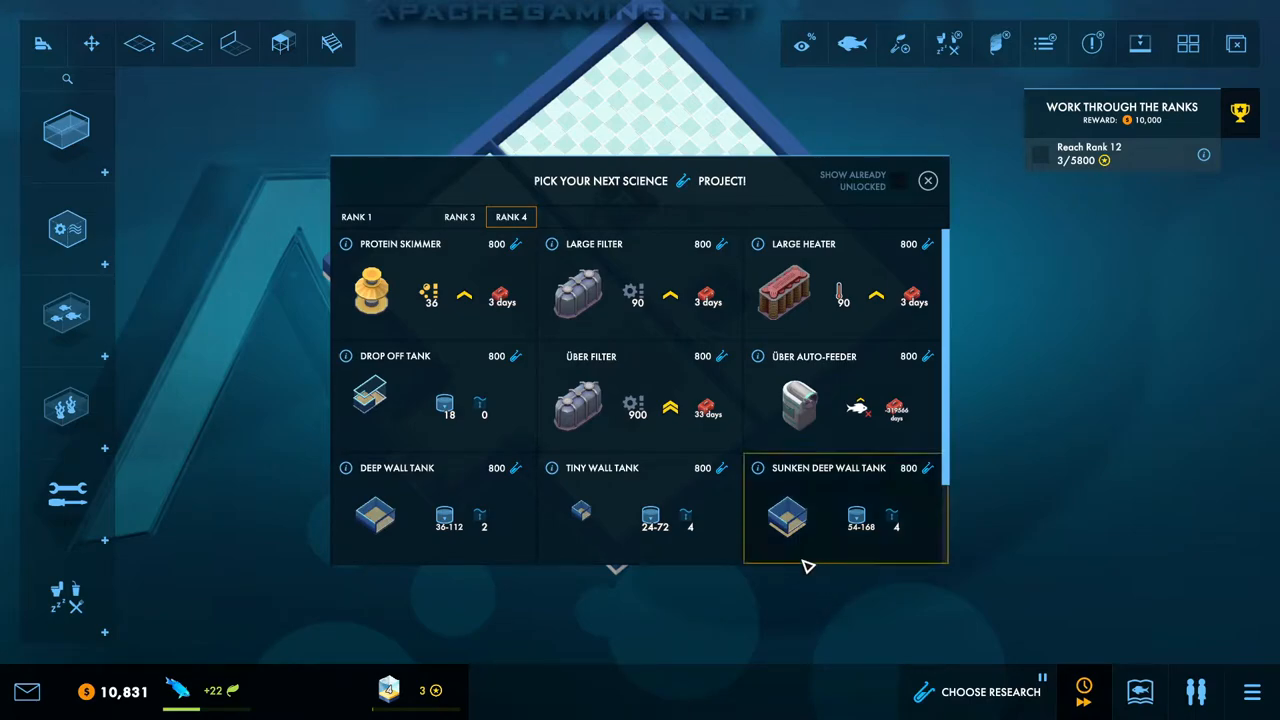
# Step: Choose a rank 1 science research project
pyautogui.scroll(-3)
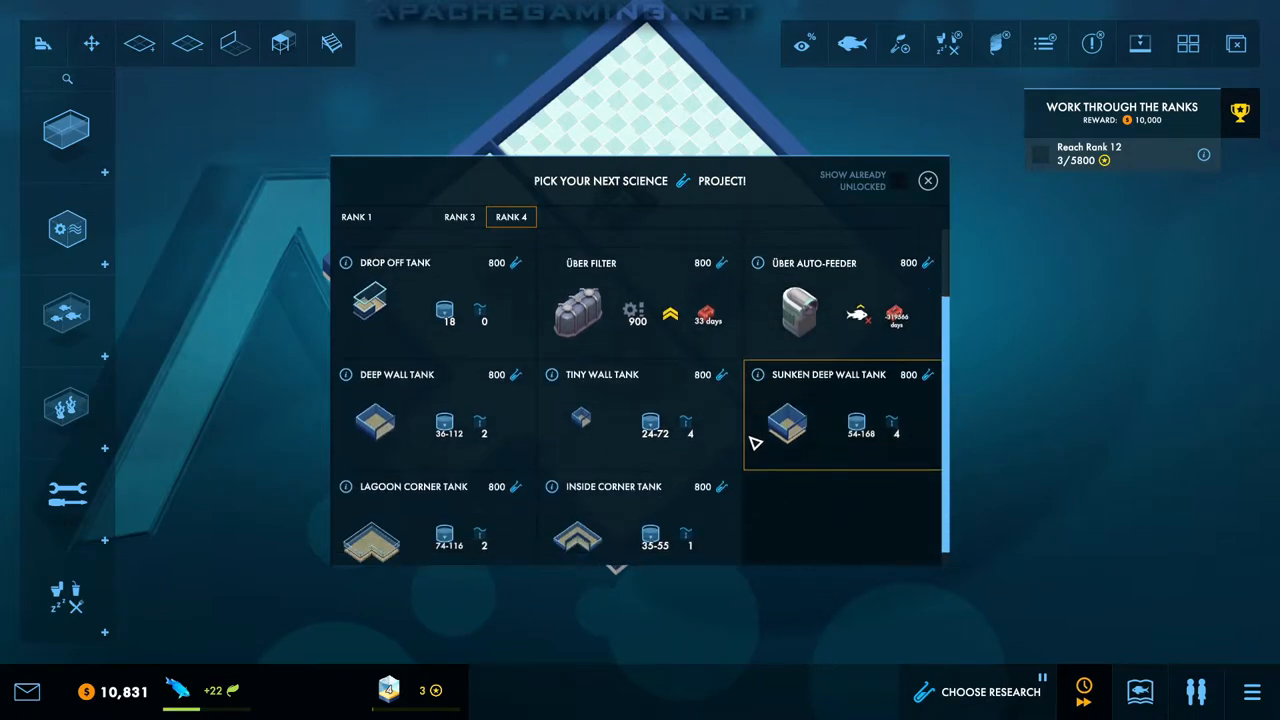
pyautogui.click(356, 216)
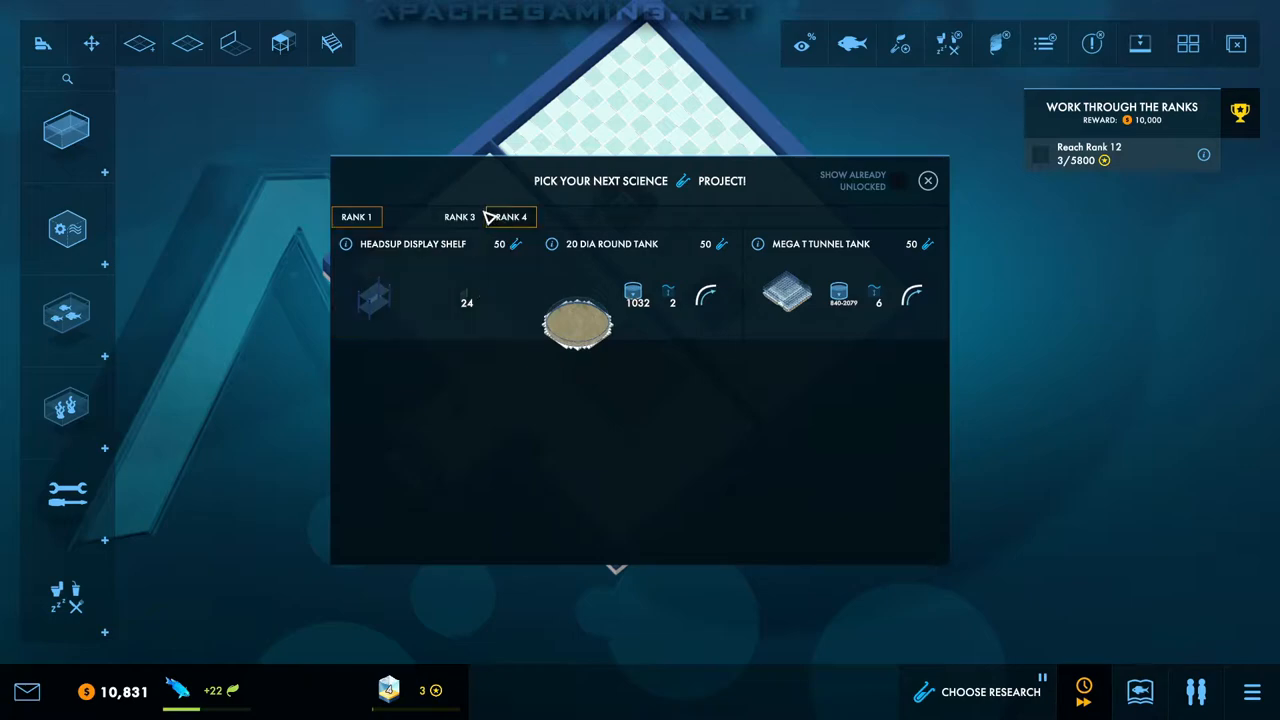
pyautogui.click(928, 180)
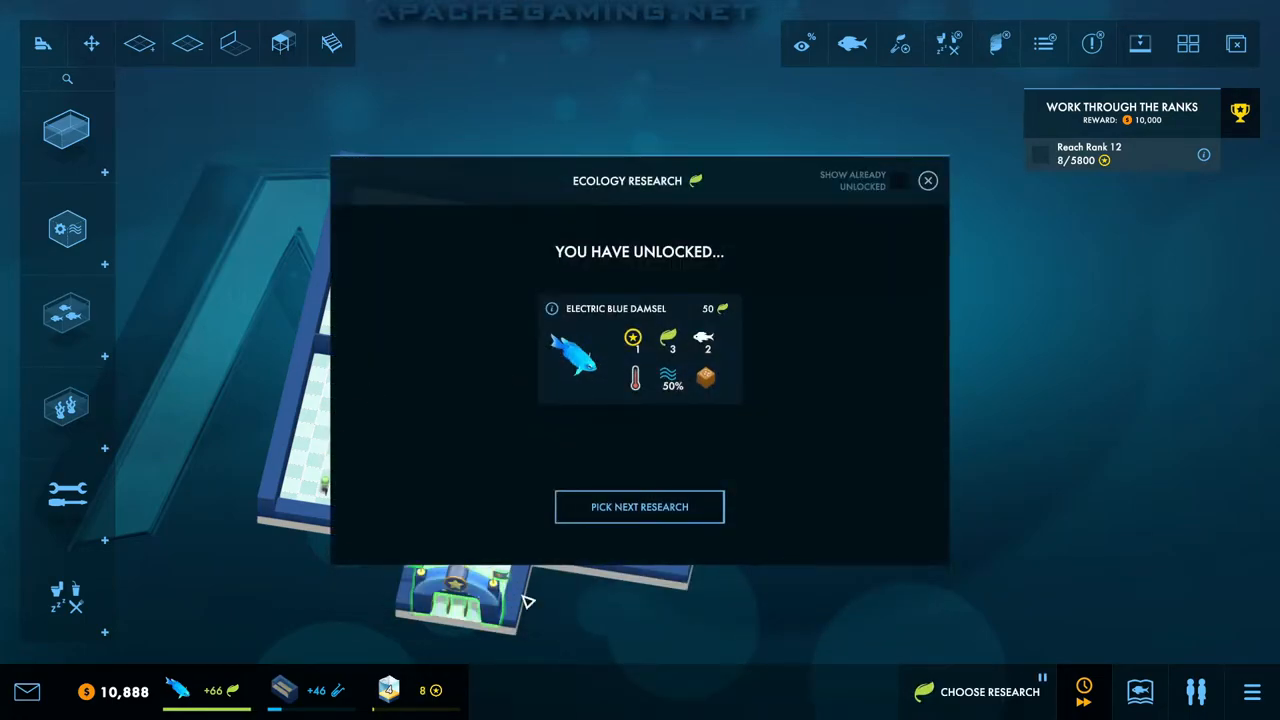
# Step: Dismiss the research picker, let the aquarium run to Day 62, then reopen ecology research choices
pyautogui.click(640, 506)
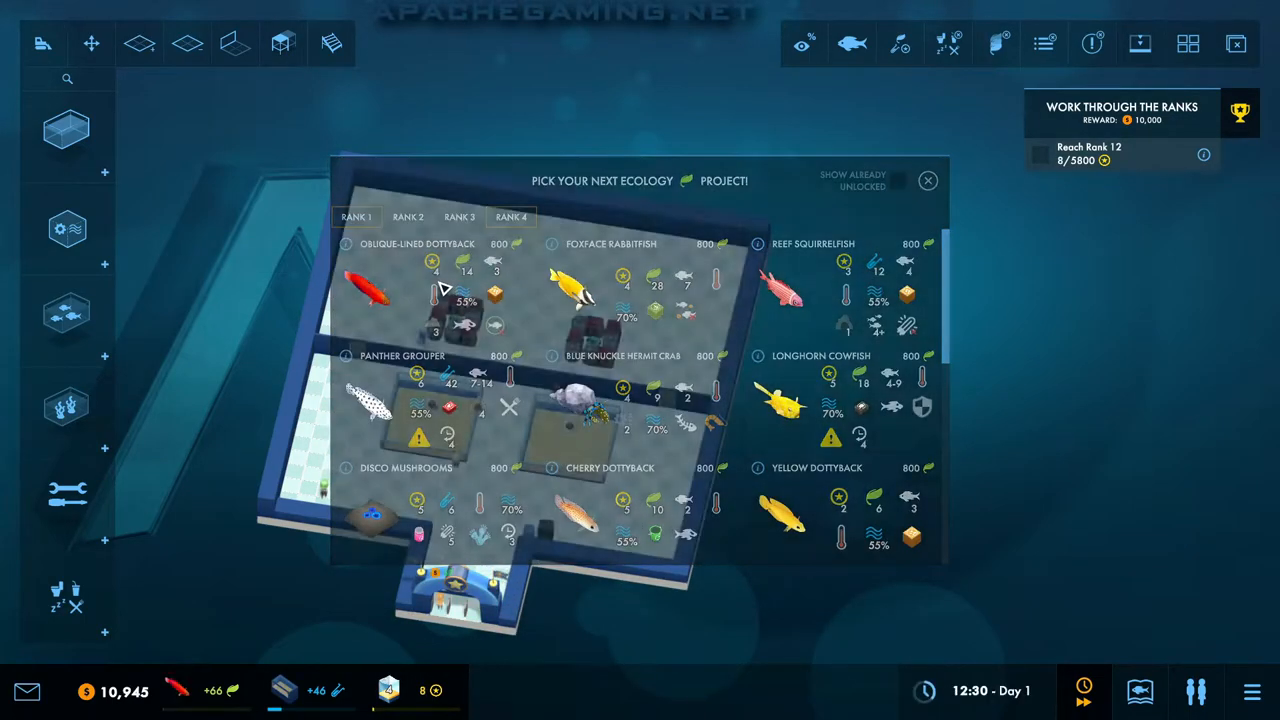
pyautogui.click(928, 180)
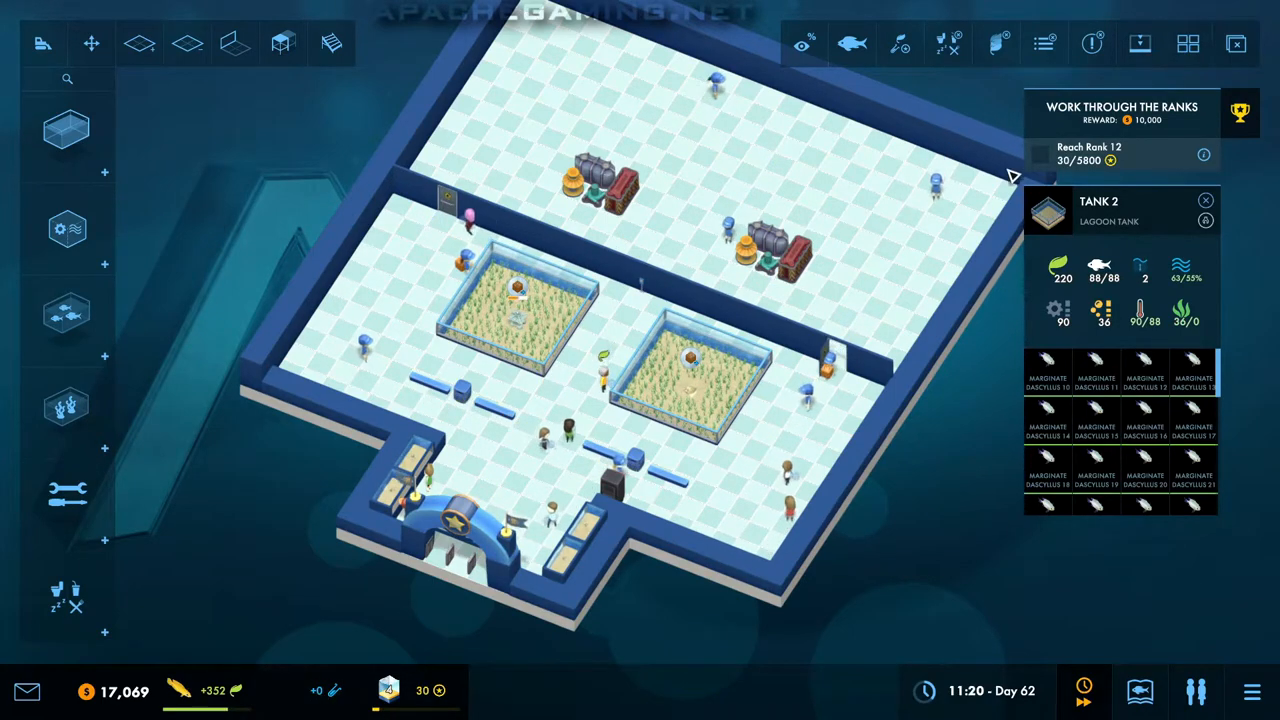
pyautogui.click(1204, 200)
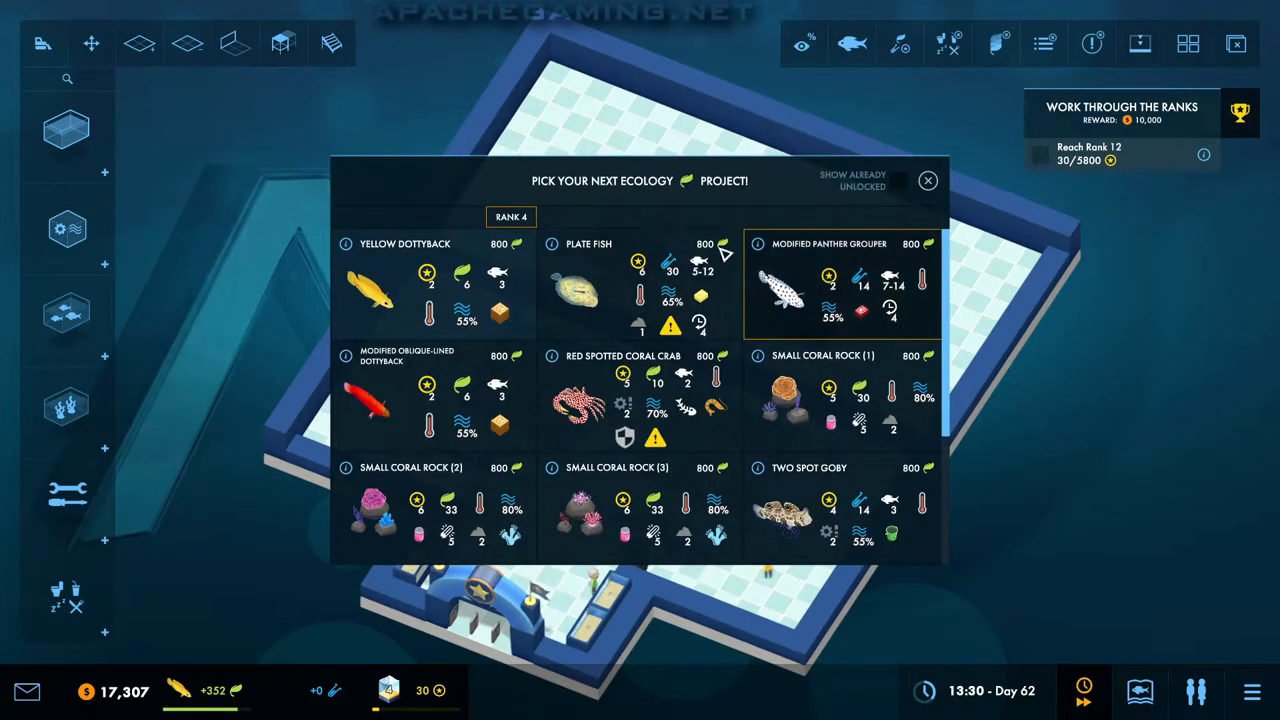
# Step: Browse the rank 4 ecology list and choose Yellow Dottyback as the research project
pyautogui.scroll(-3)
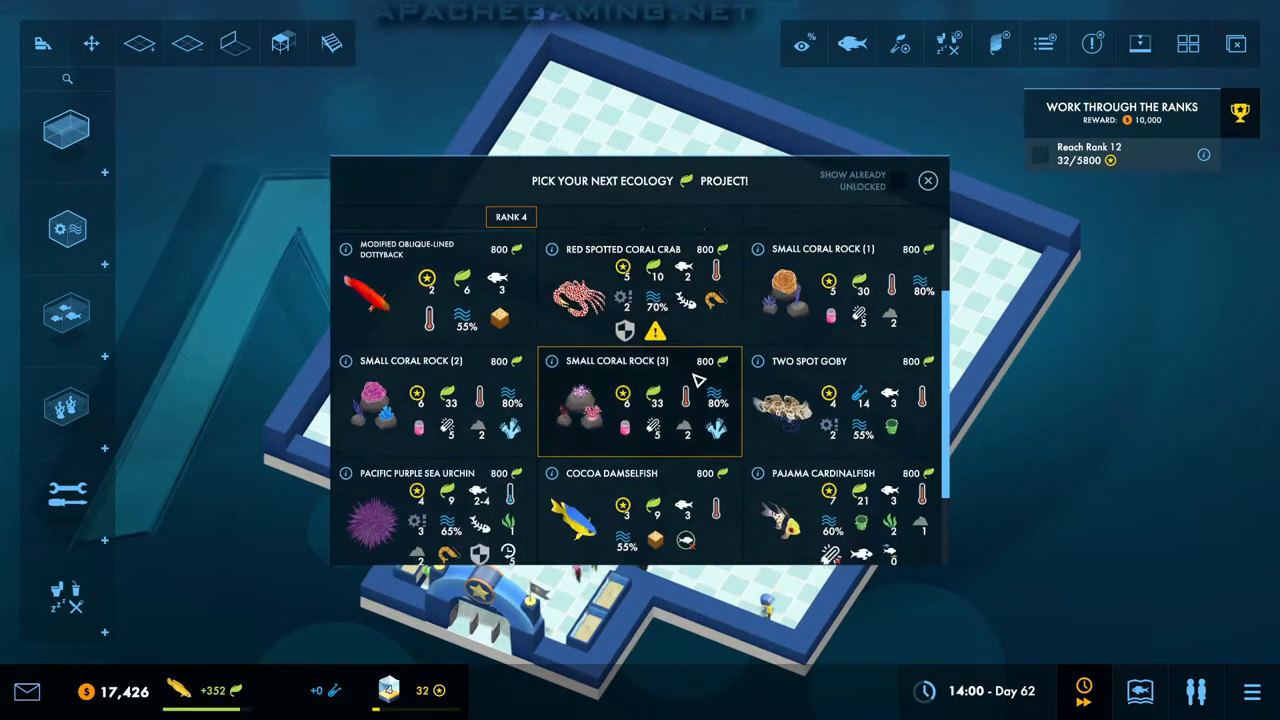
pyautogui.scroll(3)
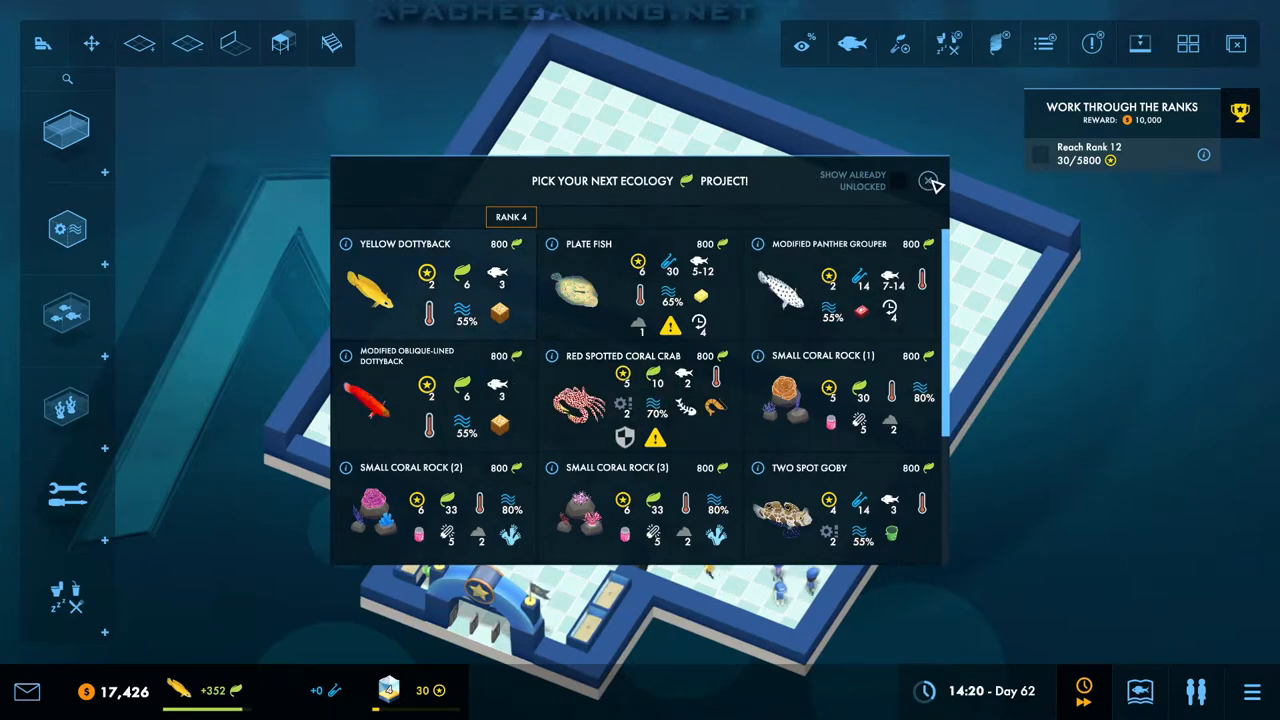
pyautogui.click(930, 180)
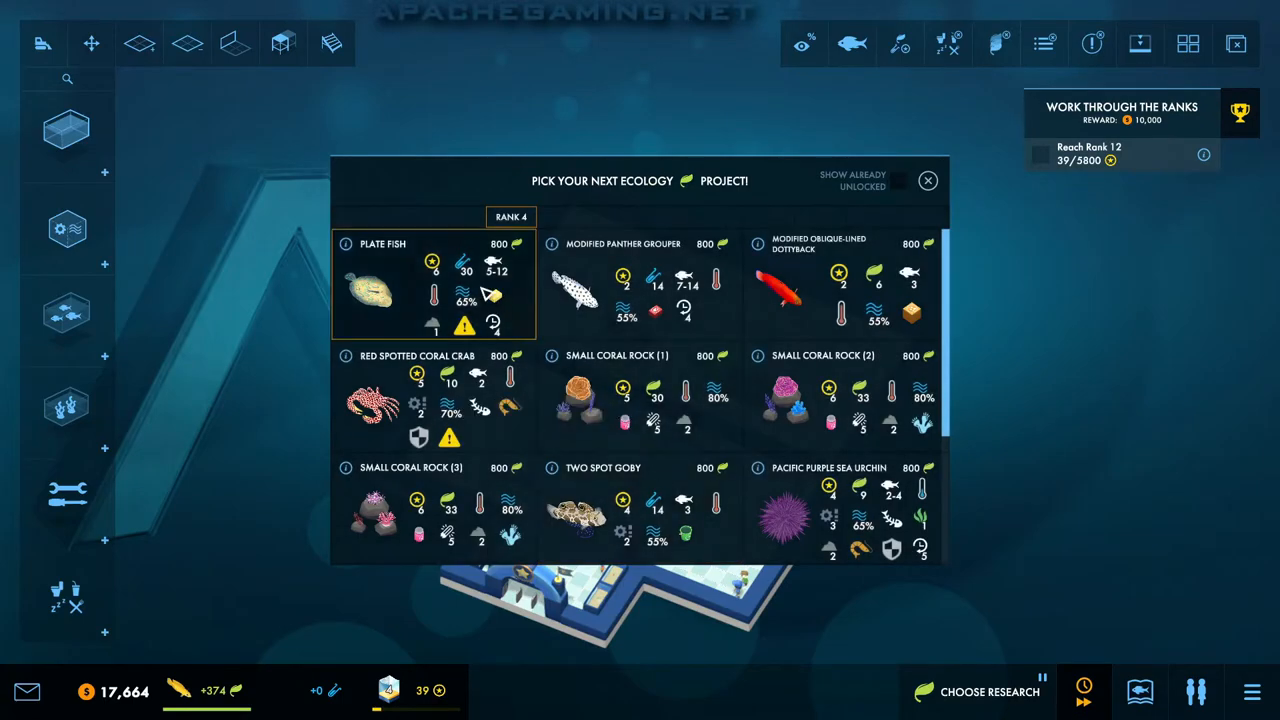
# Step: Close the ecology project picker and look over the aquarium floor at Day 62
pyautogui.click(928, 180)
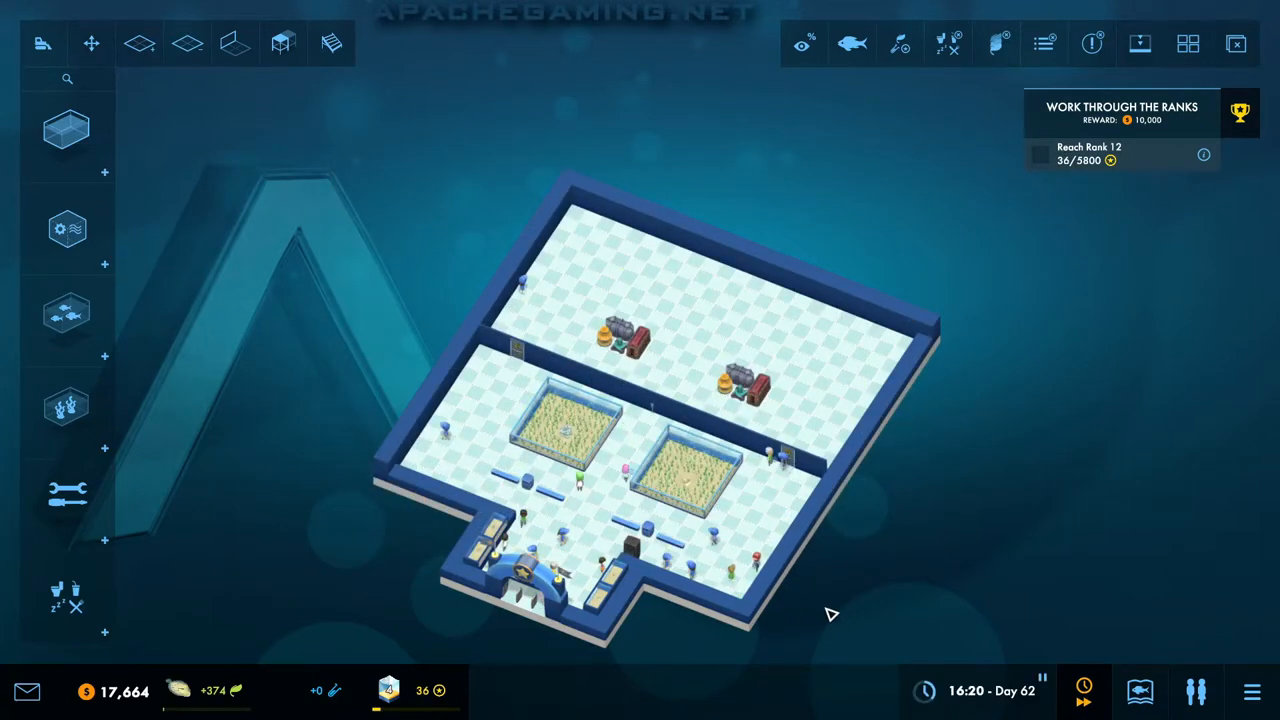
pyautogui.moveTo(804, 564)
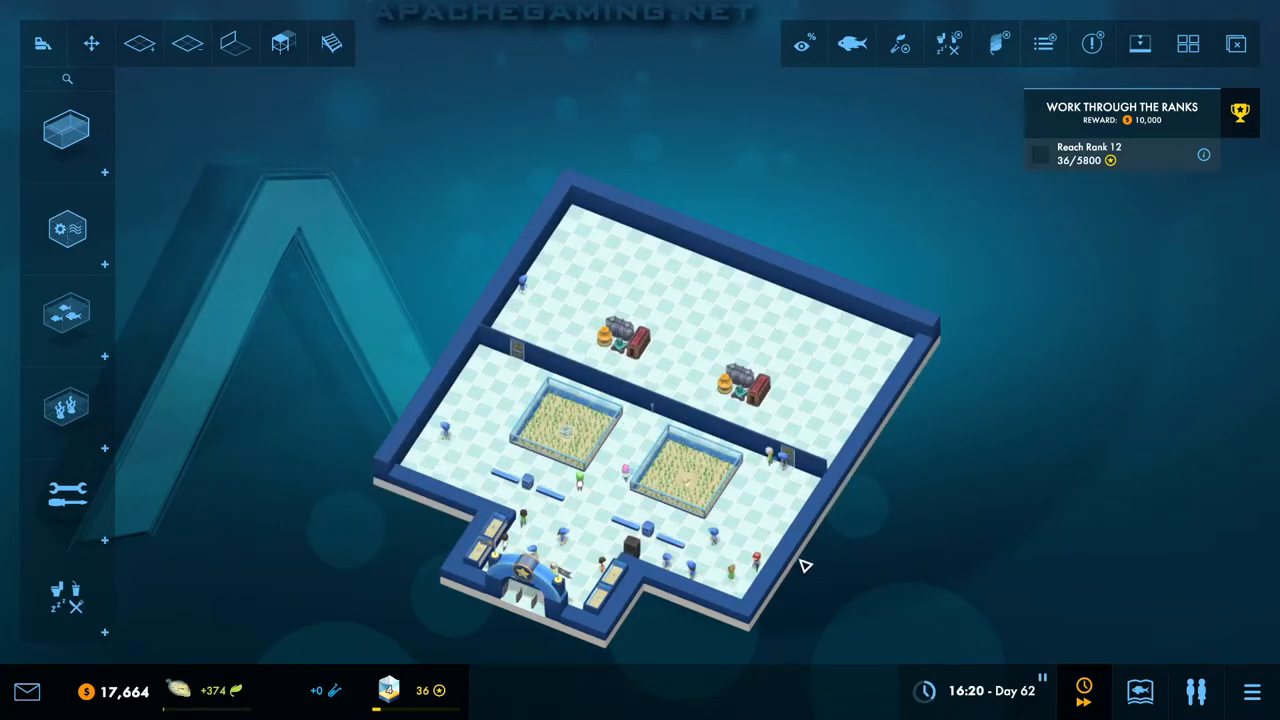
pyautogui.moveTo(790, 560)
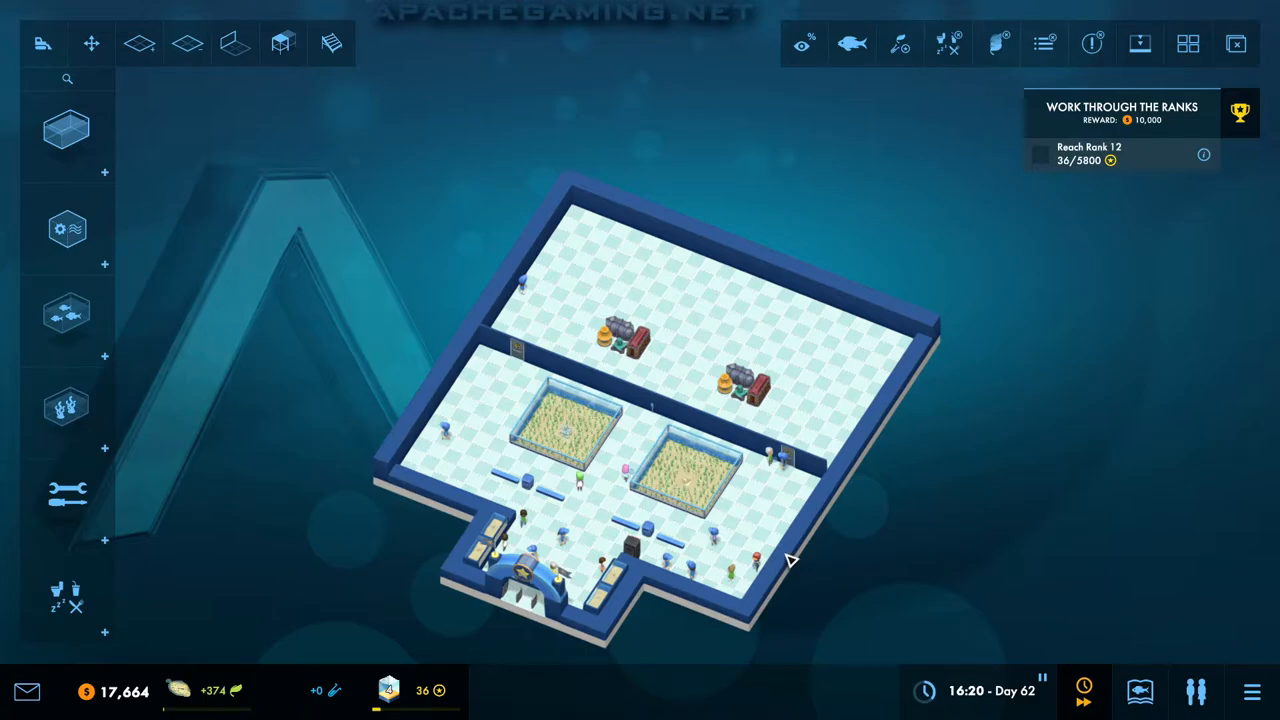
pyautogui.click(684, 490)
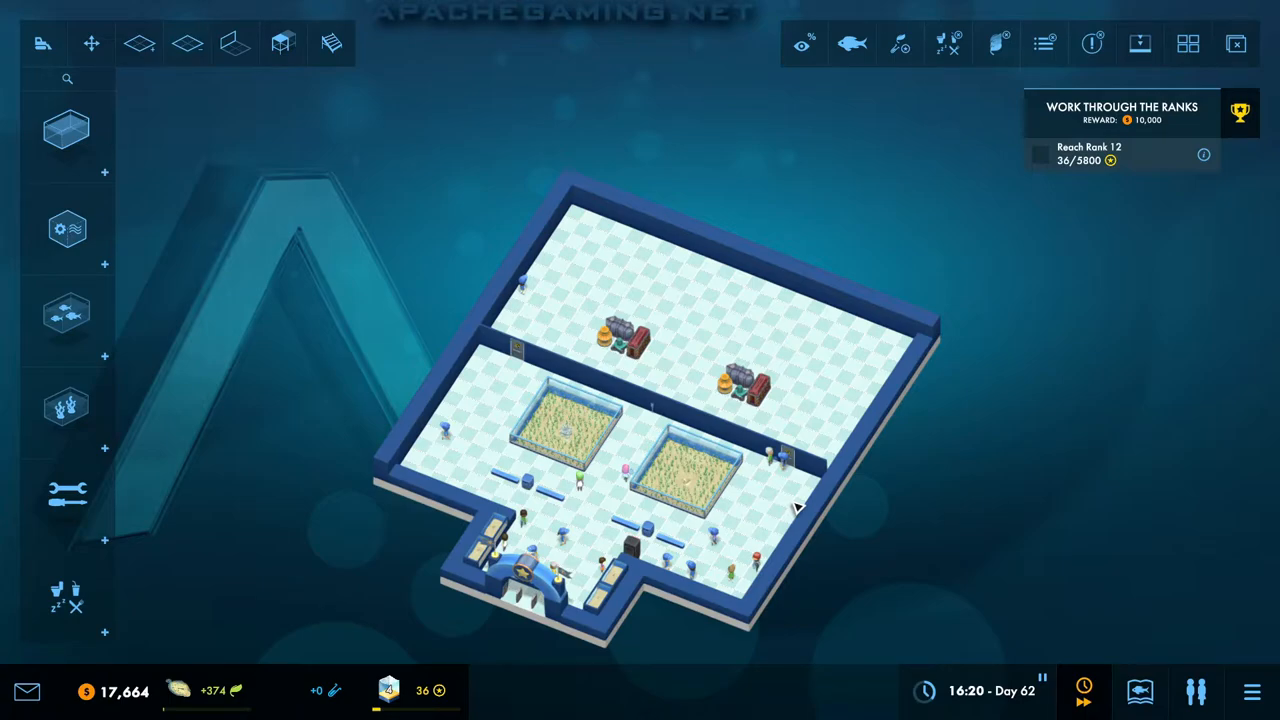
pyautogui.moveTo(784, 512)
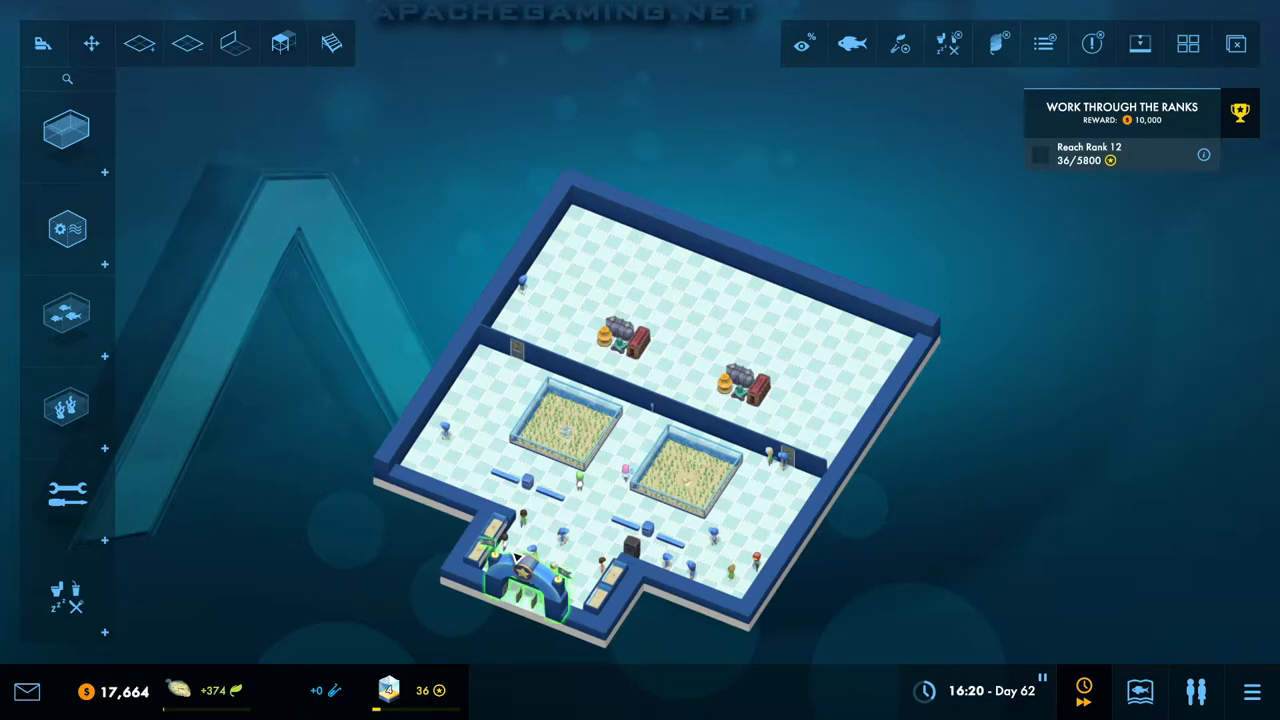
pyautogui.click(140, 44)
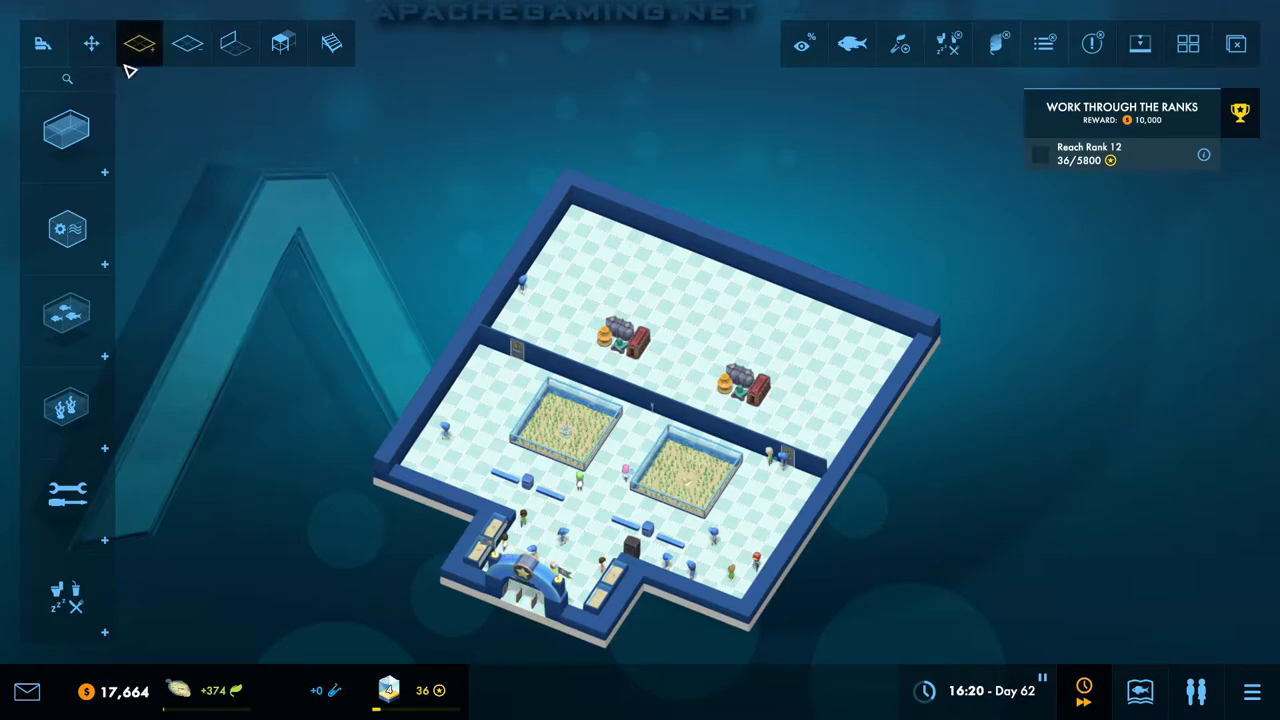
# Step: Sell a sandy lagoon tank with its contents and the small 720 fixture
pyautogui.click(42, 44)
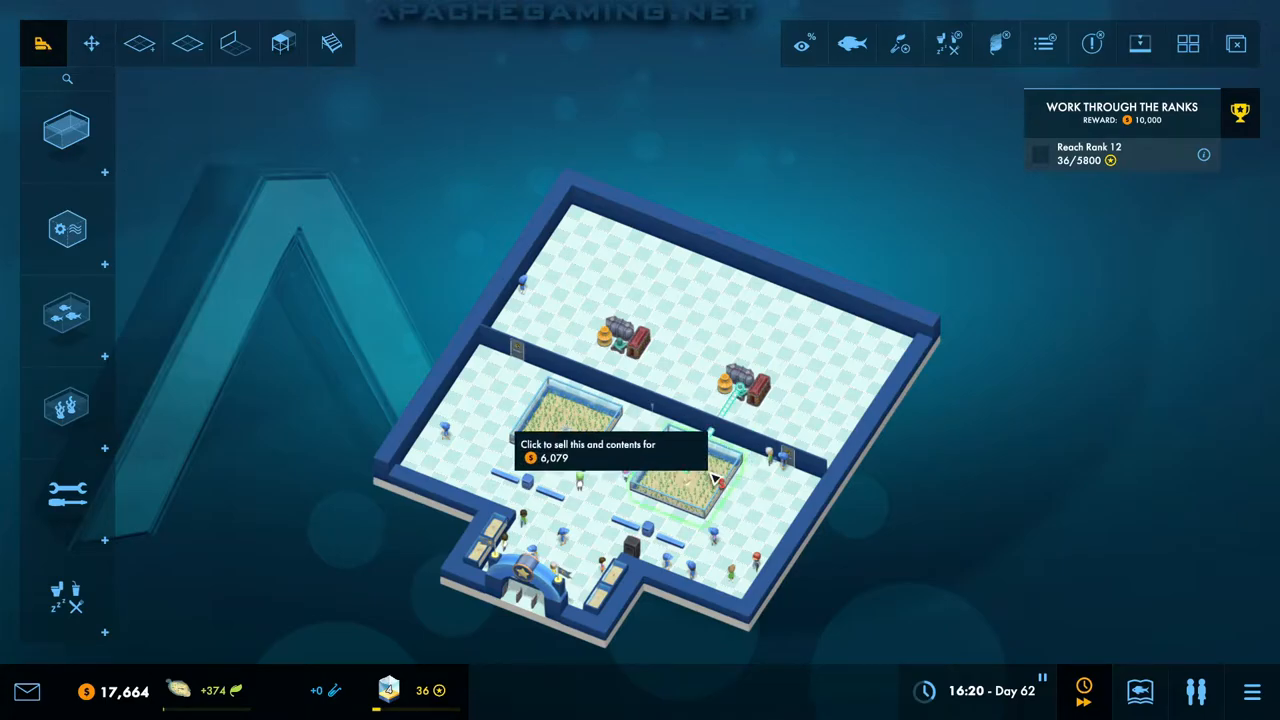
pyautogui.click(680, 470)
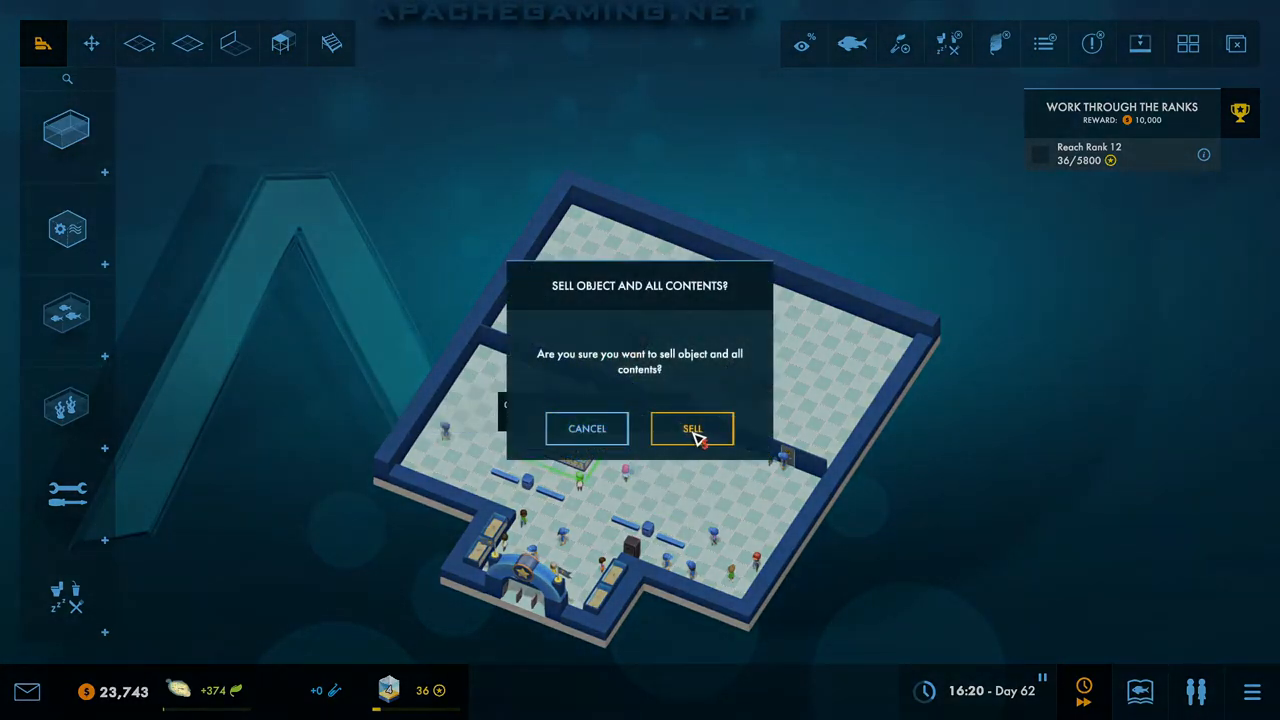
pyautogui.click(692, 428)
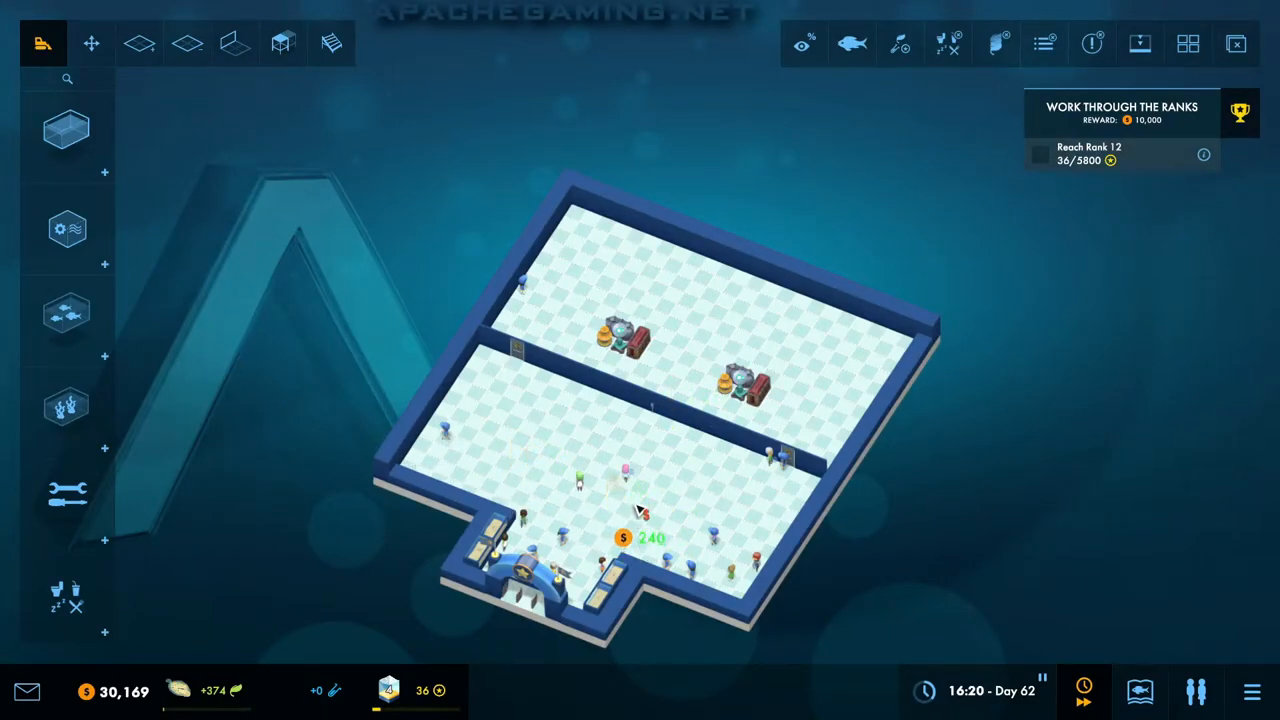
pyautogui.moveTo(660, 418)
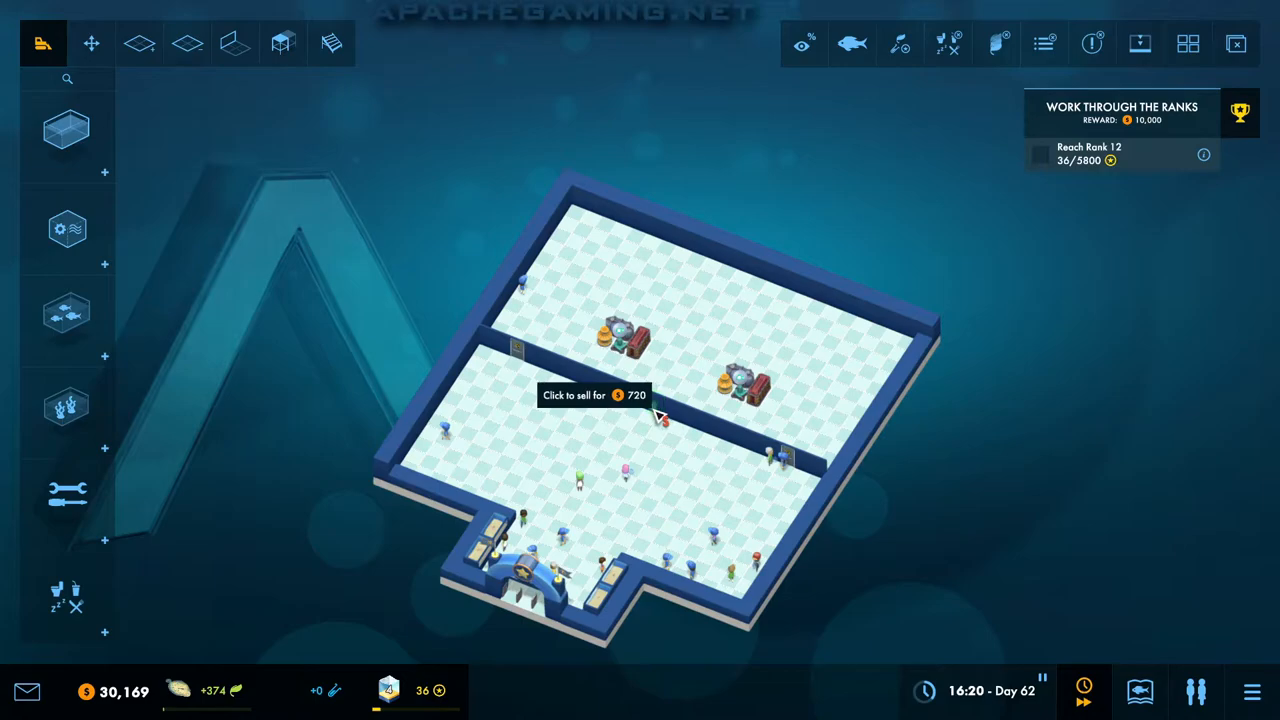
pyautogui.click(656, 414)
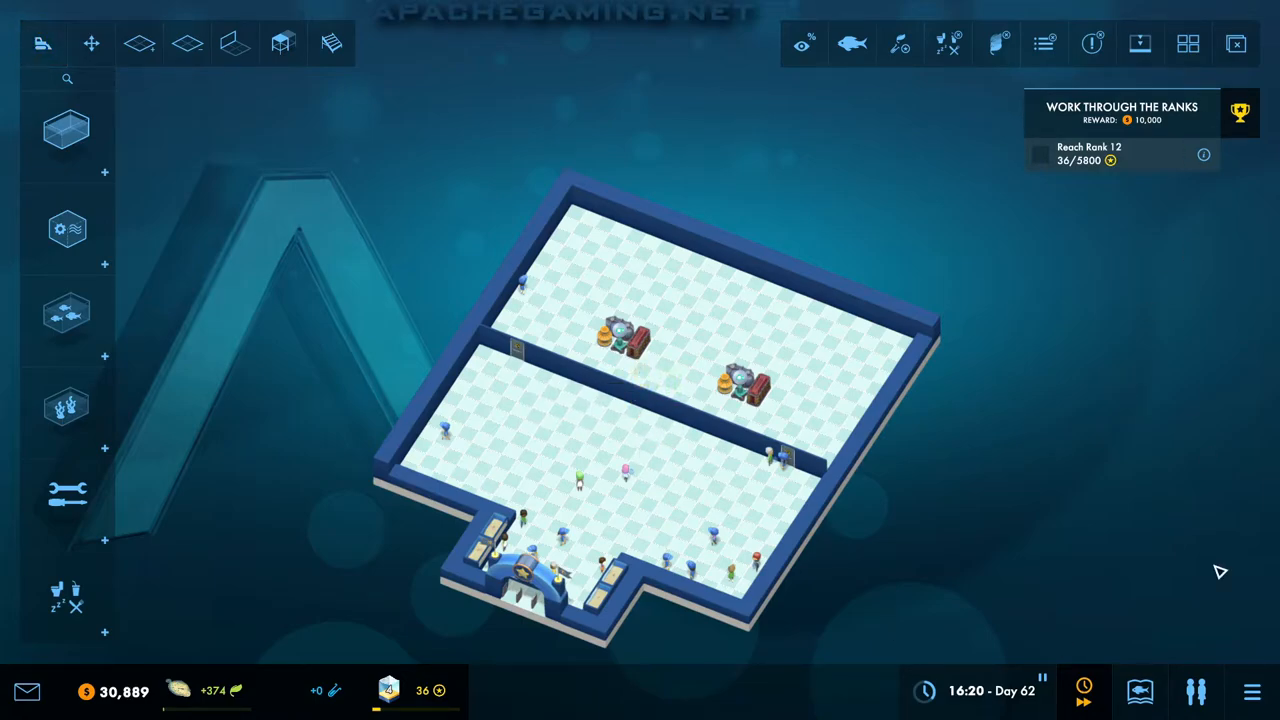
# Step: Hide the rank objective panel and close the aquarium to the public
pyautogui.click(1240, 112)
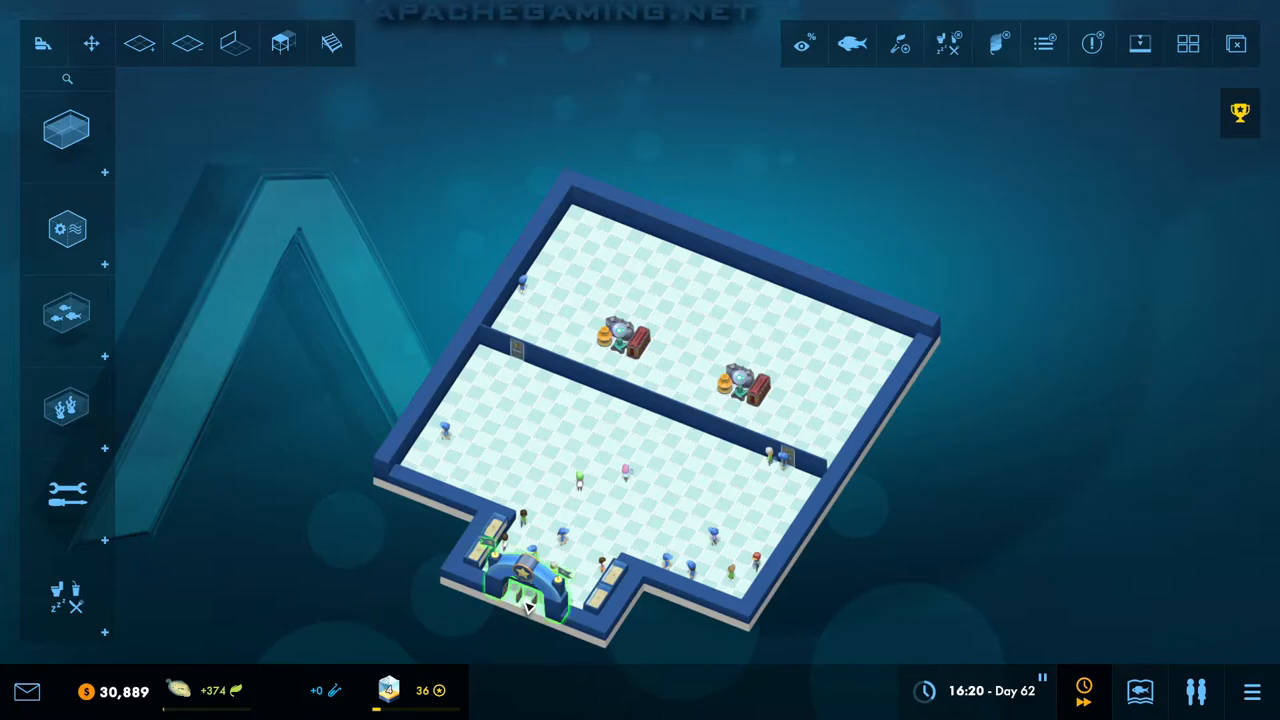
pyautogui.click(536, 590)
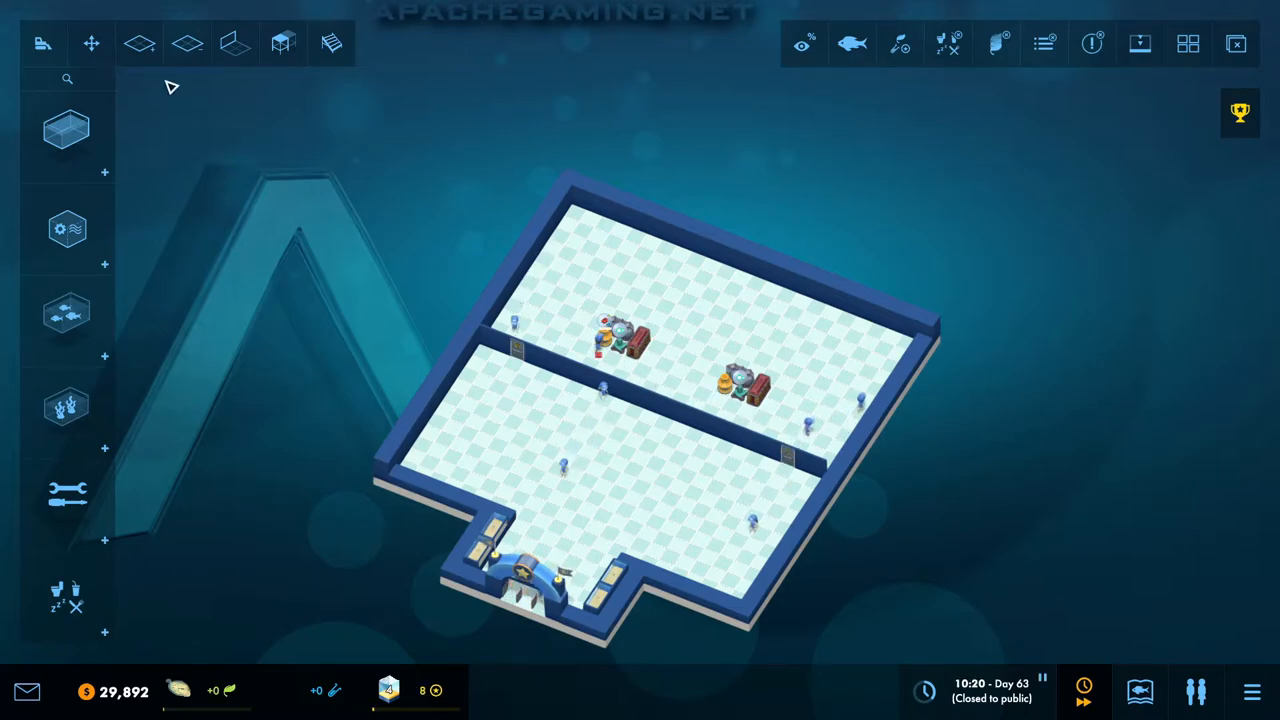
# Step: Sell the equipment stack with contents and the dividing wall, leaving one open room
pyautogui.click(42, 44)
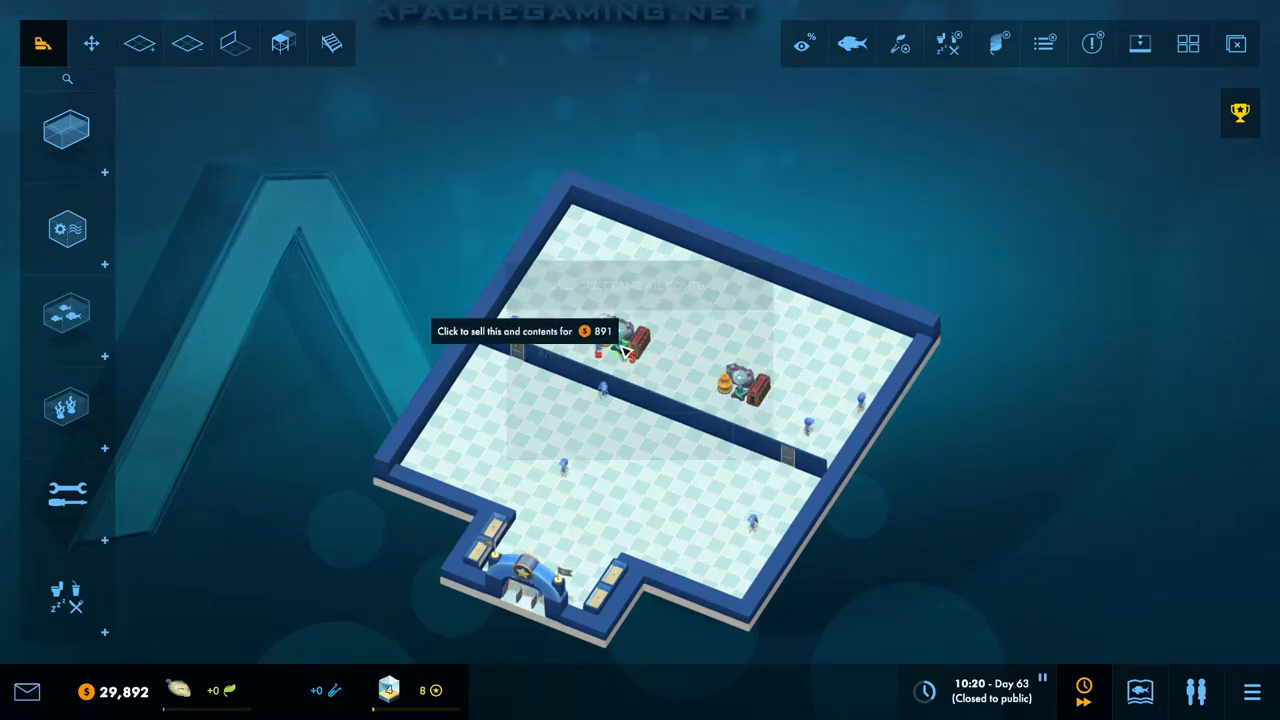
pyautogui.click(624, 344)
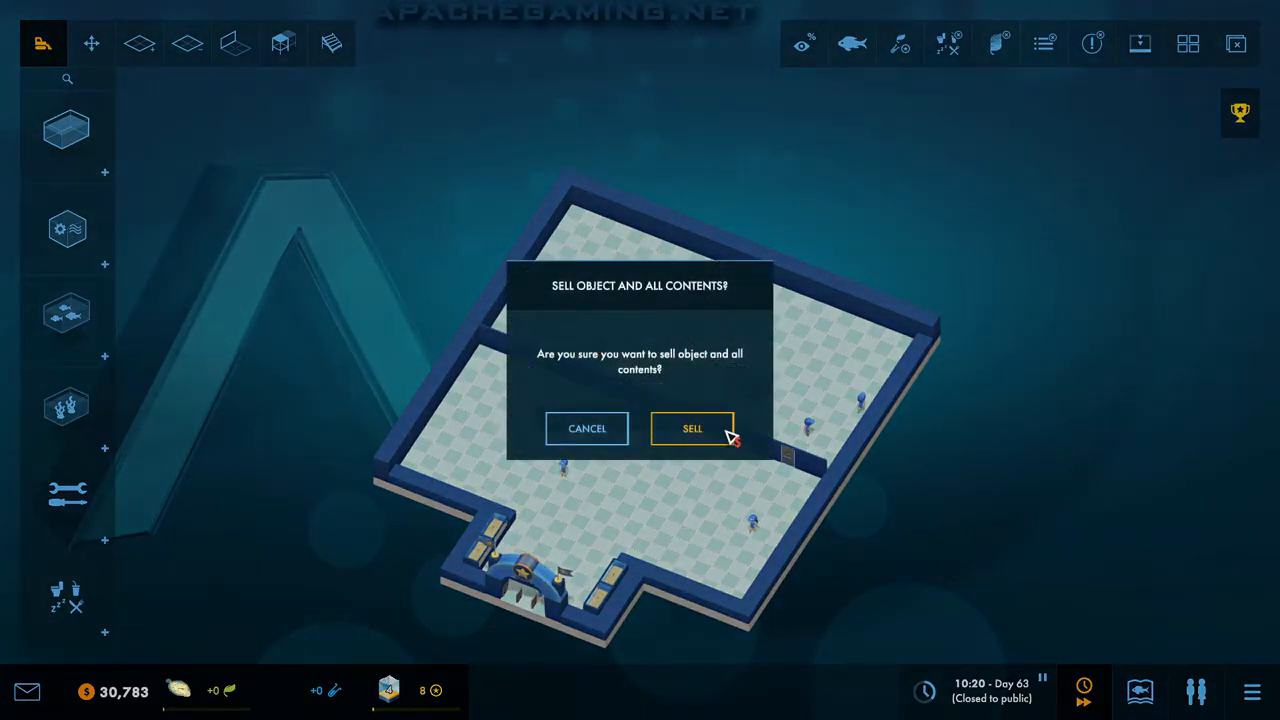
pyautogui.click(692, 428)
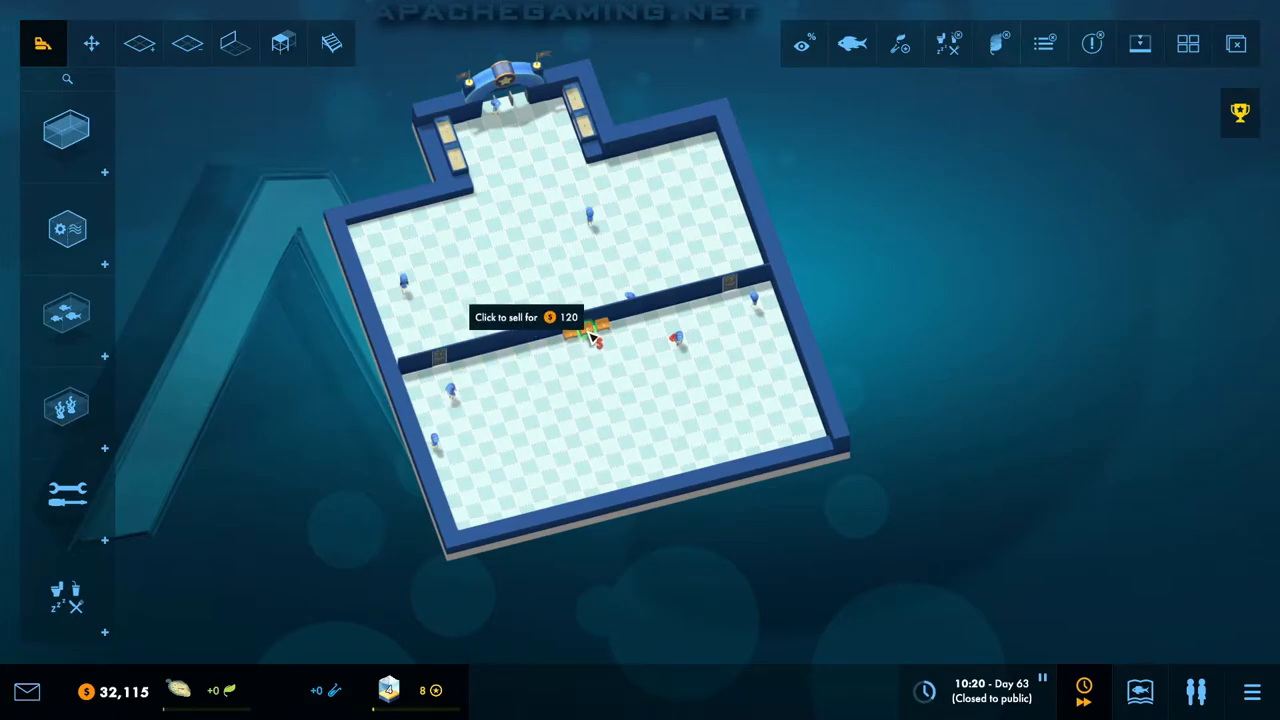
pyautogui.click(590, 340)
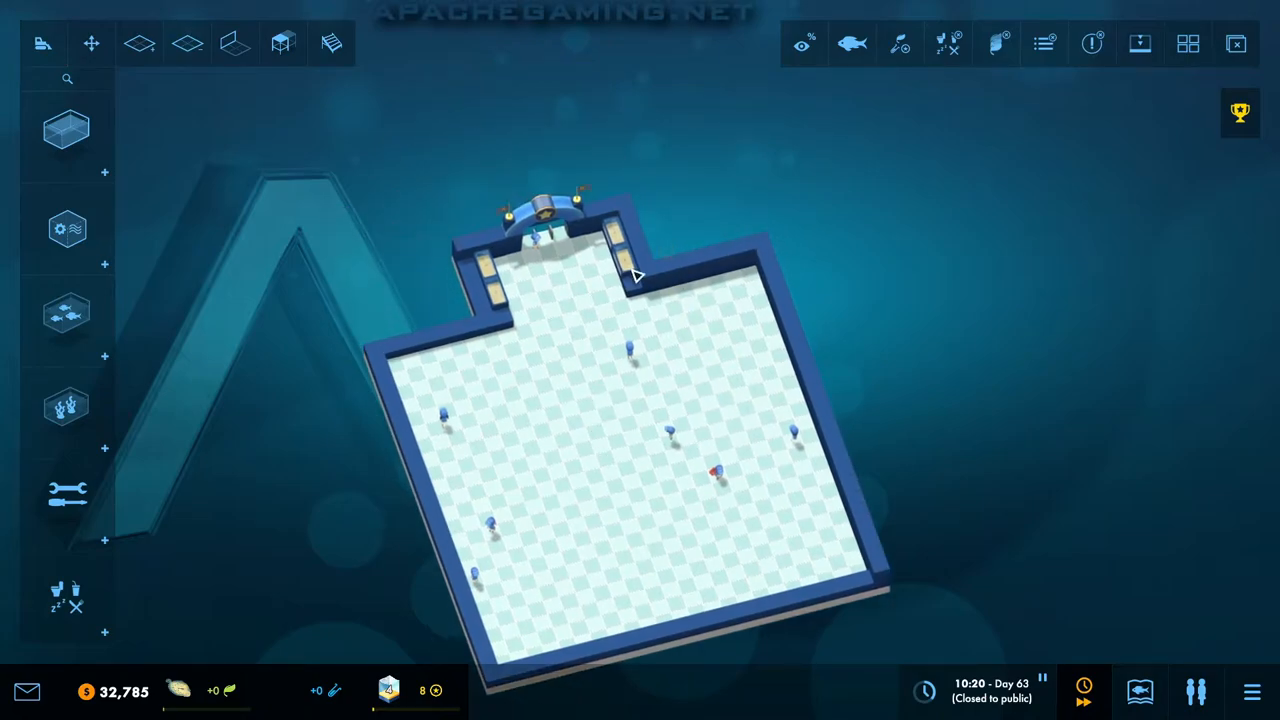
pyautogui.click(92, 44)
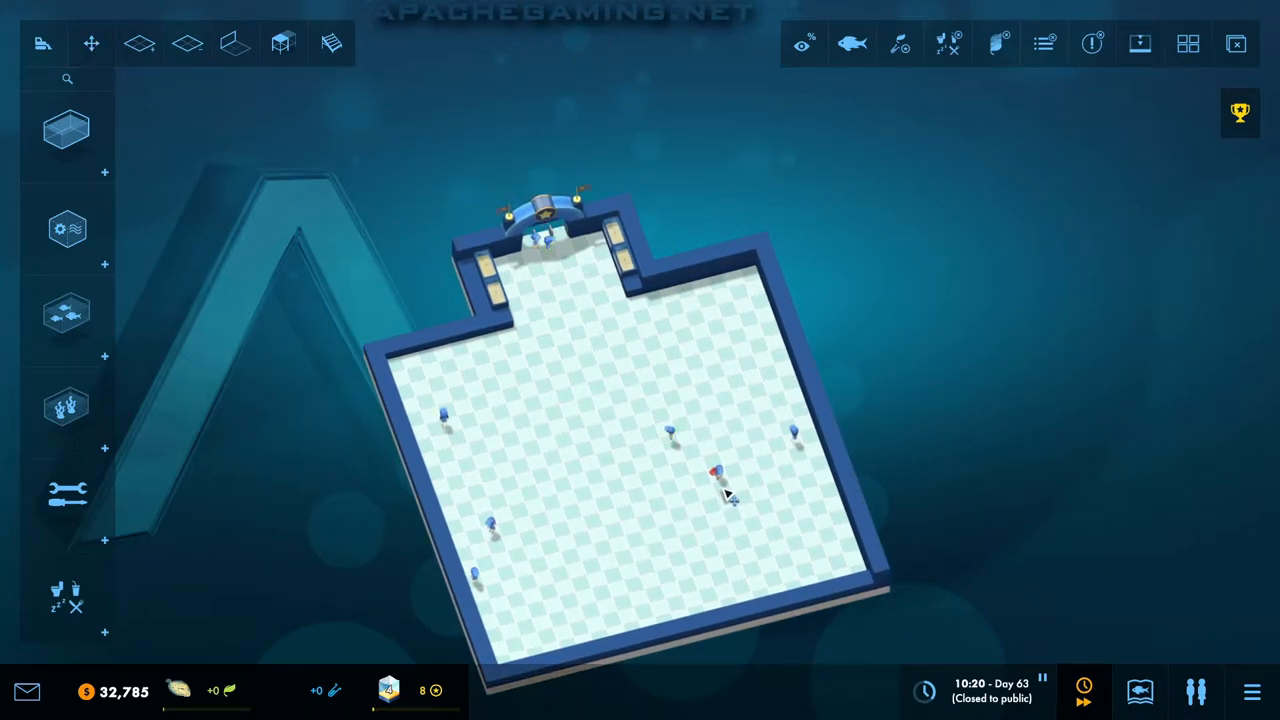
pyautogui.moveTo(820, 444)
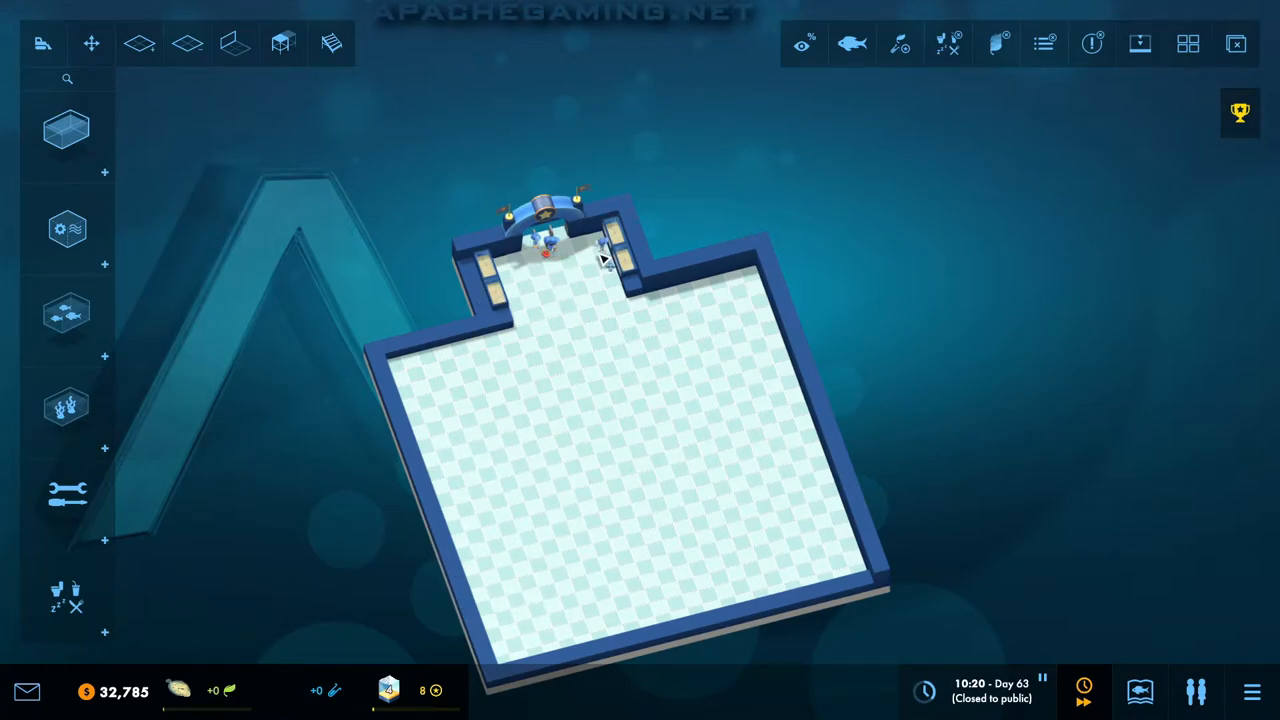
pyautogui.moveTo(444, 518)
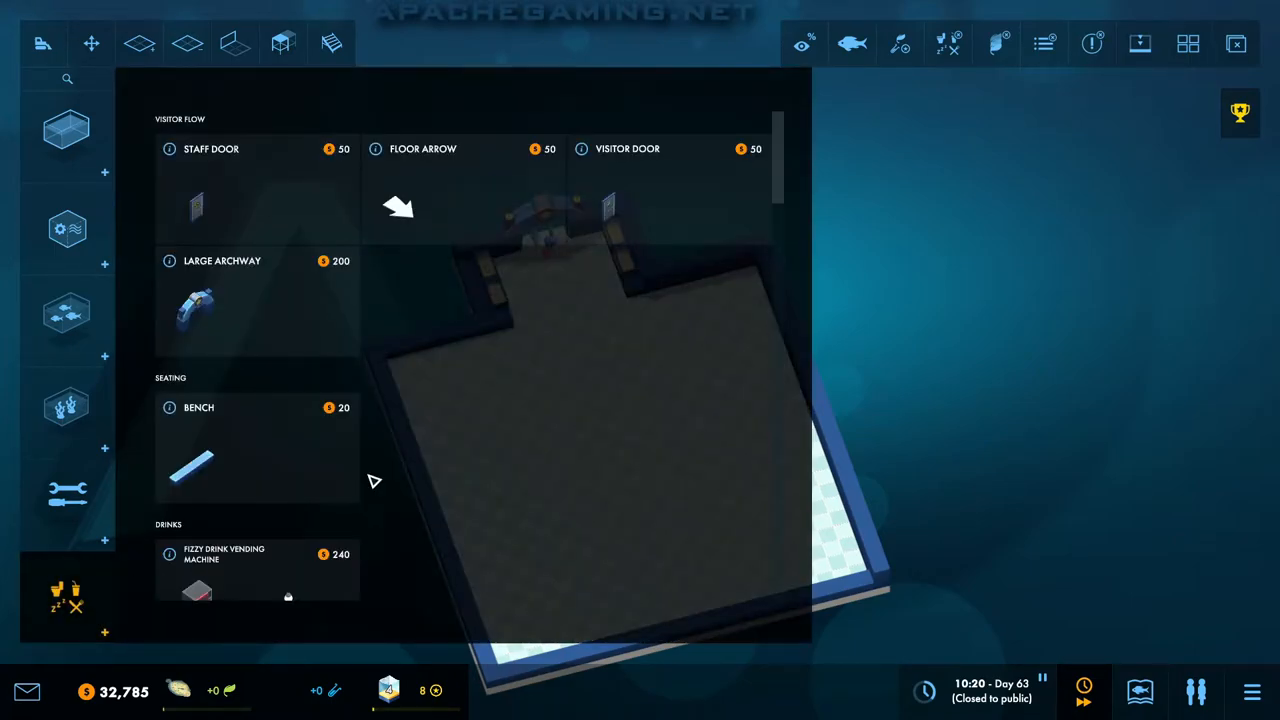
# Step: Browse the tank catalogue down to the Deep Wall tanks and pick the Sunken Deep Wall Tank
pyautogui.scroll(-3)
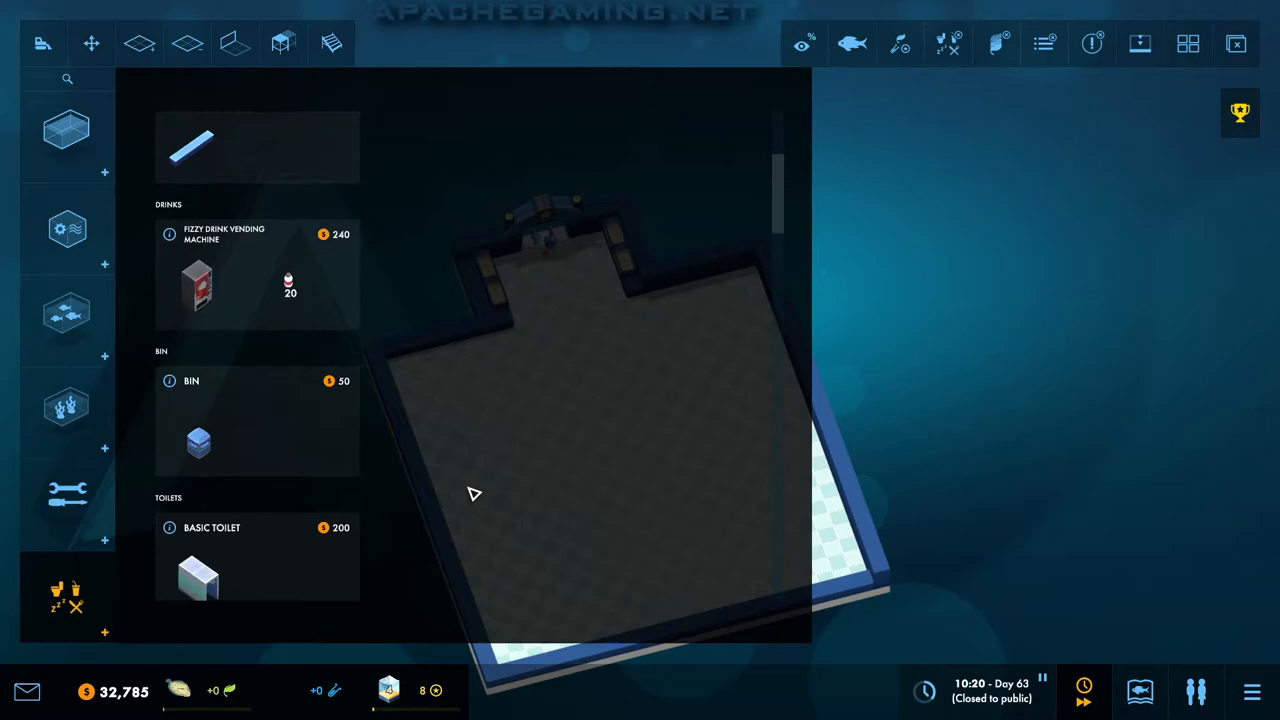
pyautogui.moveTo(606, 688)
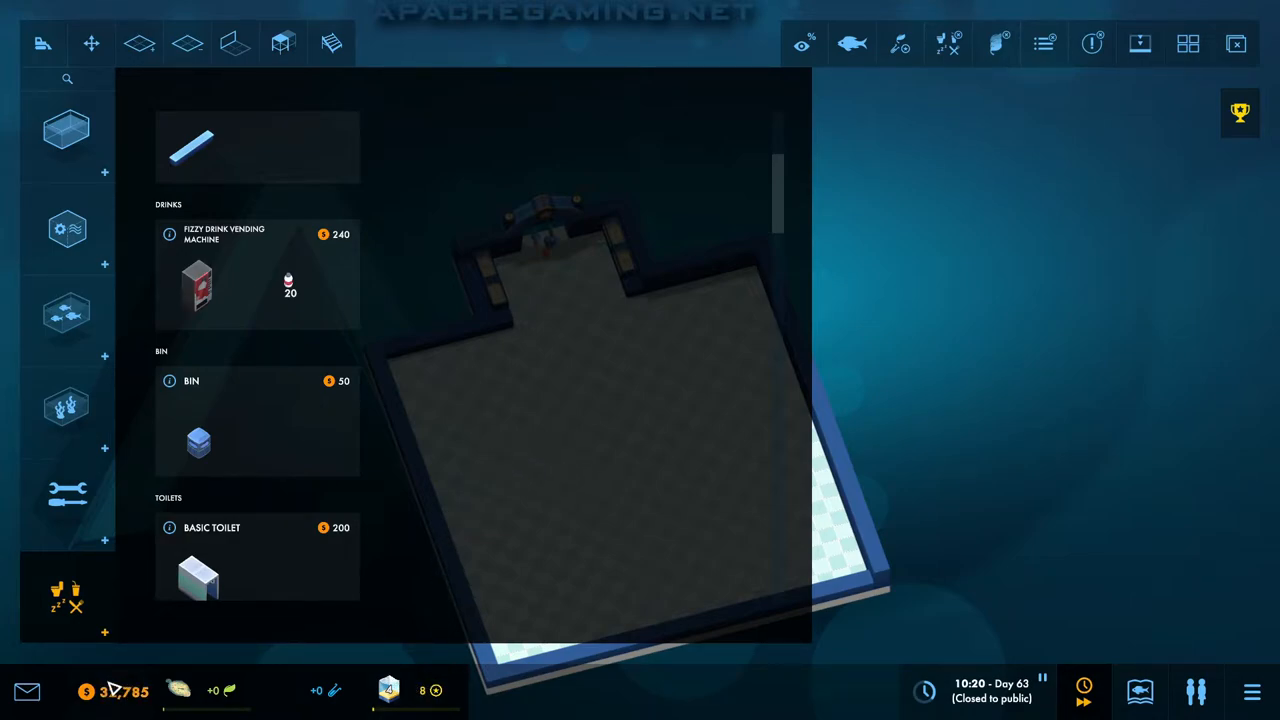
pyautogui.click(66, 228)
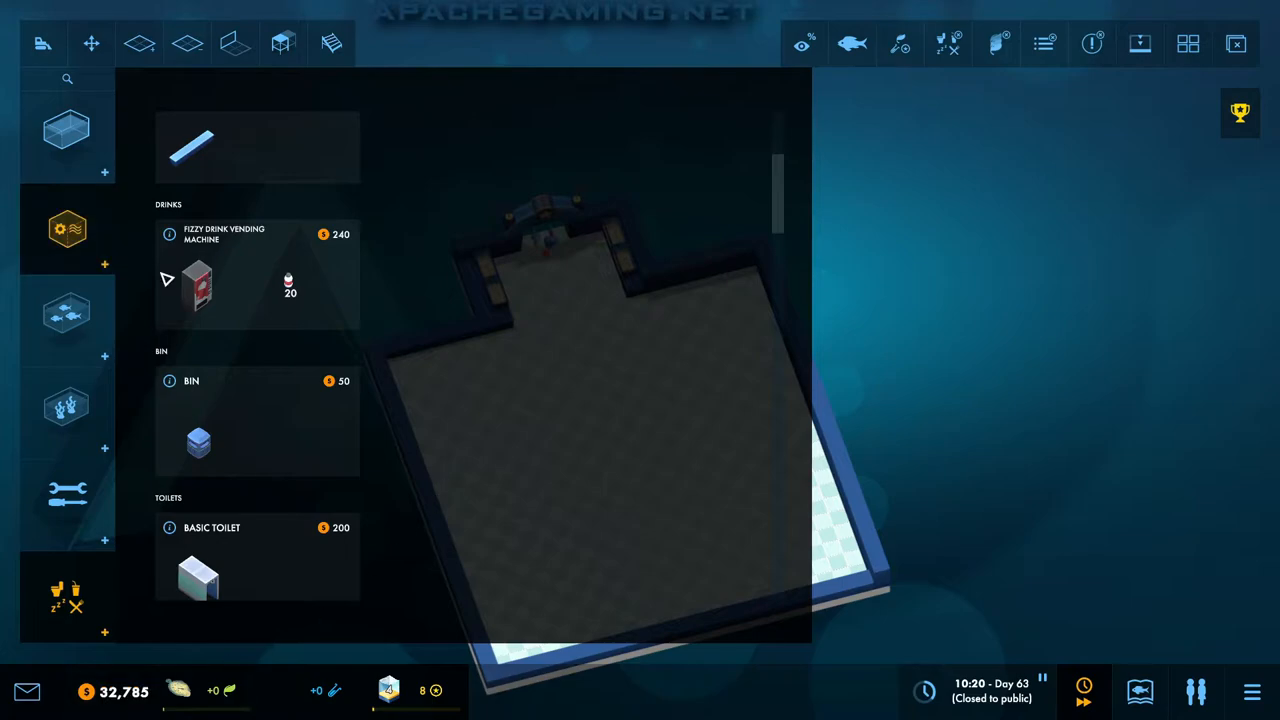
pyautogui.click(68, 128)
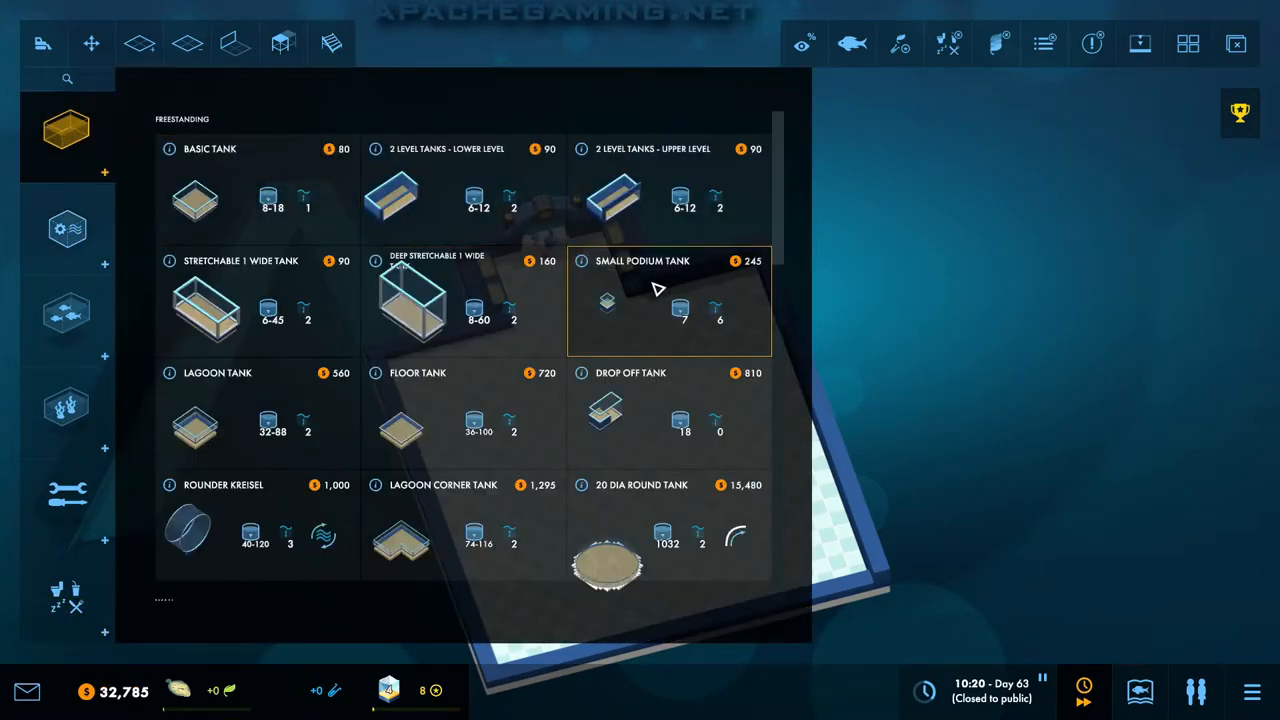
pyautogui.scroll(-3)
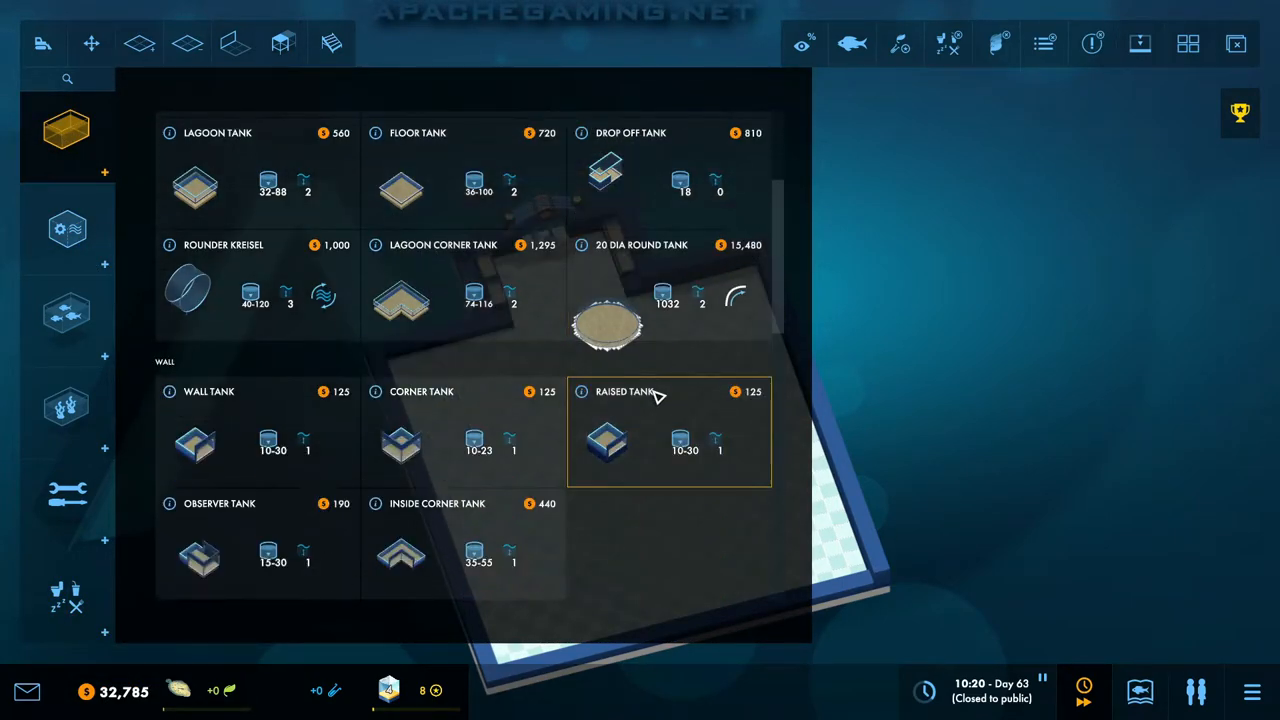
pyautogui.scroll(-3)
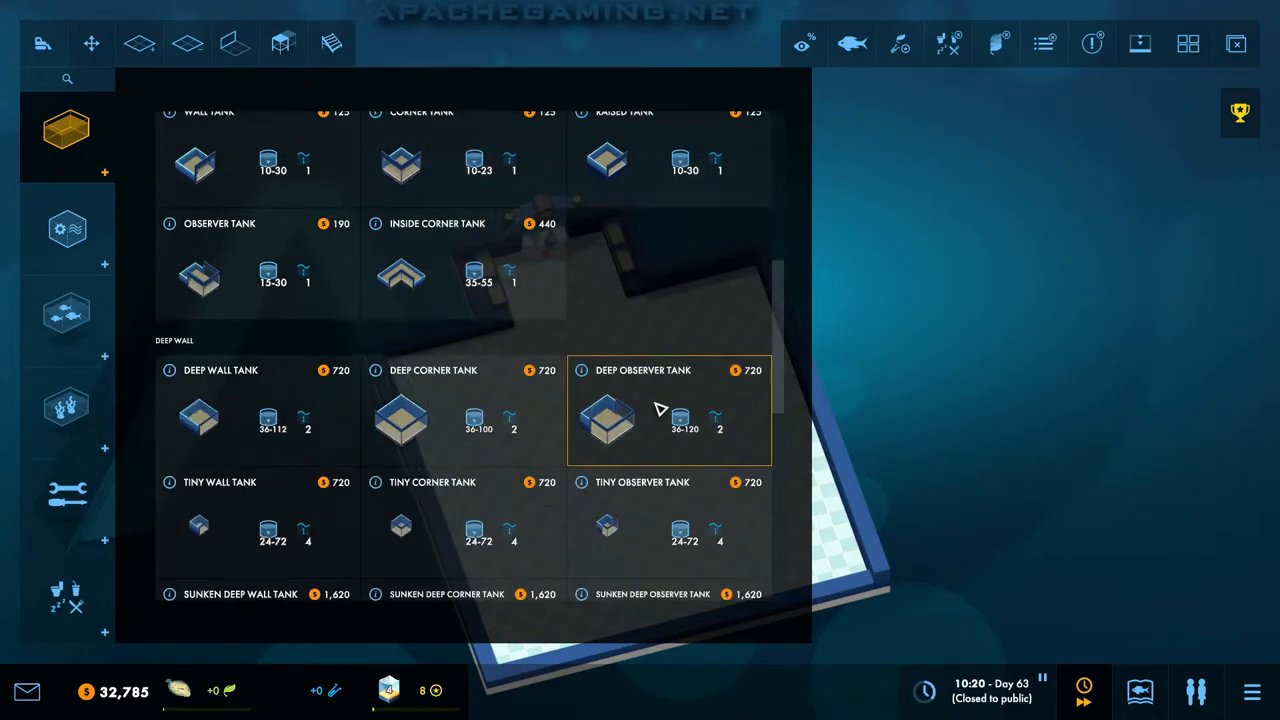
pyautogui.scroll(-3)
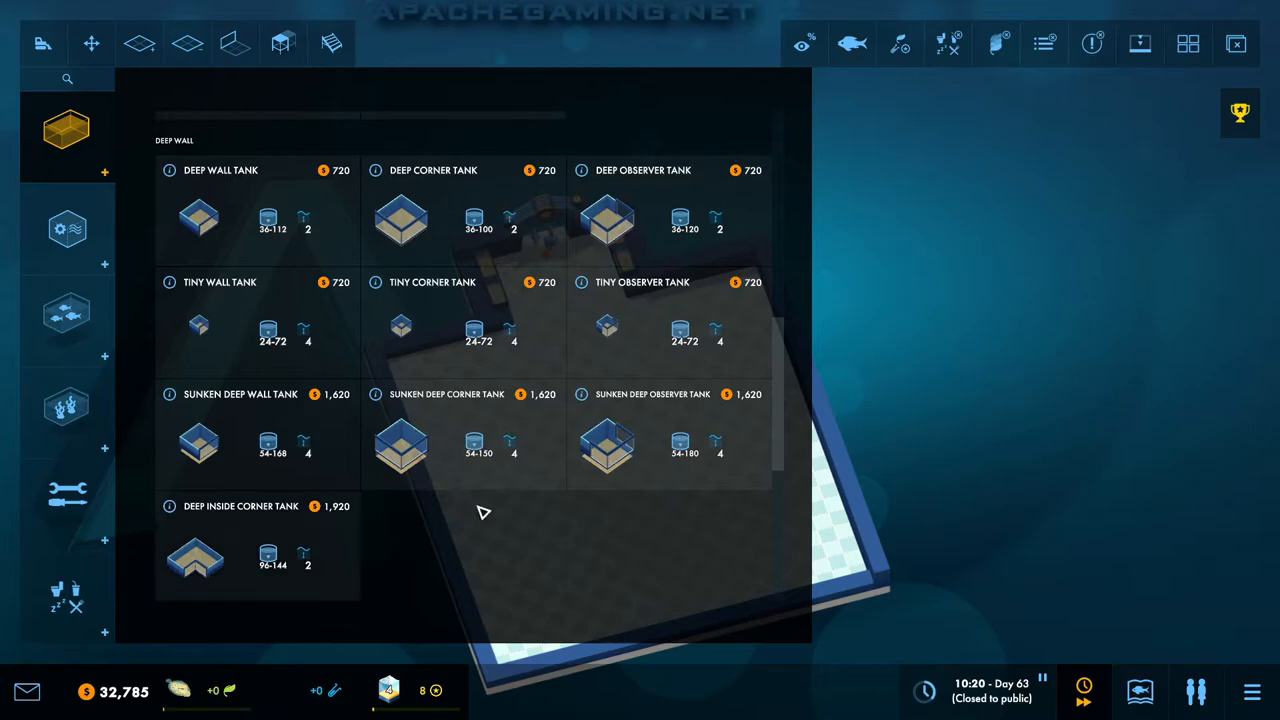
pyautogui.click(196, 444)
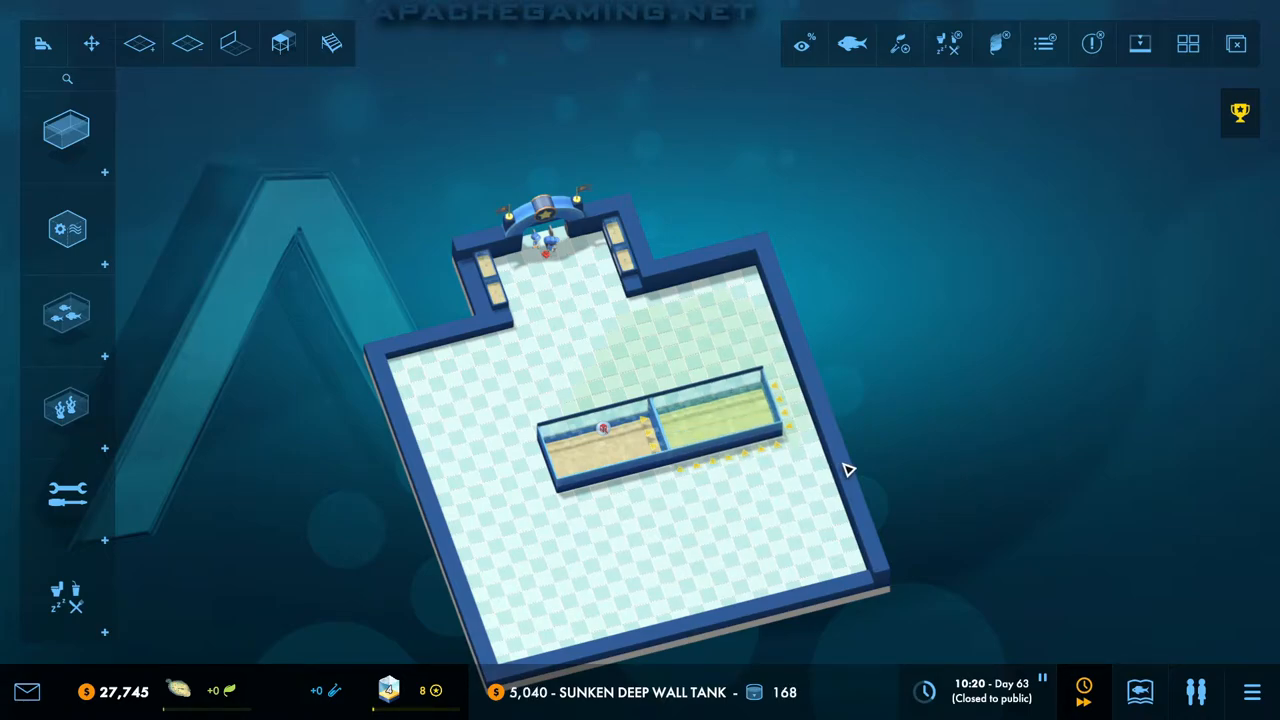
# Step: Place a shorter, rotated Sunken Deep Wall Tank mid-room with a new wall through it
pyautogui.click(700, 430)
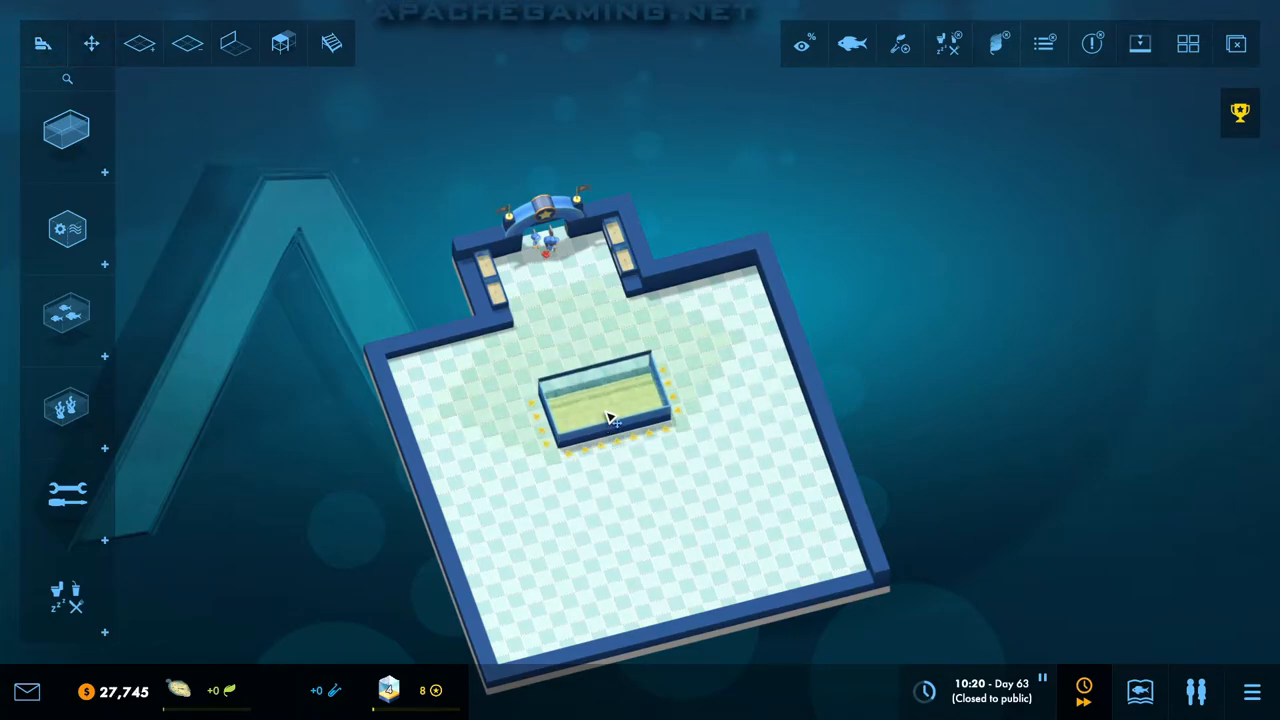
pyautogui.moveTo(604, 410); pyautogui.dragTo(620, 450)
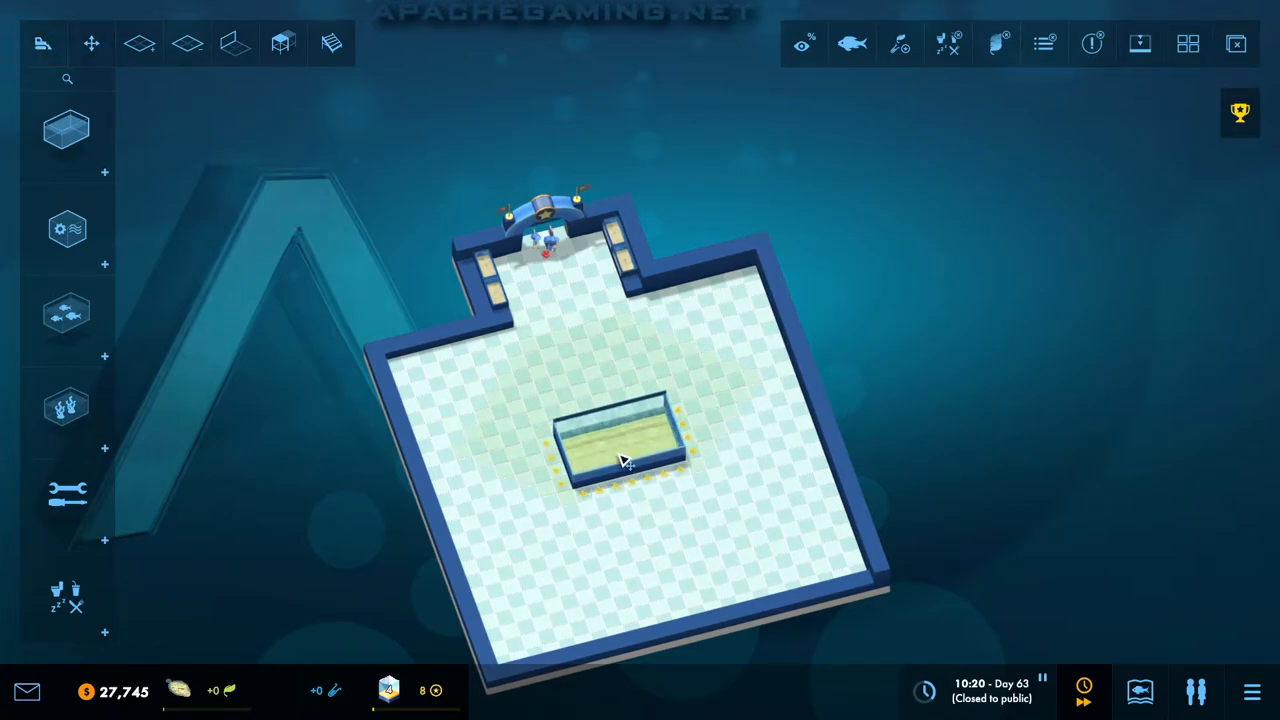
pyautogui.click(234, 44)
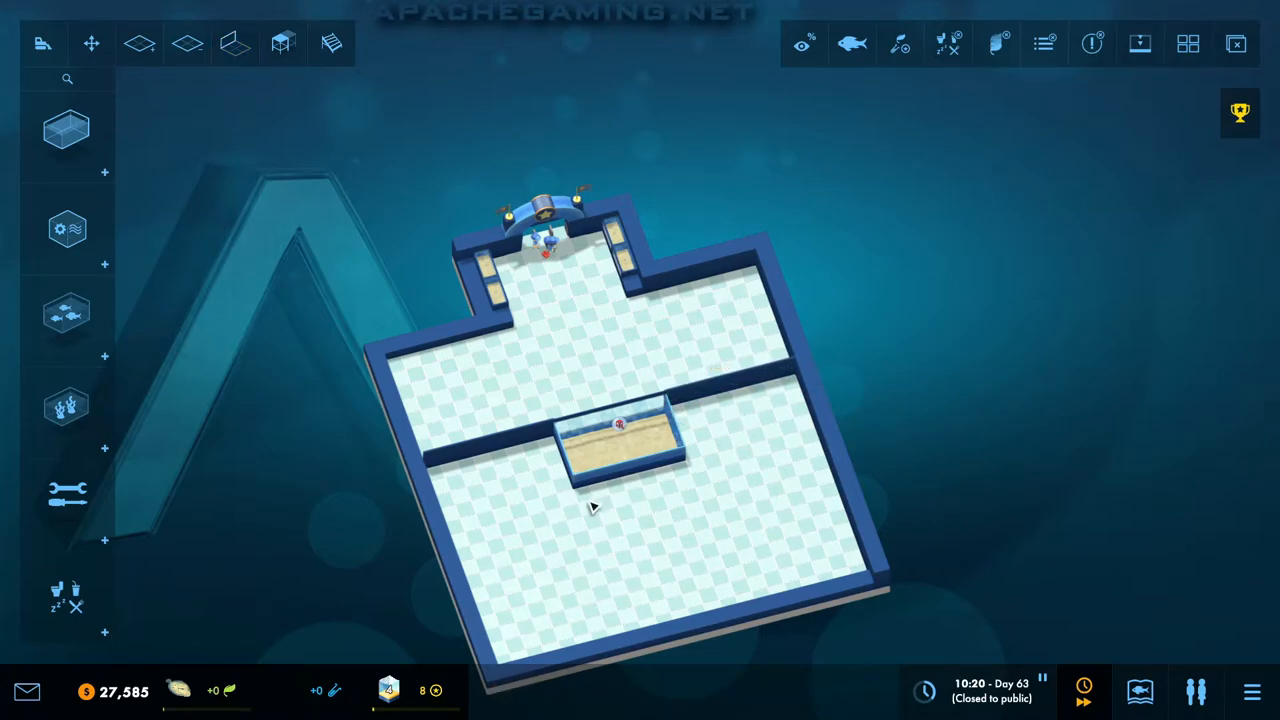
pyautogui.click(612, 424)
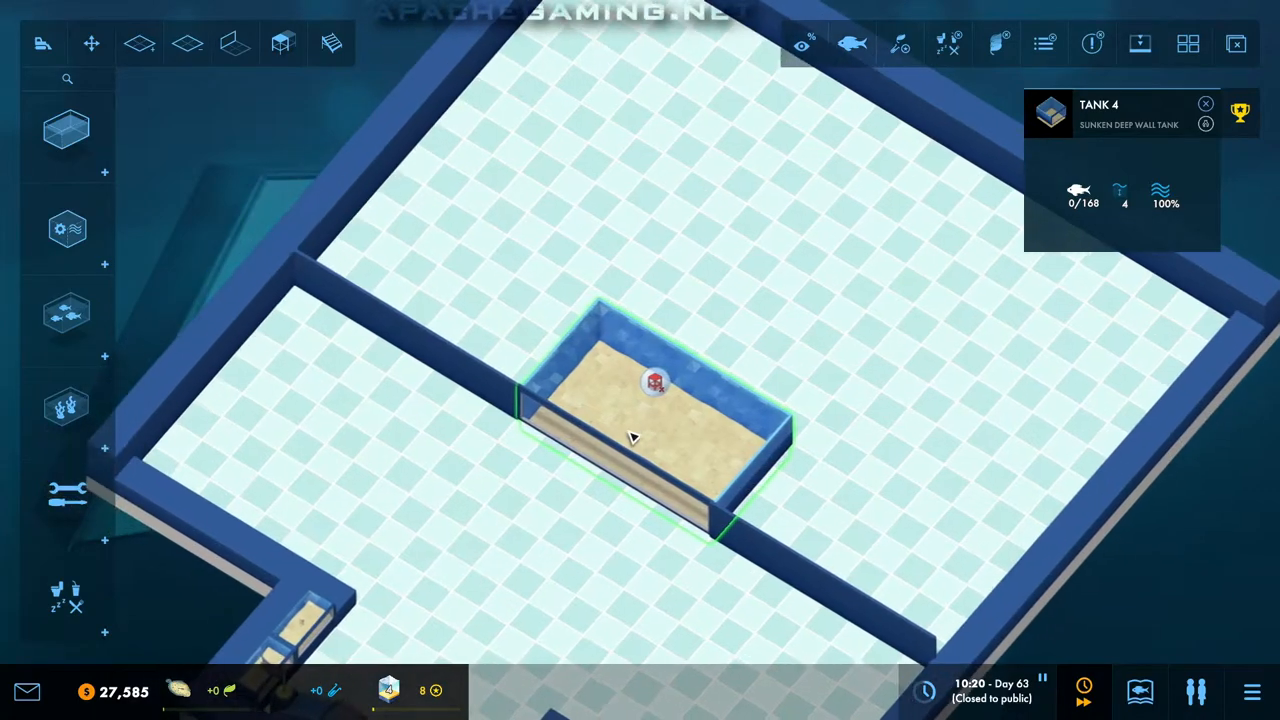
# Step: Select Tank 4, face its front and place a small equipment fixture beside it
pyautogui.click(420, 450)
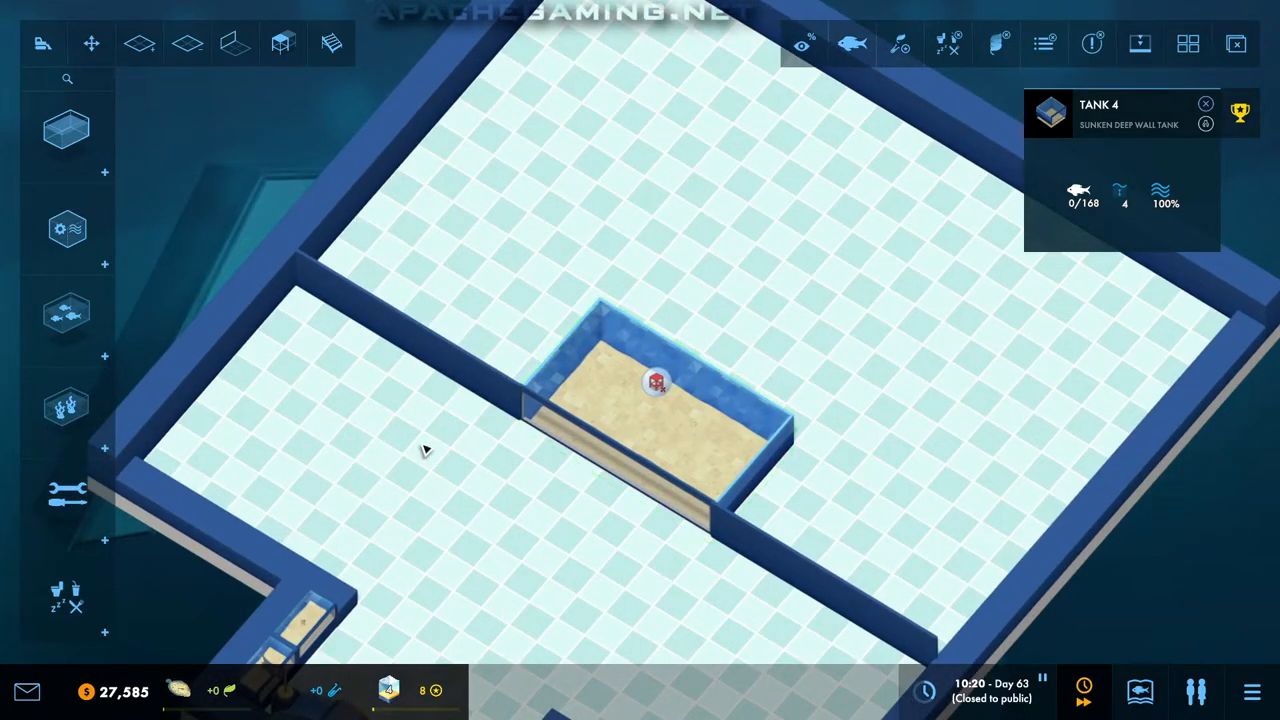
pyautogui.moveTo(670, 612)
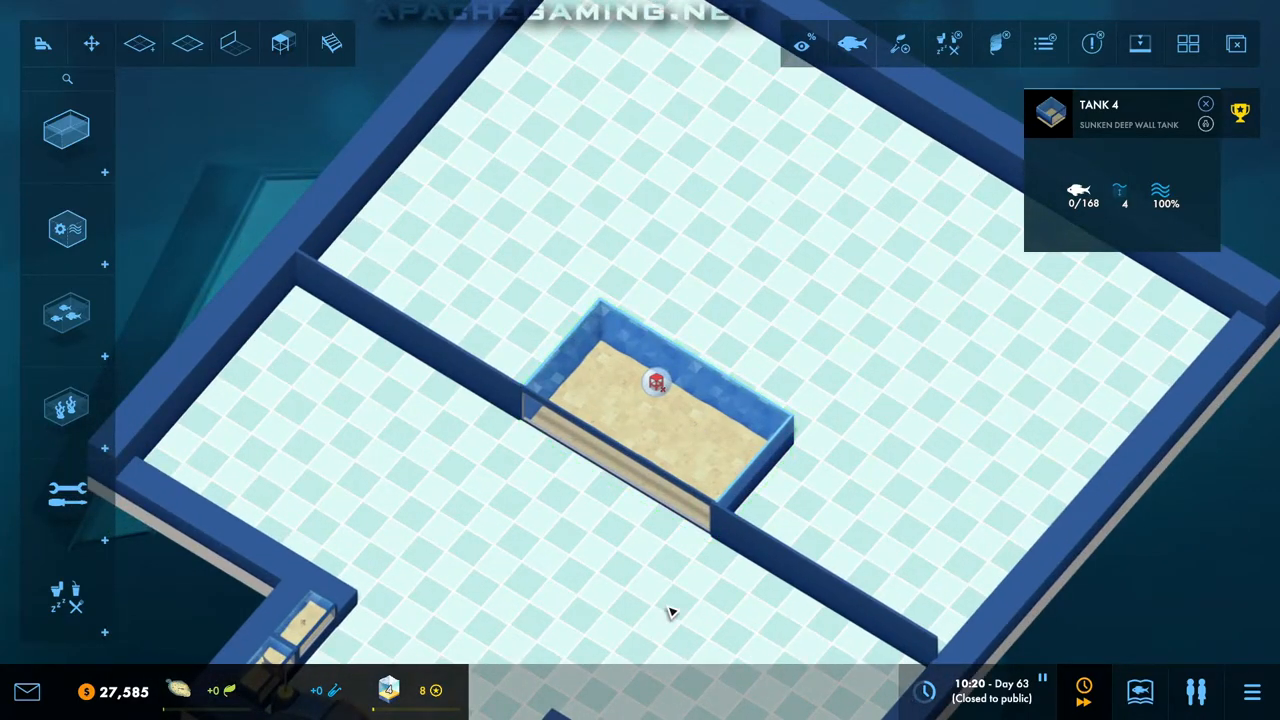
pyautogui.moveTo(1144, 260)
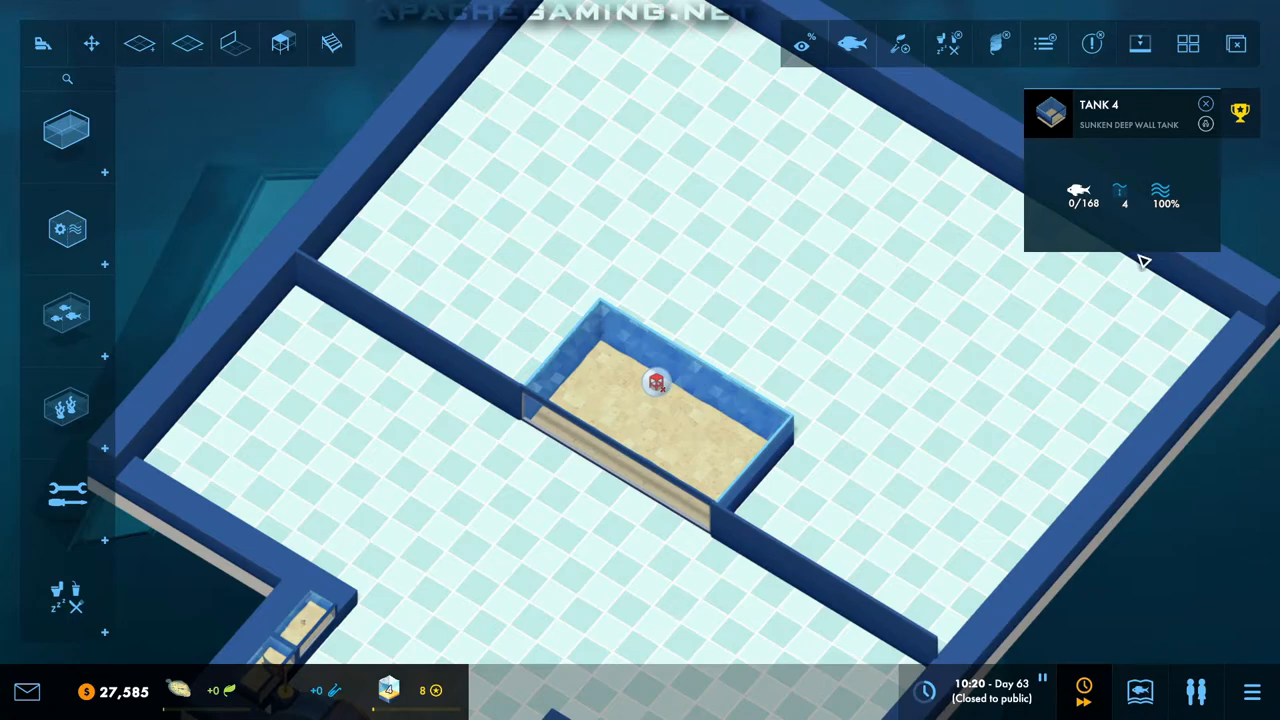
pyautogui.moveTo(1100, 212)
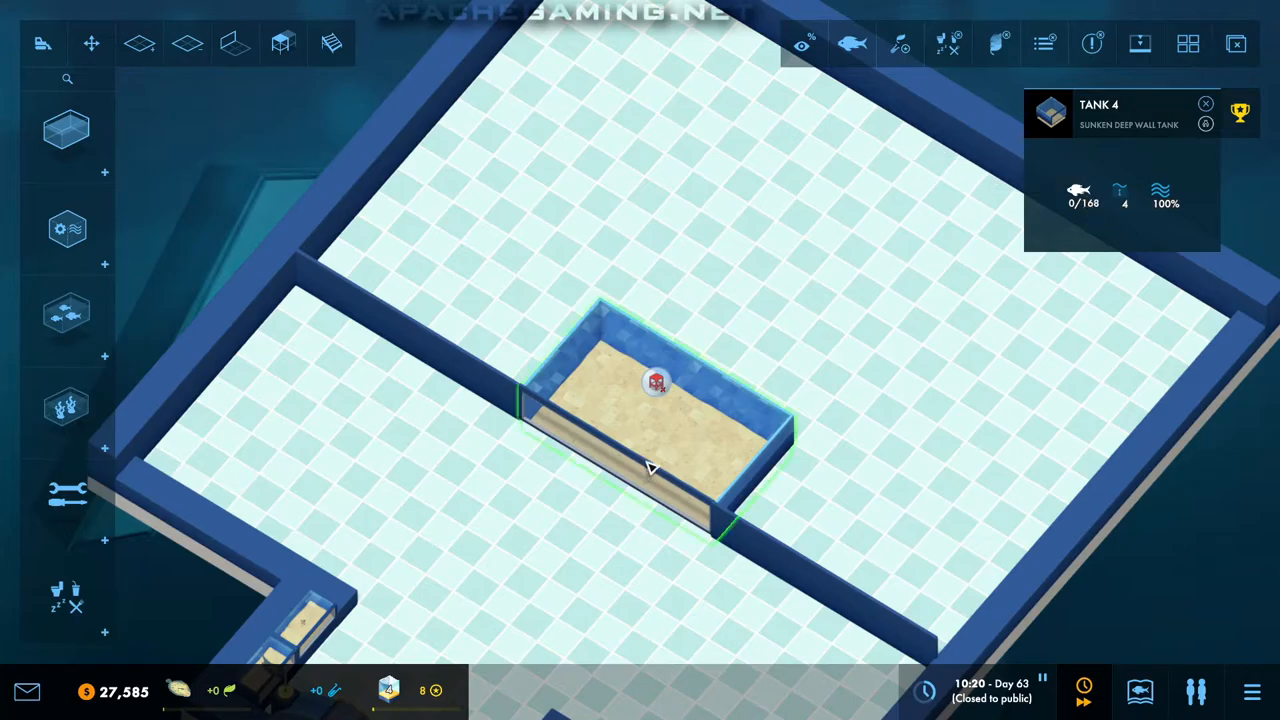
pyautogui.click(878, 468)
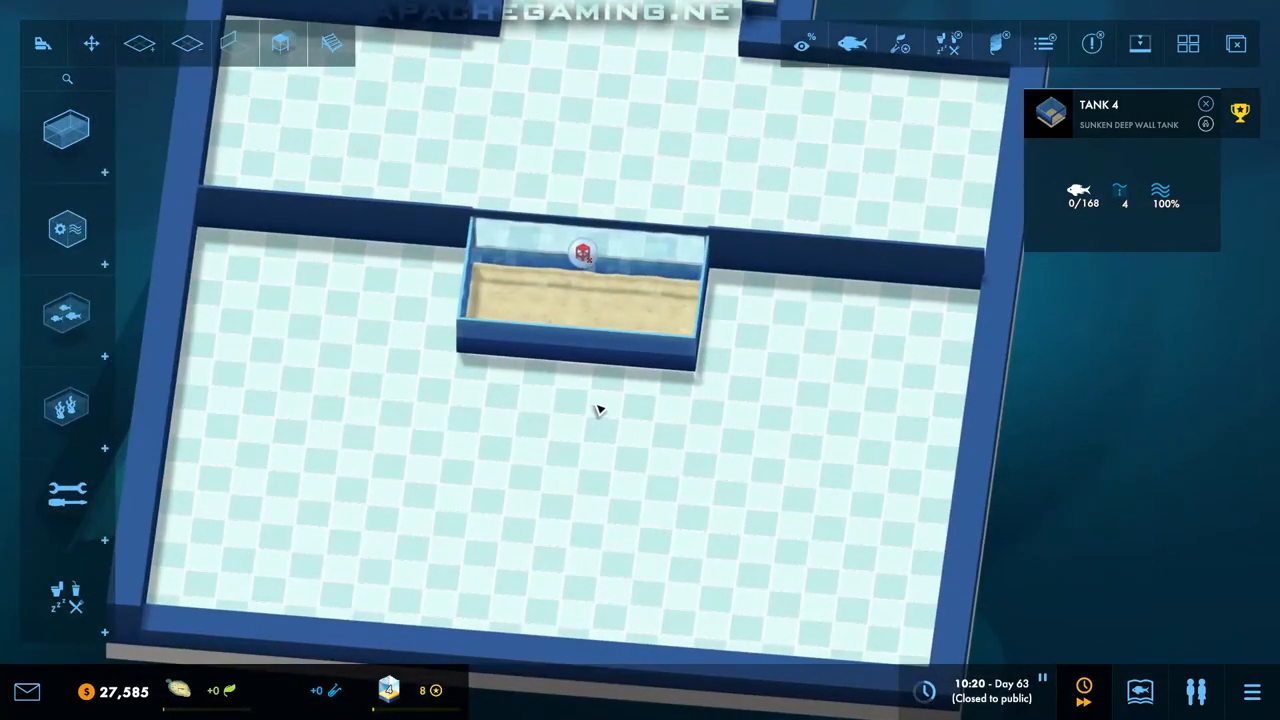
pyautogui.click(280, 44)
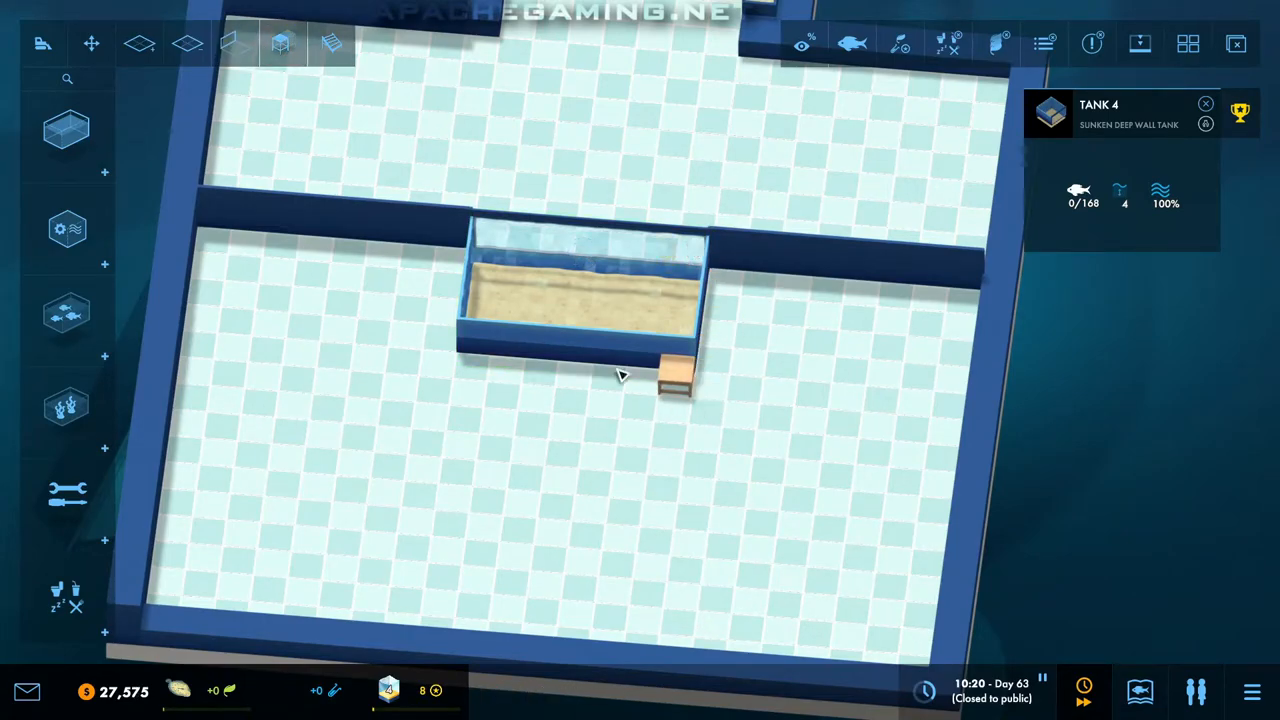
pyautogui.click(676, 376)
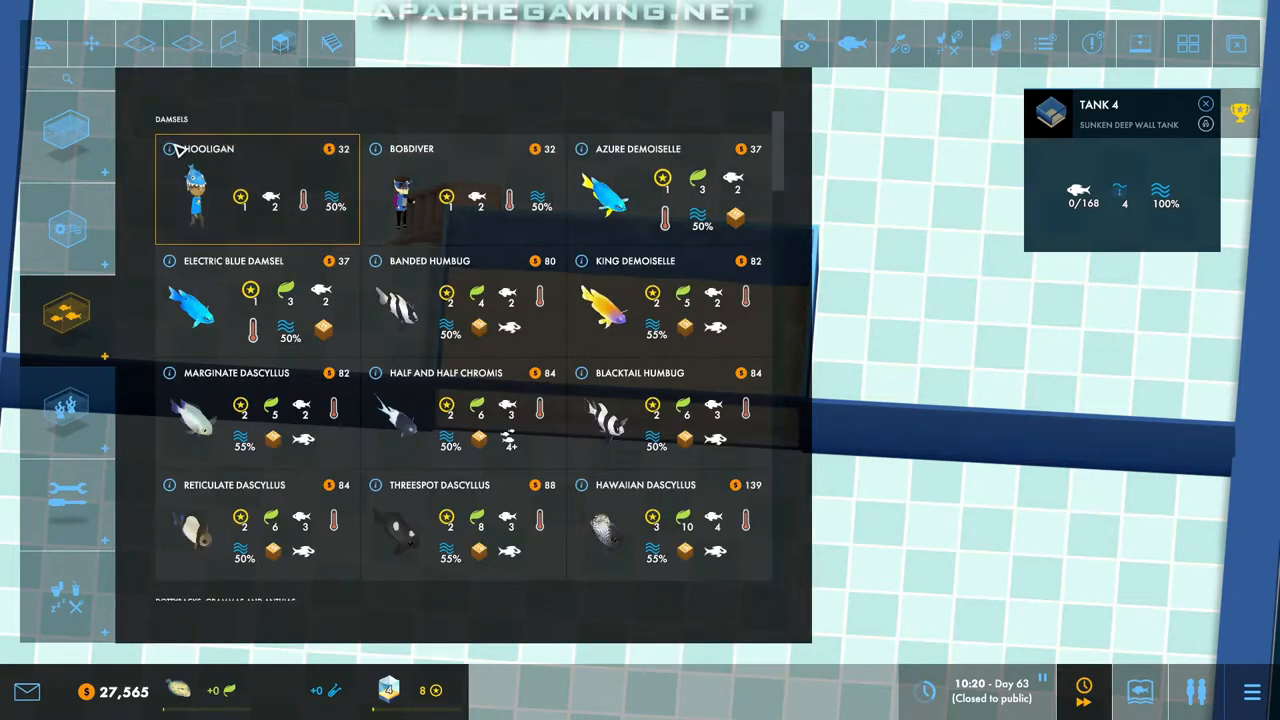
# Step: Scroll through the animal species list from damsels to the Demoiselle Pack and back
pyautogui.scroll(-3)
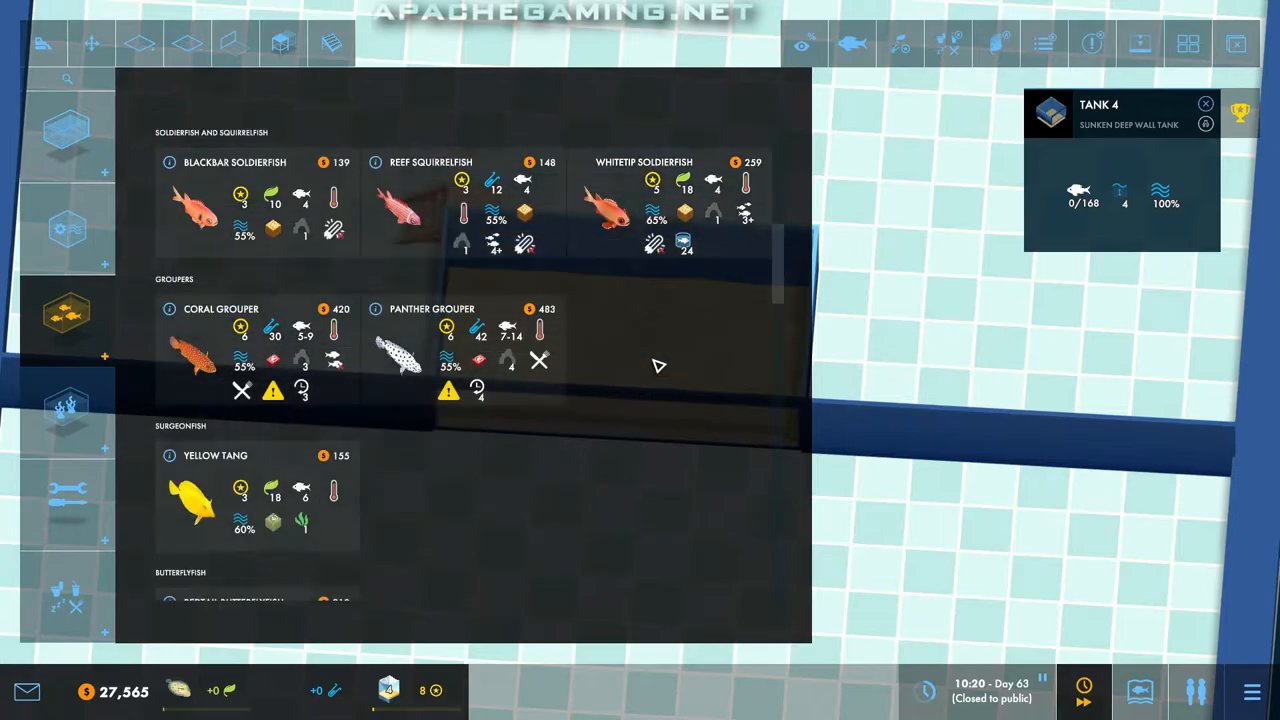
pyautogui.scroll(-3)
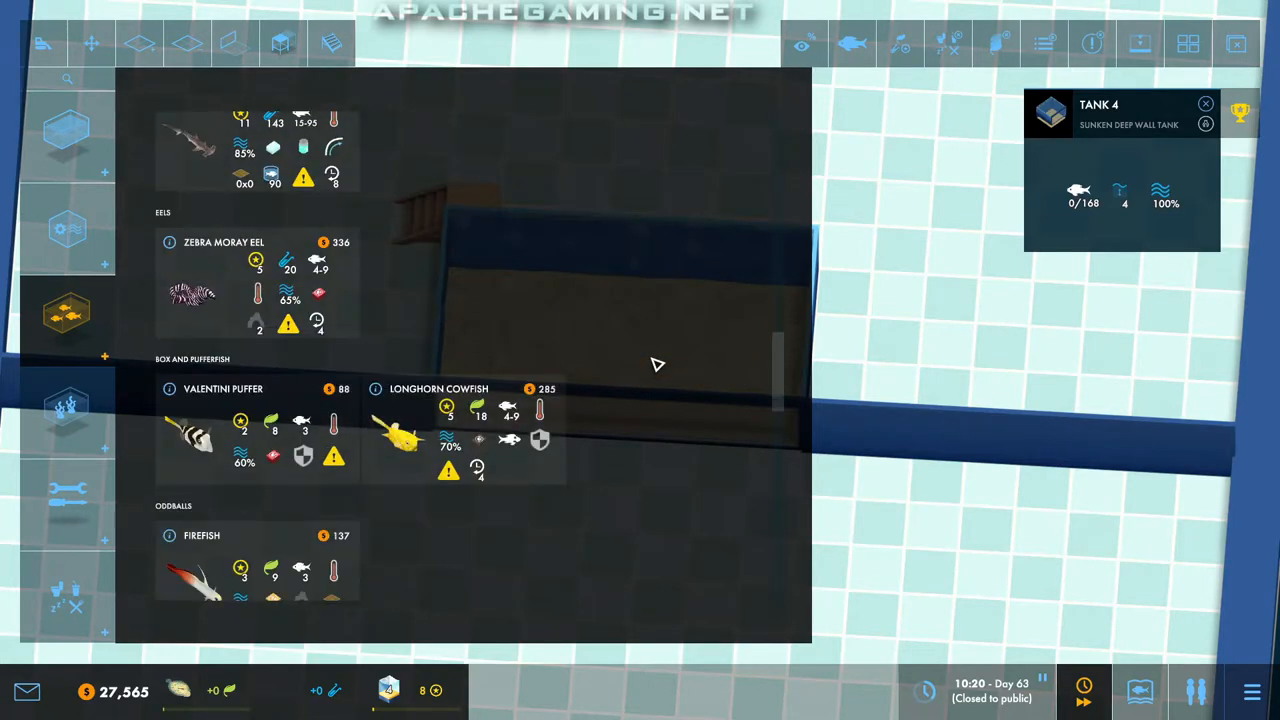
pyautogui.scroll(-3)
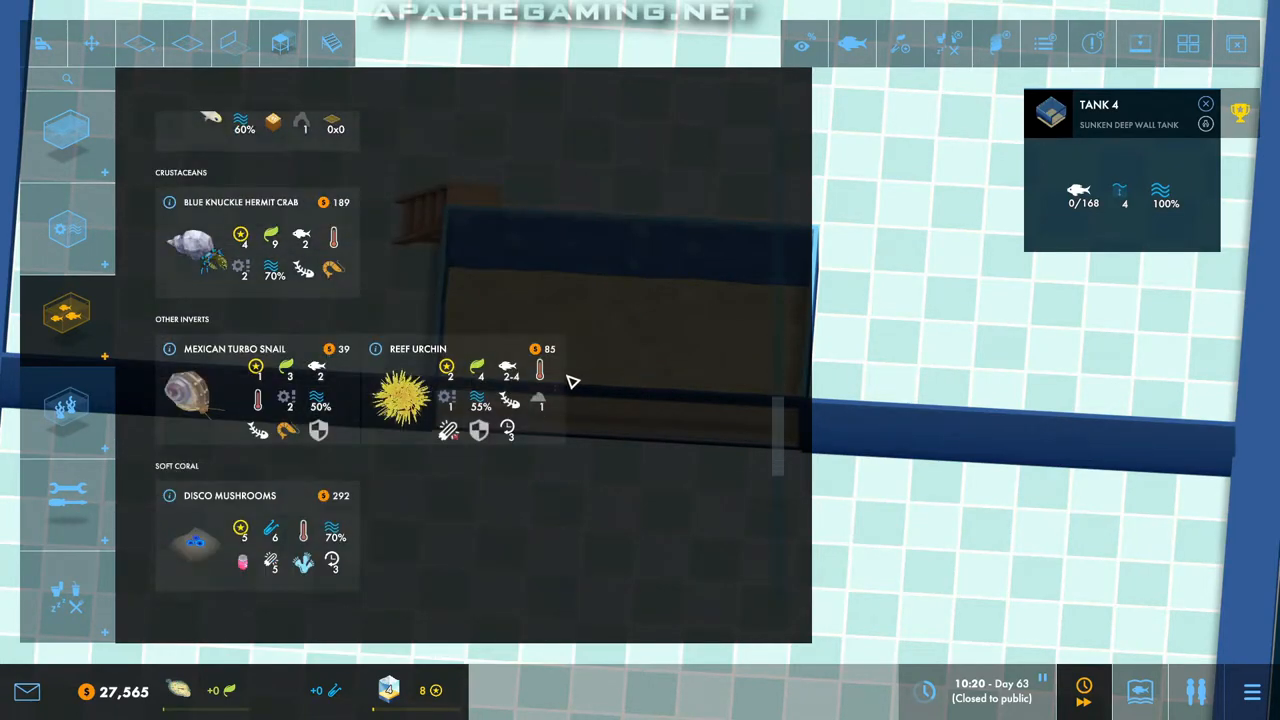
pyautogui.scroll(-3)
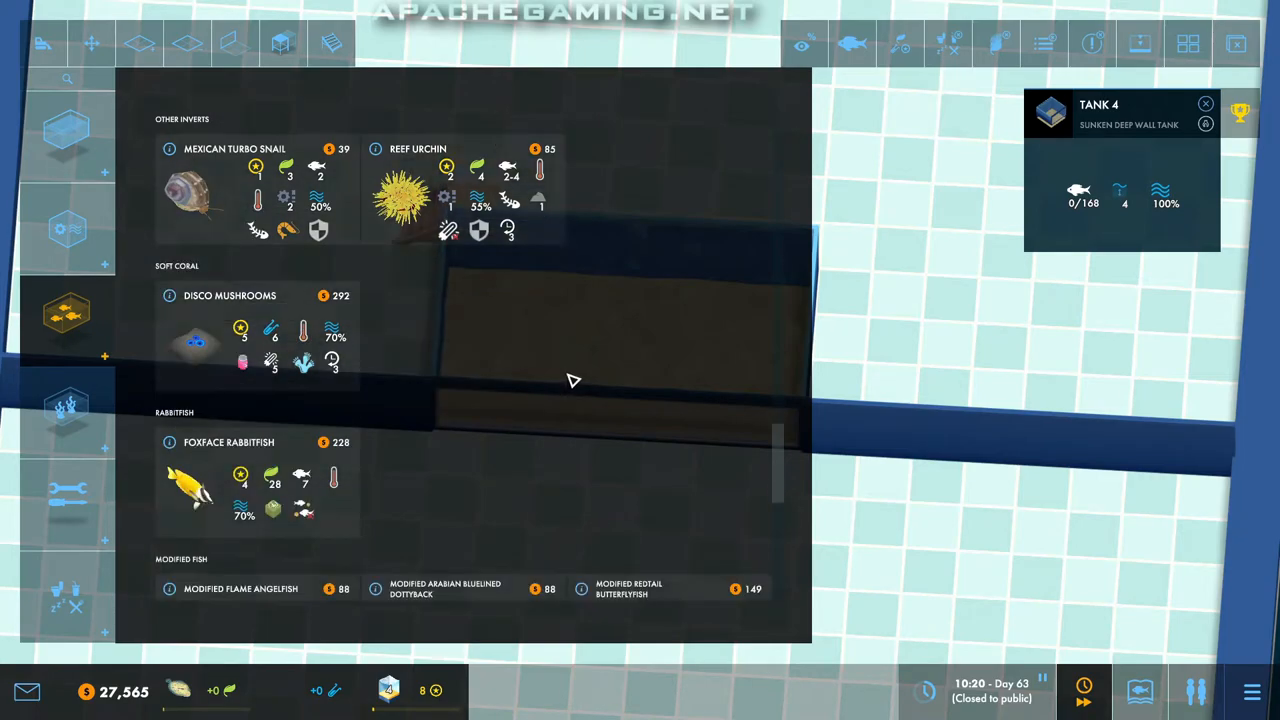
pyautogui.scroll(-3)
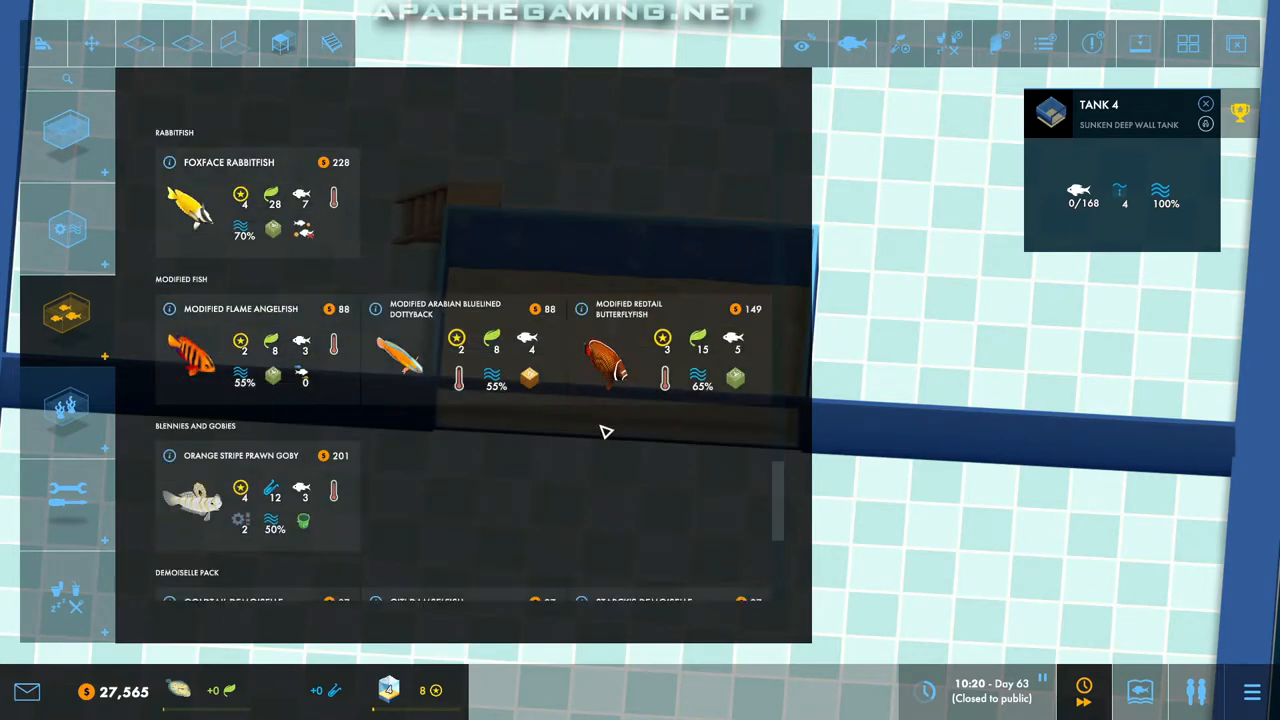
pyautogui.scroll(-3)
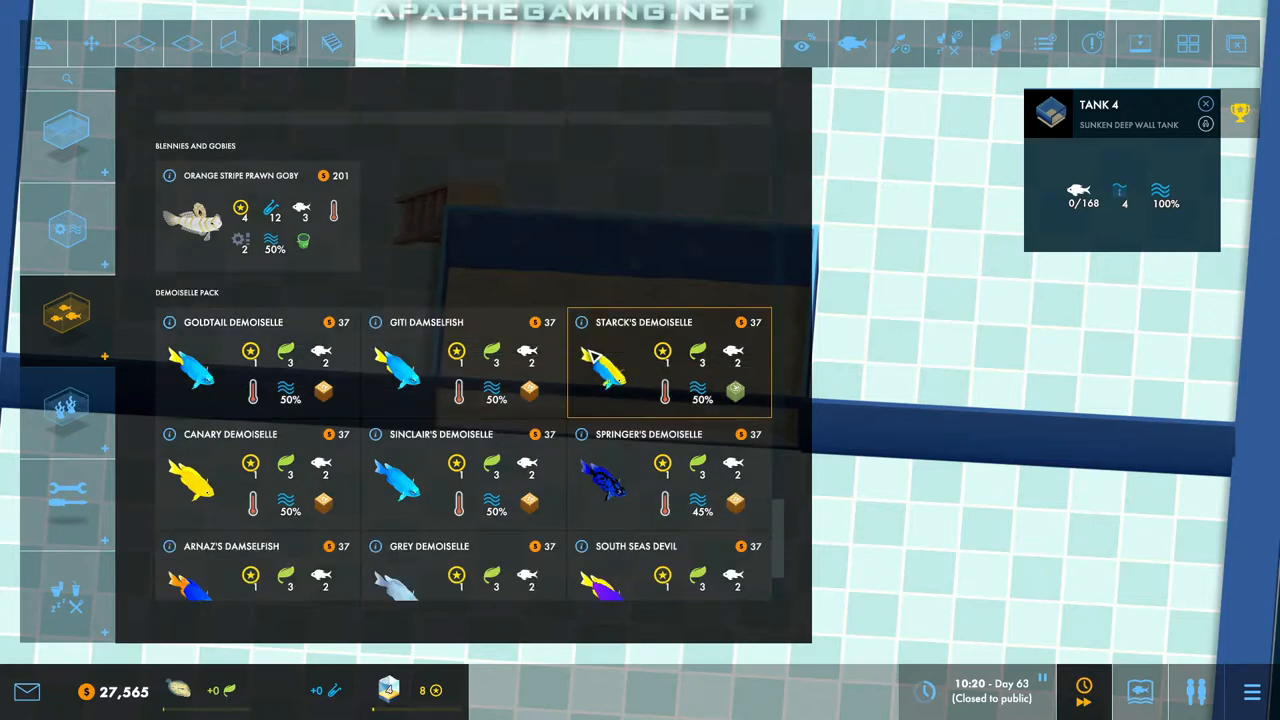
pyautogui.scroll(-3)
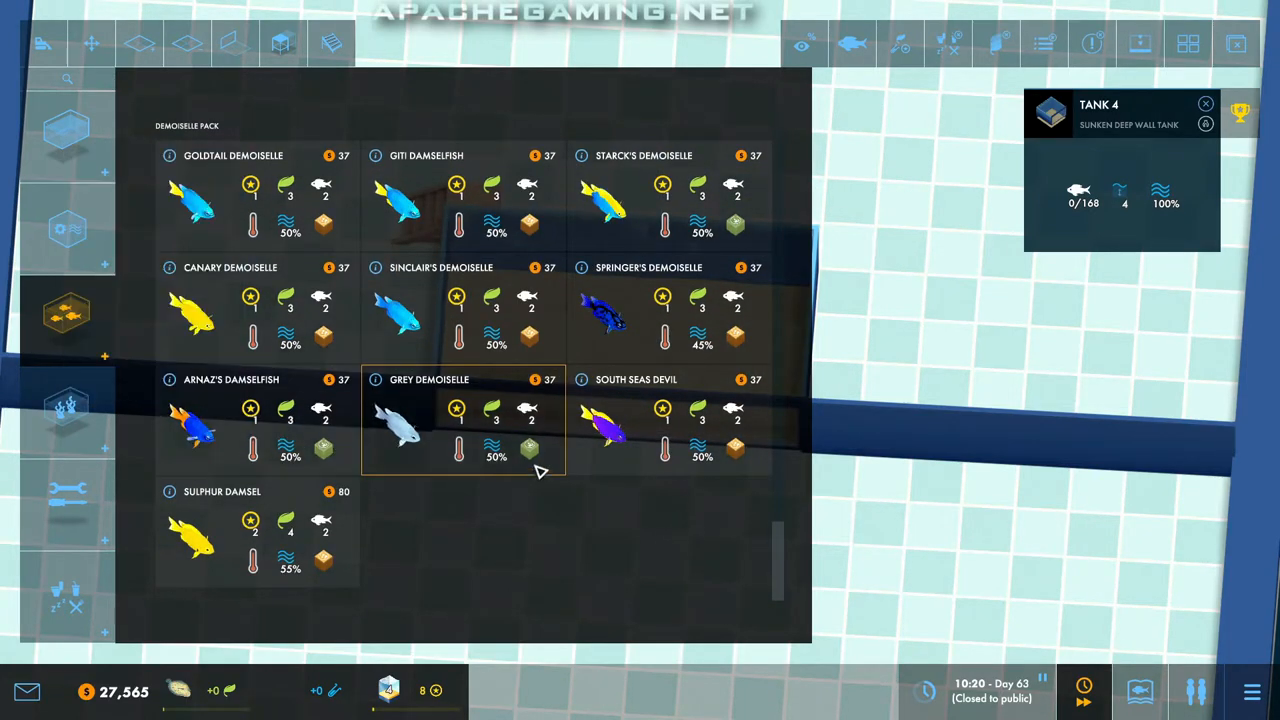
pyautogui.scroll(3)
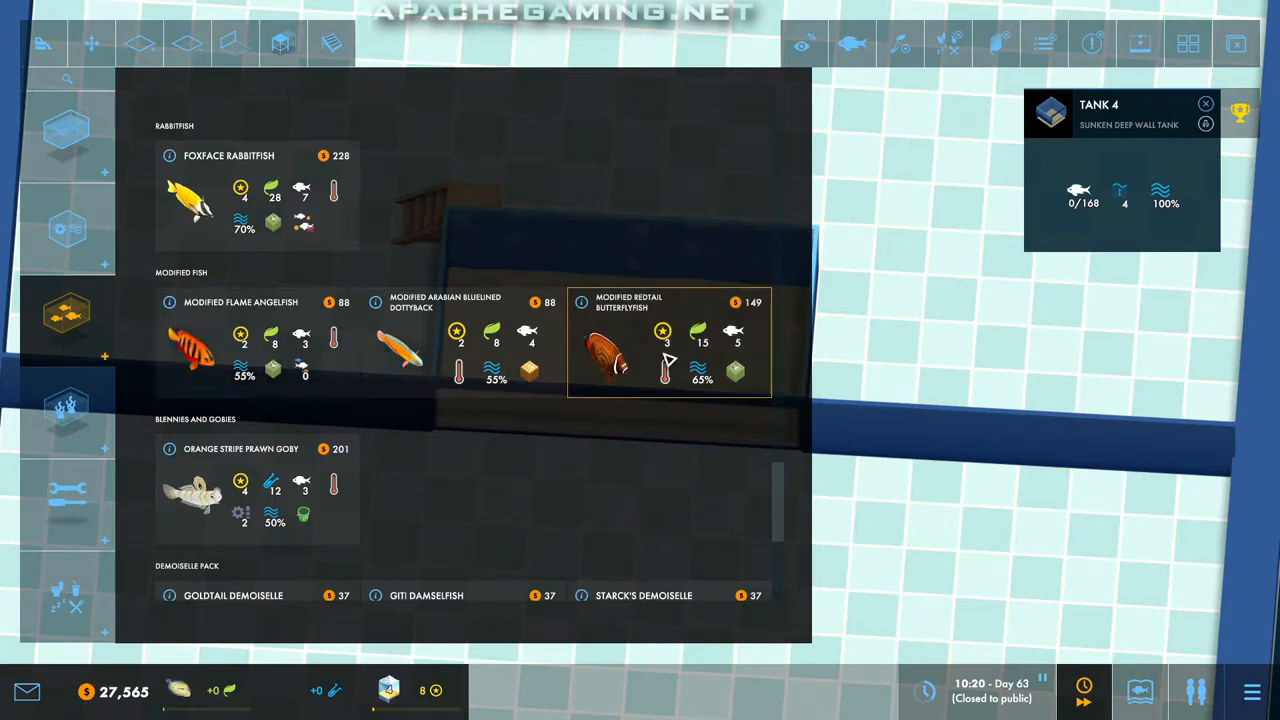
pyautogui.scroll(3)
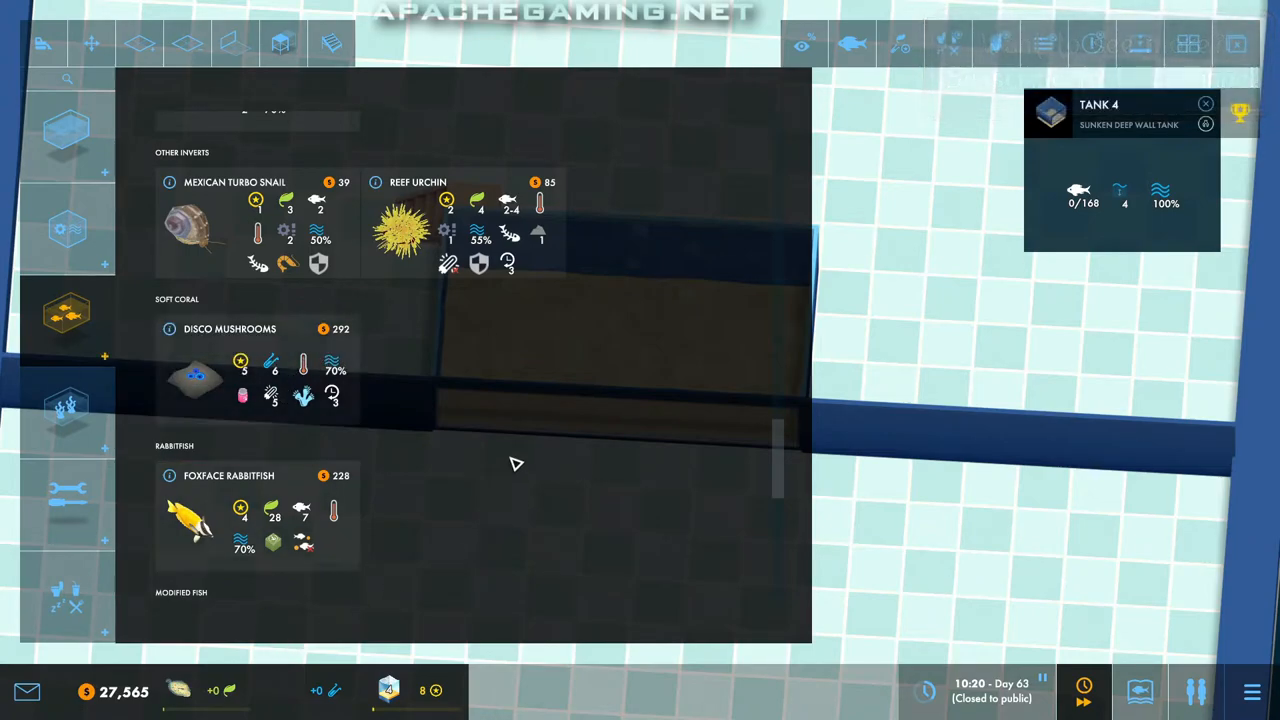
pyautogui.scroll(3)
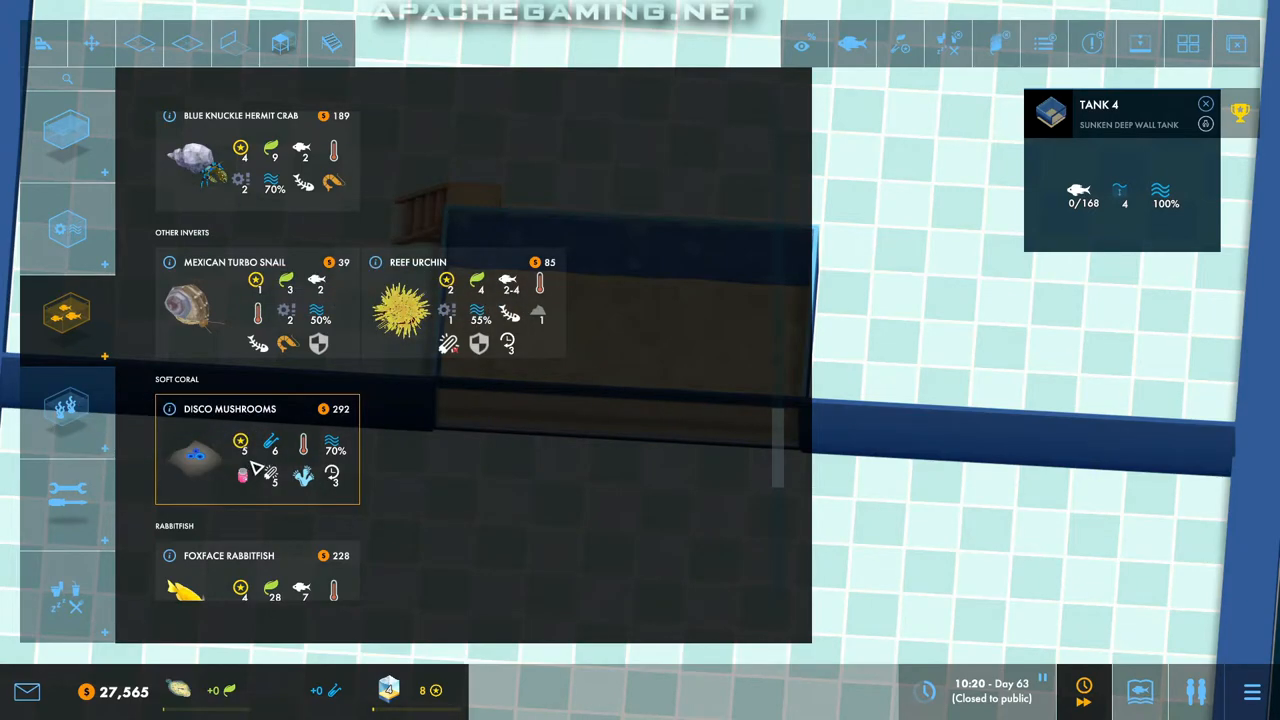
pyautogui.scroll(3)
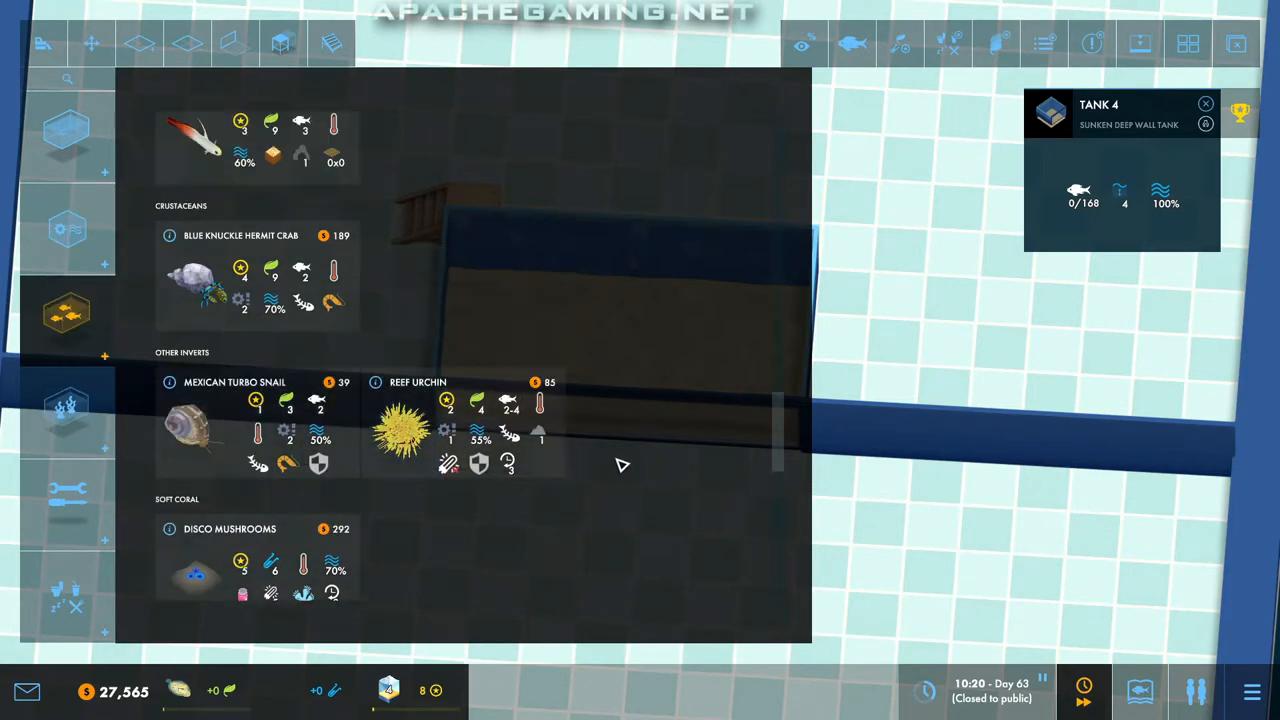
pyautogui.scroll(3)
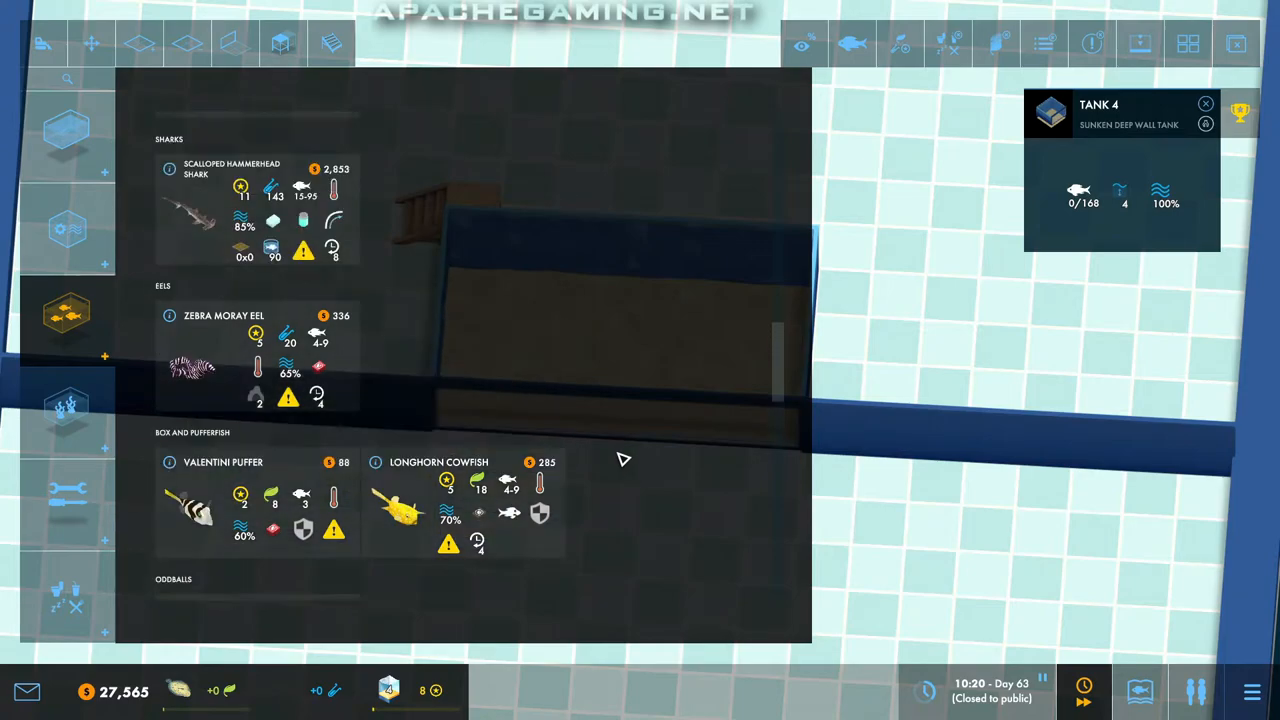
pyautogui.scroll(3)
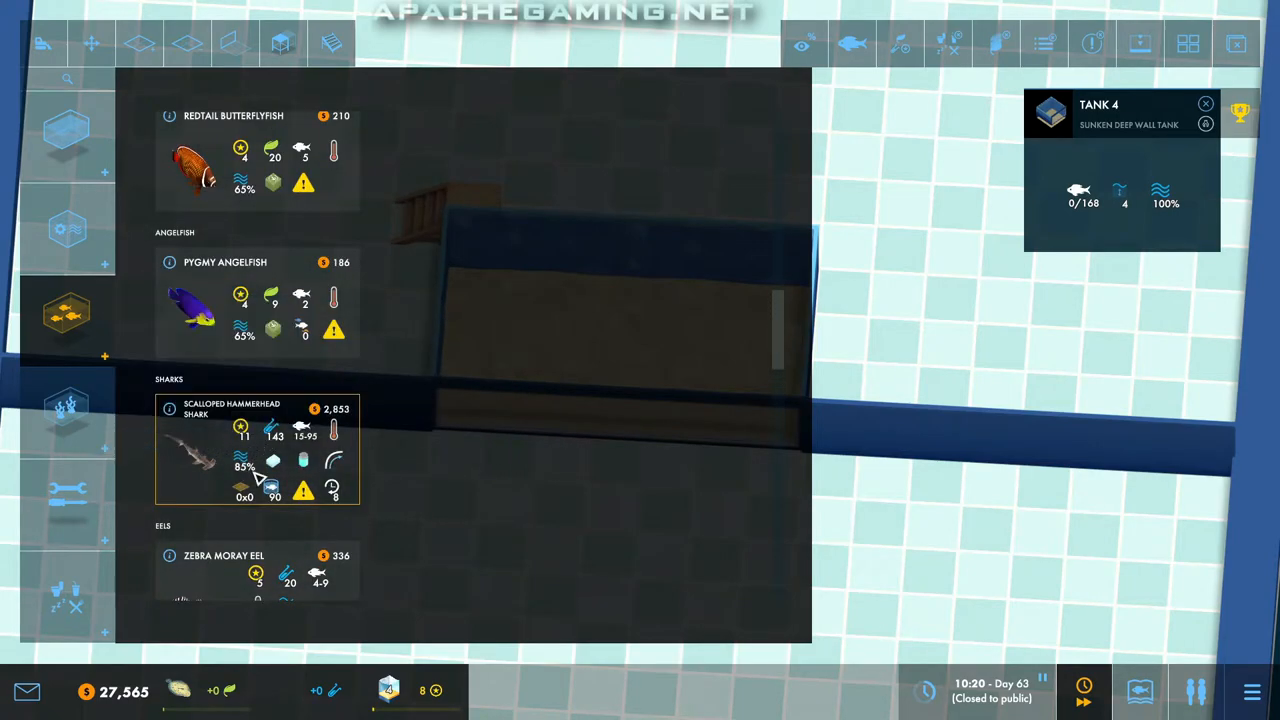
pyautogui.scroll(3)
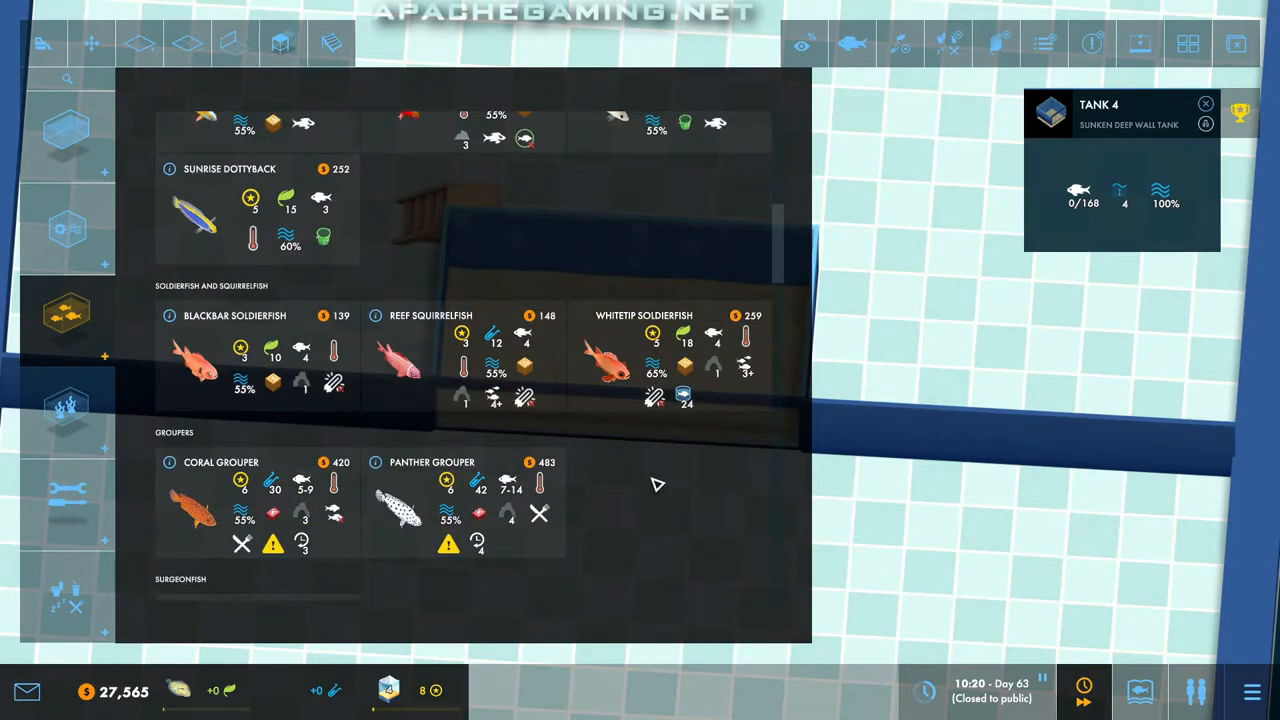
pyautogui.scroll(3)
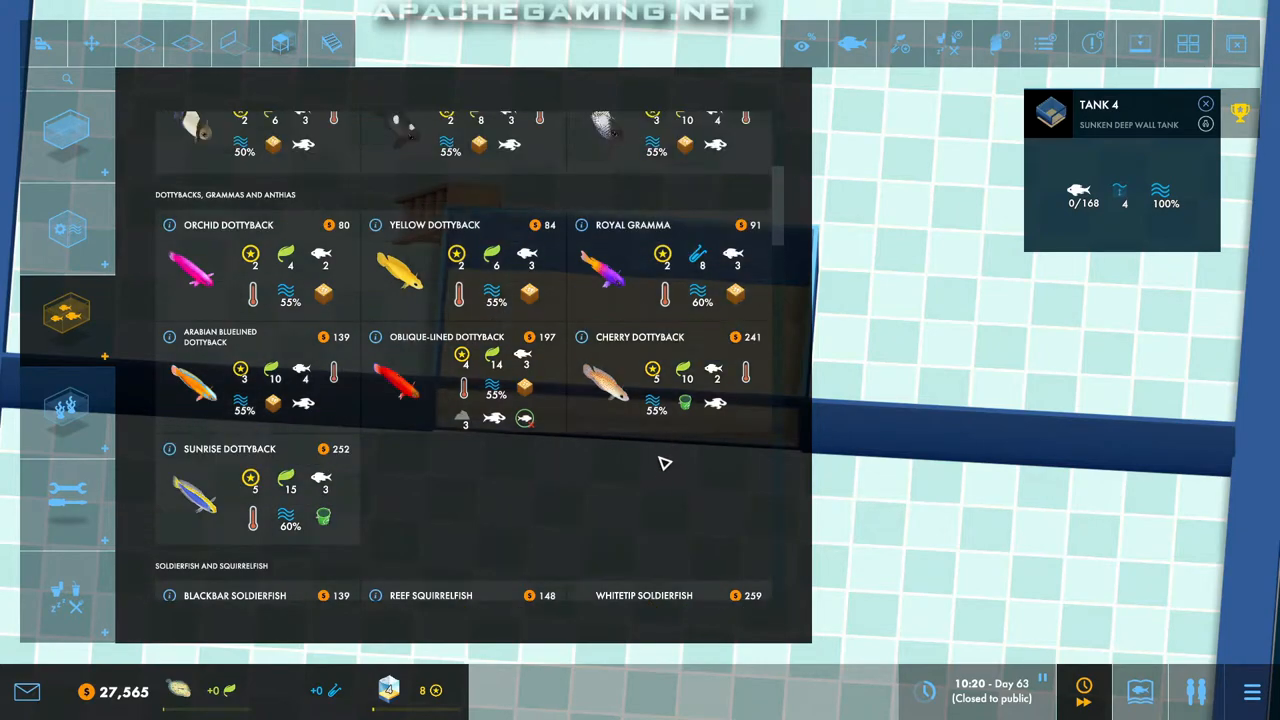
pyautogui.scroll(3)
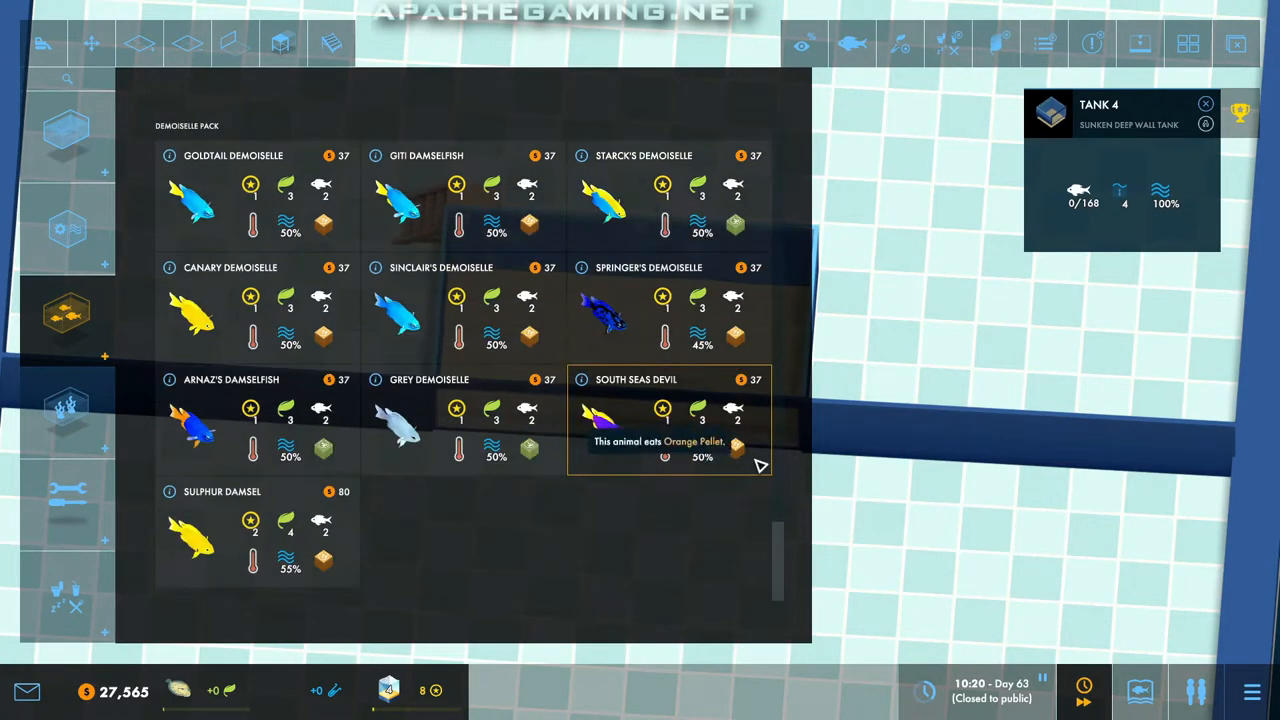
pyautogui.moveTo(668, 532)
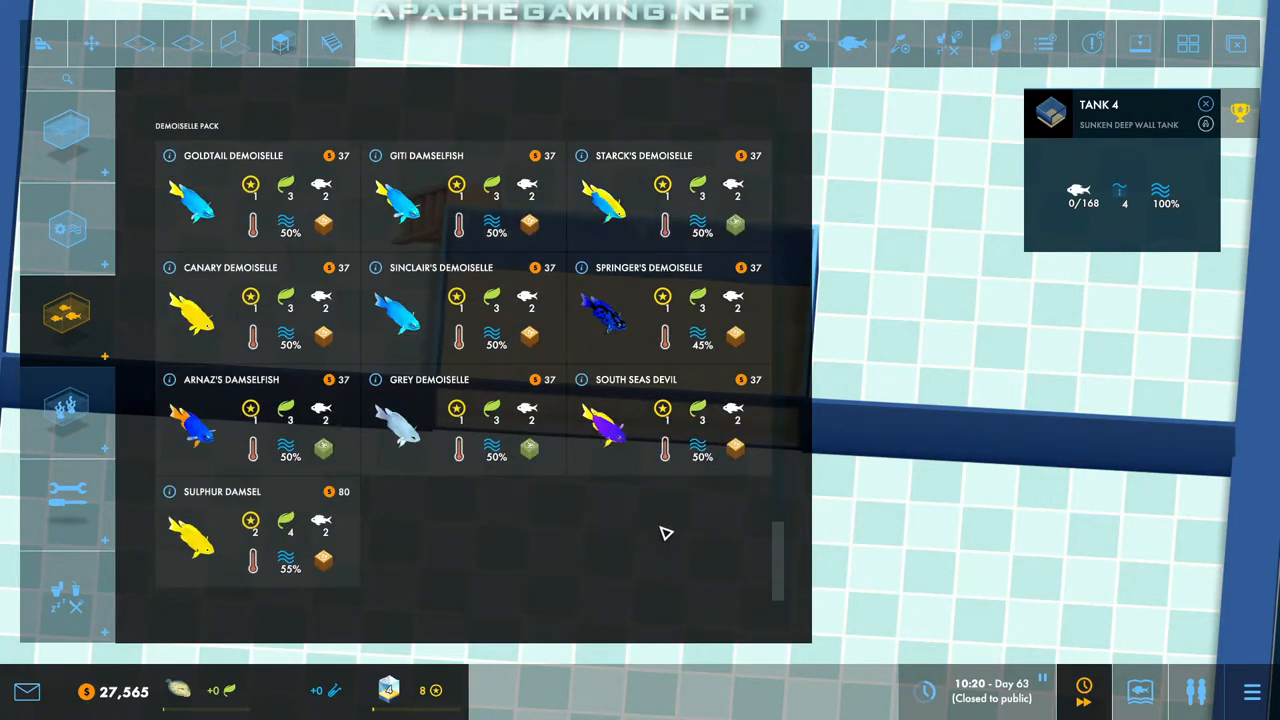
pyautogui.scroll(3)
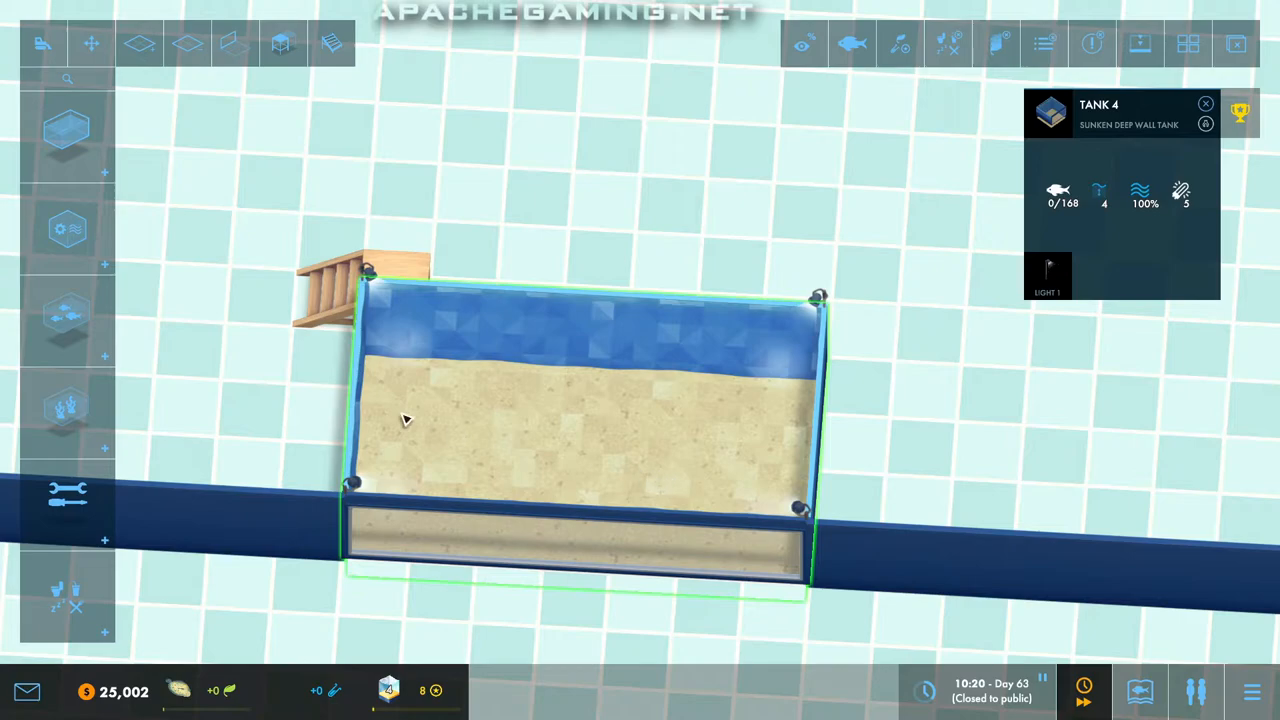
# Step: Browse the item catalogue for Disco Mushrooms decorations to put in Tank 4
pyautogui.click(68, 412)
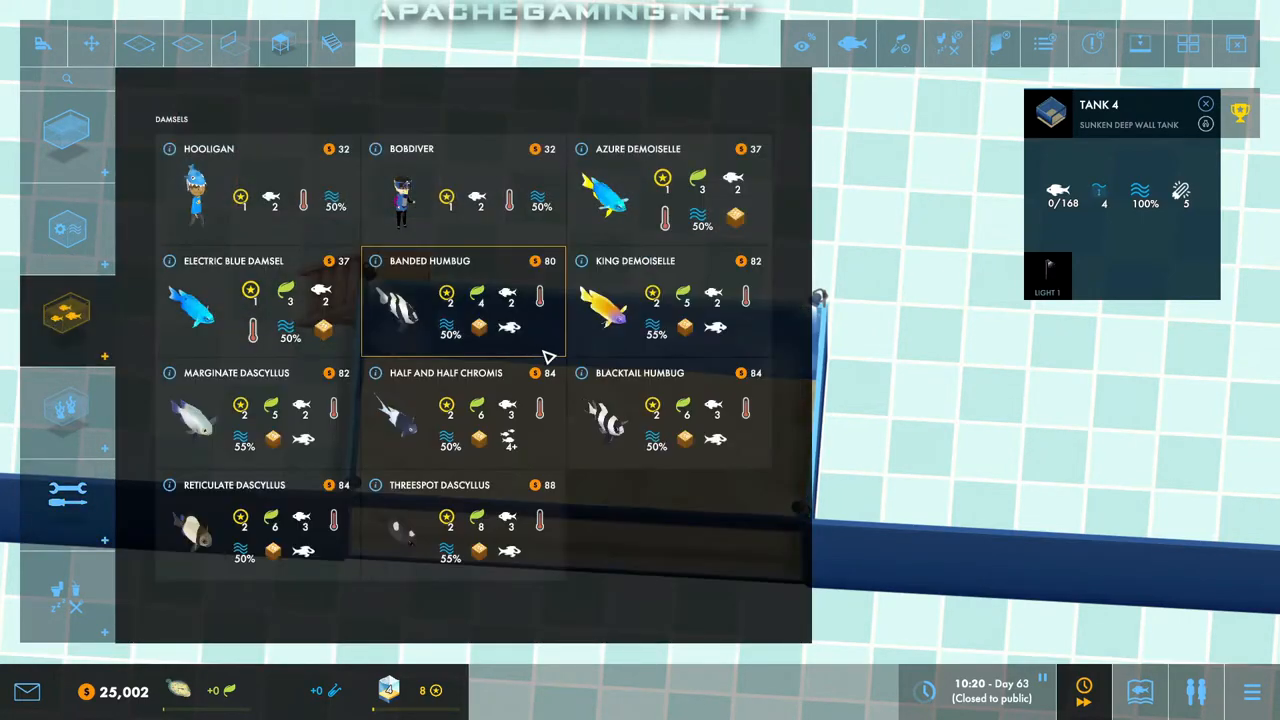
pyautogui.scroll(-3)
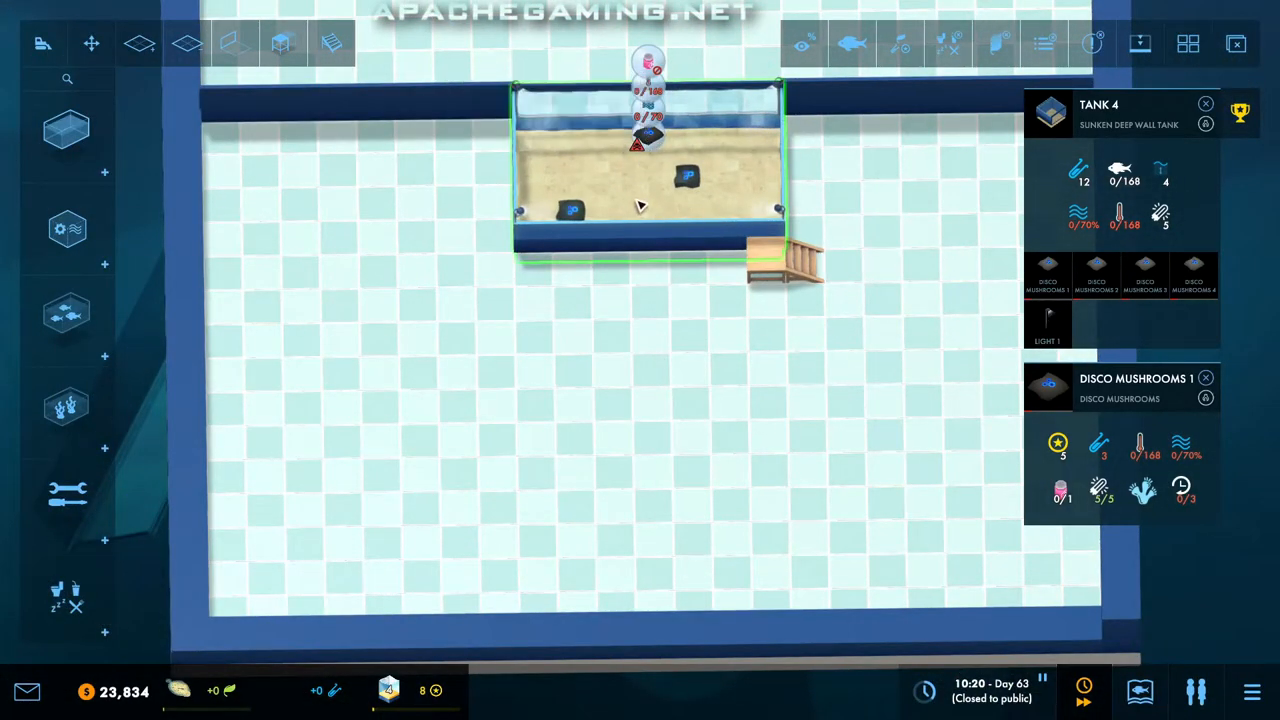
# Step: Browse the equipment list for pump, filter and heater options for Tank 4
pyautogui.click(66, 312)
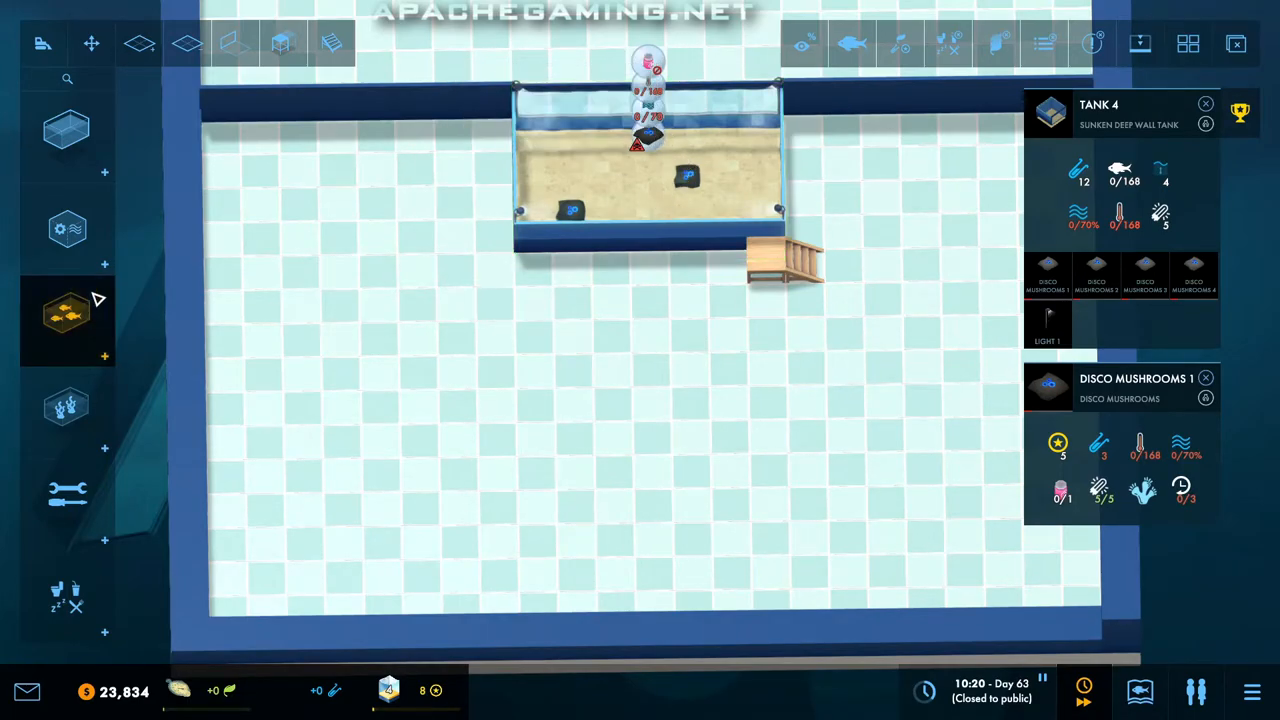
pyautogui.click(68, 228)
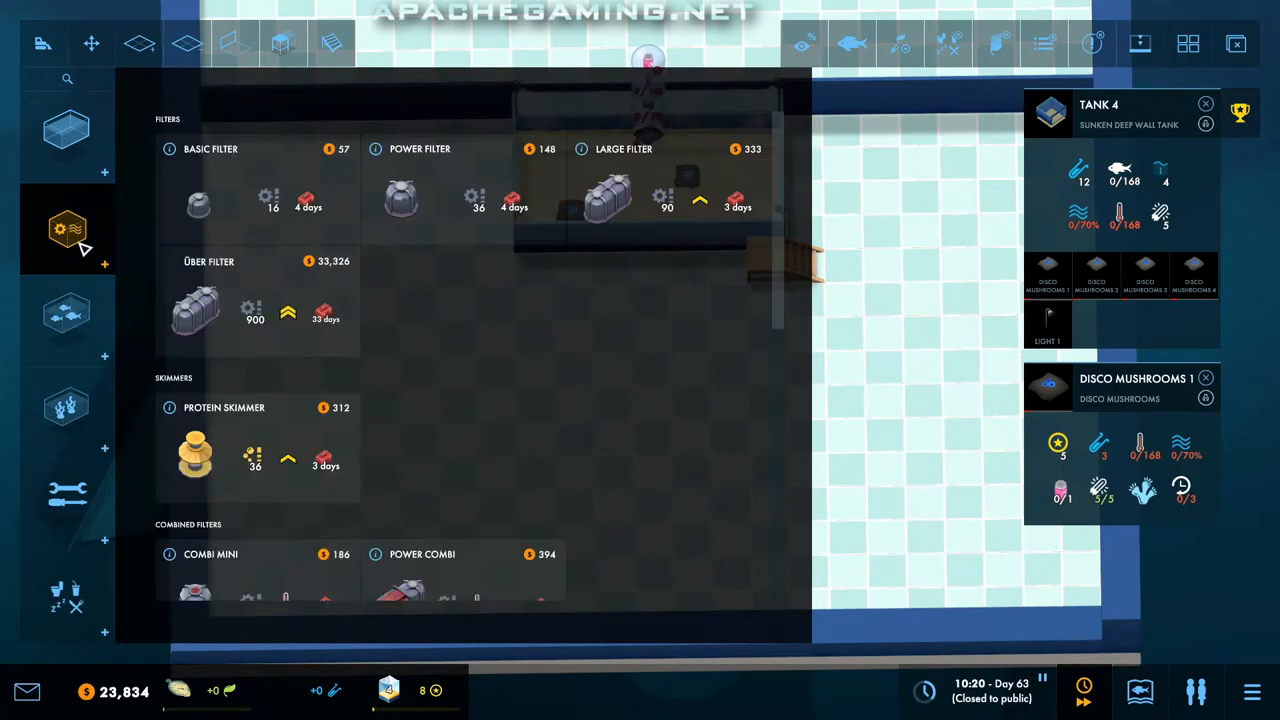
pyautogui.scroll(-3)
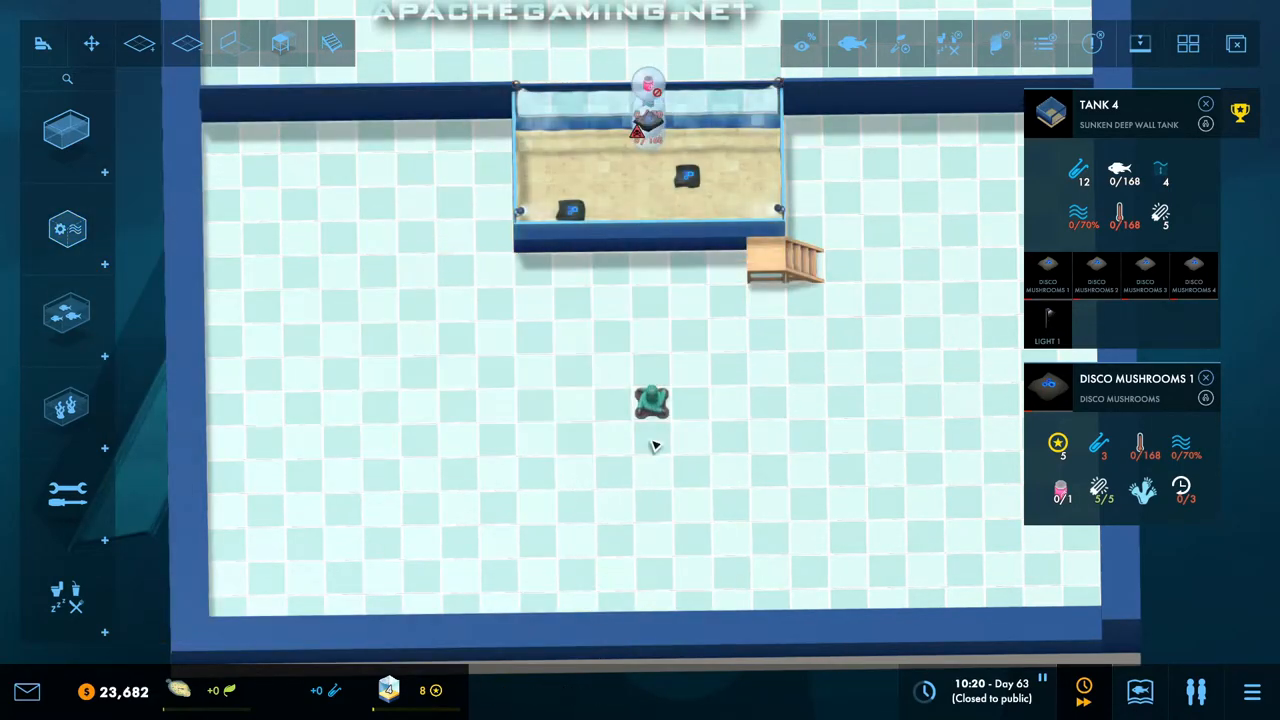
pyautogui.click(68, 228)
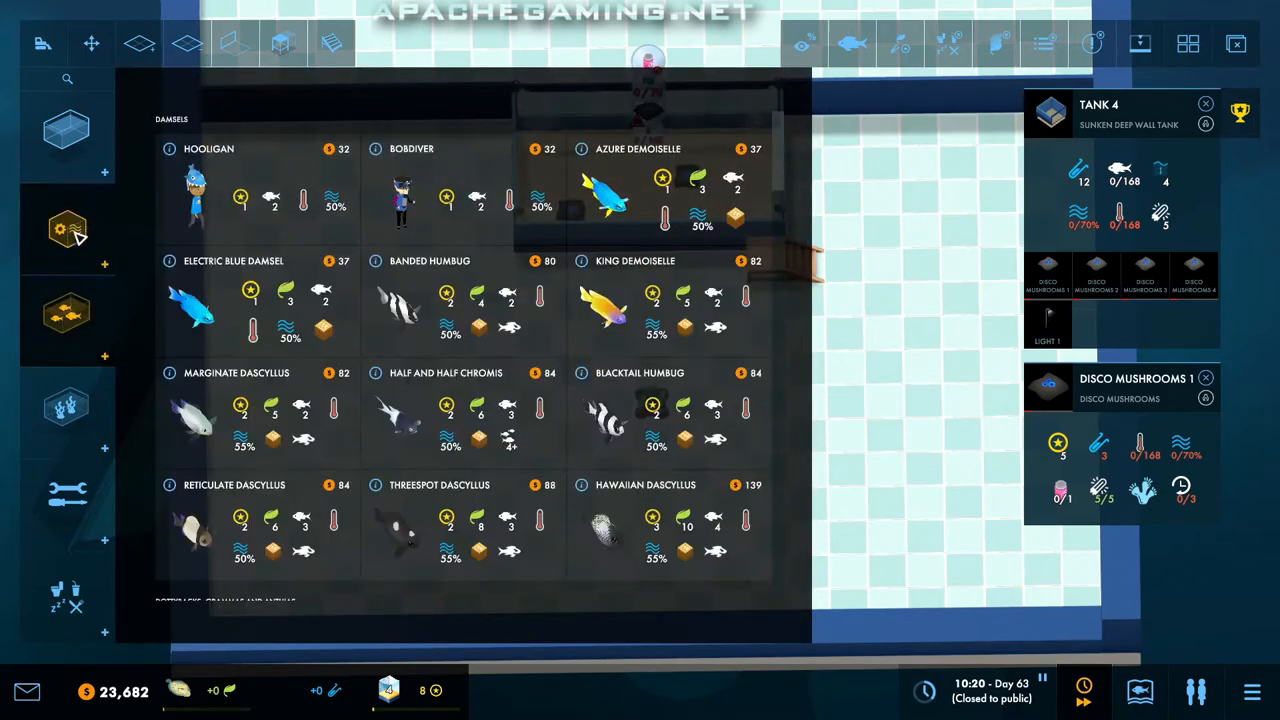
pyautogui.click(68, 228)
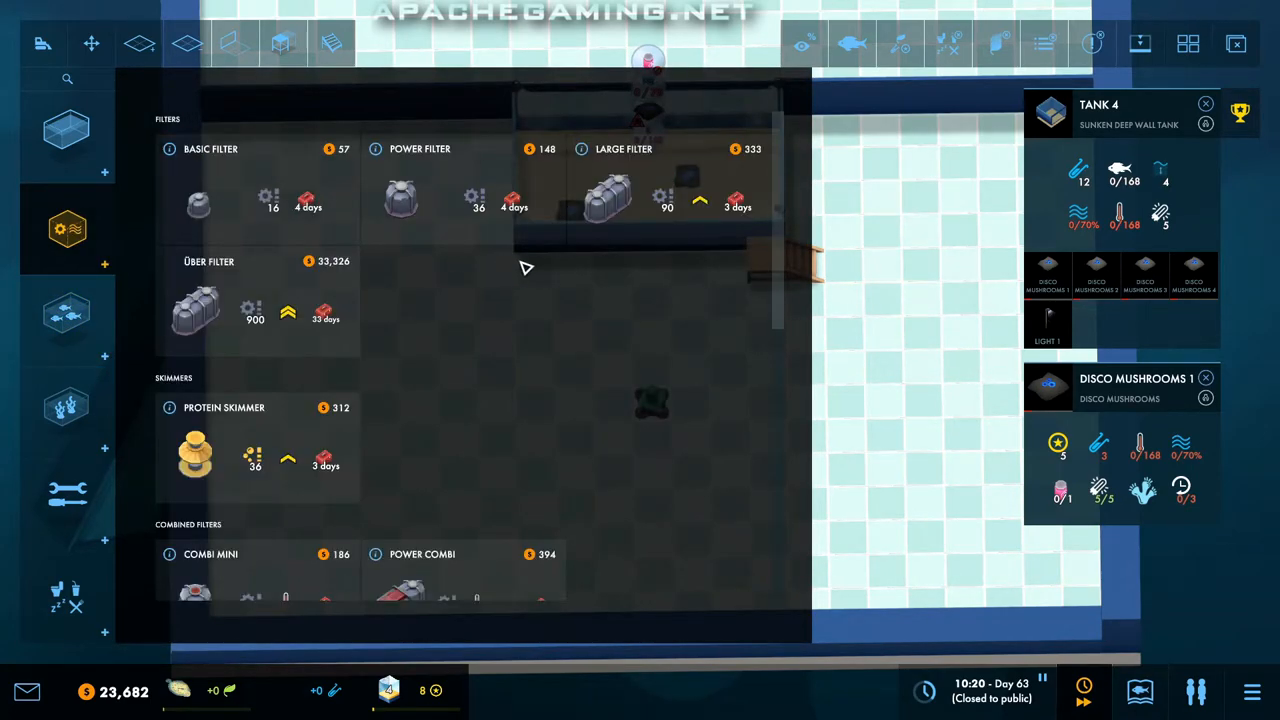
pyautogui.scroll(-3)
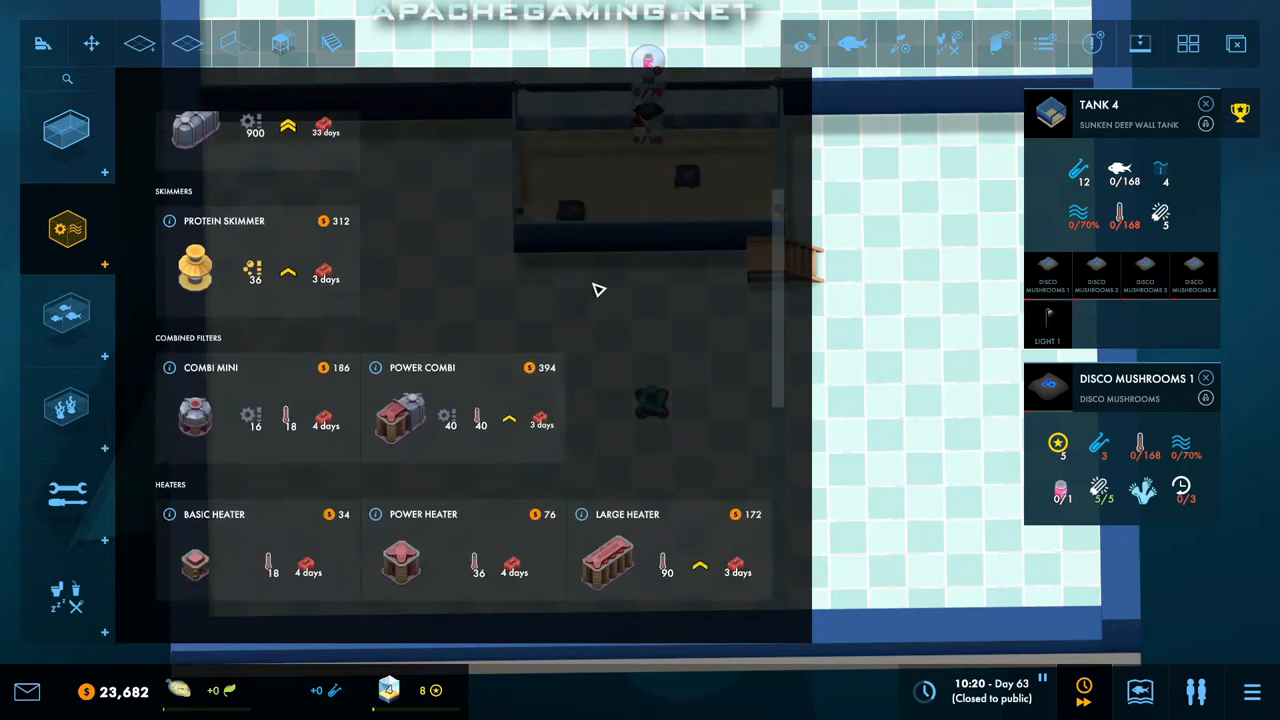
pyautogui.scroll(-3)
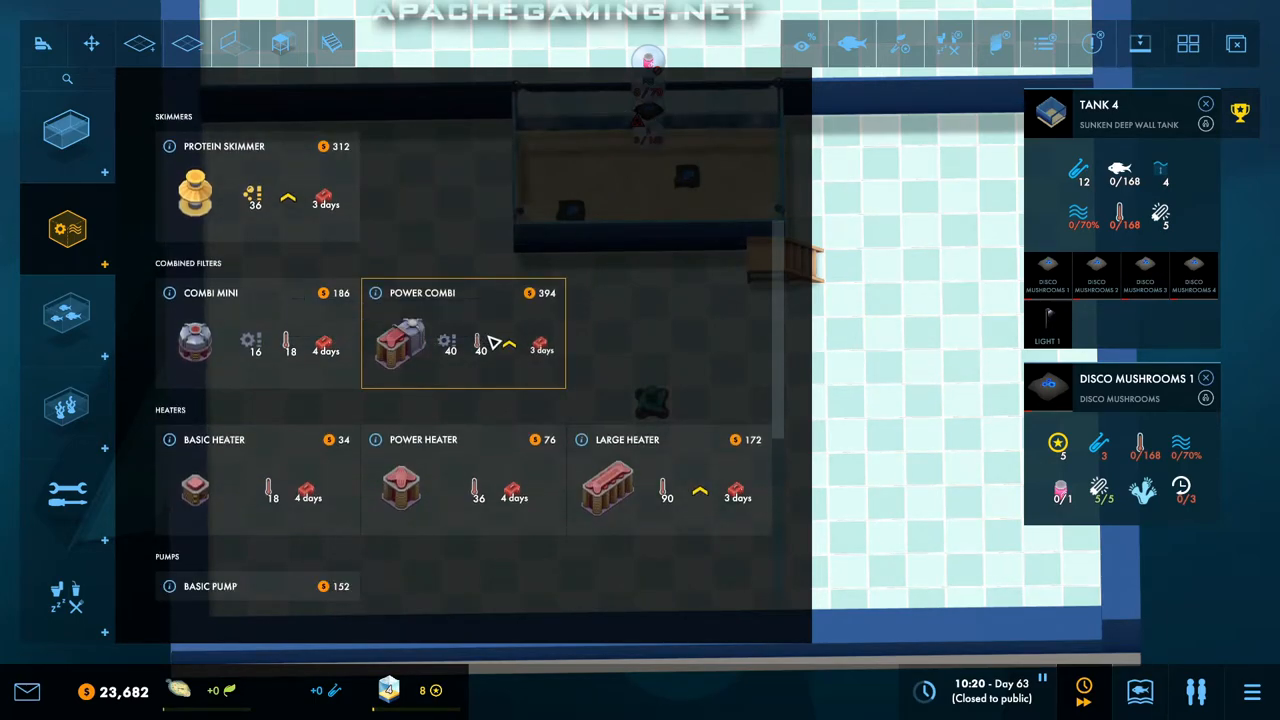
# Step: Place the Power Combi filter-heater below Tank 4, bringing filtration to 180 of 168
pyautogui.click(628, 486)
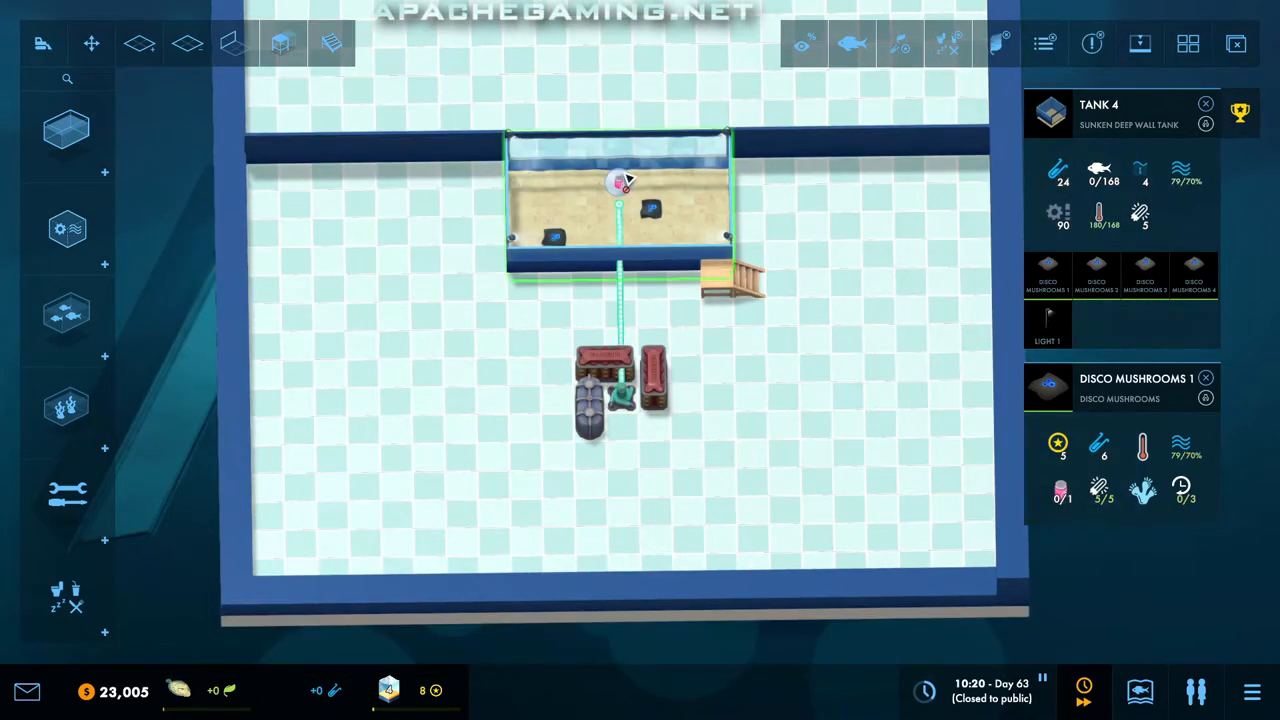
pyautogui.click(68, 228)
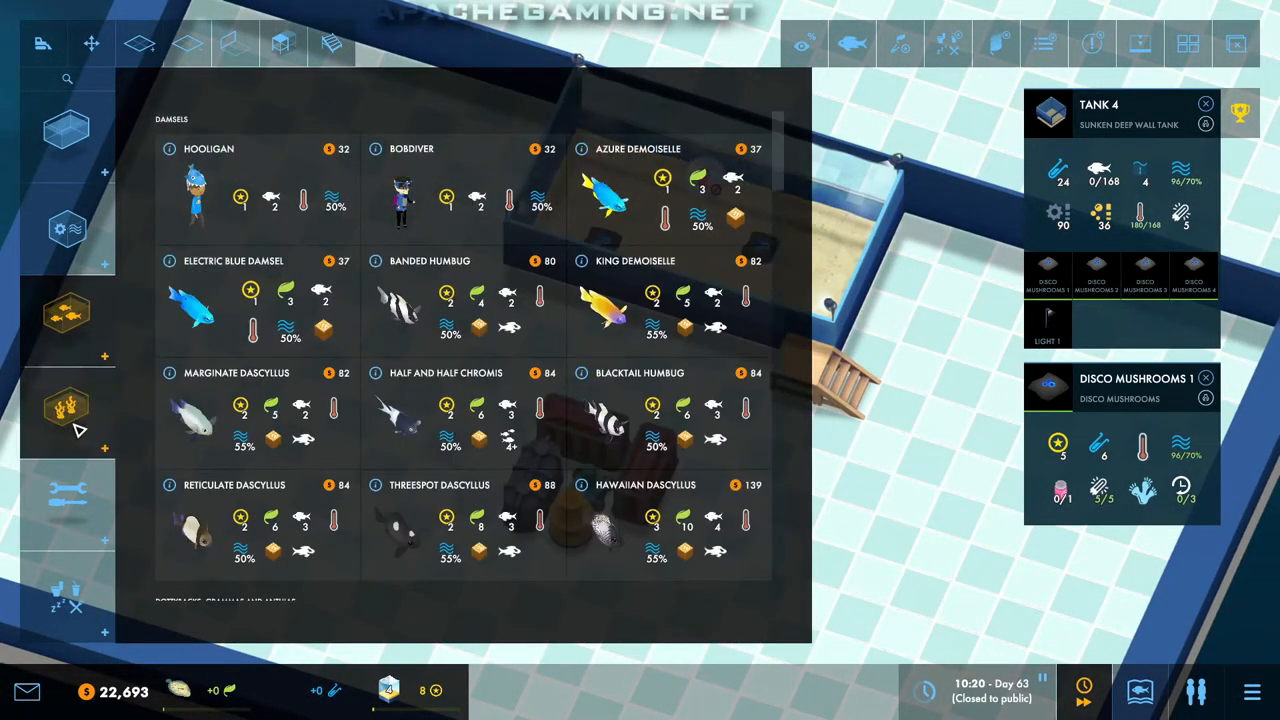
# Step: Install a Zoo Plankton Dispenser on Tank 4's wall and check the unreachable feeding task
pyautogui.click(68, 496)
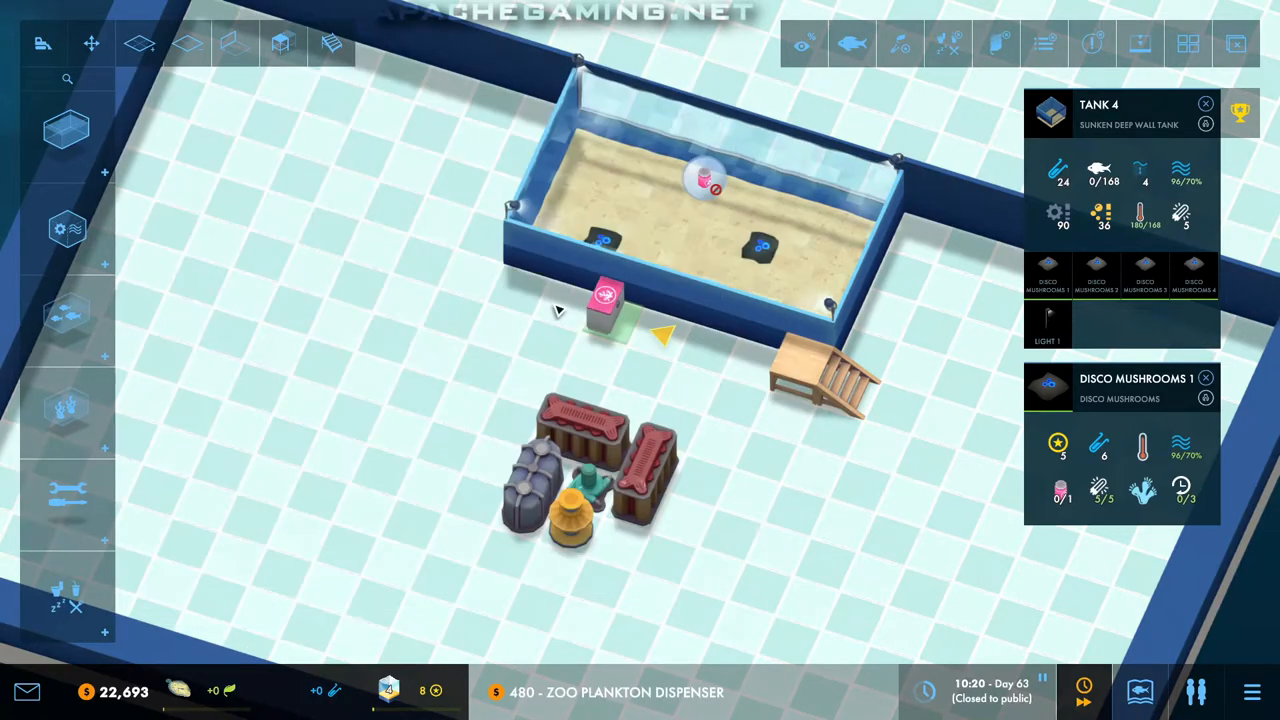
pyautogui.click(600, 300)
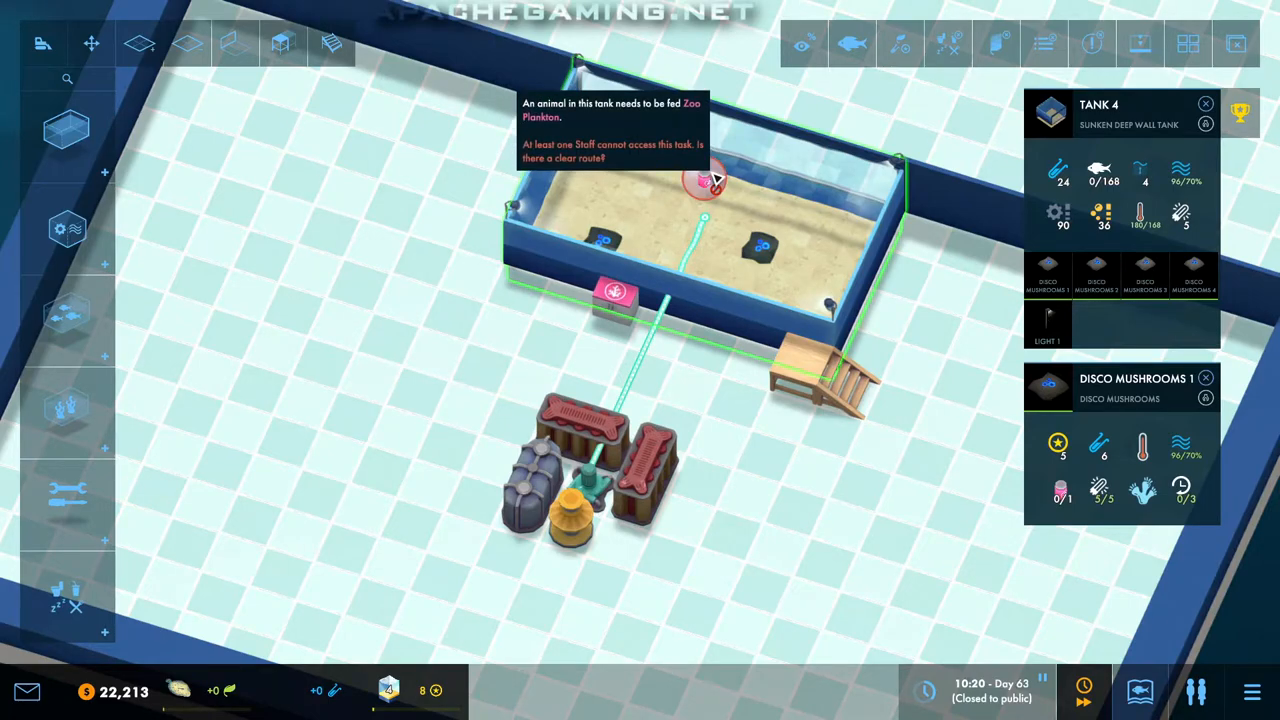
pyautogui.click(704, 180)
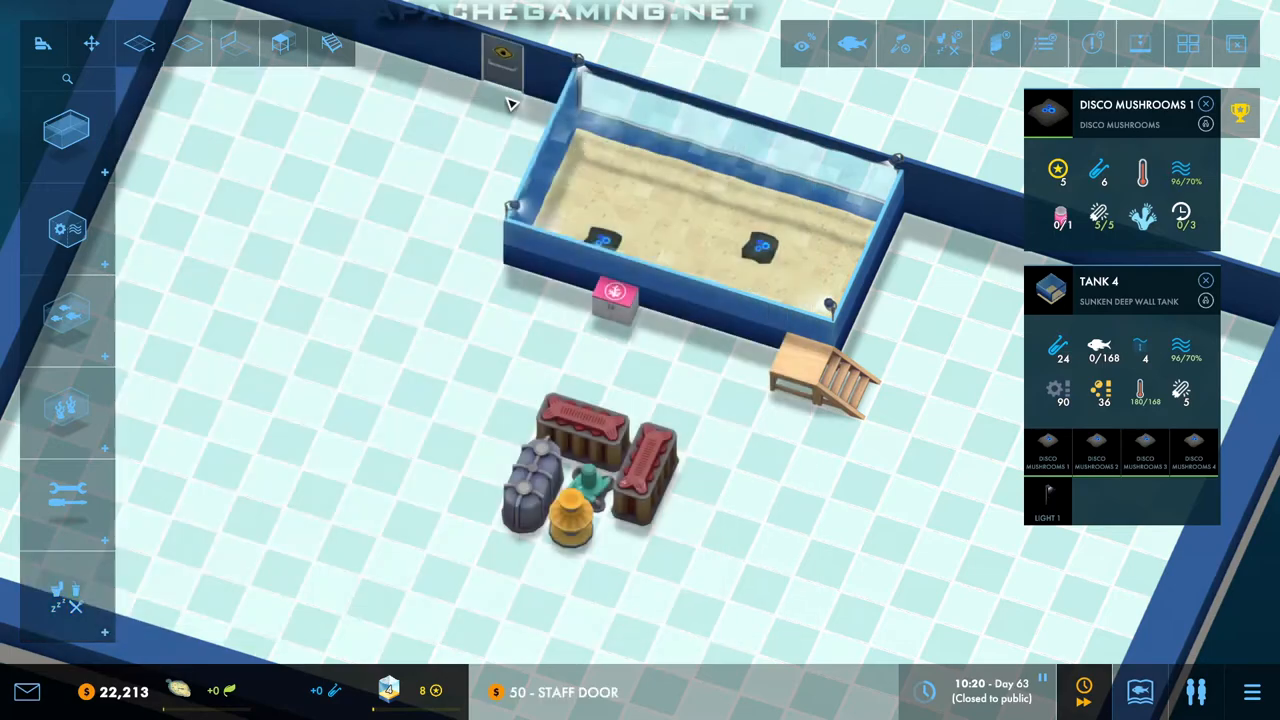
# Step: Add staff doors in the back wall so staff can reach Tank 4
pyautogui.click(940, 284)
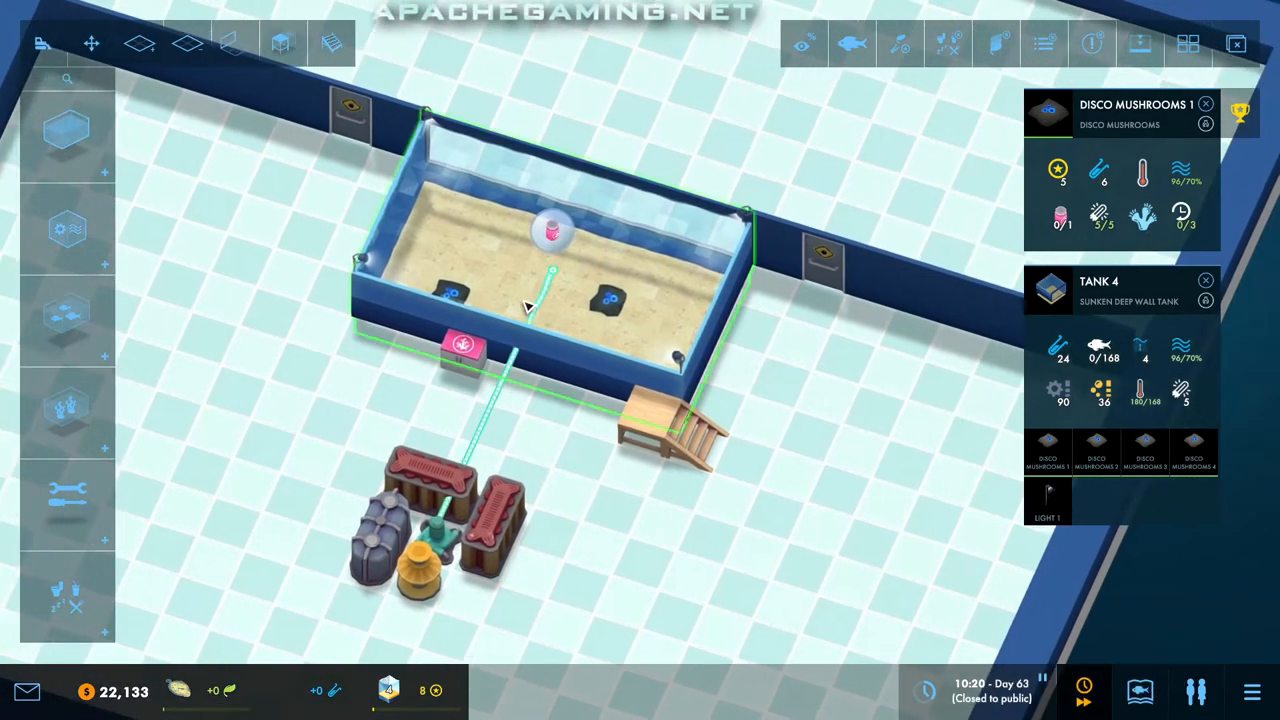
pyautogui.click(66, 492)
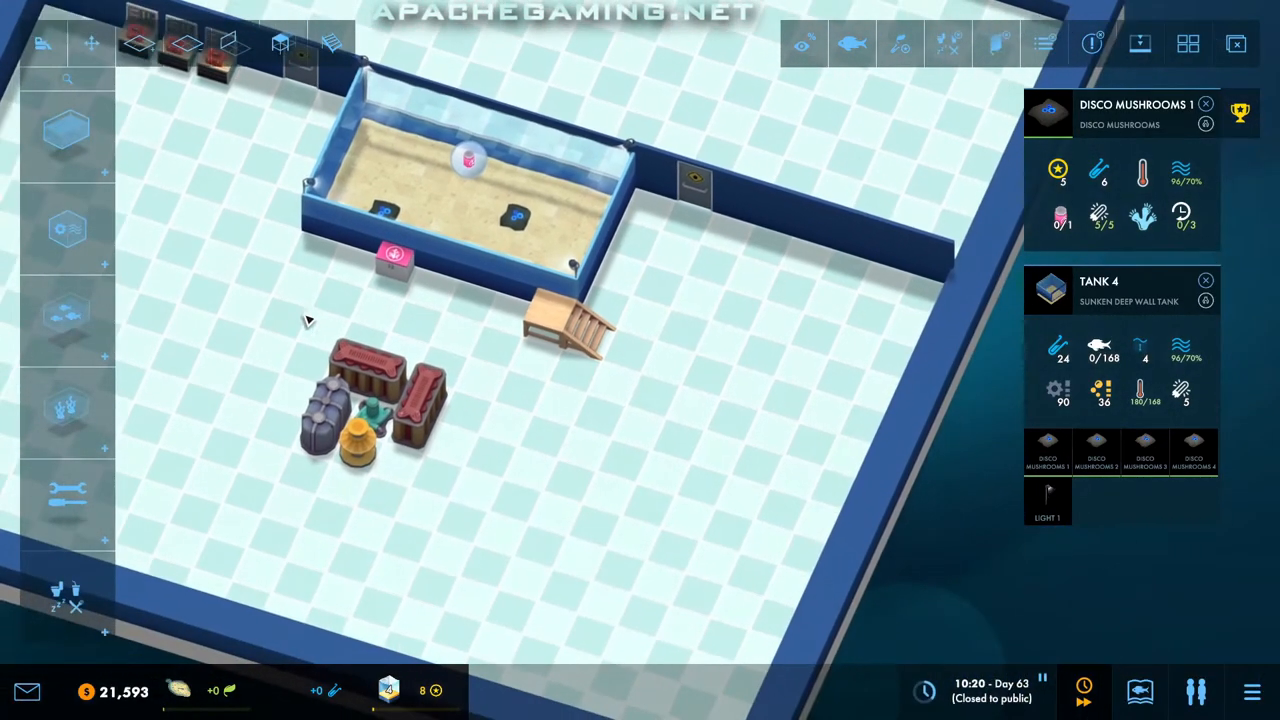
pyautogui.click(68, 410)
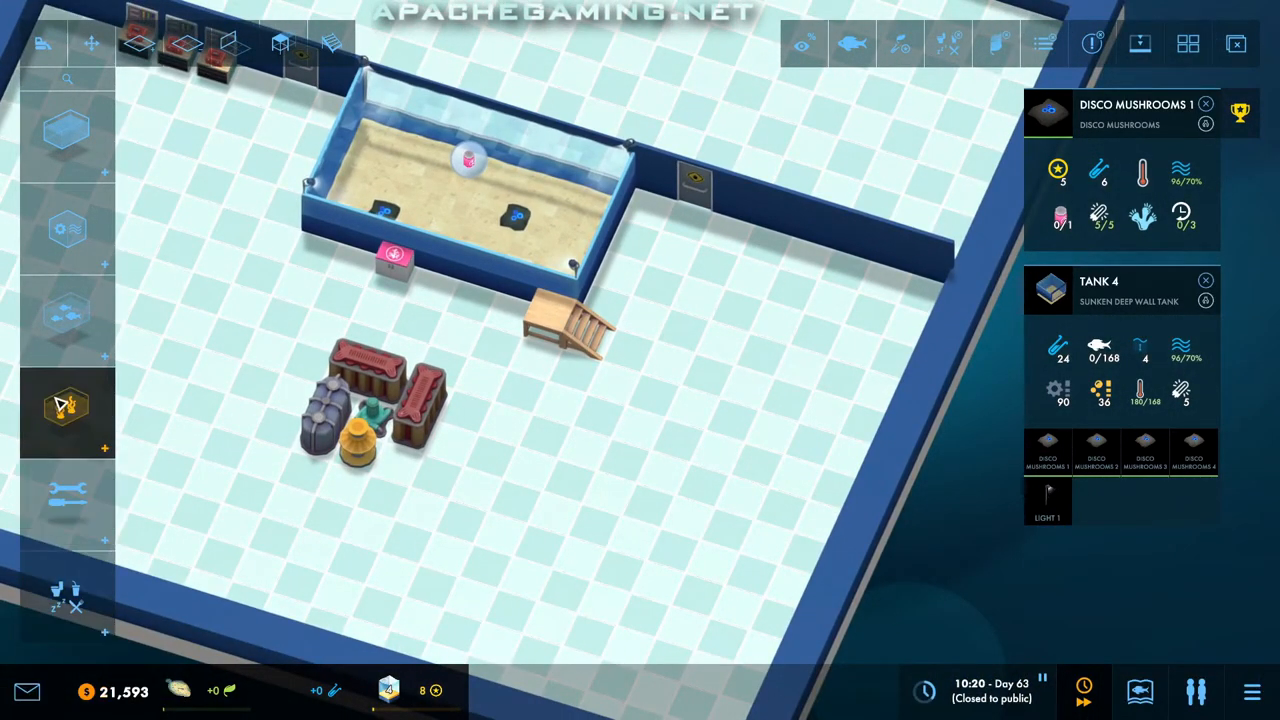
pyautogui.click(68, 404)
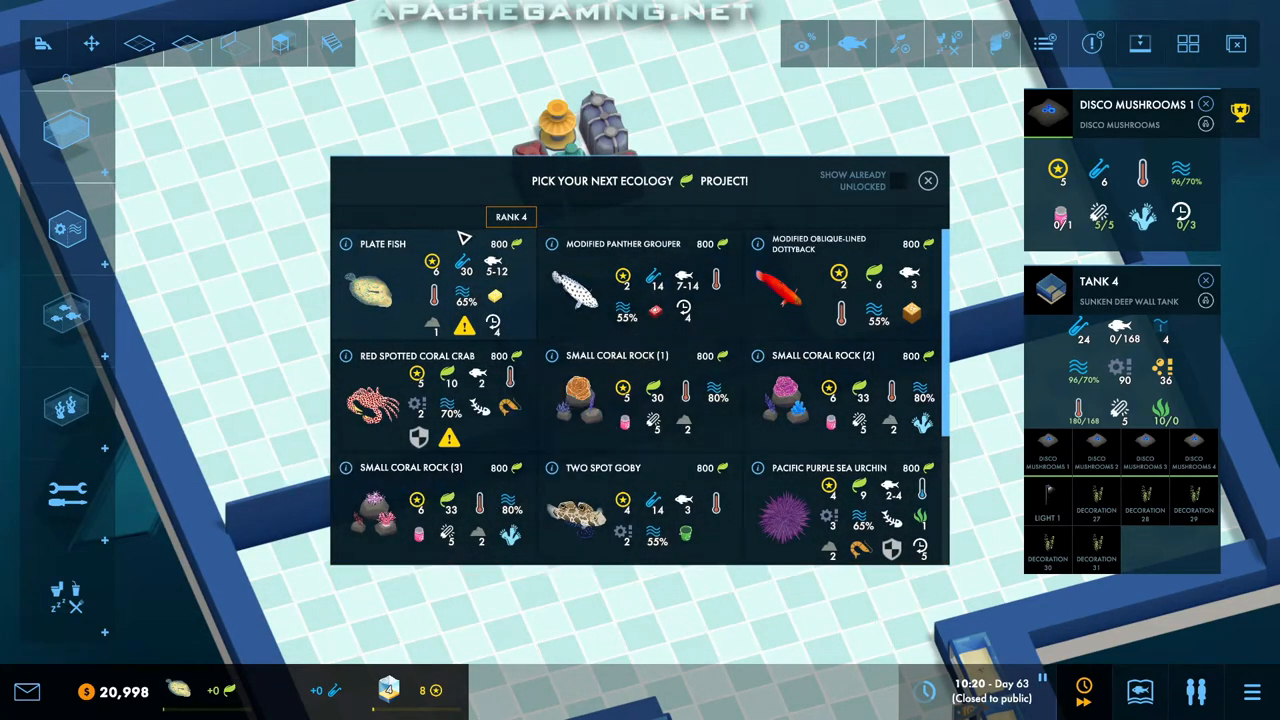
pyautogui.moveTo(432, 264)
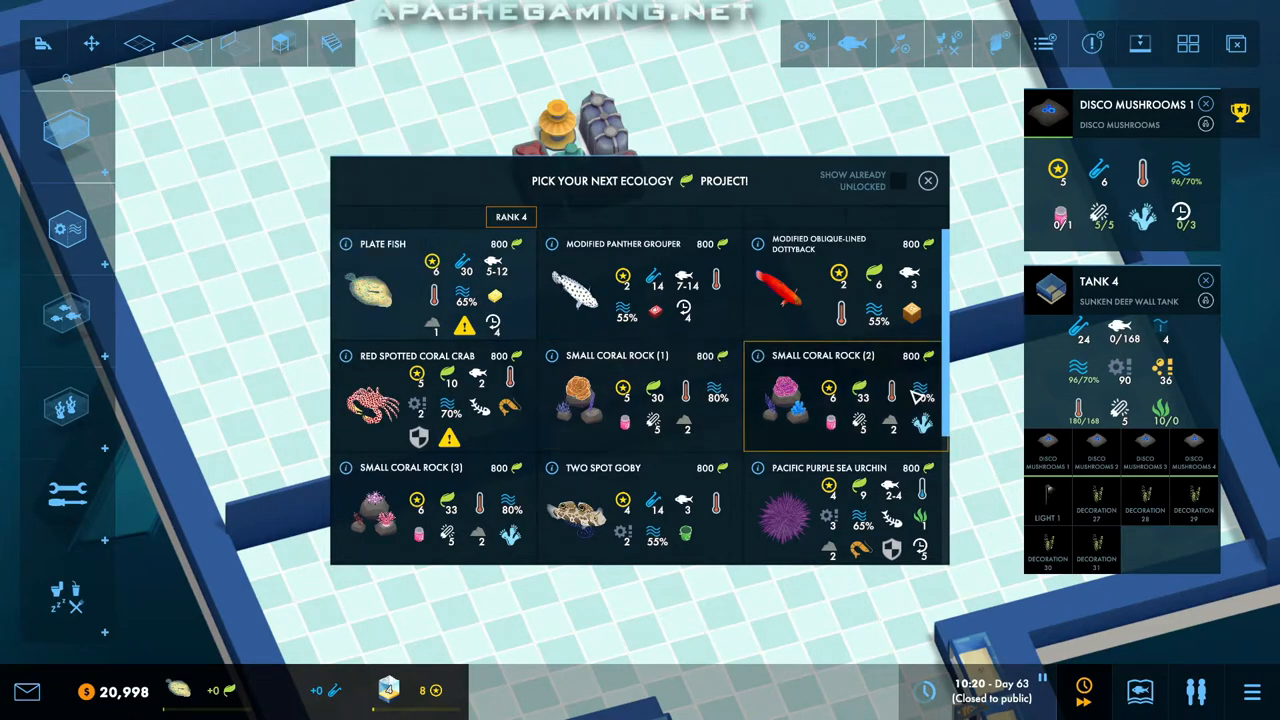
# Step: Browse the rank 4 ecology research list and confirm switching the project
pyautogui.scroll(-3)
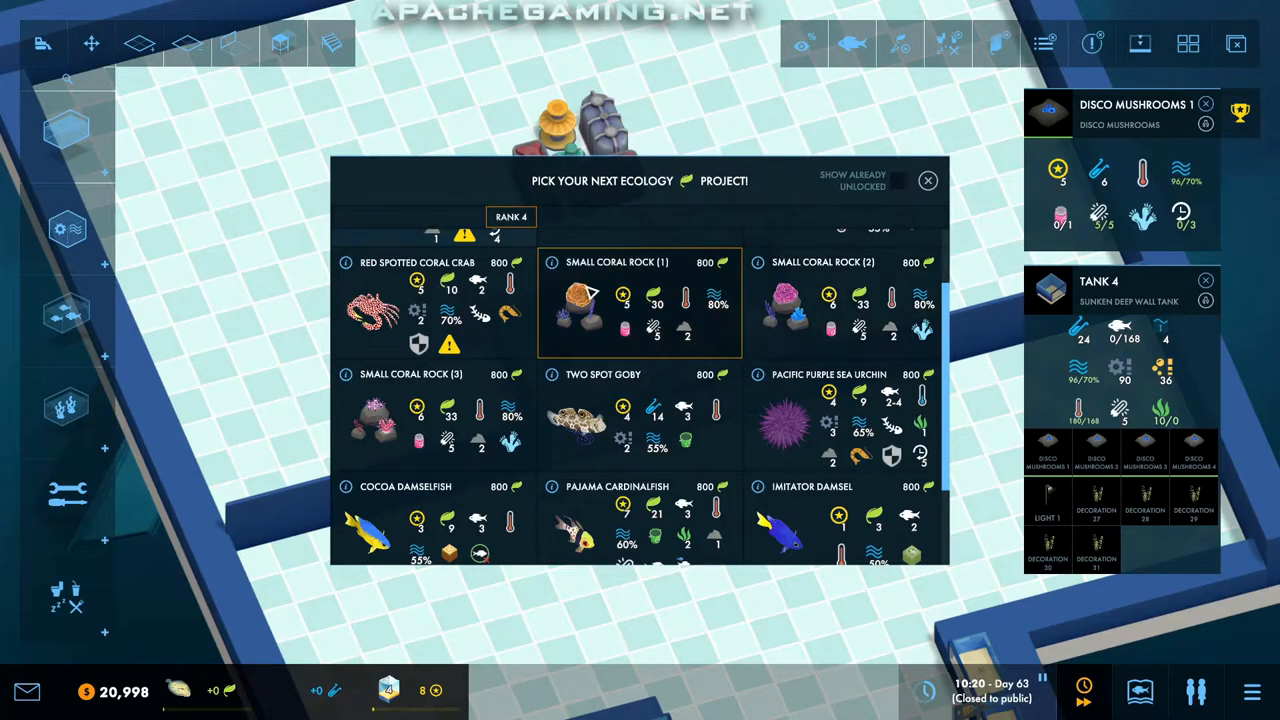
pyautogui.moveTo(588, 334)
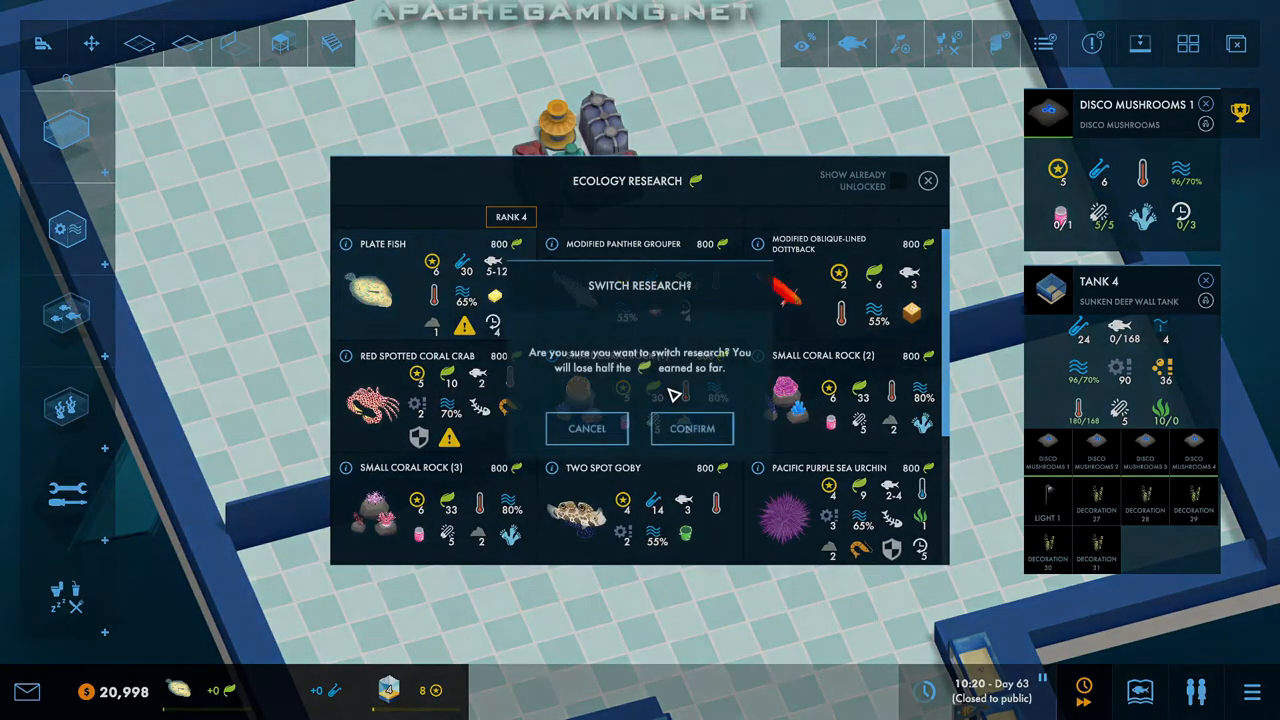
pyautogui.click(586, 428)
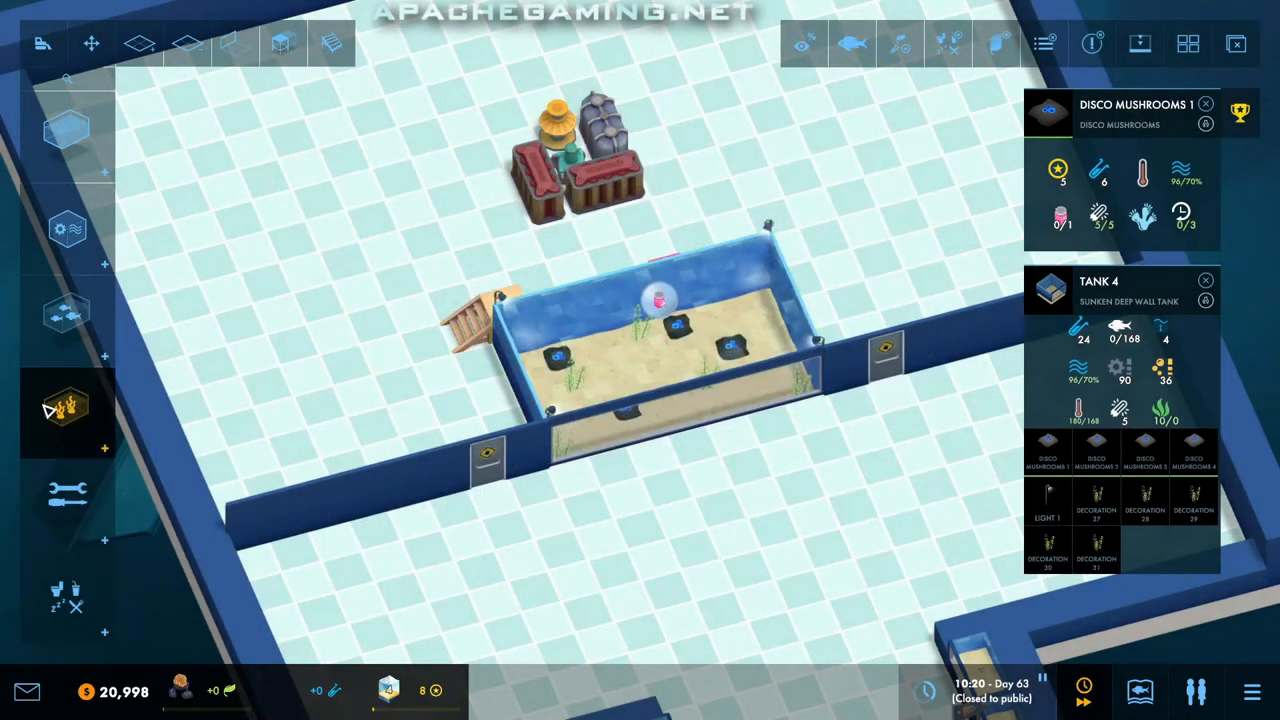
# Step: Buy a Hawaiian Dascyllus and a second fish from the animal shop into Tank 4
pyautogui.click(68, 412)
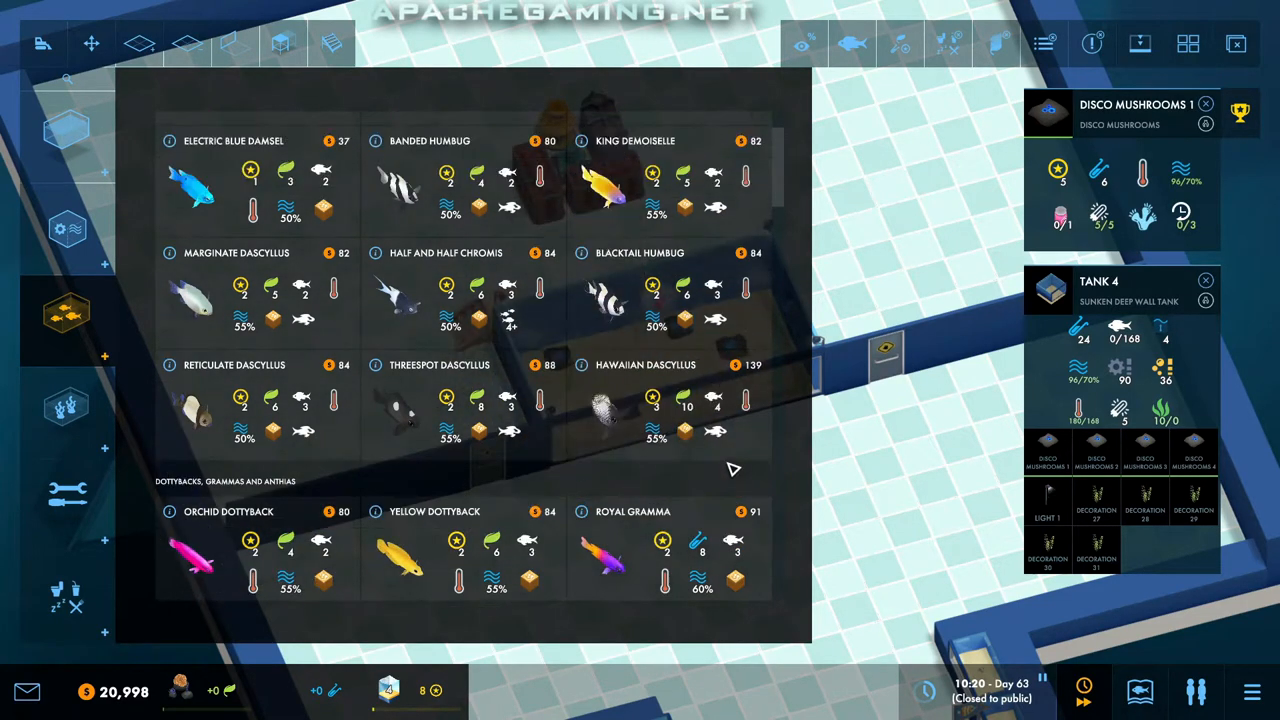
pyautogui.scroll(3)
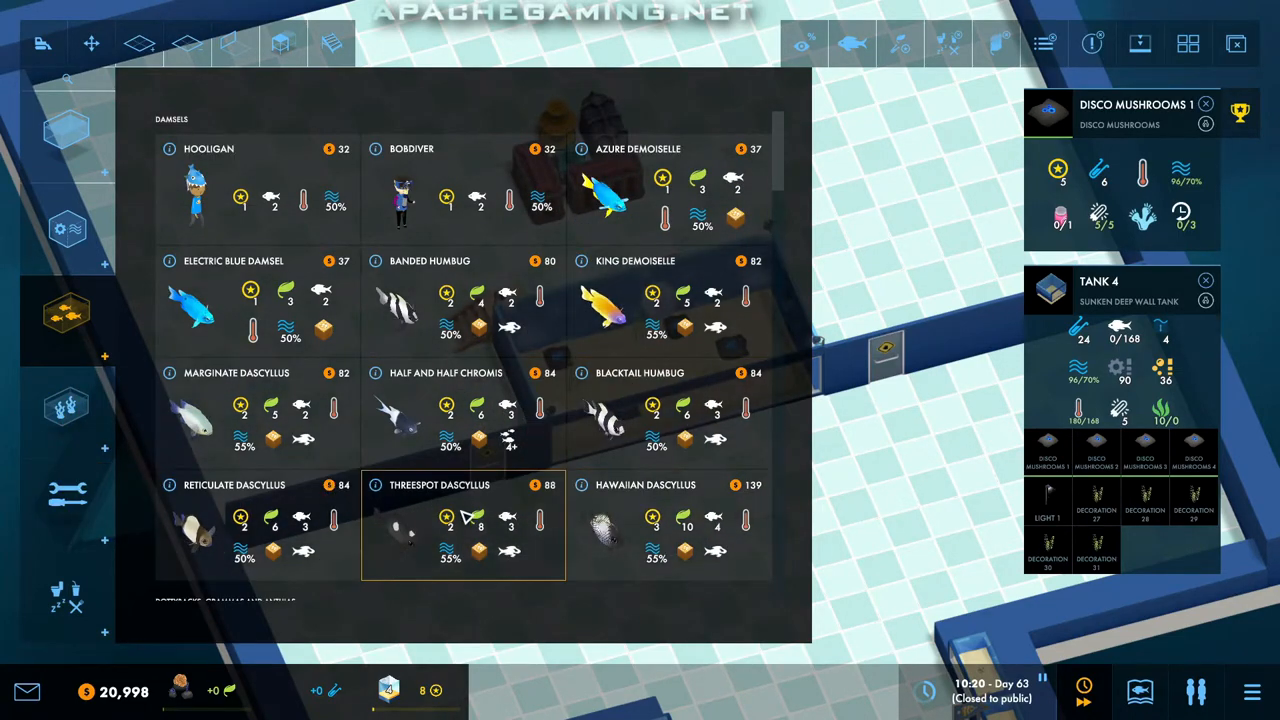
pyautogui.scroll(-3)
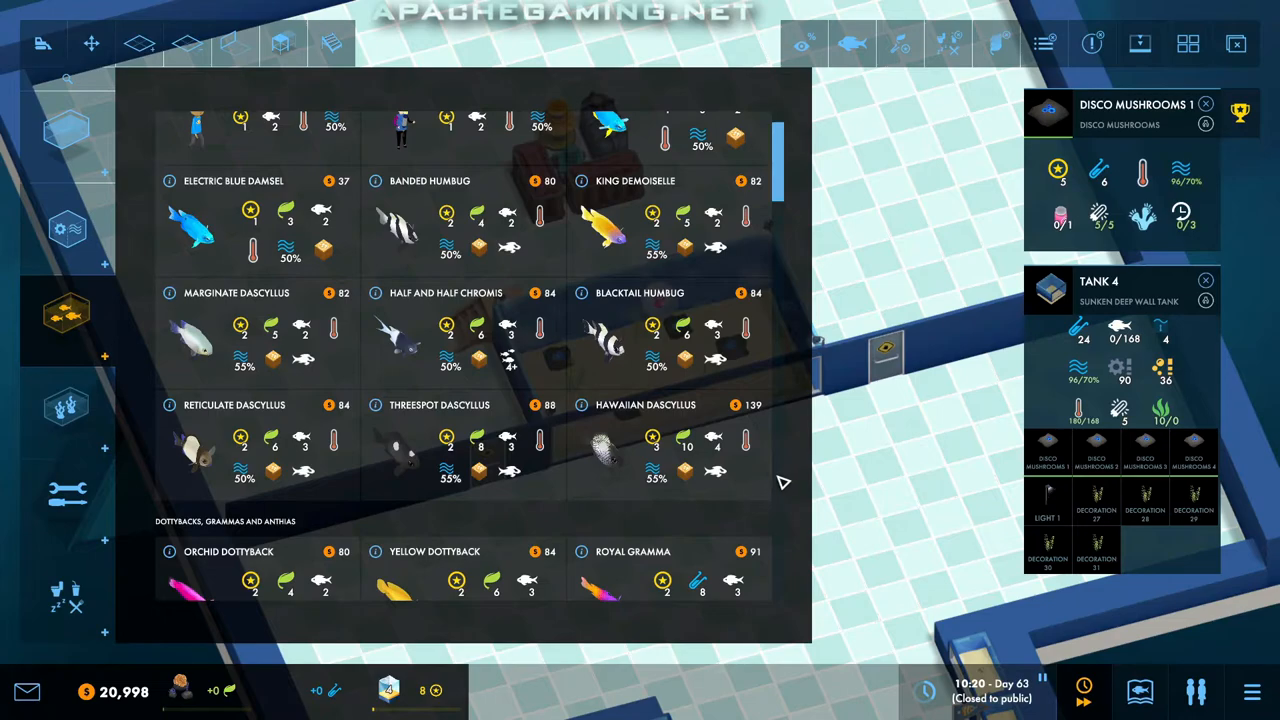
pyautogui.moveTo(724, 480)
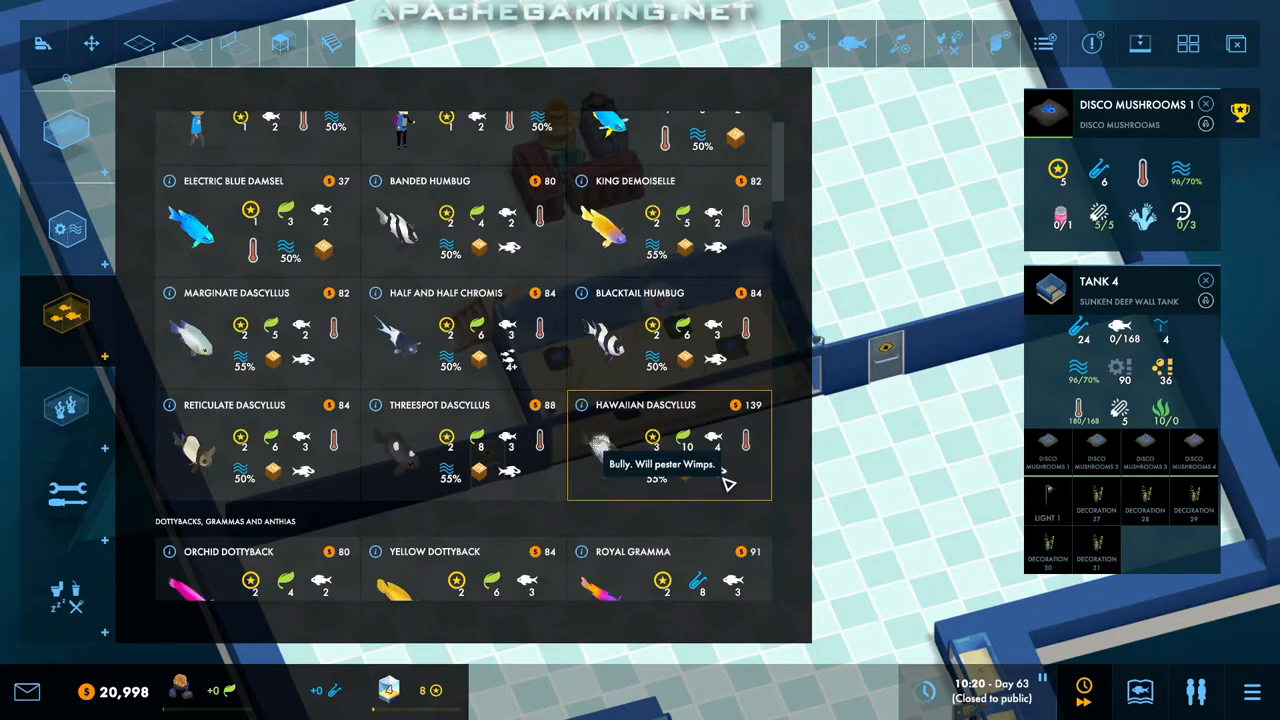
pyautogui.moveTo(700, 462)
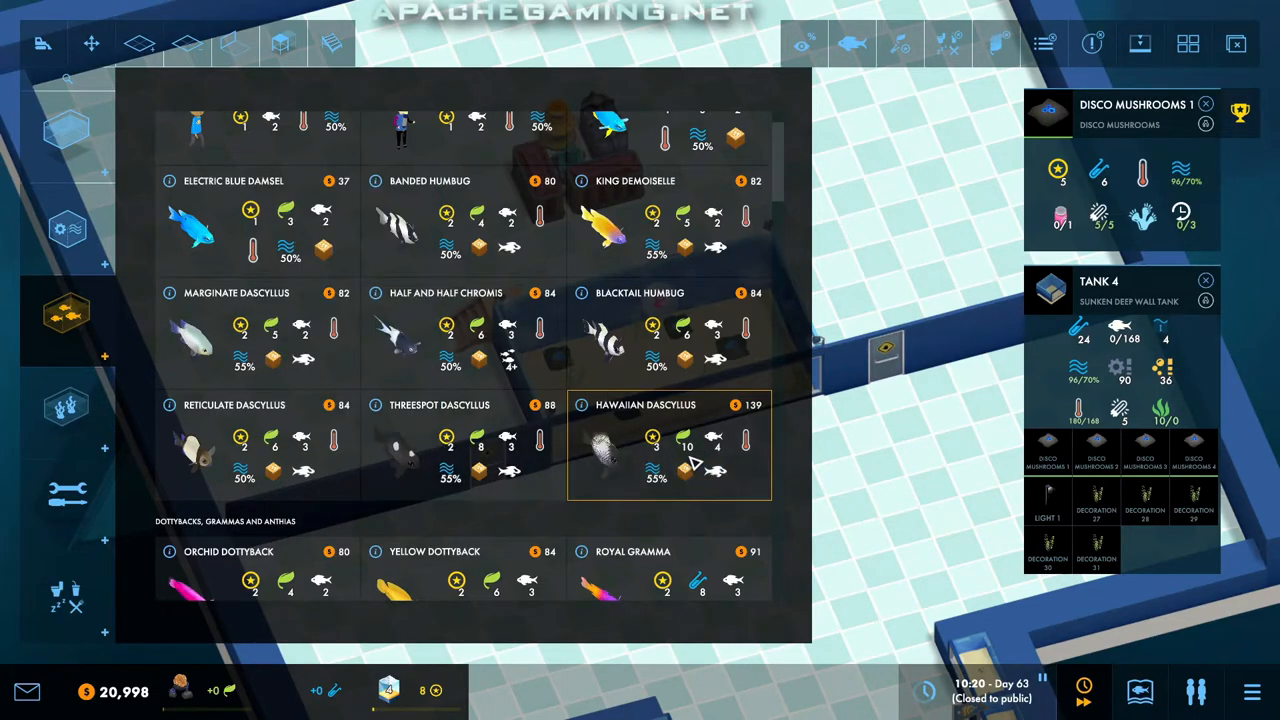
pyautogui.moveTo(696, 460)
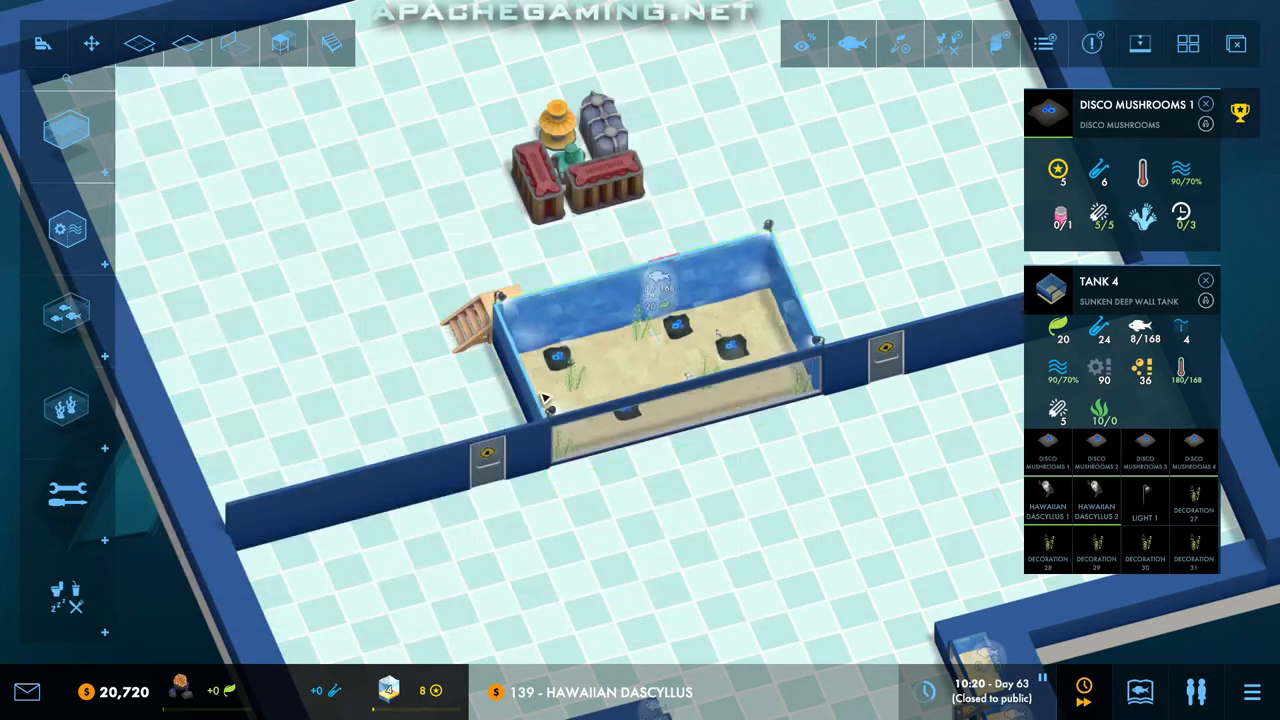
pyautogui.click(68, 312)
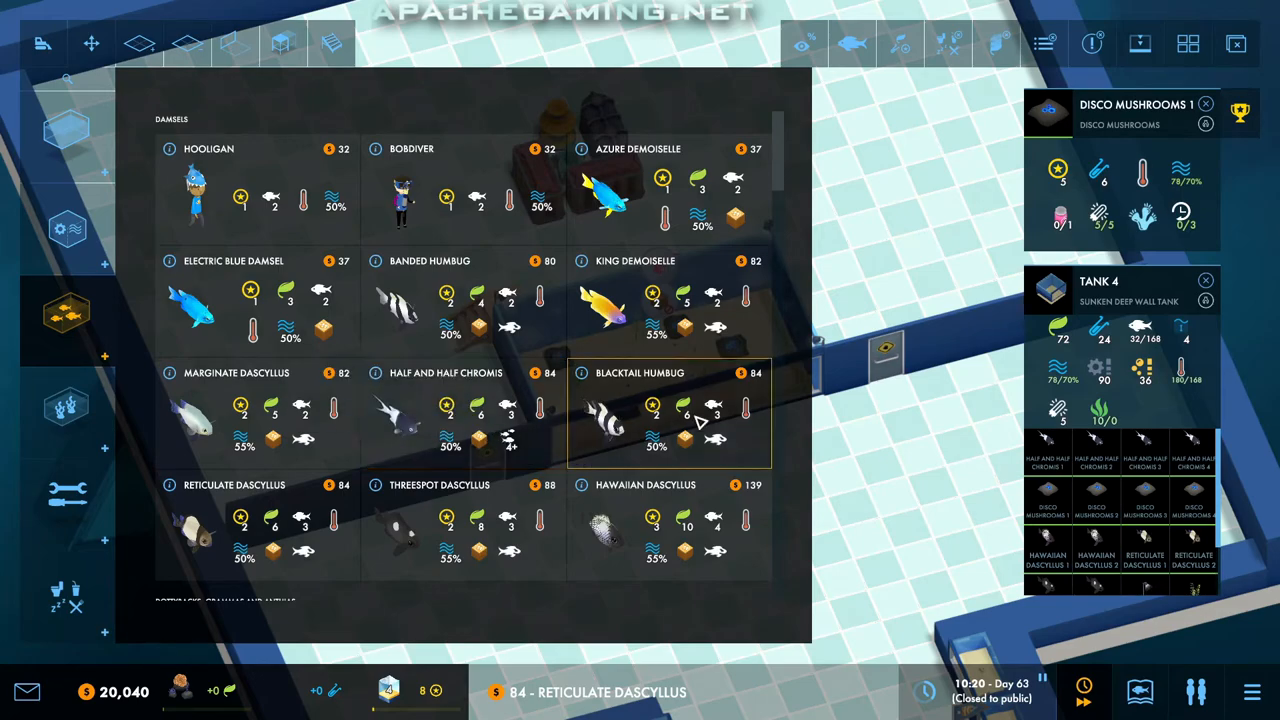
pyautogui.scroll(-3)
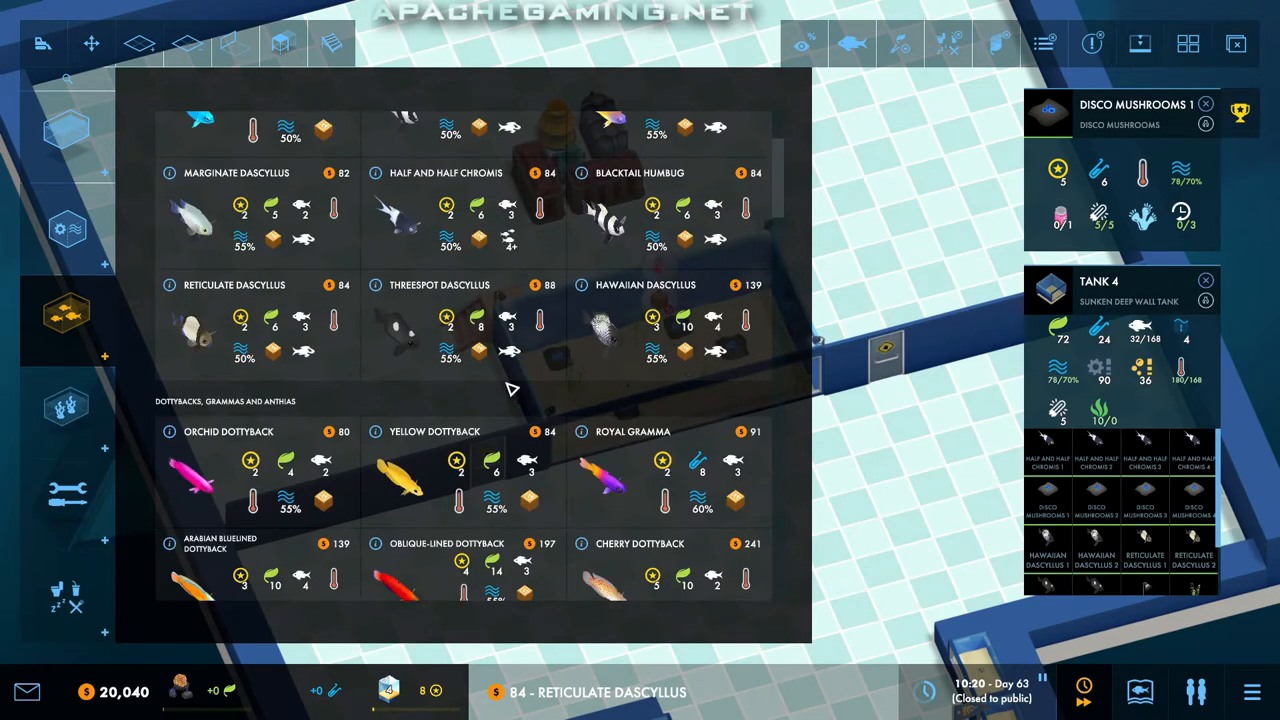
pyautogui.scroll(-3)
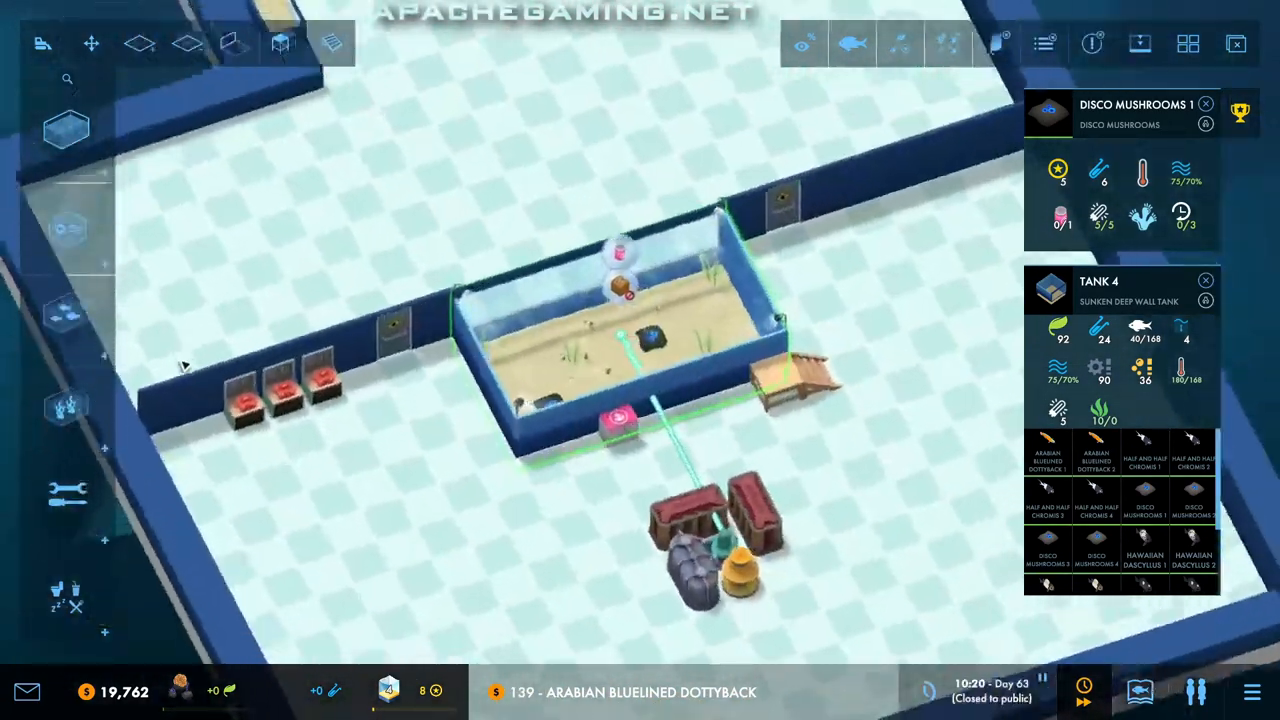
# Step: Place an Orange Pellet Dispenser feeder beside Tank 4
pyautogui.click(64, 490)
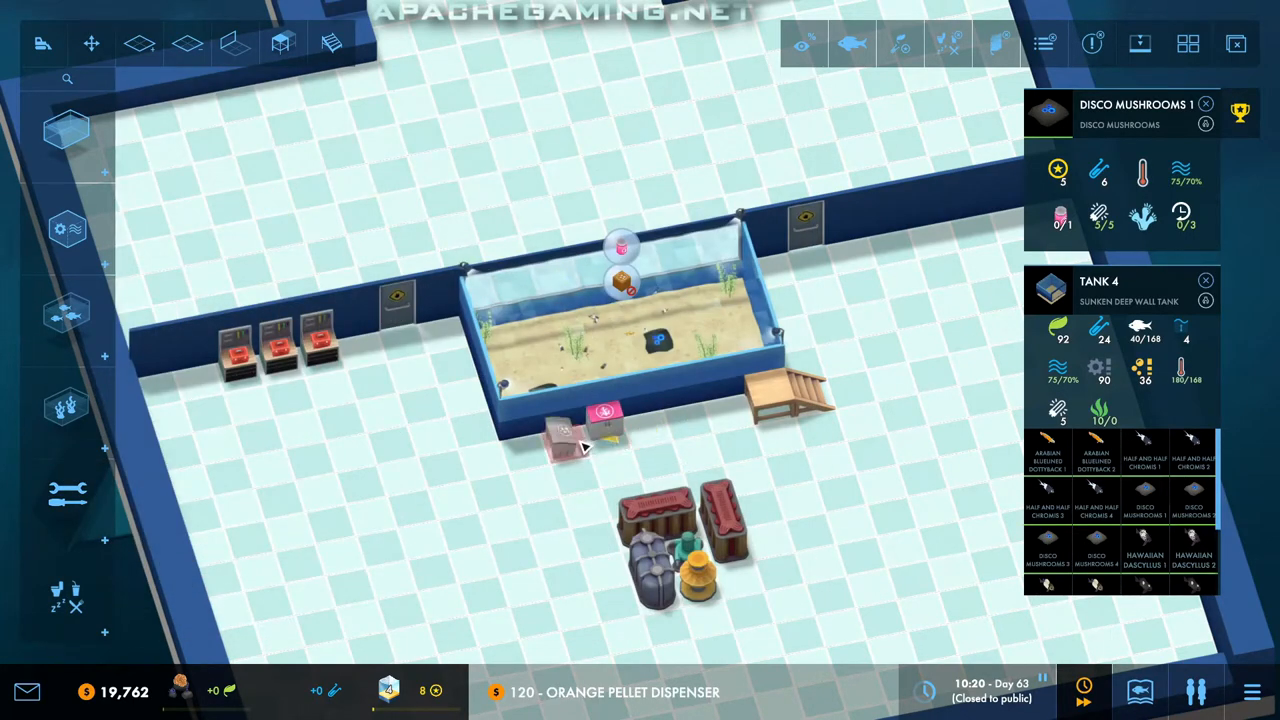
pyautogui.click(556, 436)
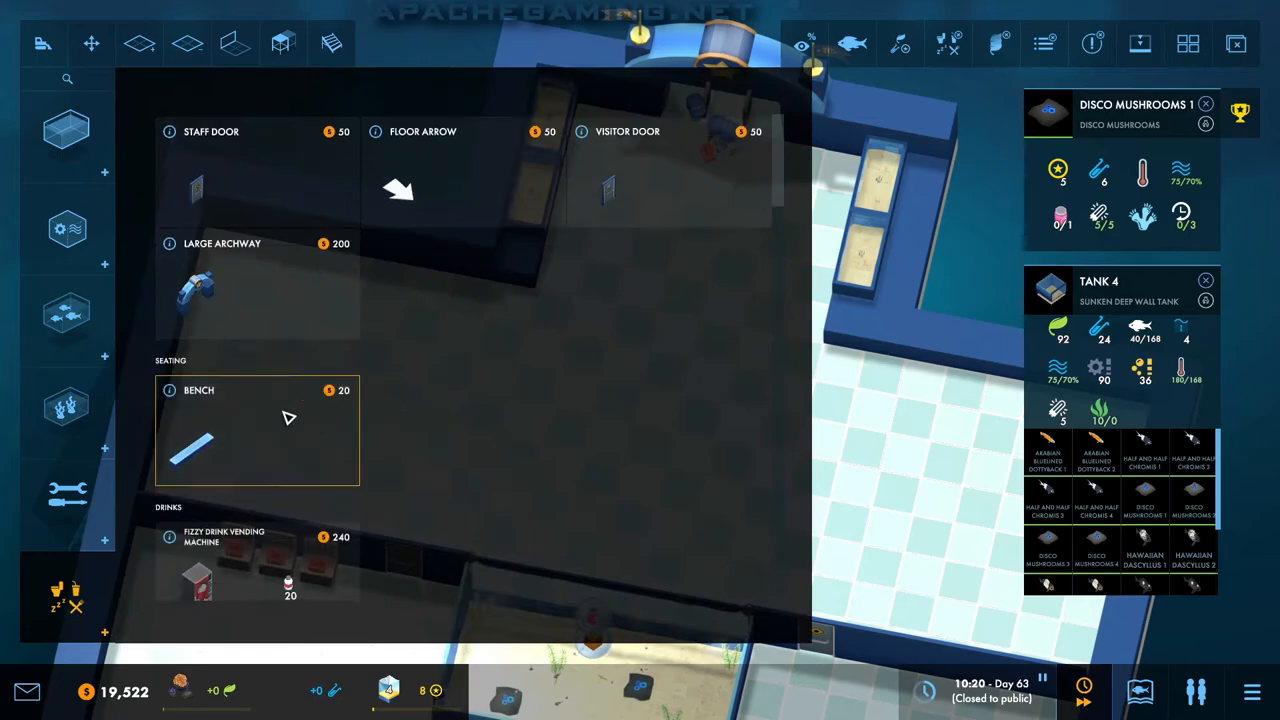
# Step: Place benches with a bin in the entrance hall from the Visitor Facilities catalogue
pyautogui.click(256, 428)
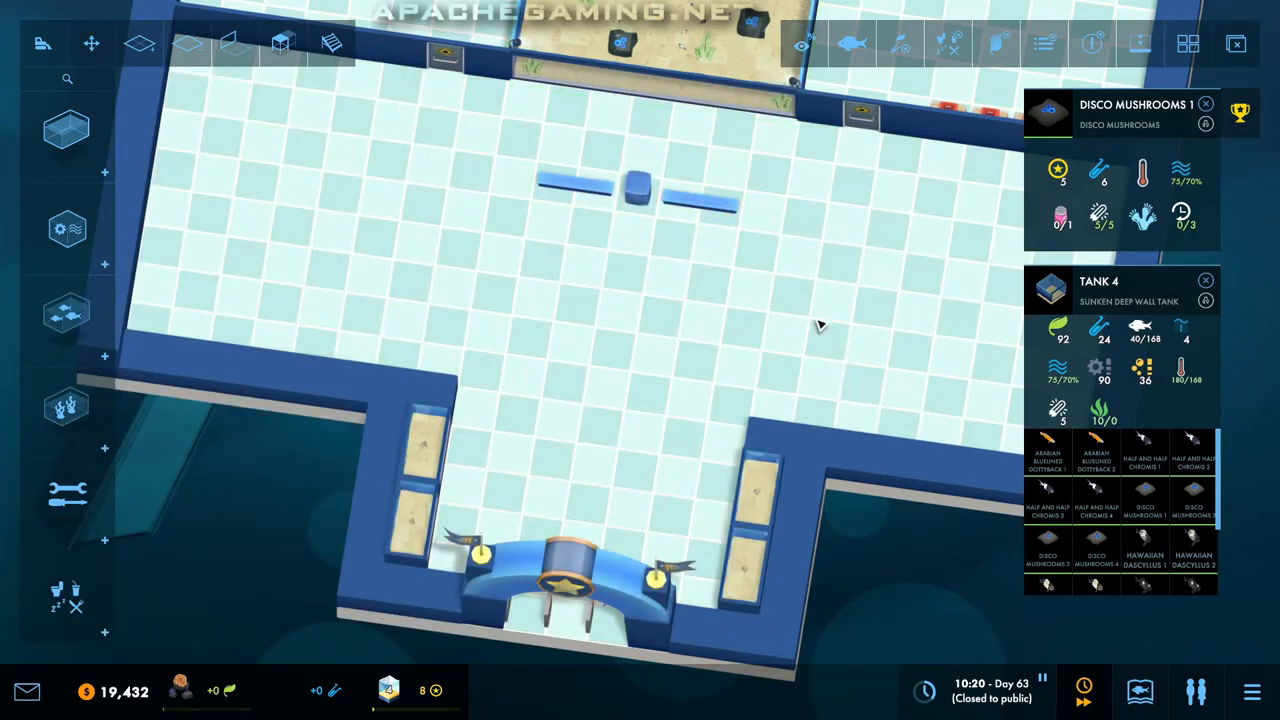
pyautogui.click(68, 504)
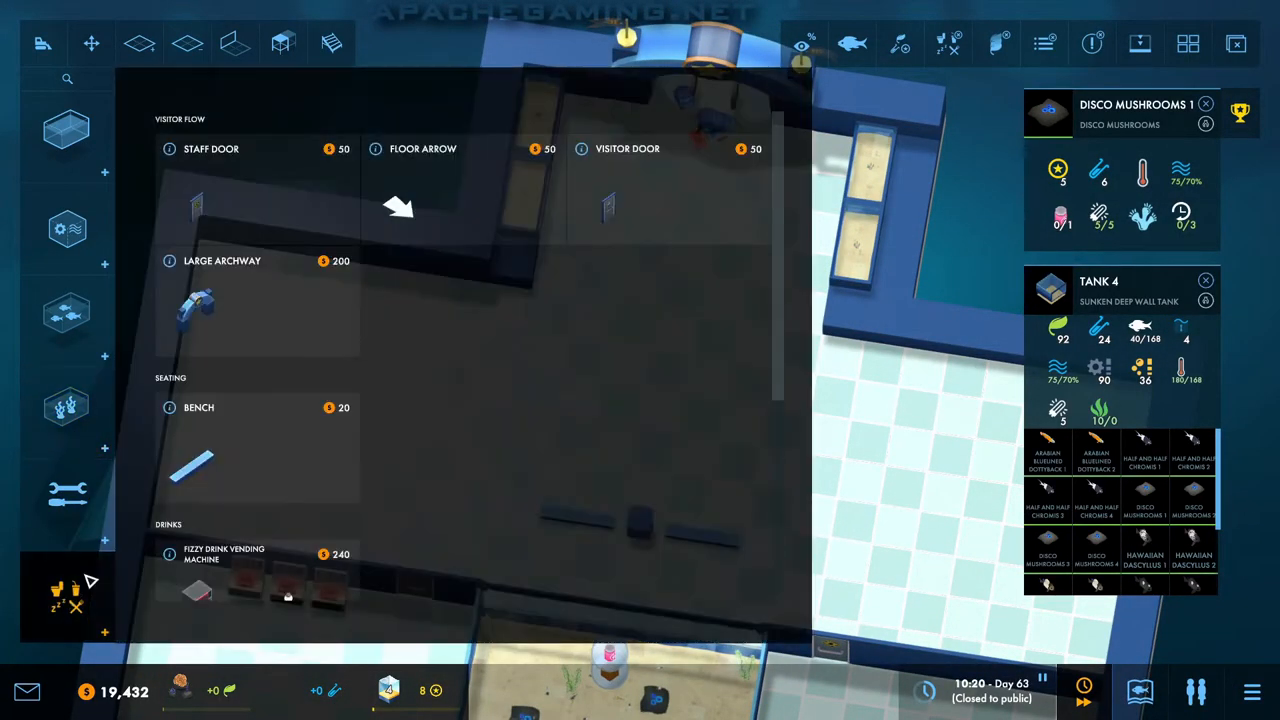
pyautogui.scroll(-3)
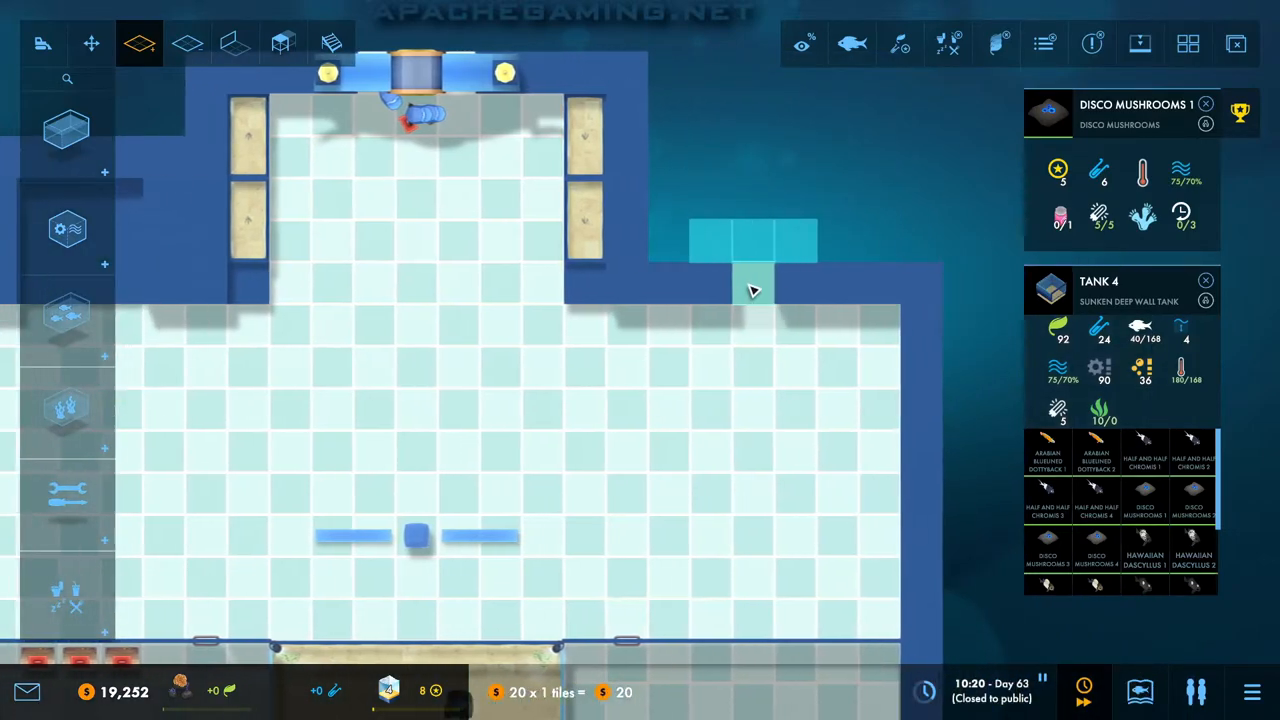
# Step: Lay extra strips of floor tiles along the right edge of the visitor hall
pyautogui.moveTo(756, 290); pyautogui.dragTo(816, 216)
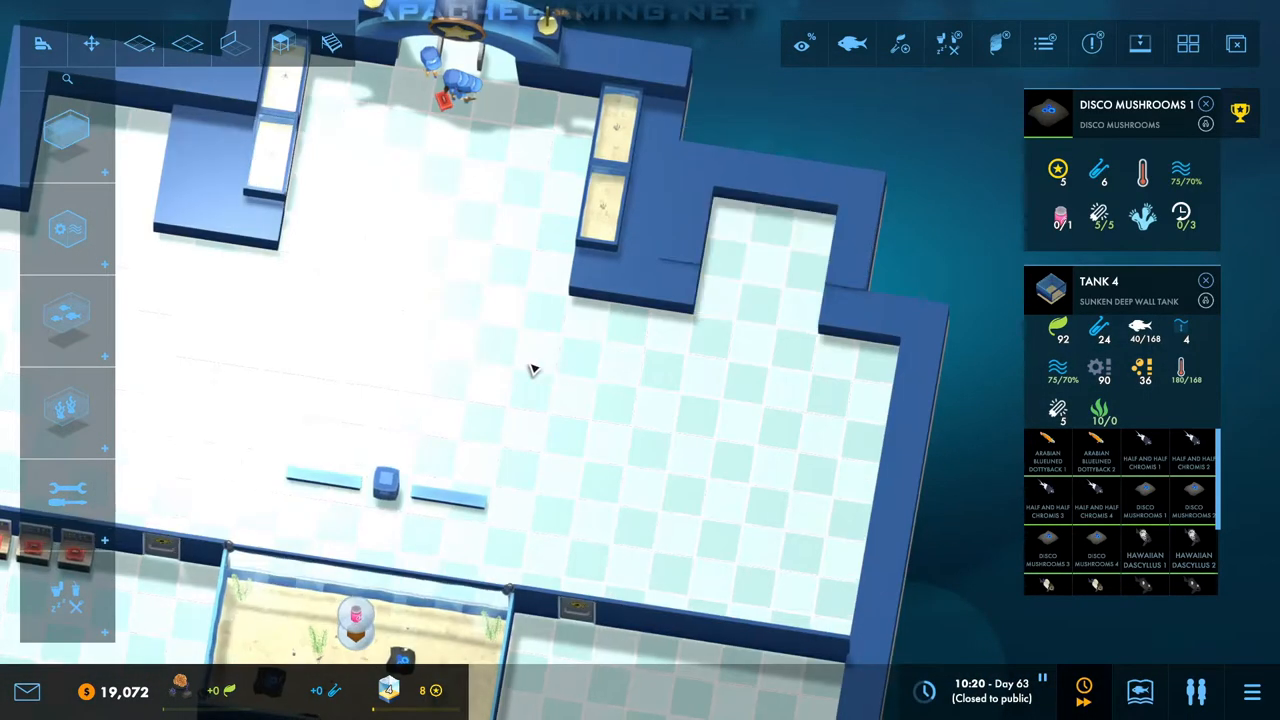
pyautogui.click(140, 44)
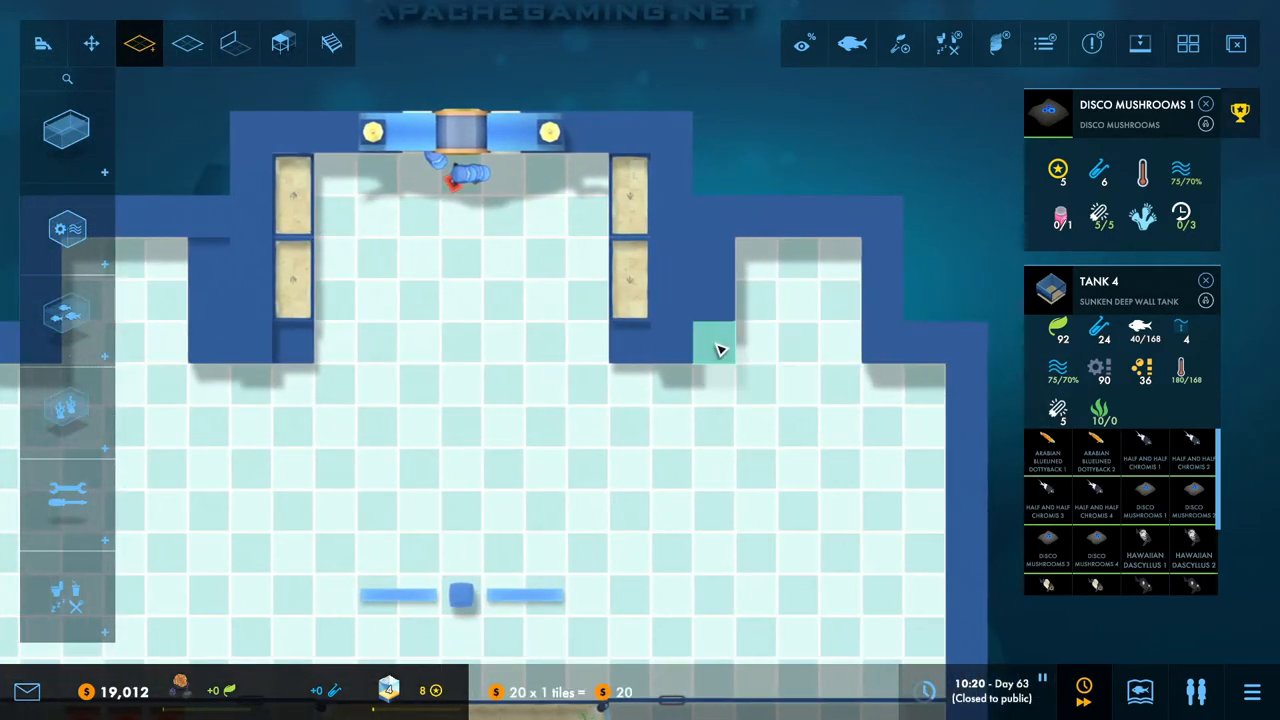
pyautogui.click(68, 412)
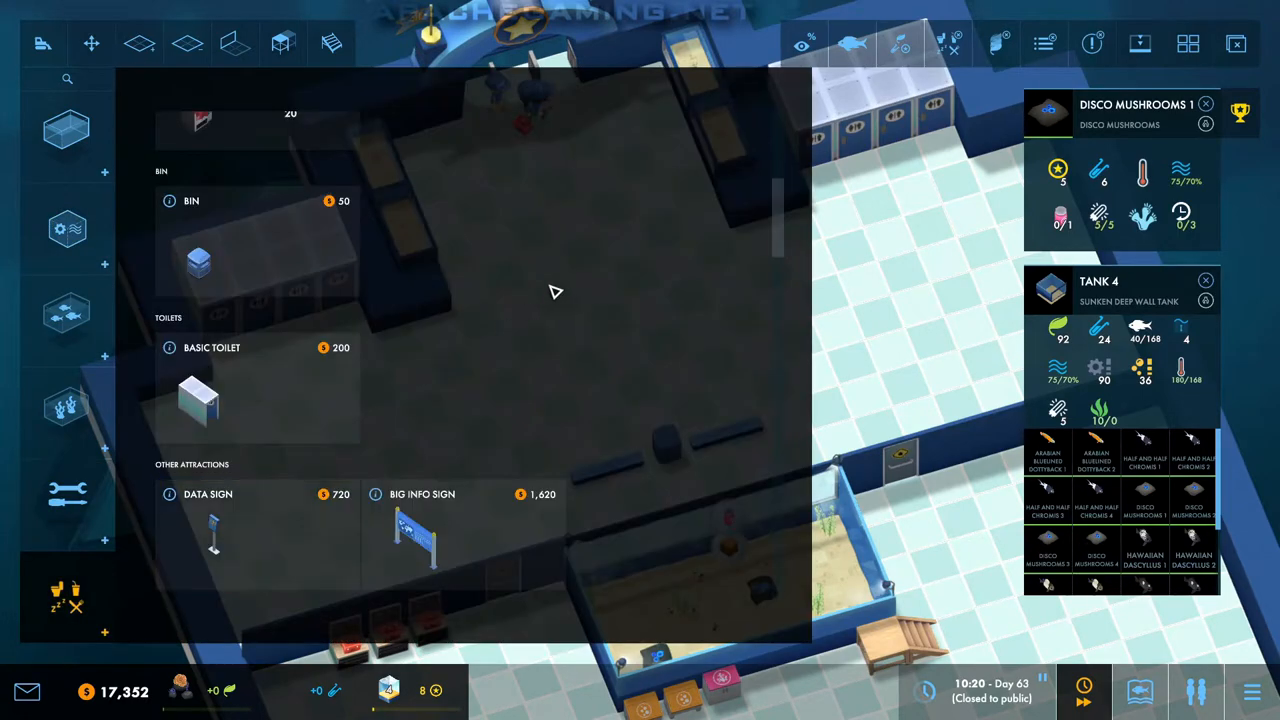
pyautogui.moveTo(520, 310)
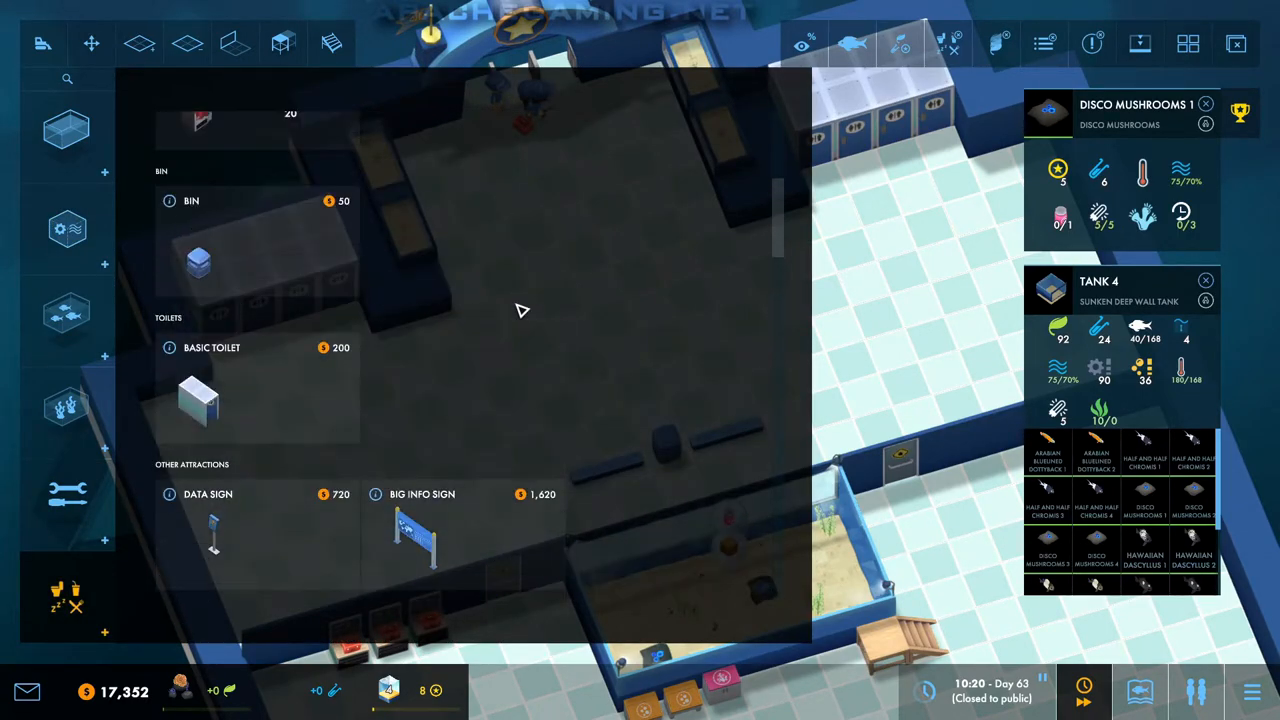
# Step: Place a Big Info Sign in the entrance hall facing the deep wall tank
pyautogui.scroll(3)
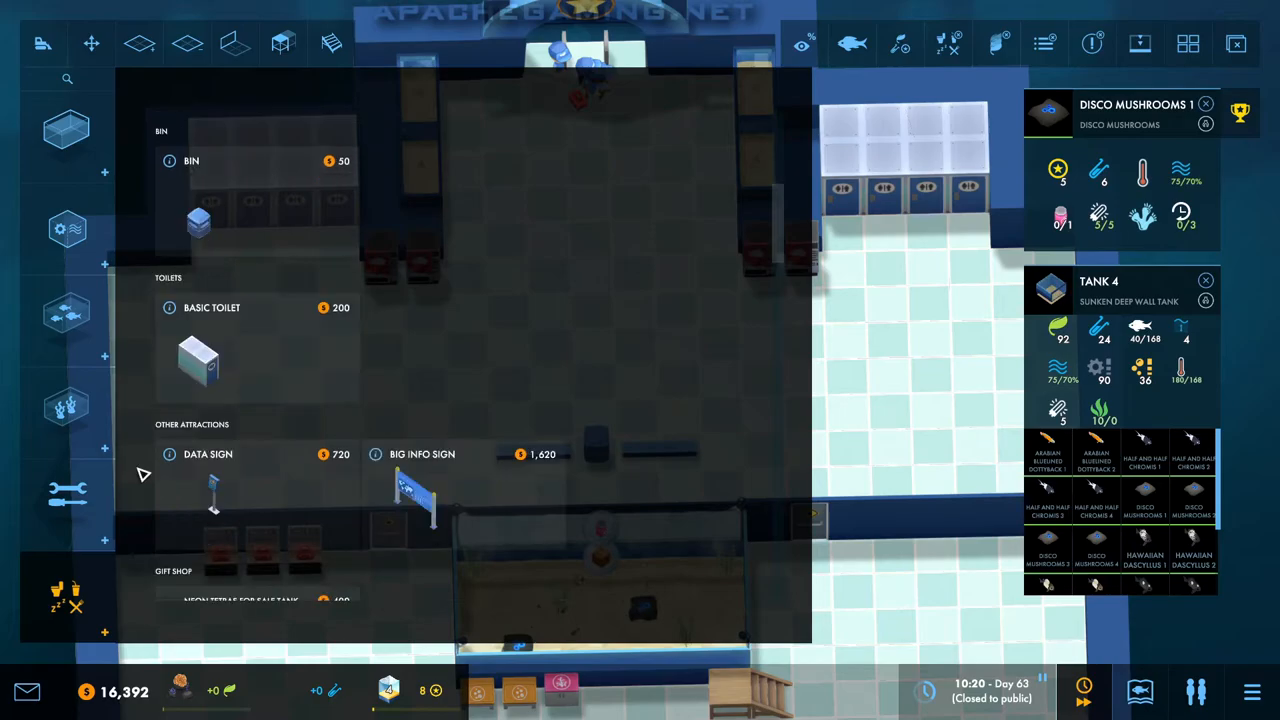
pyautogui.click(422, 454)
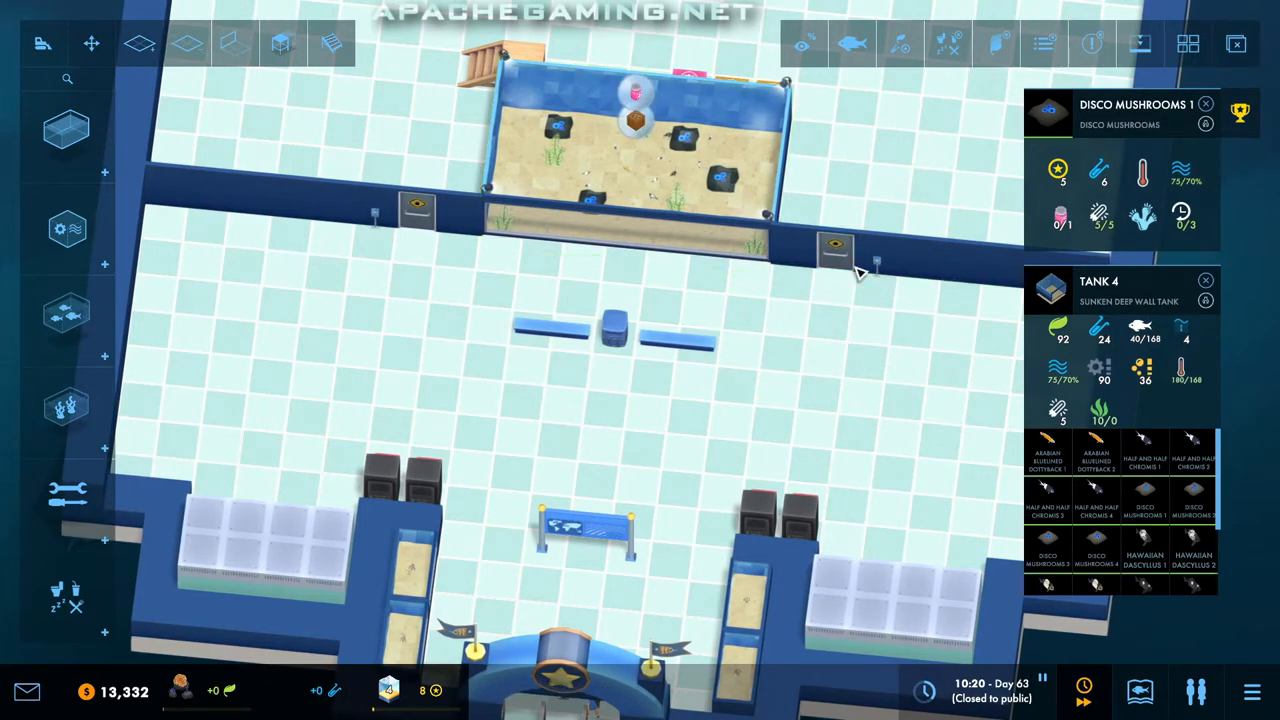
pyautogui.moveTo(68, 596)
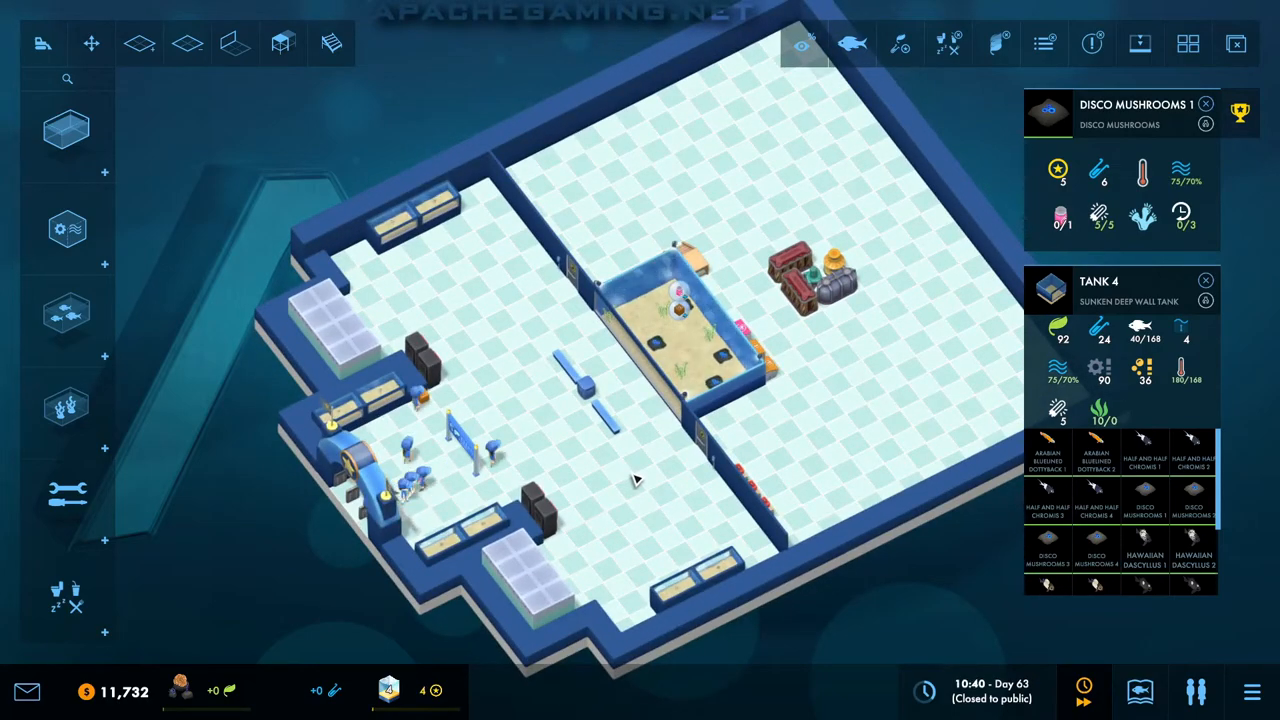
# Step: Close the details panel, peek at the Campaign scenarios from the pause menu, and resume the game
pyautogui.click(1204, 104)
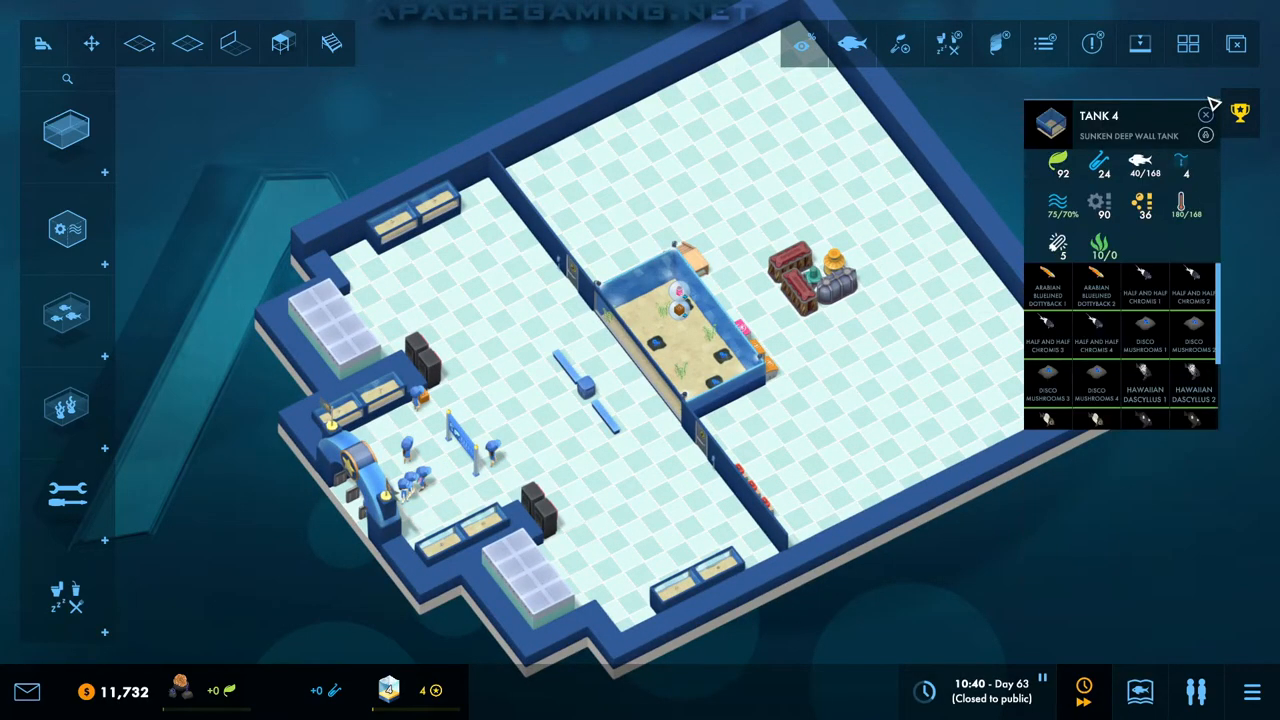
pyautogui.click(1140, 692)
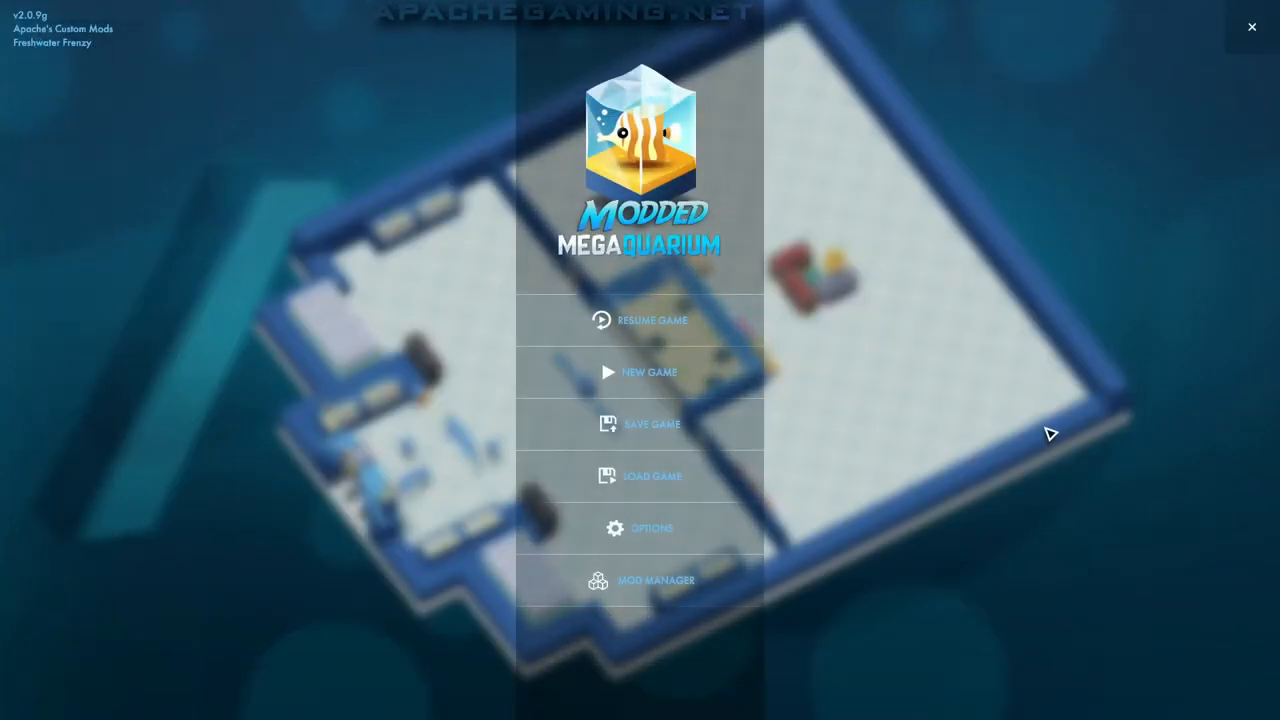
pyautogui.click(648, 372)
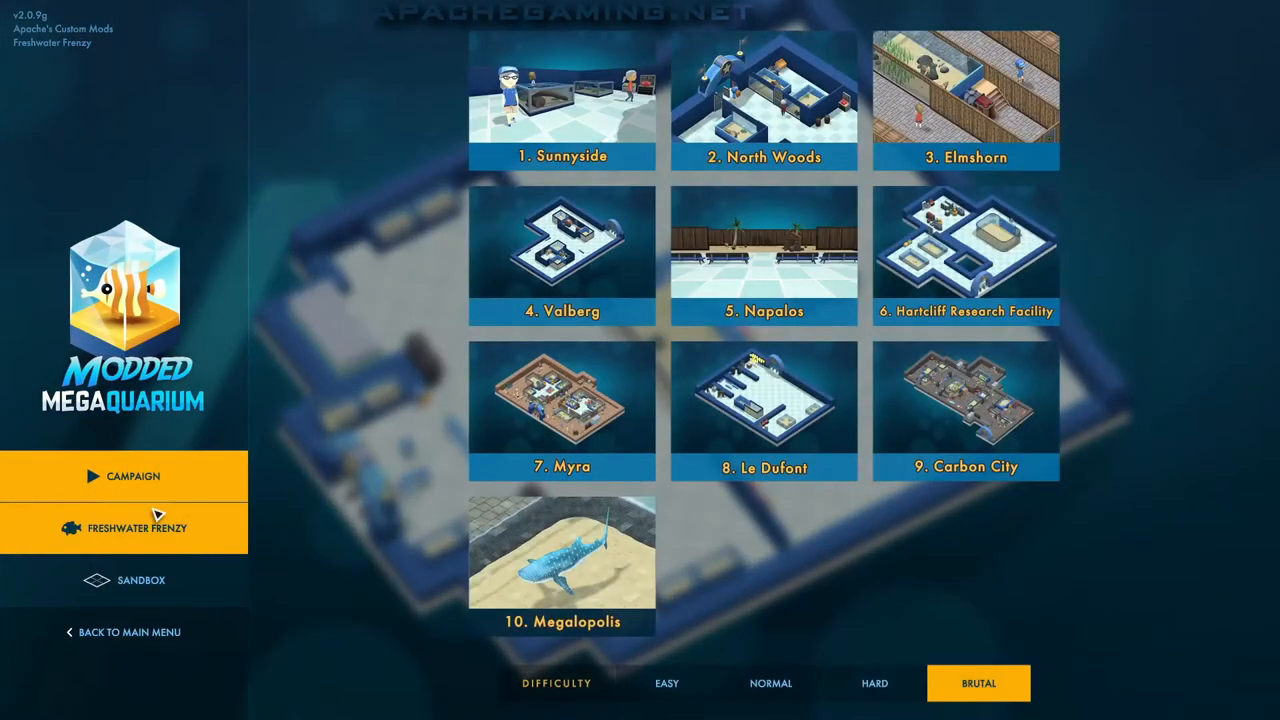
pyautogui.click(130, 632)
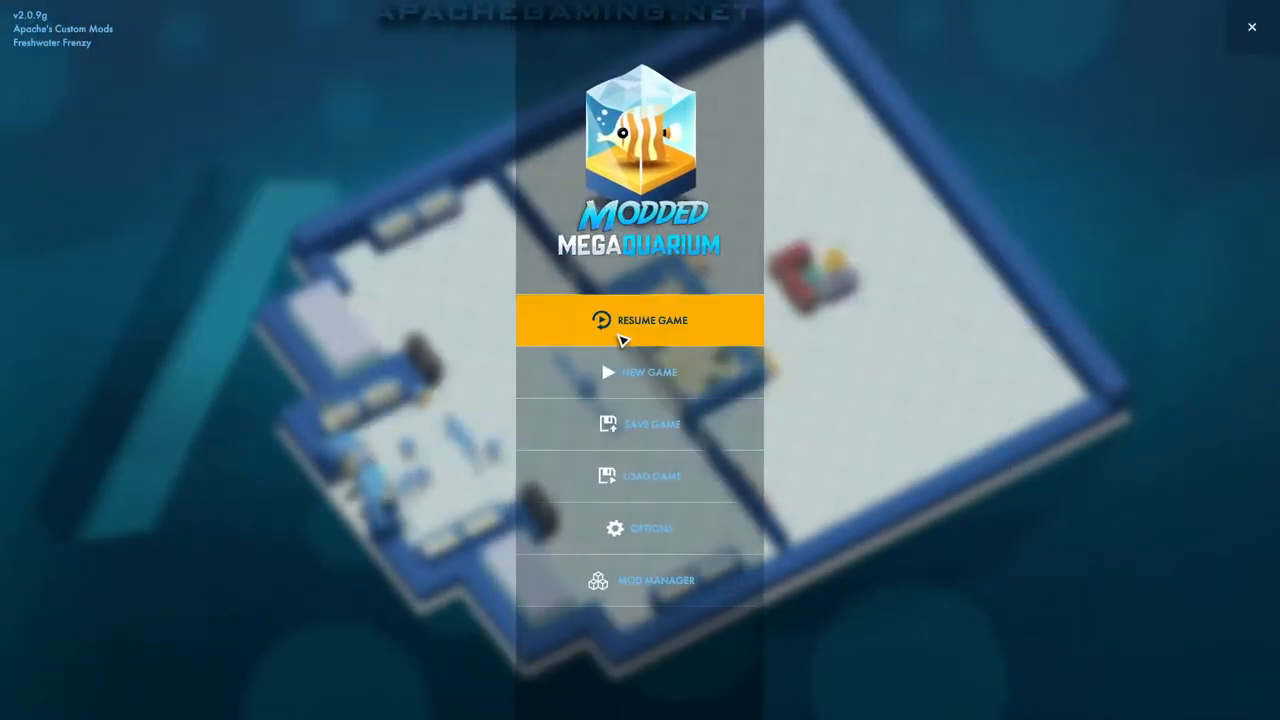
pyautogui.click(652, 320)
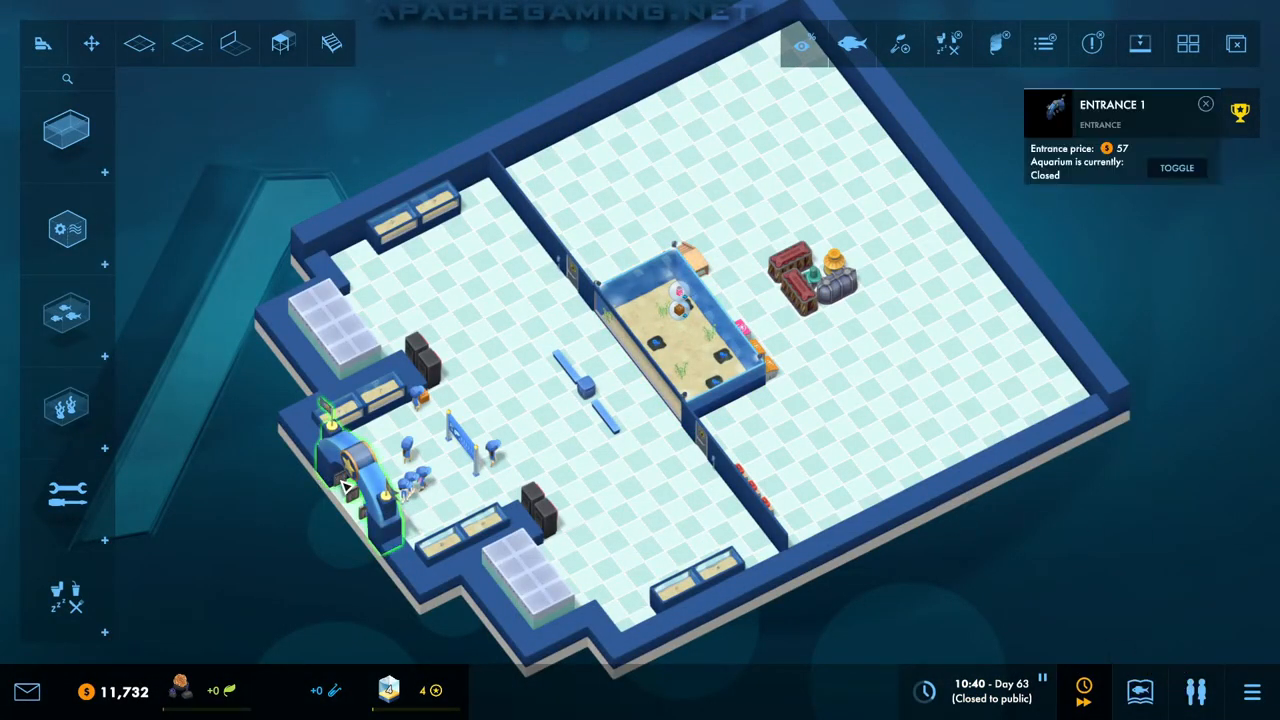
# Step: Toggle Entrance 1 so the aquarium opens to the public
pyautogui.click(1204, 104)
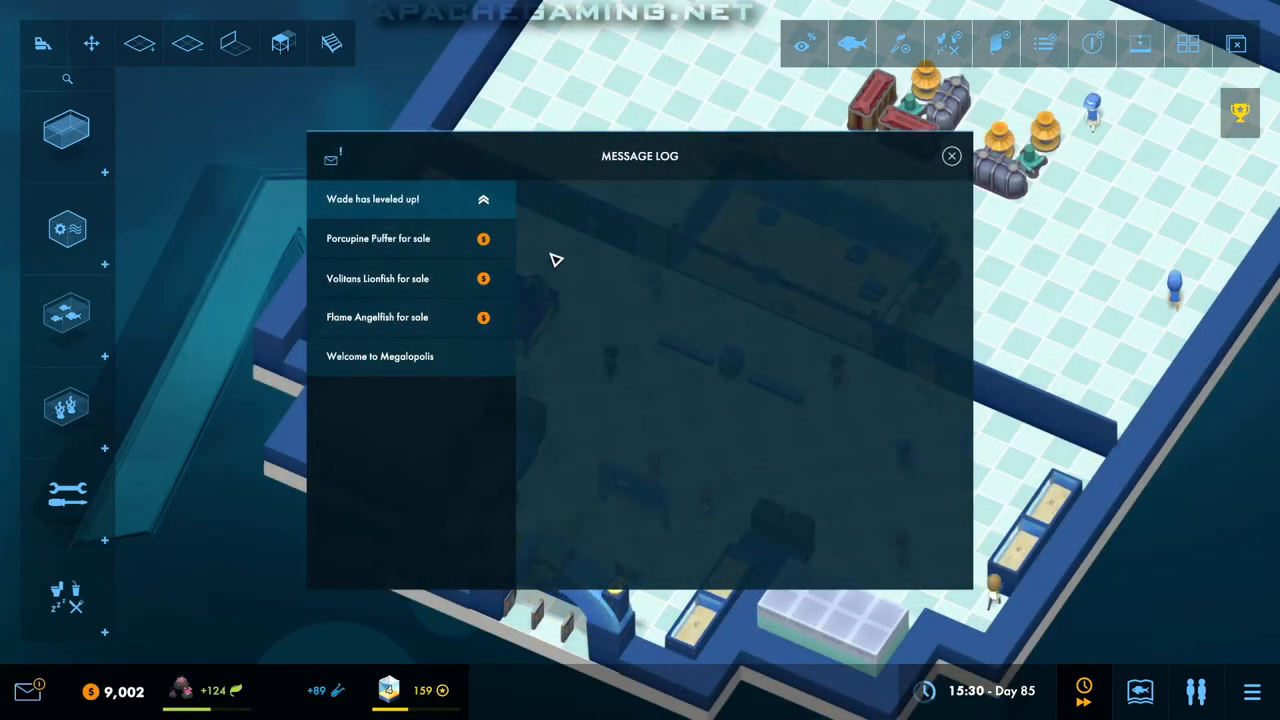
# Step: Spend Wade's level-up on the Fixing skill, raising it to 6
pyautogui.click(372, 198)
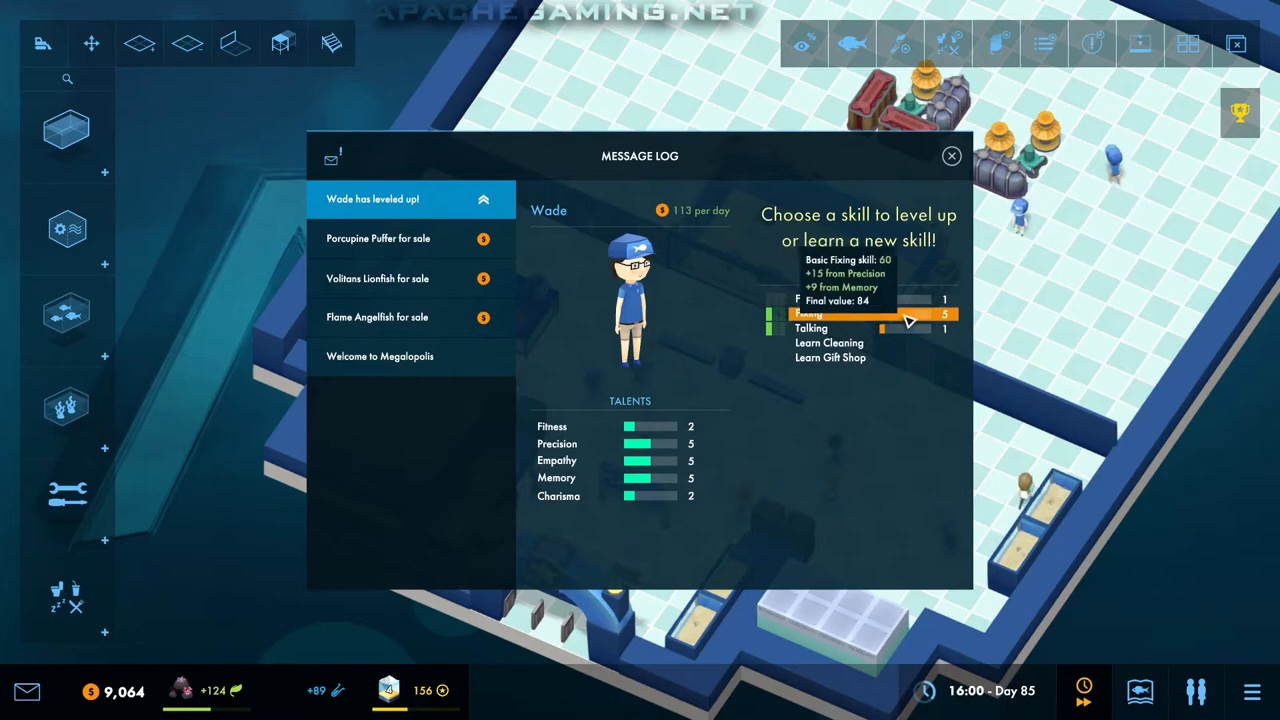
pyautogui.click(900, 312)
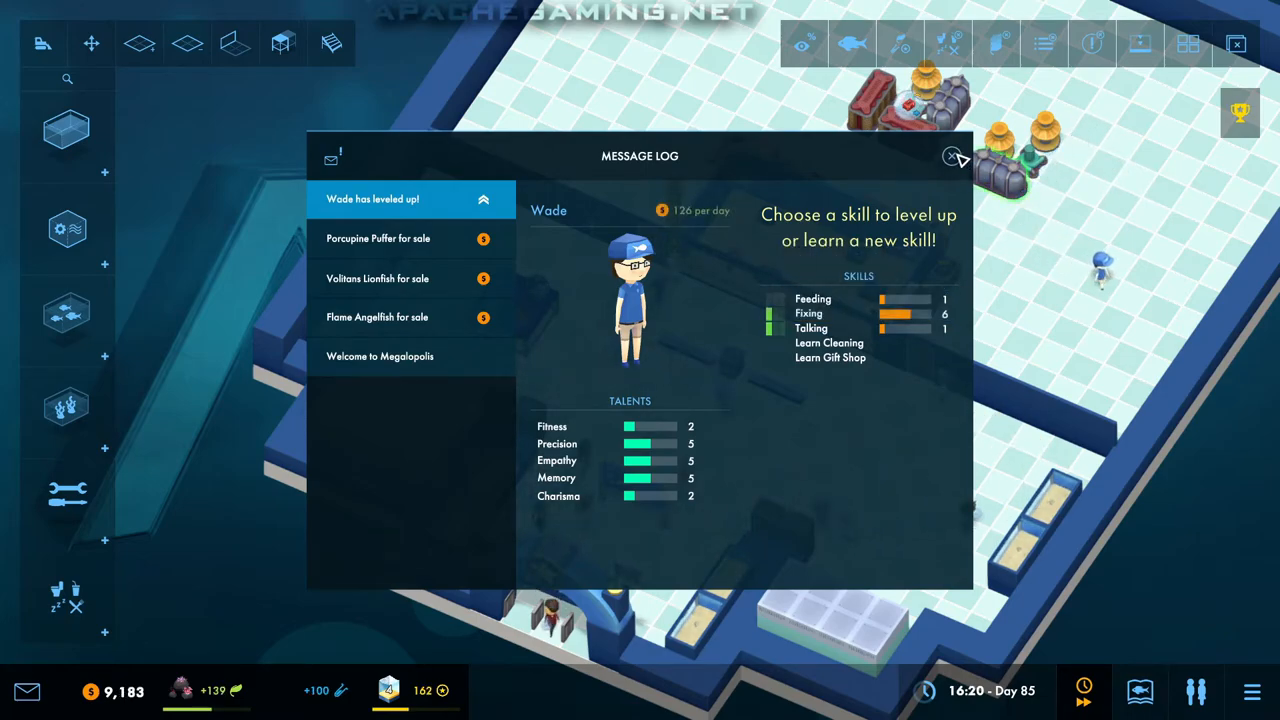
pyautogui.click(952, 158)
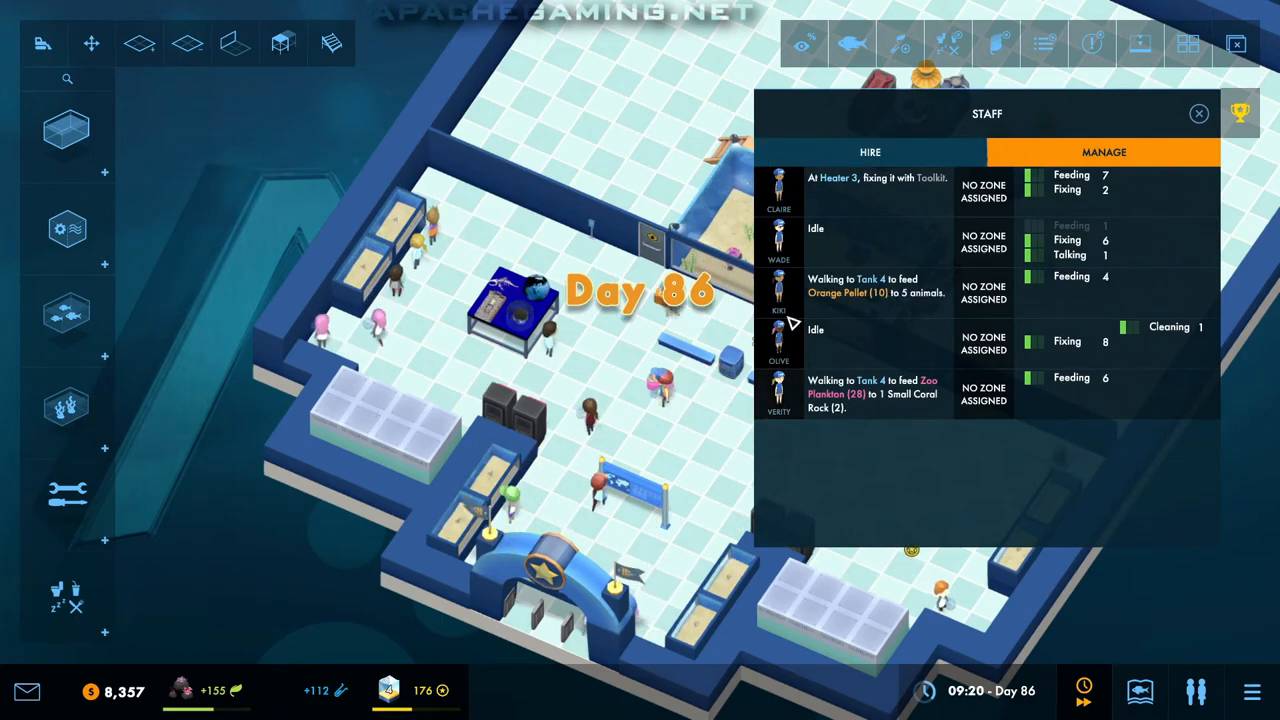
# Step: Review the job candidates available on the Staff Hire panel
pyautogui.click(868, 152)
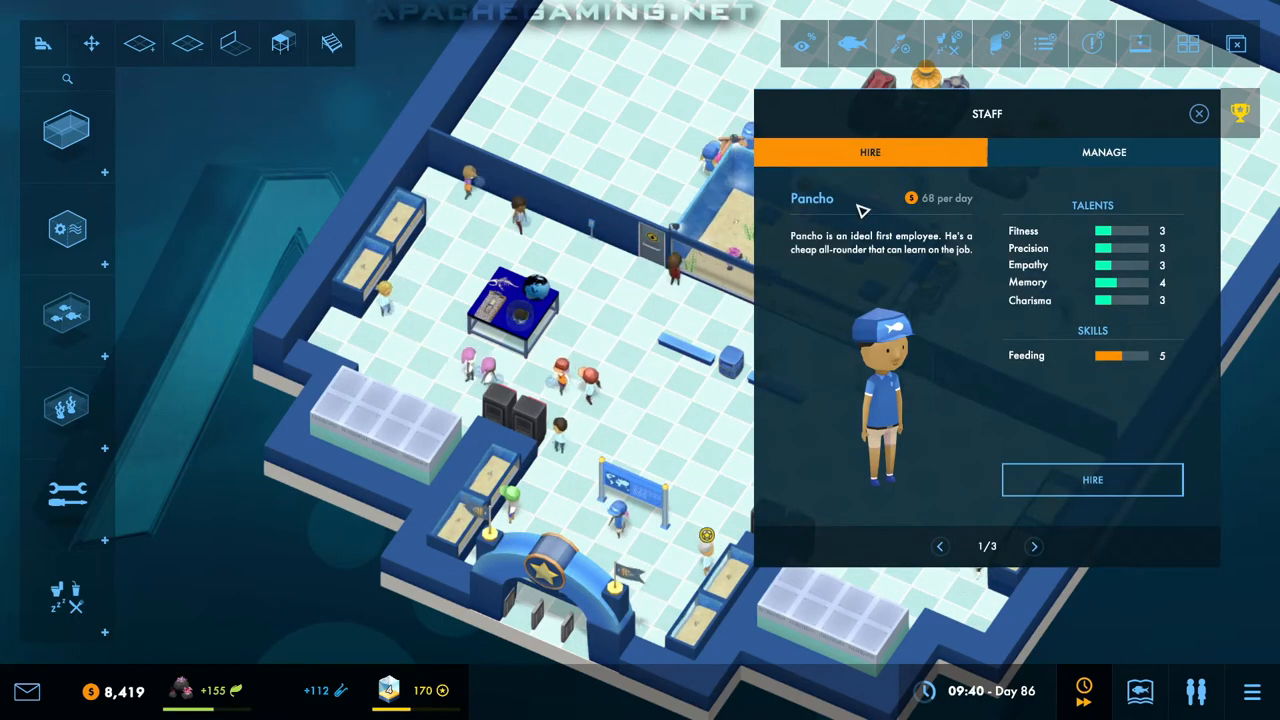
pyautogui.click(1034, 546)
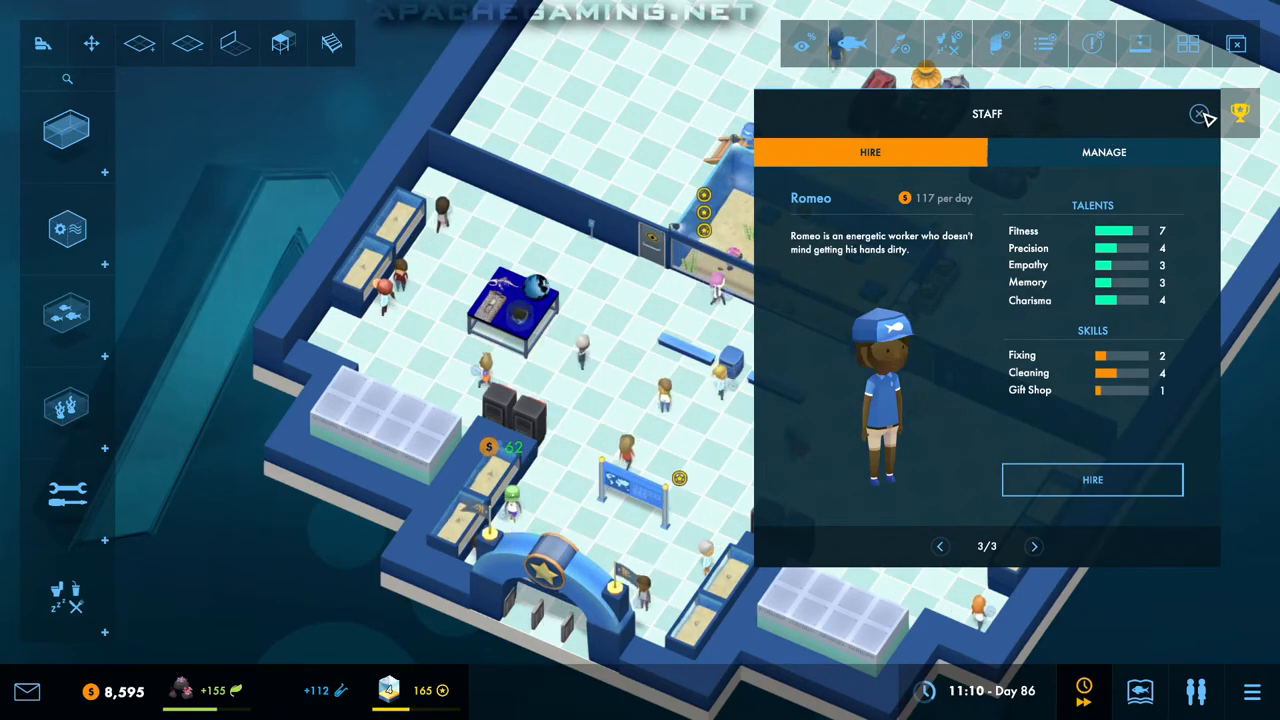
pyautogui.click(1200, 112)
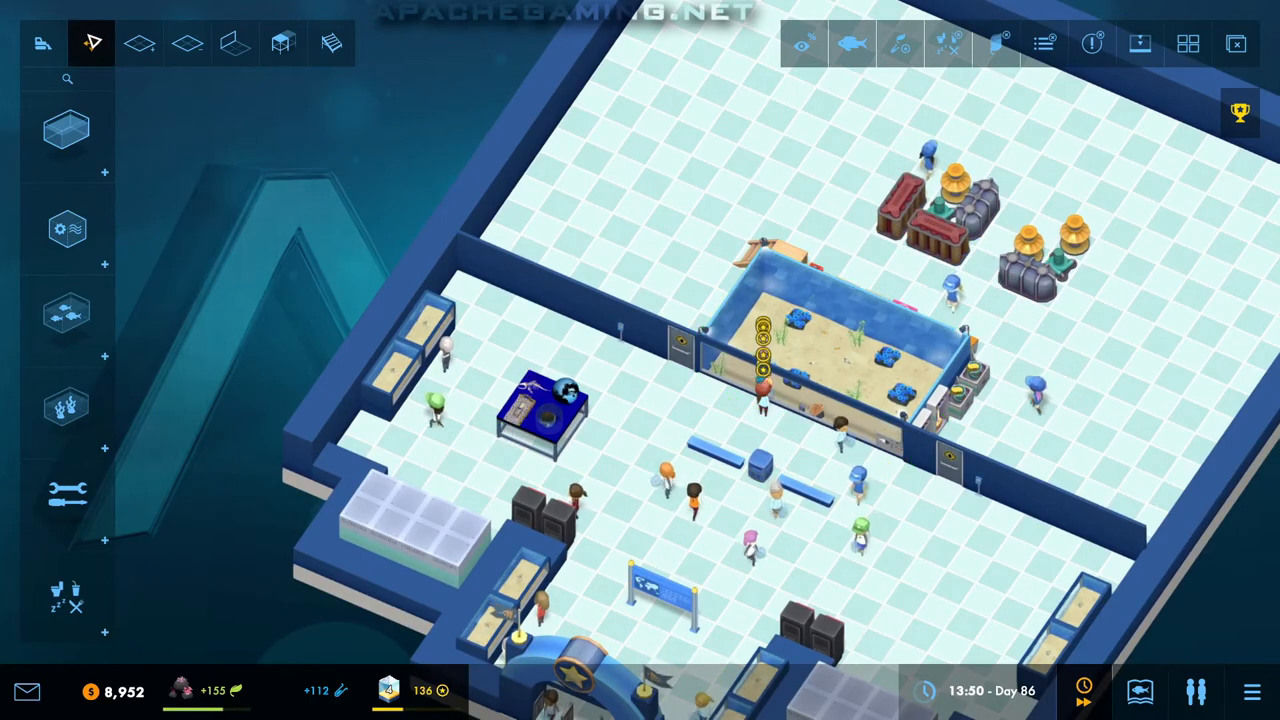
pyautogui.click(92, 44)
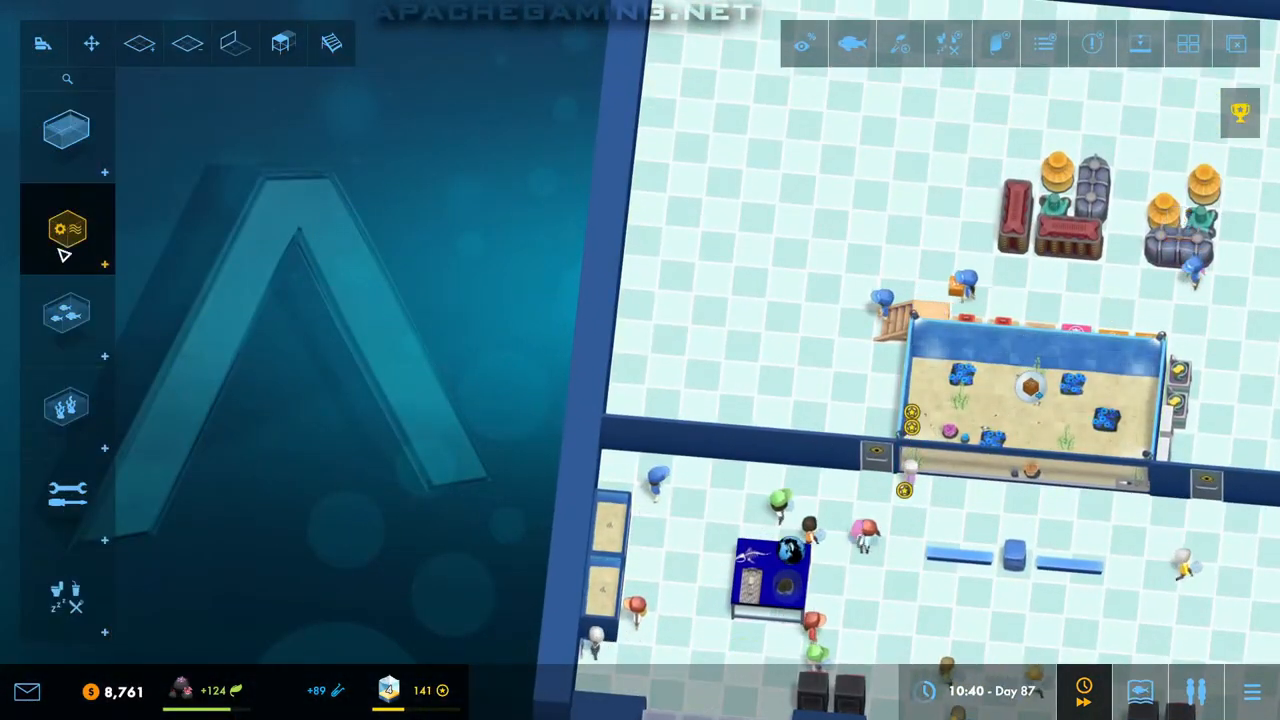
# Step: Build a small raised tank with platform and stairs beside the deep tank, then pick a Zebra Moray Eel
pyautogui.click(66, 128)
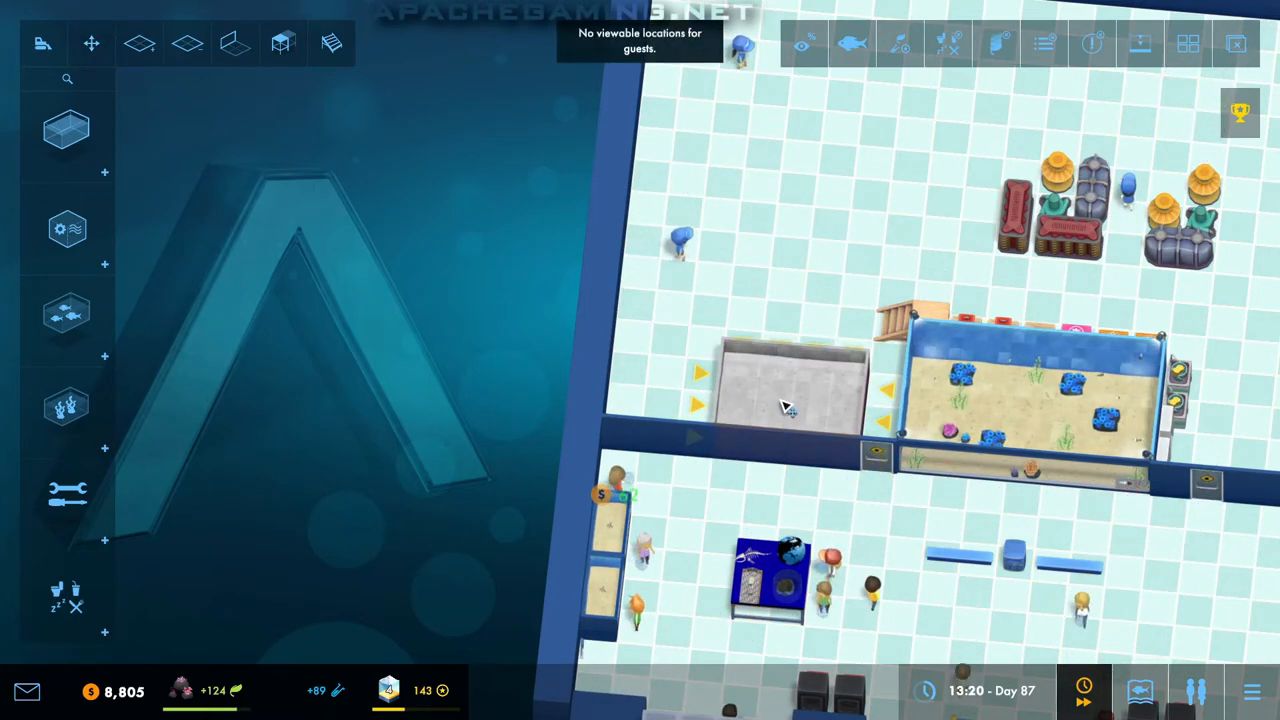
pyautogui.click(42, 44)
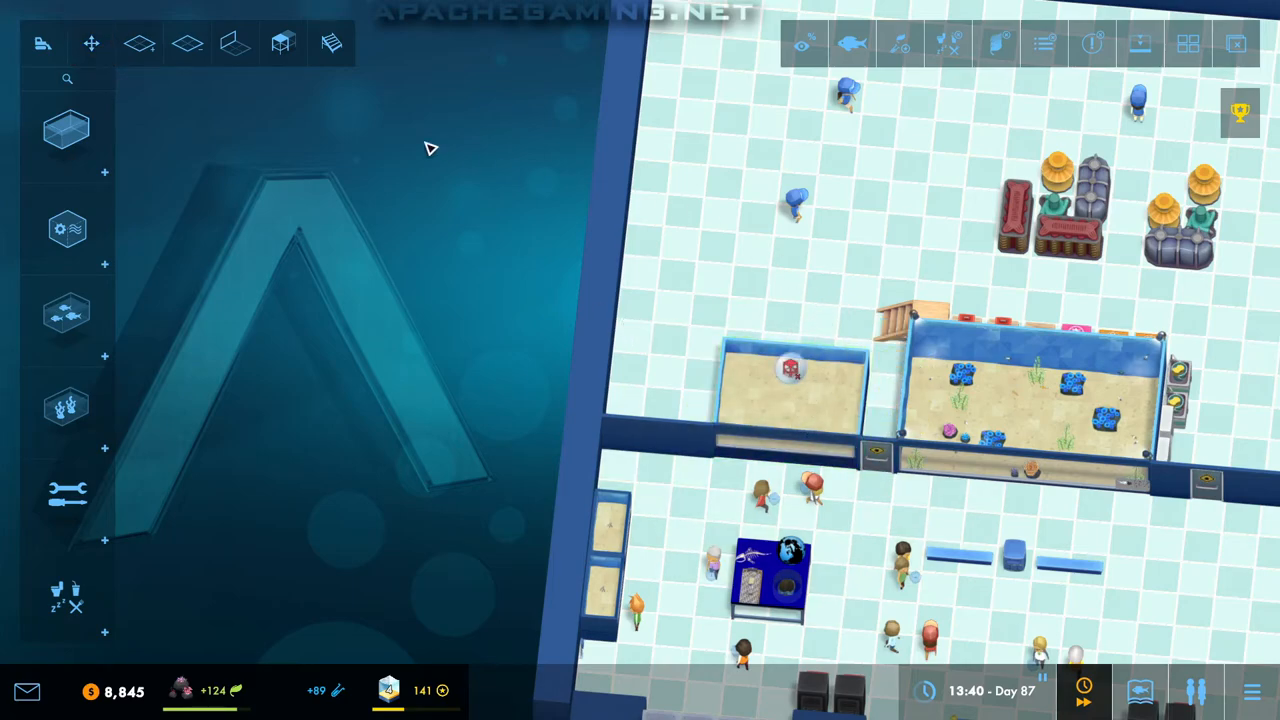
pyautogui.click(284, 44)
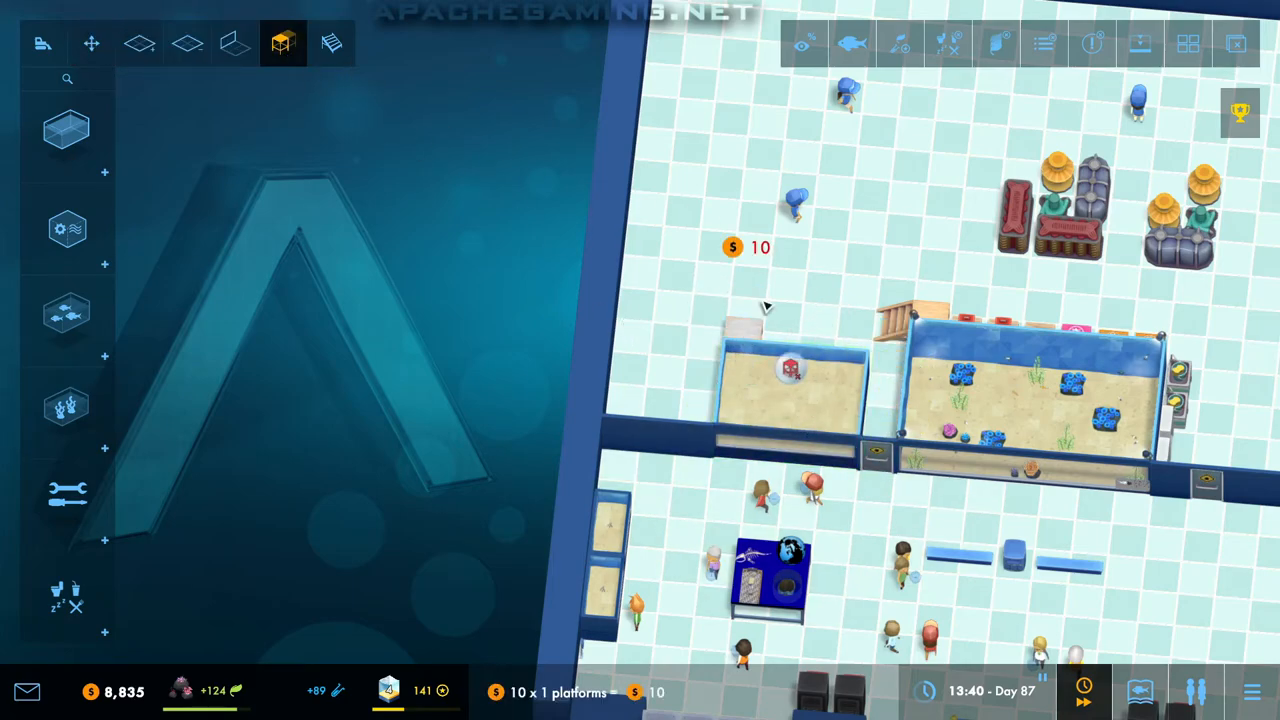
pyautogui.click(332, 44)
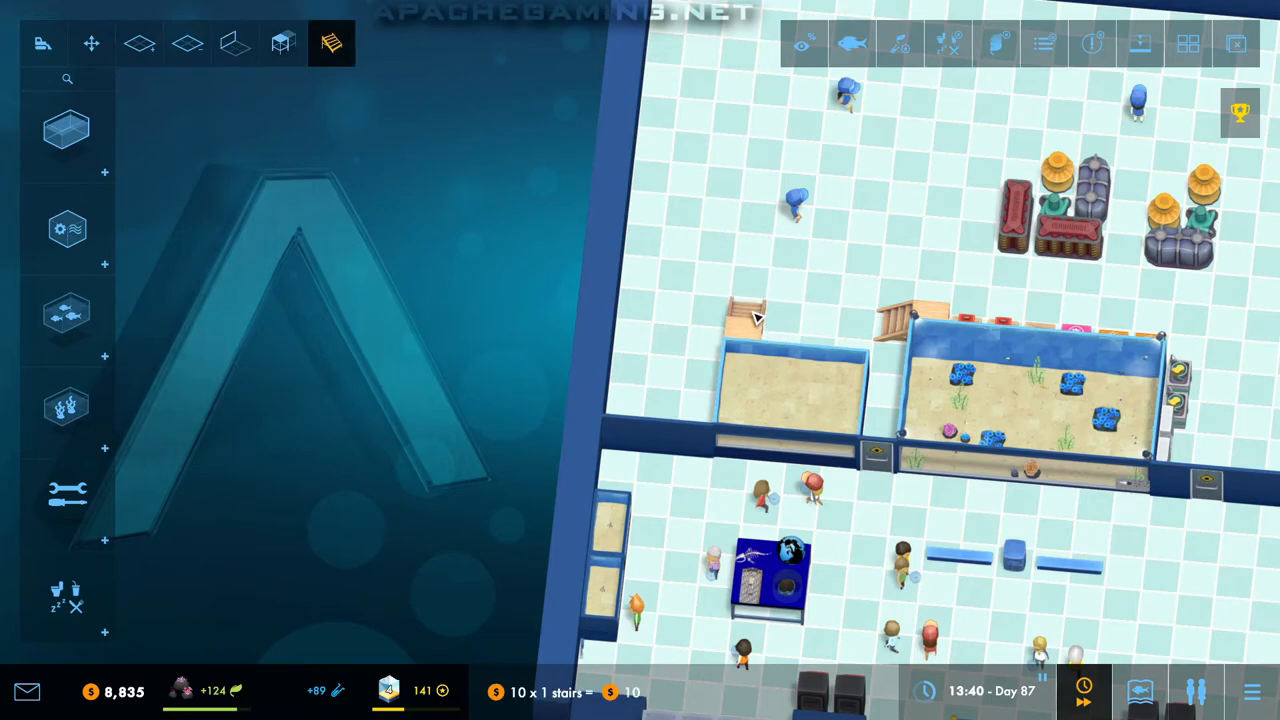
pyautogui.click(66, 130)
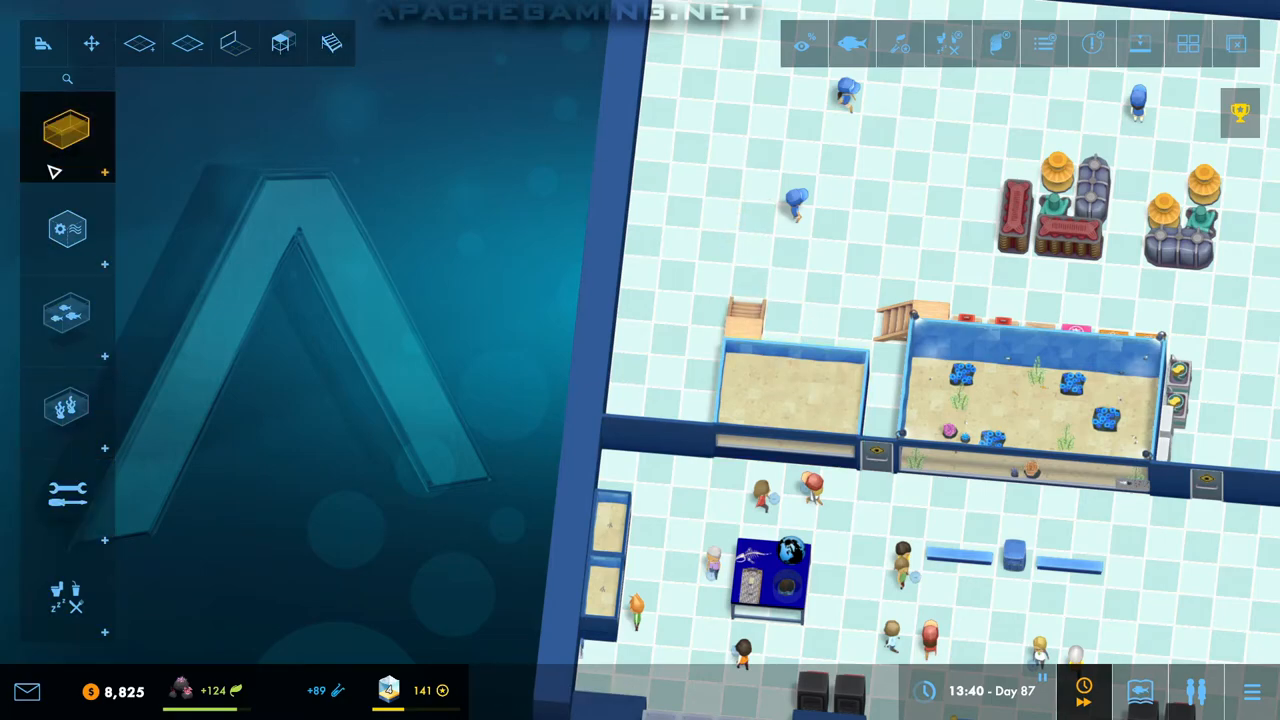
pyautogui.click(68, 312)
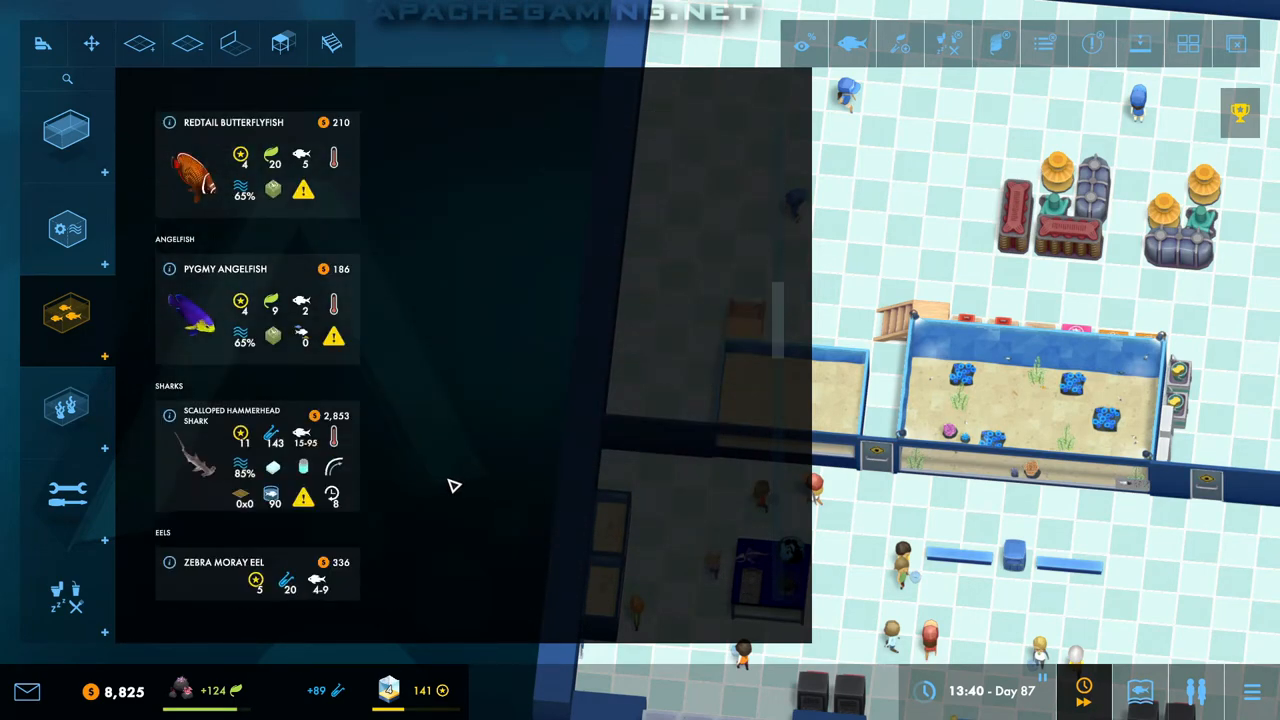
pyautogui.scroll(-3)
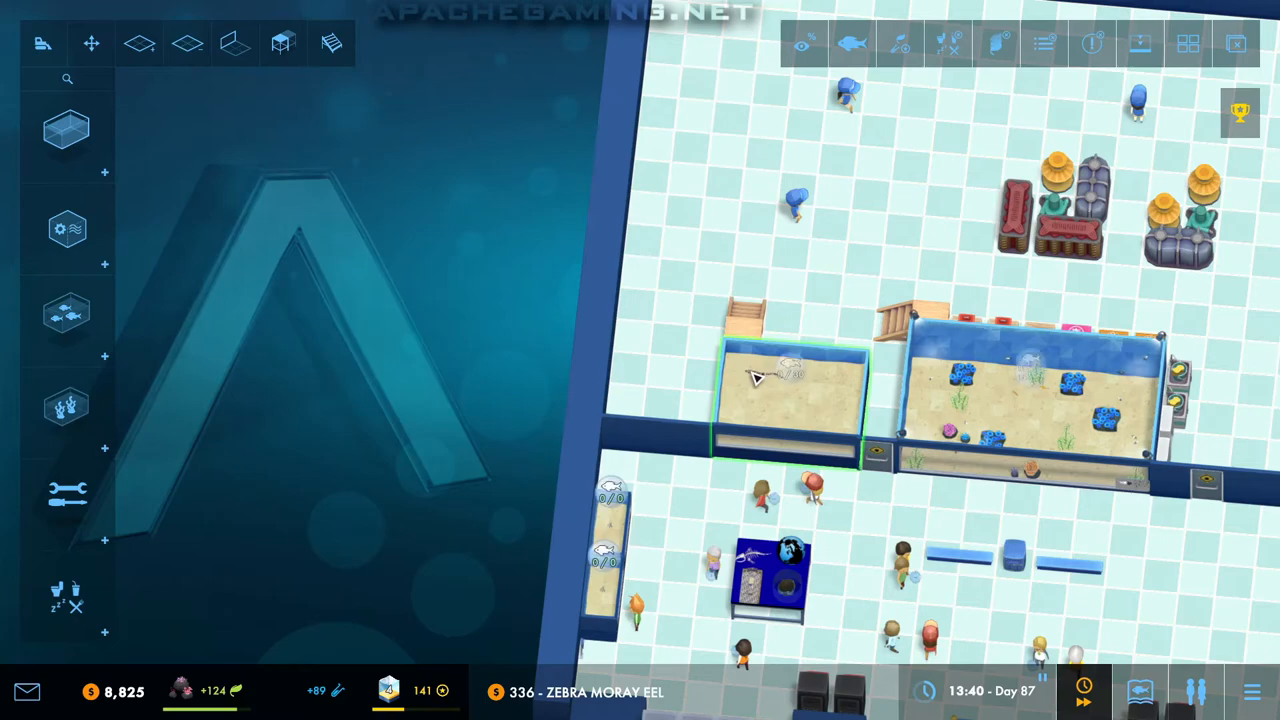
# Step: Release the Zebra Moray Eel into the small raised tank and browse decorations for a hiding tube
pyautogui.click(790, 380)
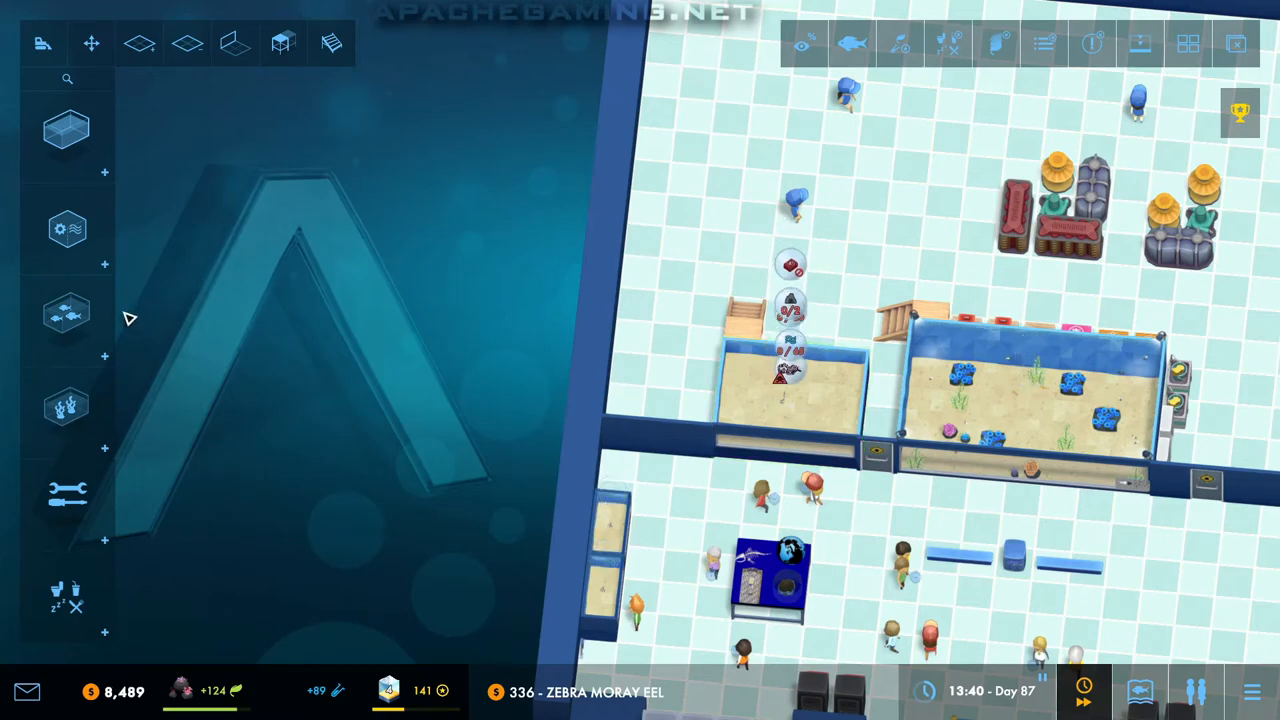
pyautogui.click(66, 312)
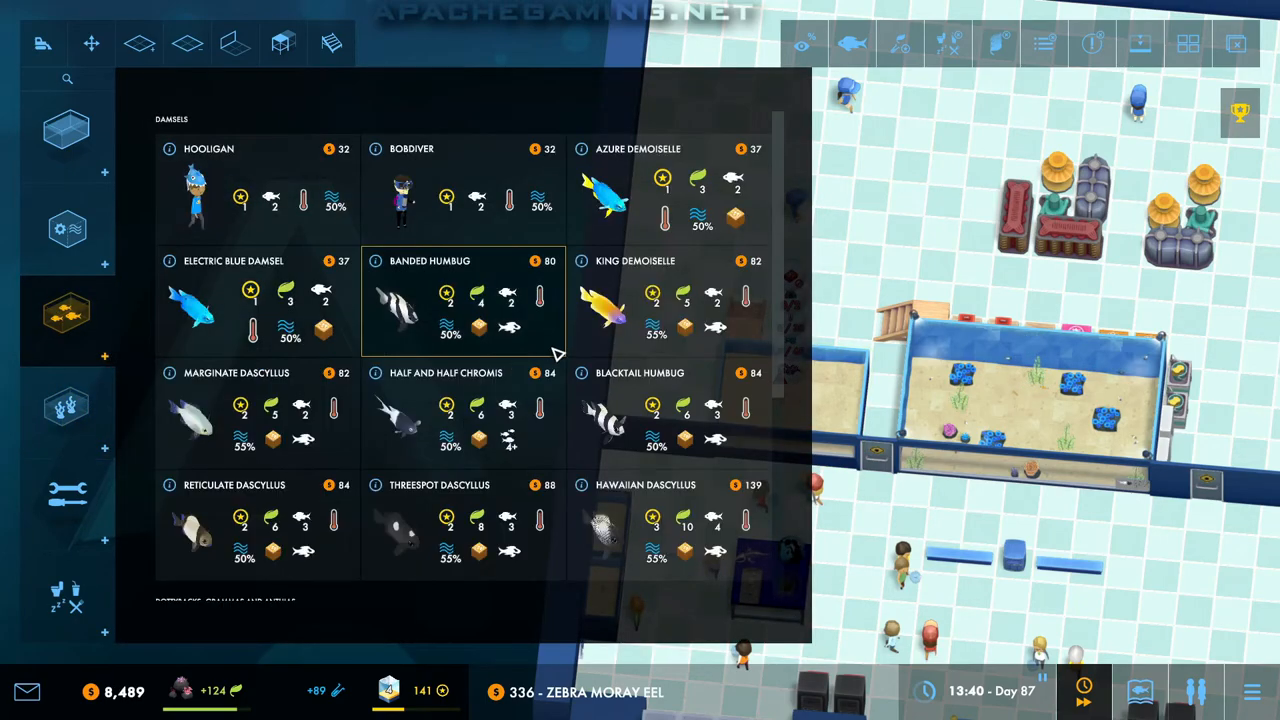
pyautogui.scroll(-3)
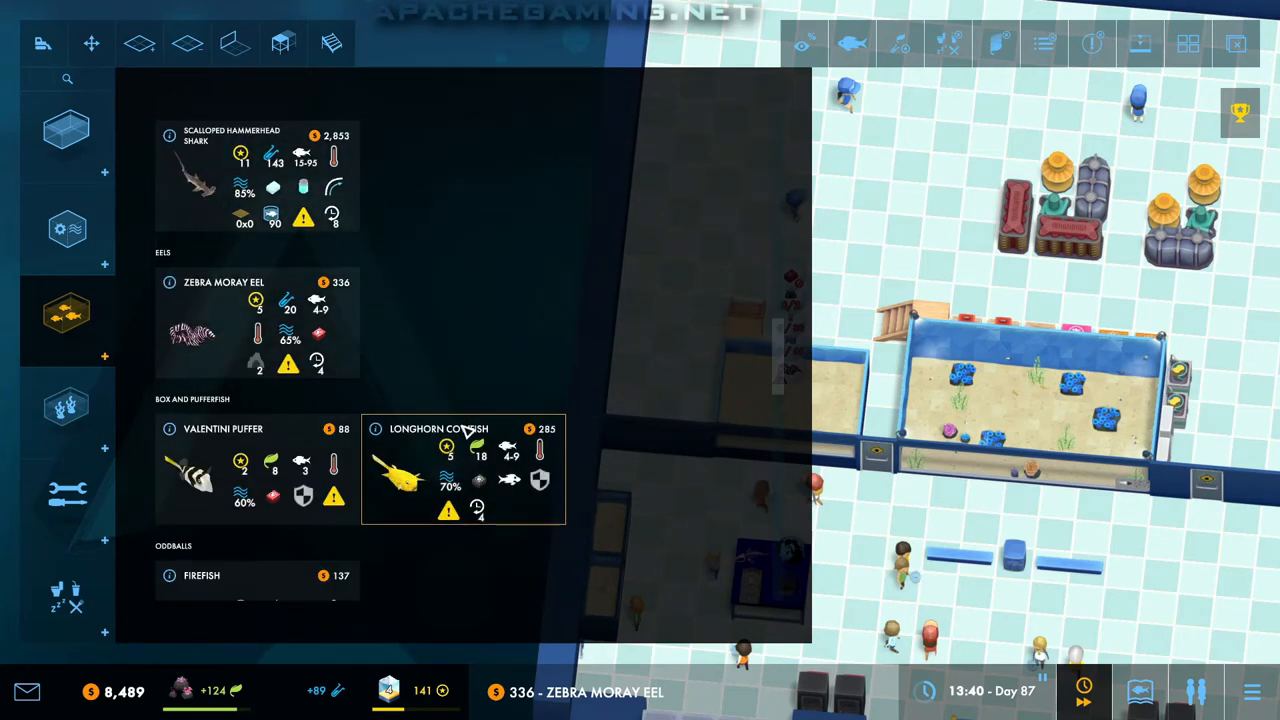
pyautogui.click(66, 312)
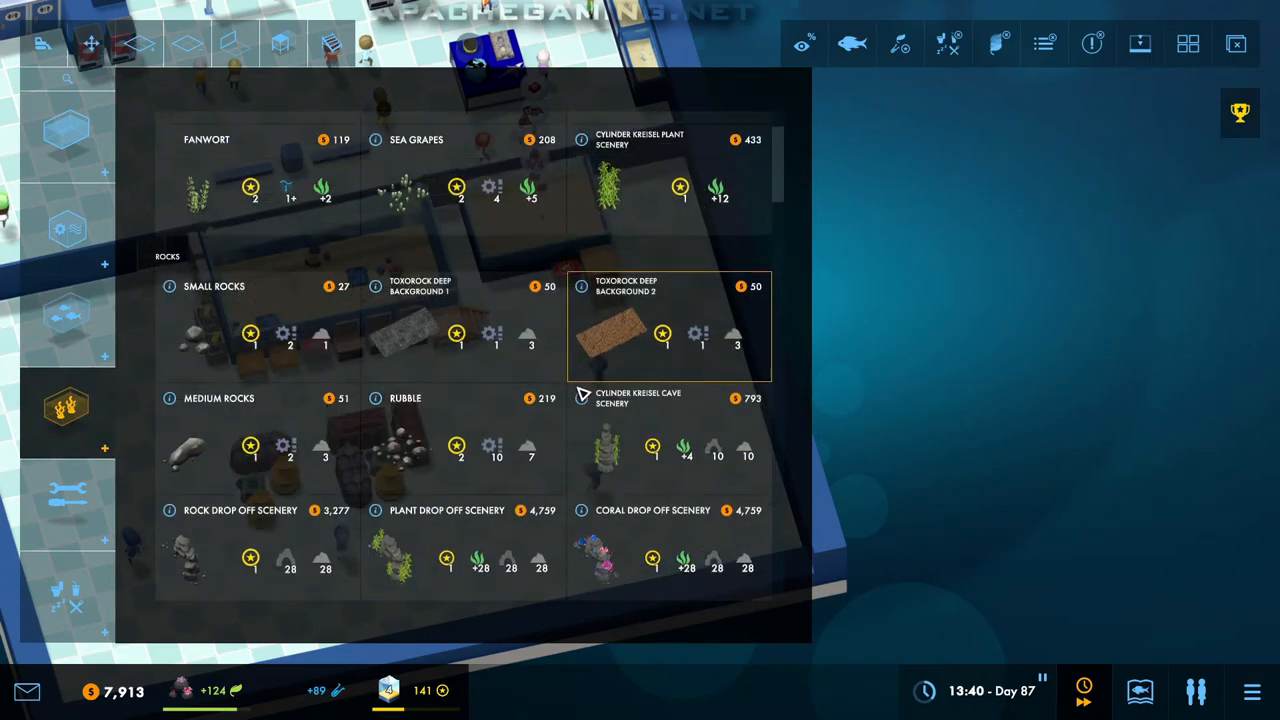
pyautogui.scroll(-3)
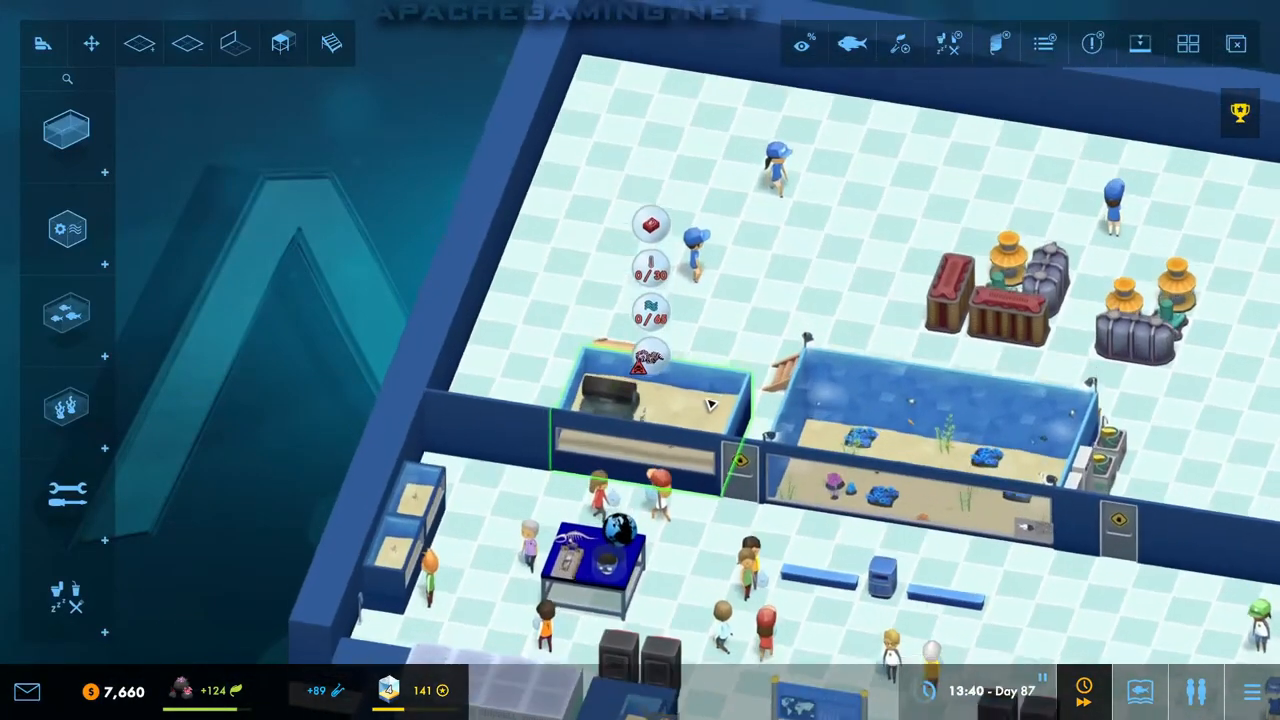
pyautogui.click(66, 412)
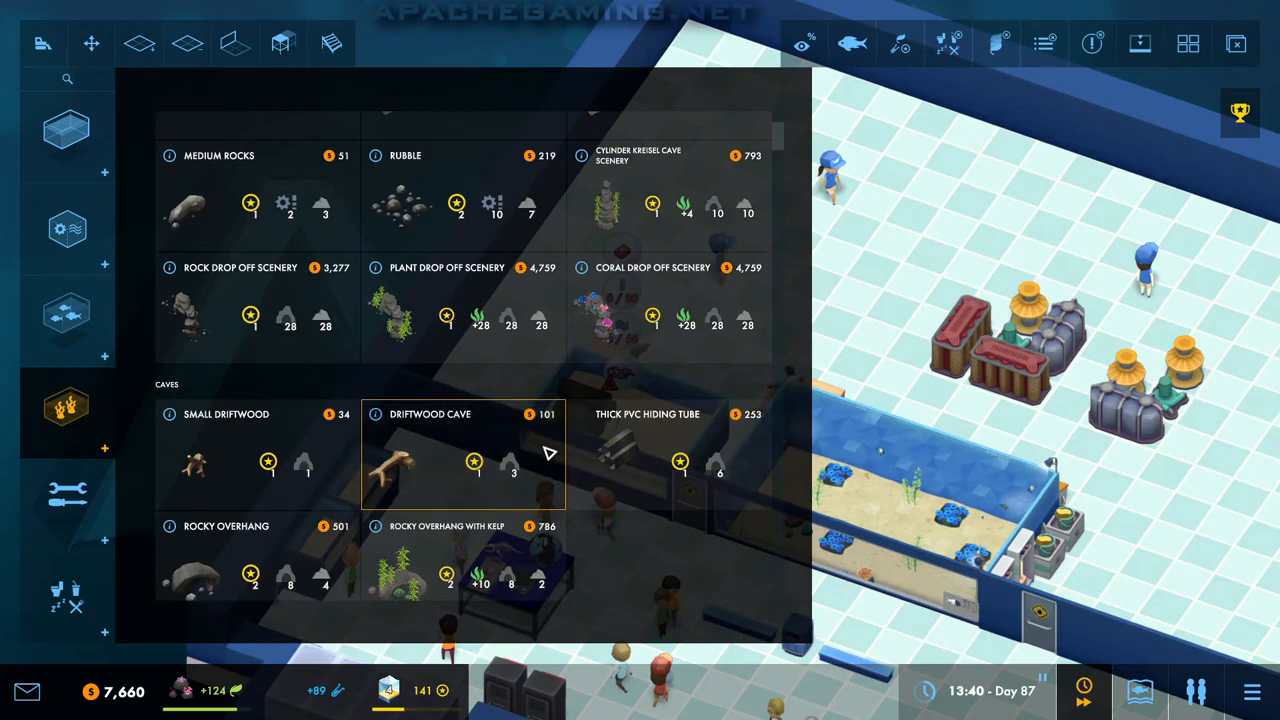
# Step: Place sea lettuce and small rocks from the decorations catalogue into the raised eel tank
pyautogui.scroll(3)
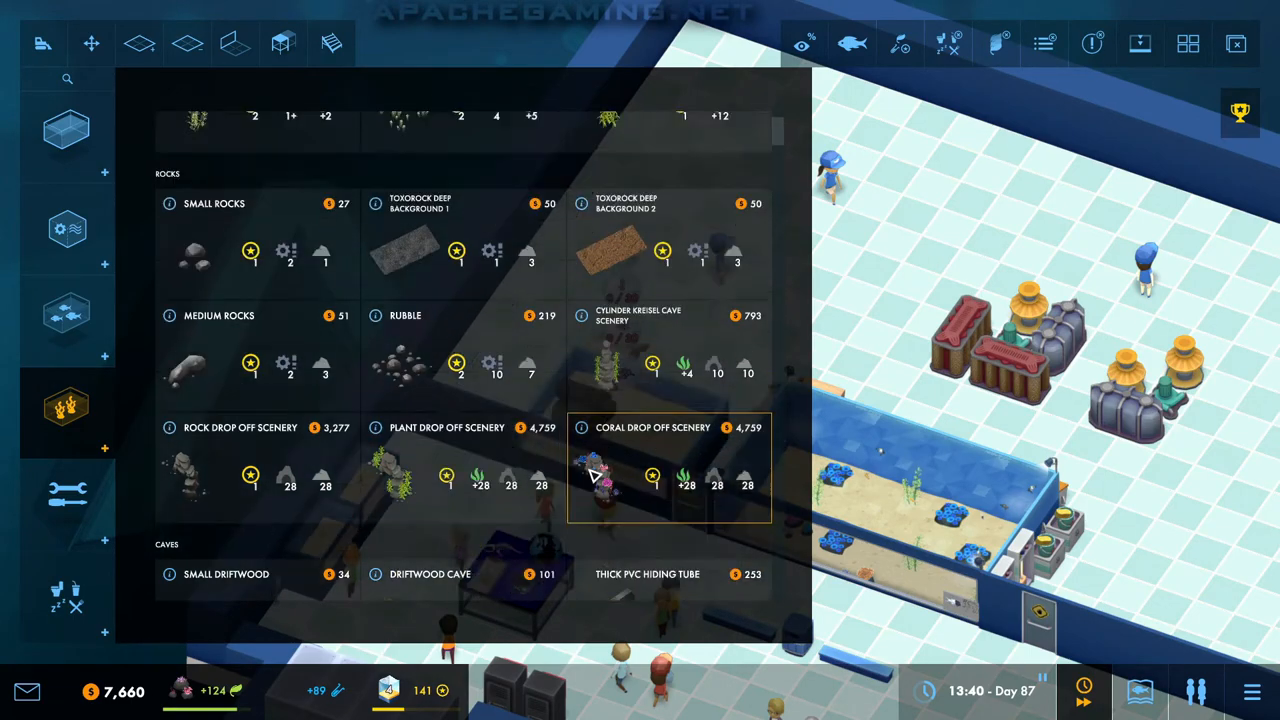
pyautogui.scroll(3)
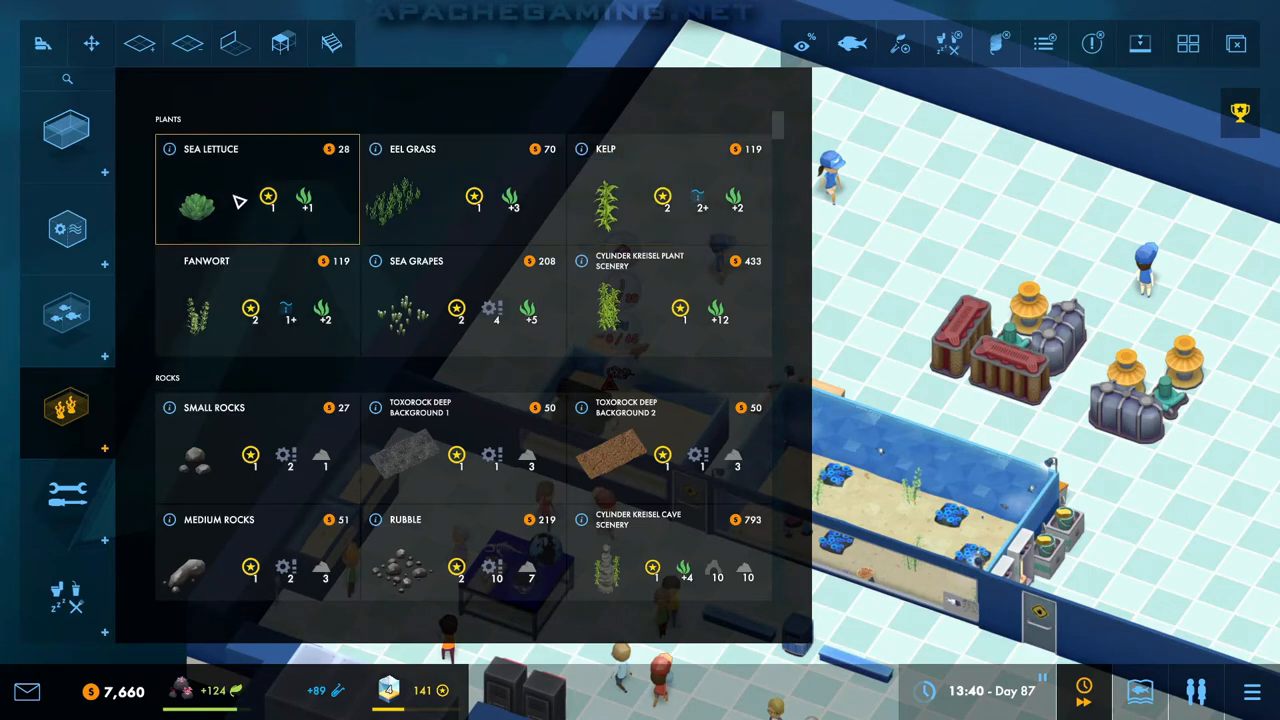
pyautogui.click(256, 204)
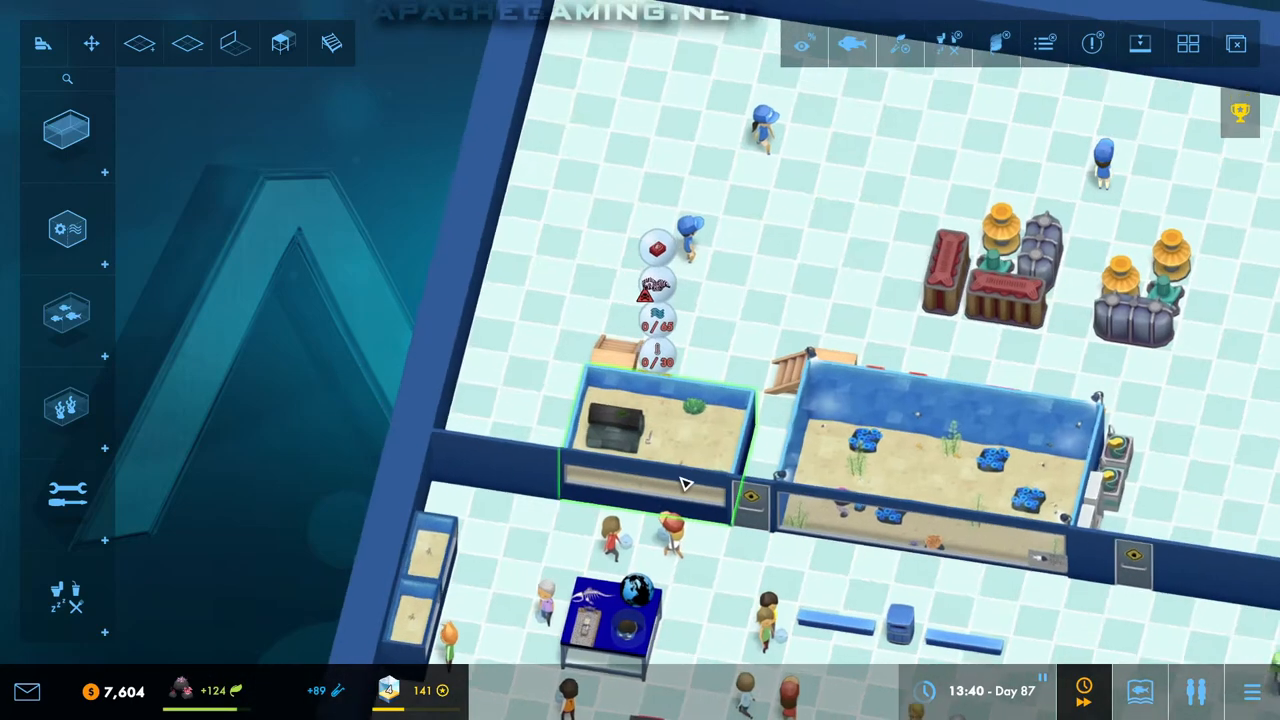
pyautogui.click(68, 404)
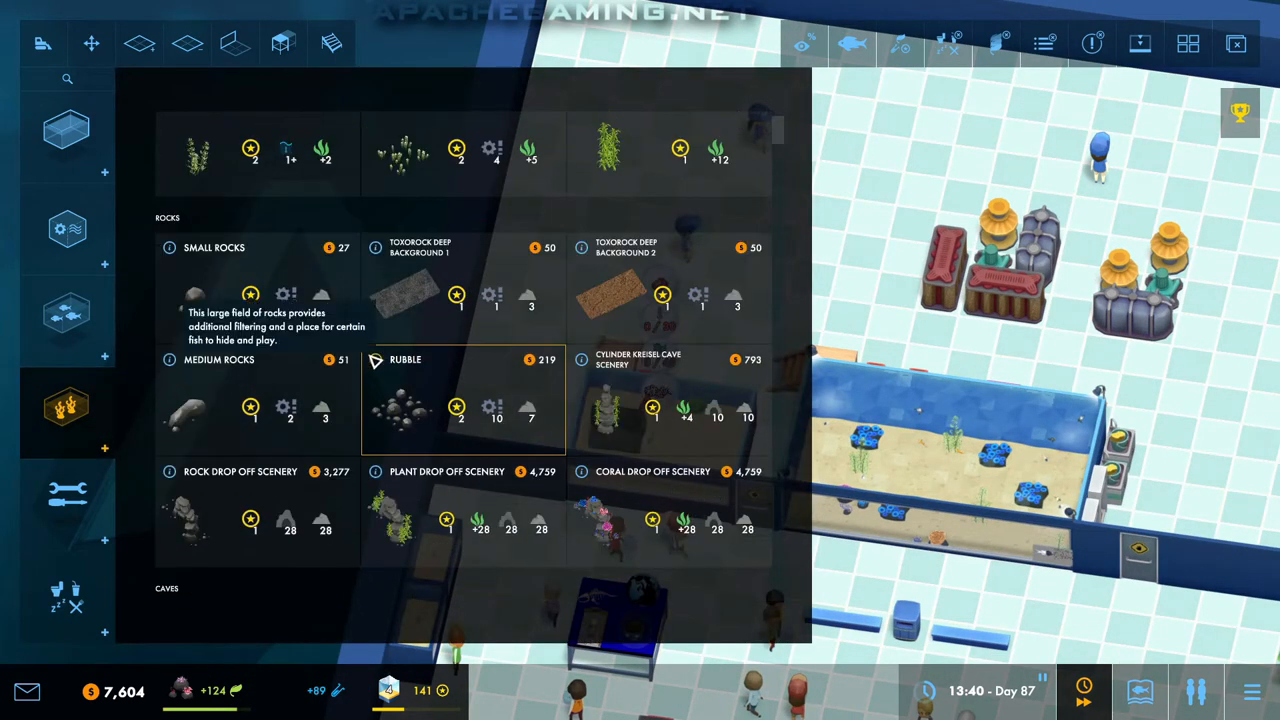
pyautogui.click(214, 248)
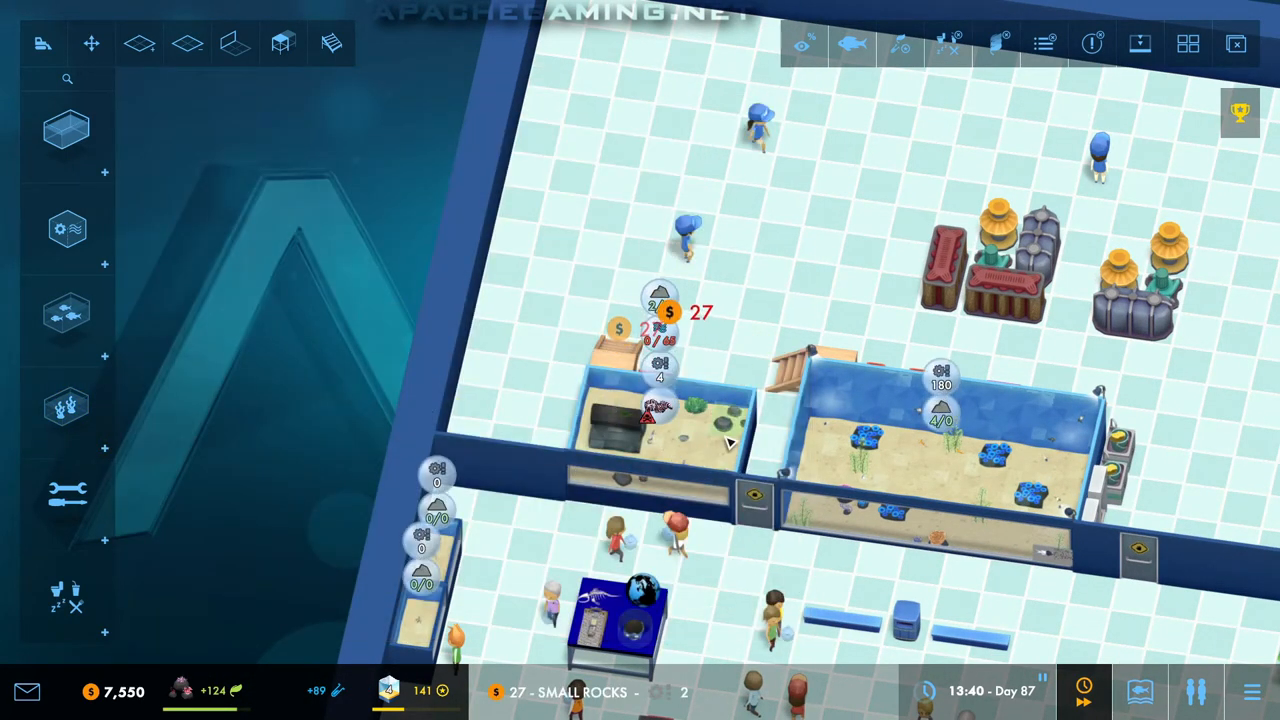
pyautogui.click(68, 312)
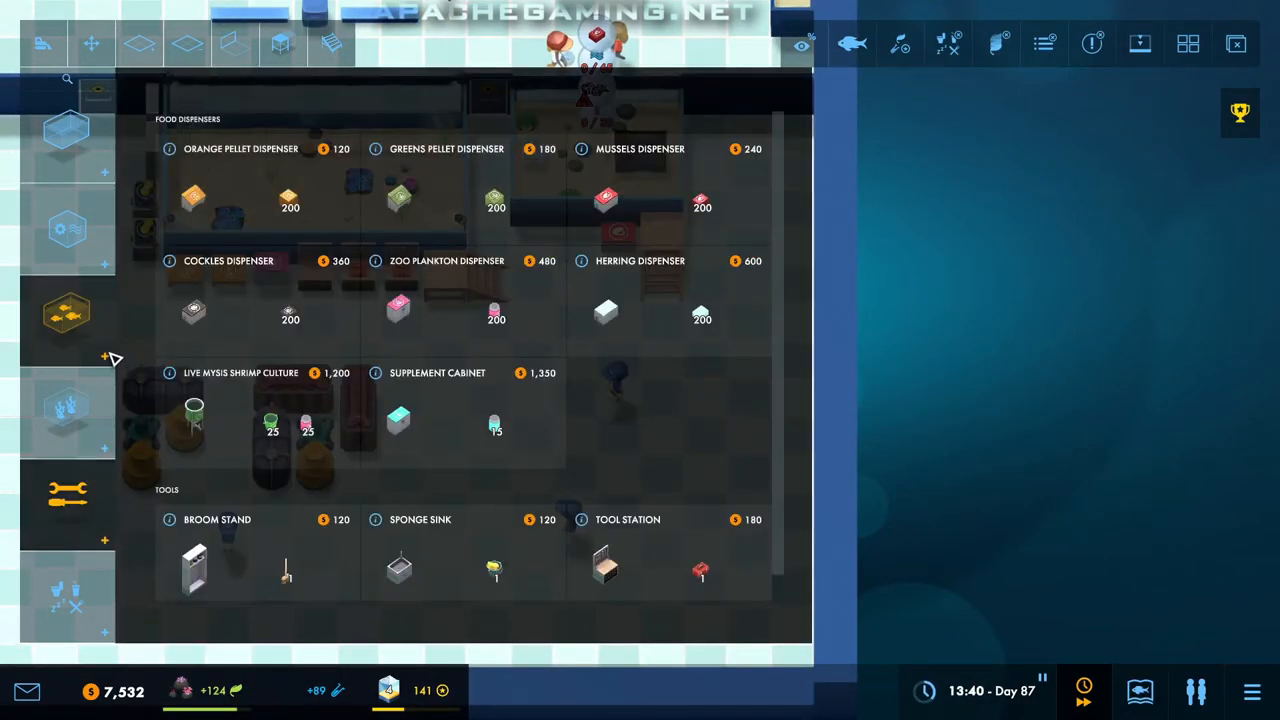
# Step: Browse the filters and equipment catalogue for a filter to serve the eel tank
pyautogui.click(68, 228)
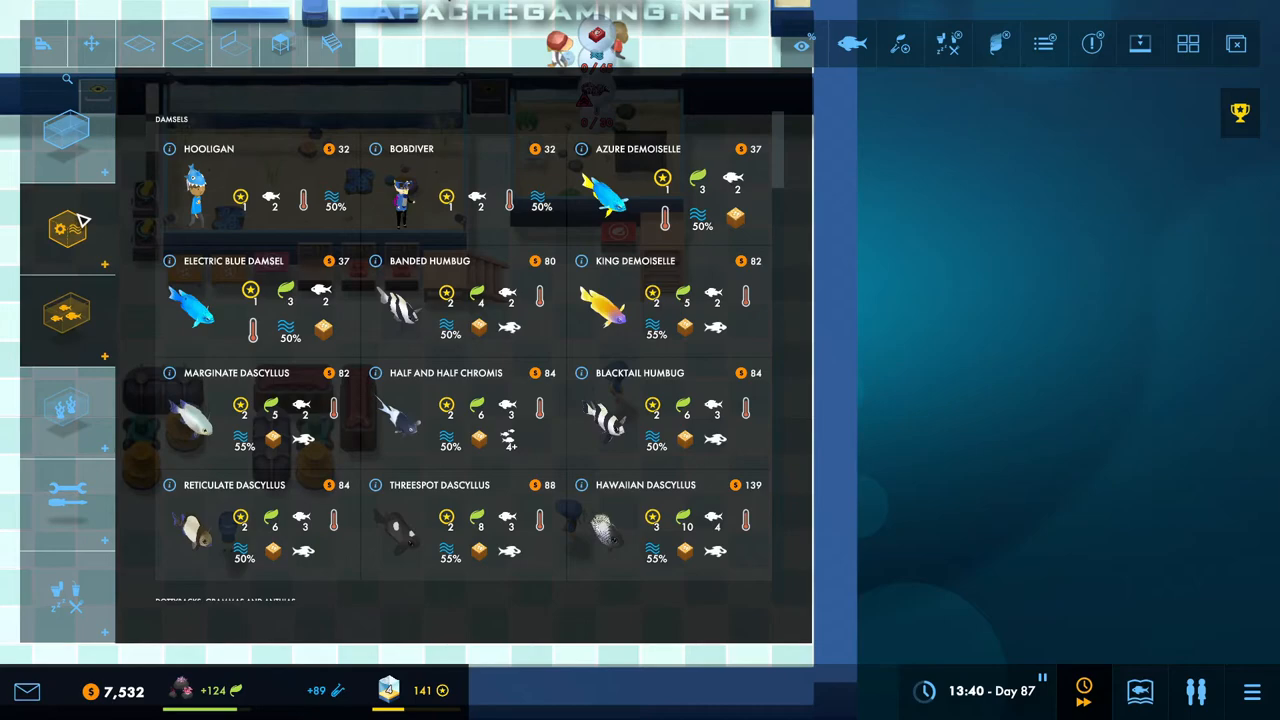
pyautogui.click(68, 316)
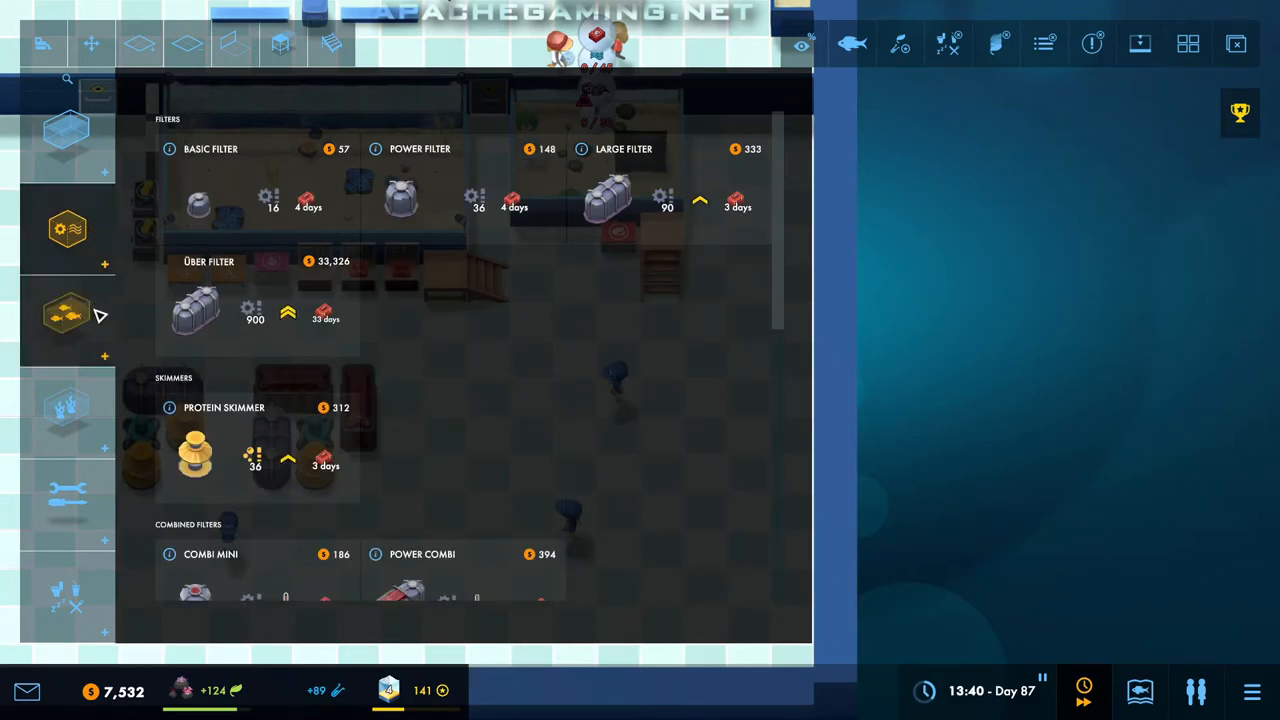
pyautogui.scroll(-3)
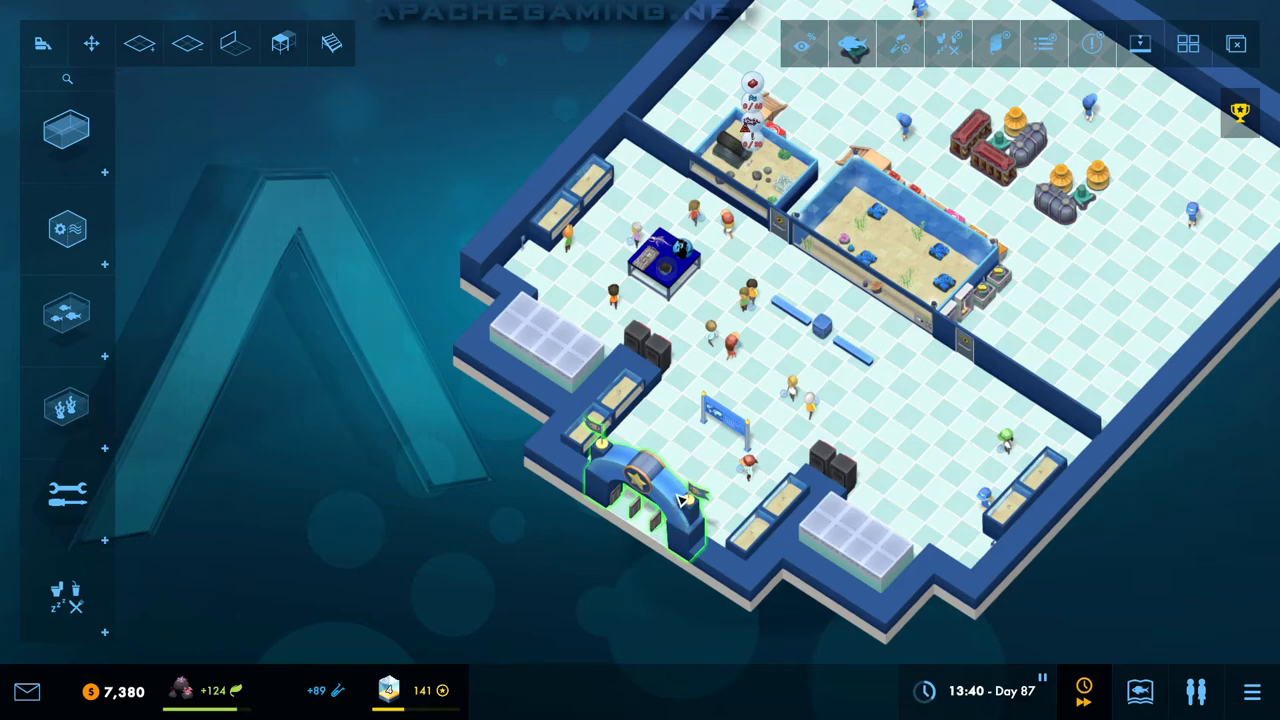
pyautogui.moveTo(710, 488)
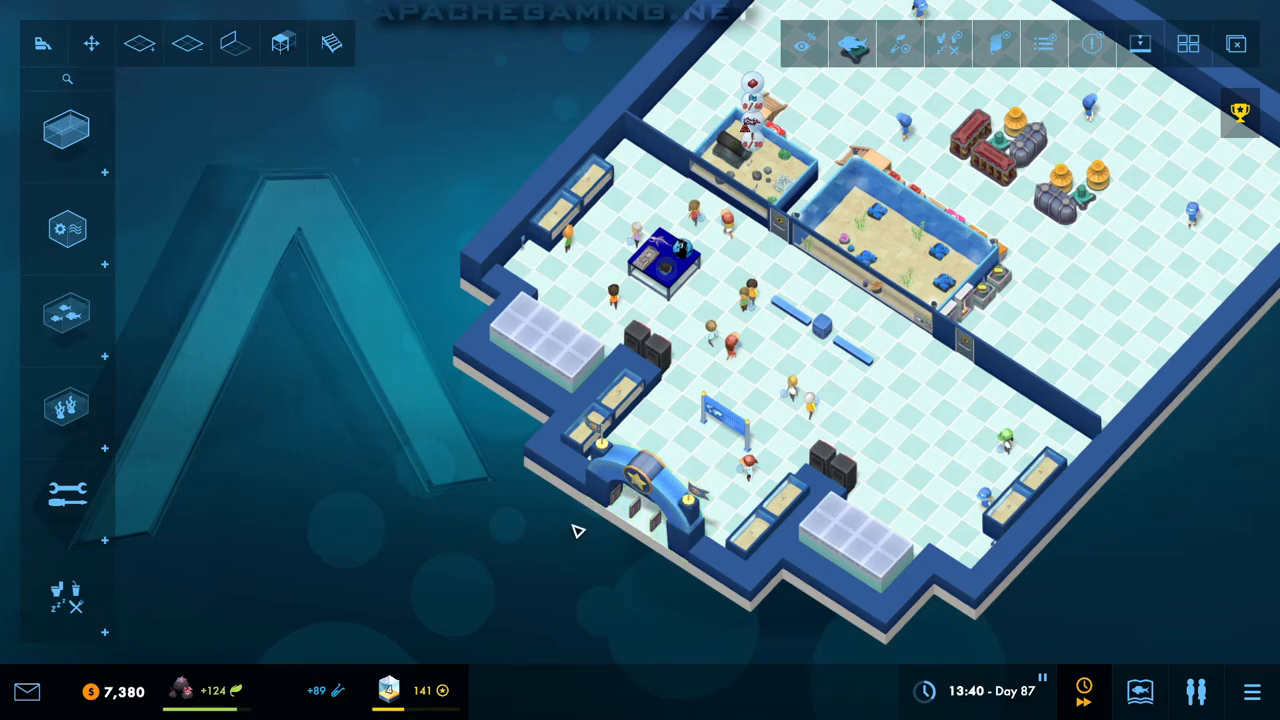
pyautogui.moveTo(890, 368)
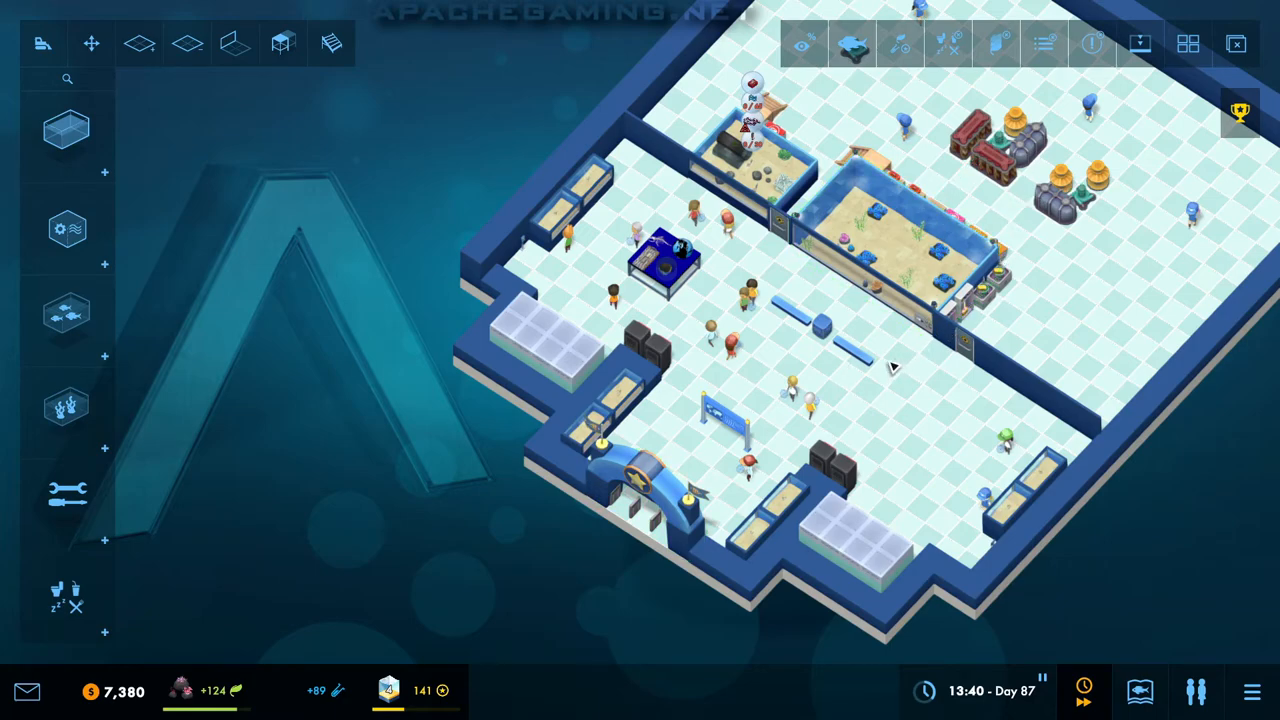
pyautogui.moveTo(956, 384)
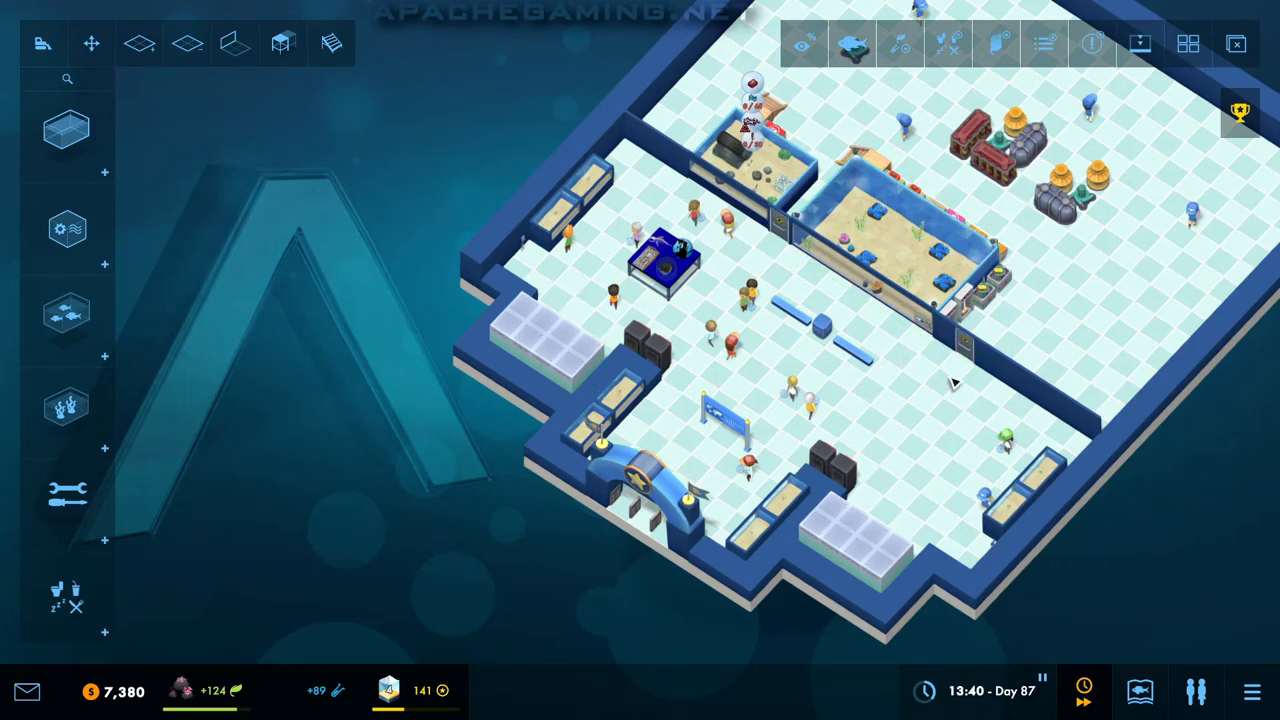
pyautogui.moveTo(948, 390)
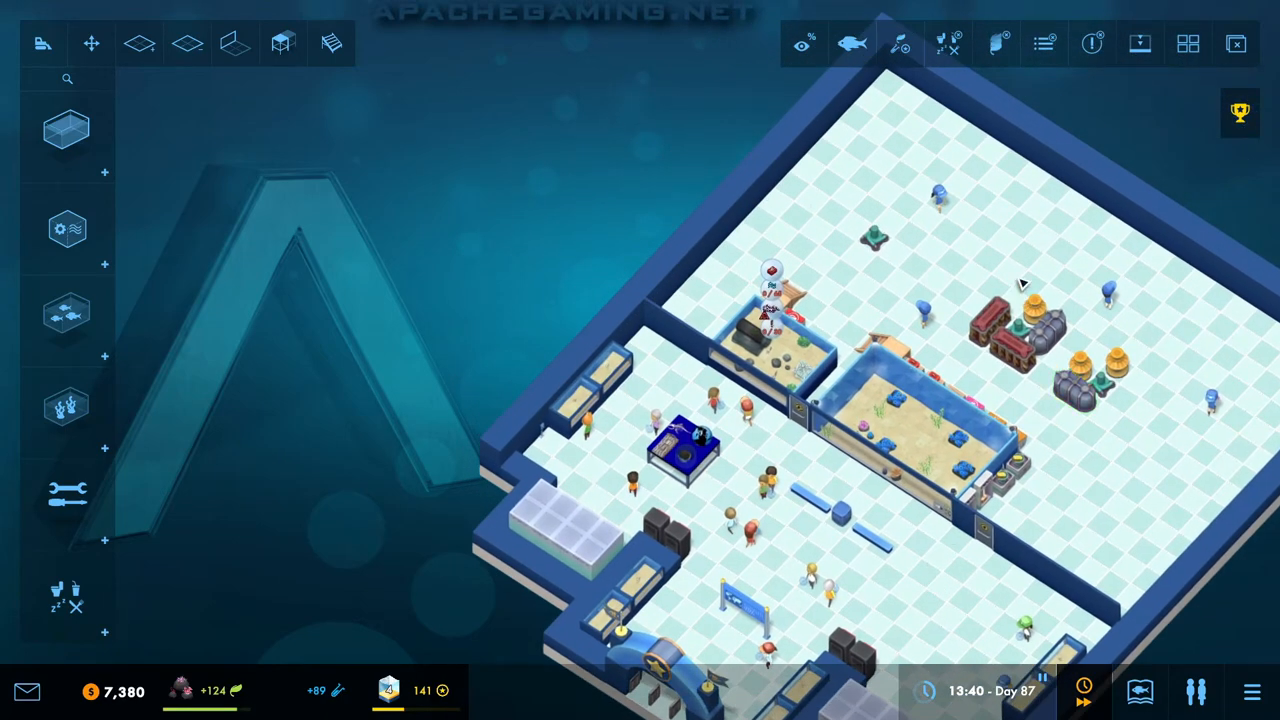
pyautogui.moveTo(596, 520)
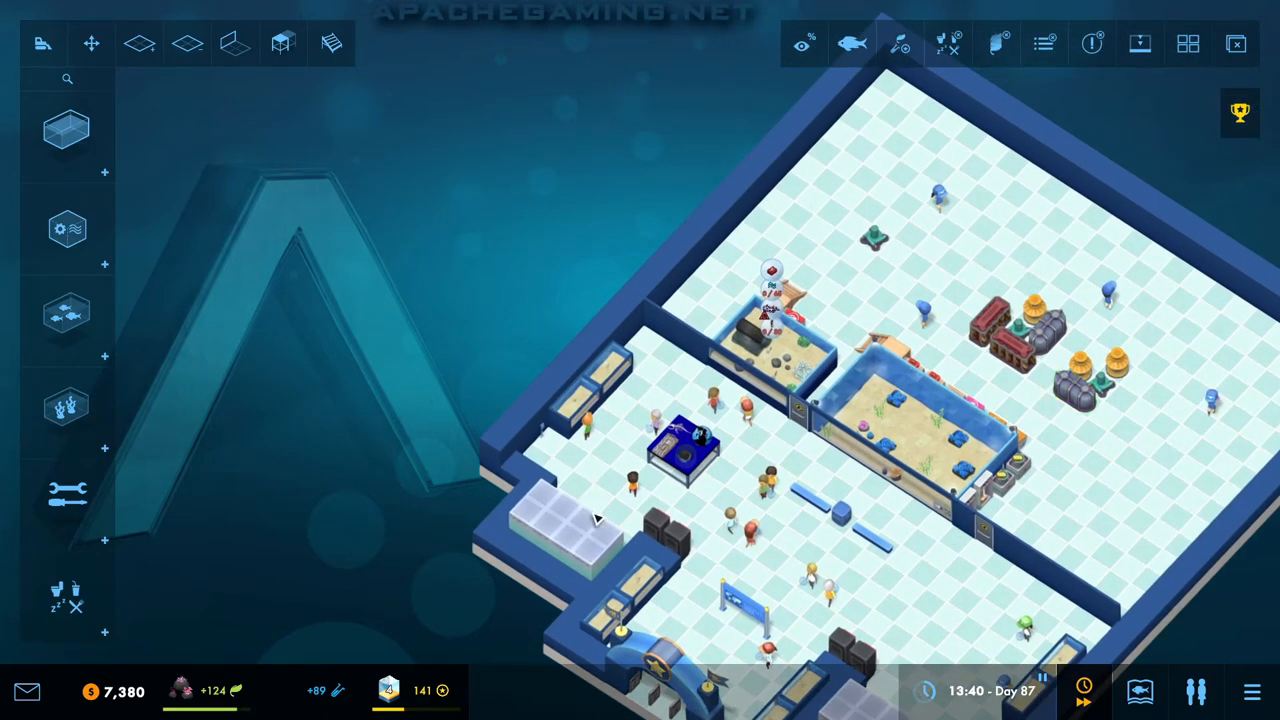
pyautogui.moveTo(1070, 496)
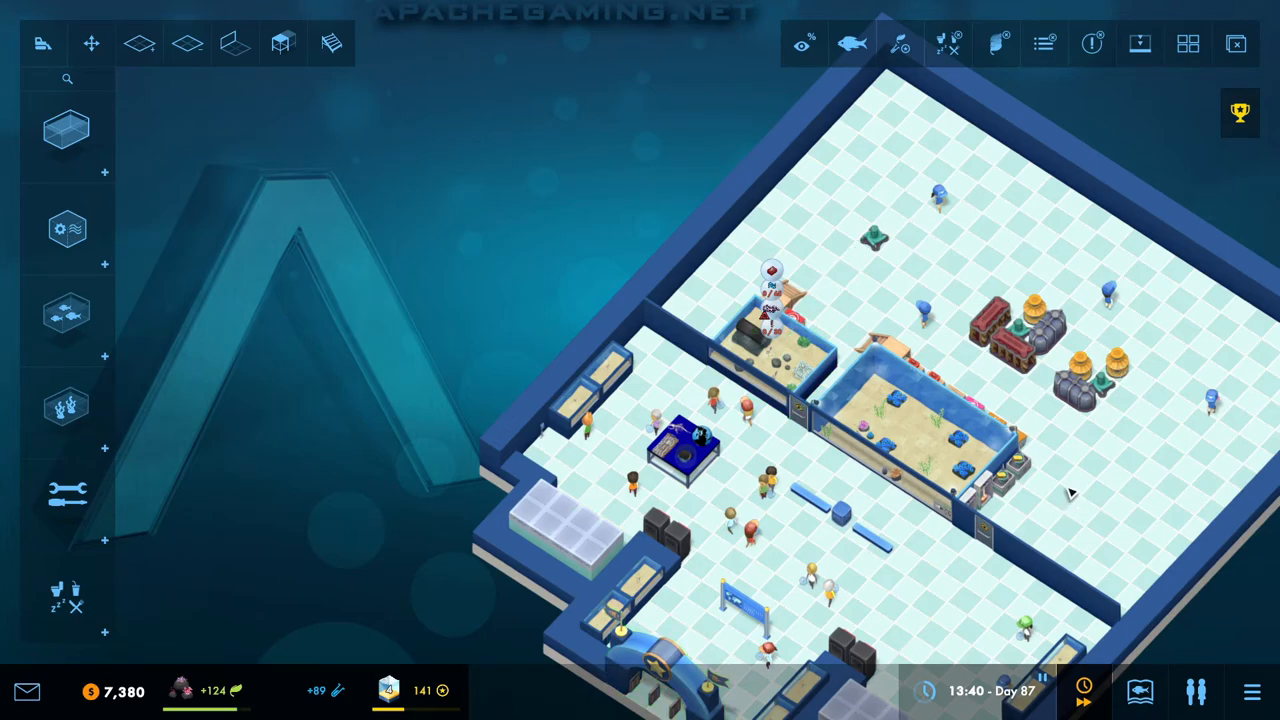
pyautogui.moveTo(1044, 290)
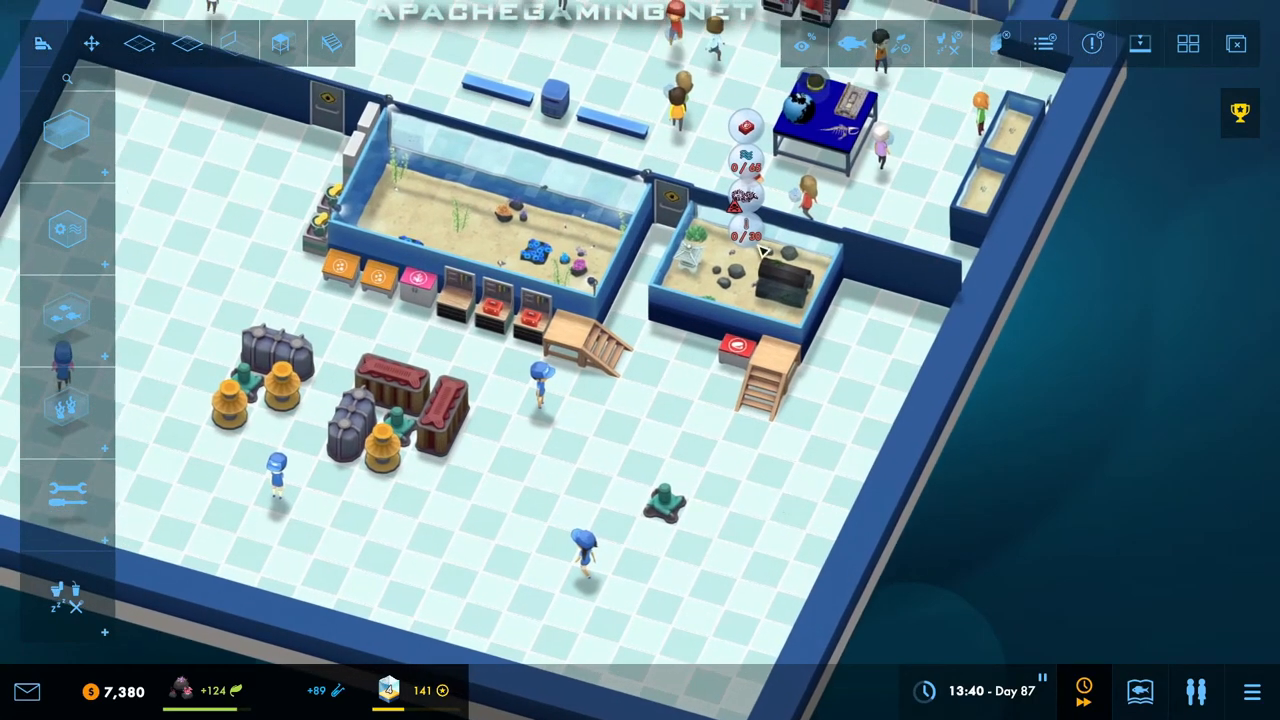
pyautogui.moveTo(836, 440)
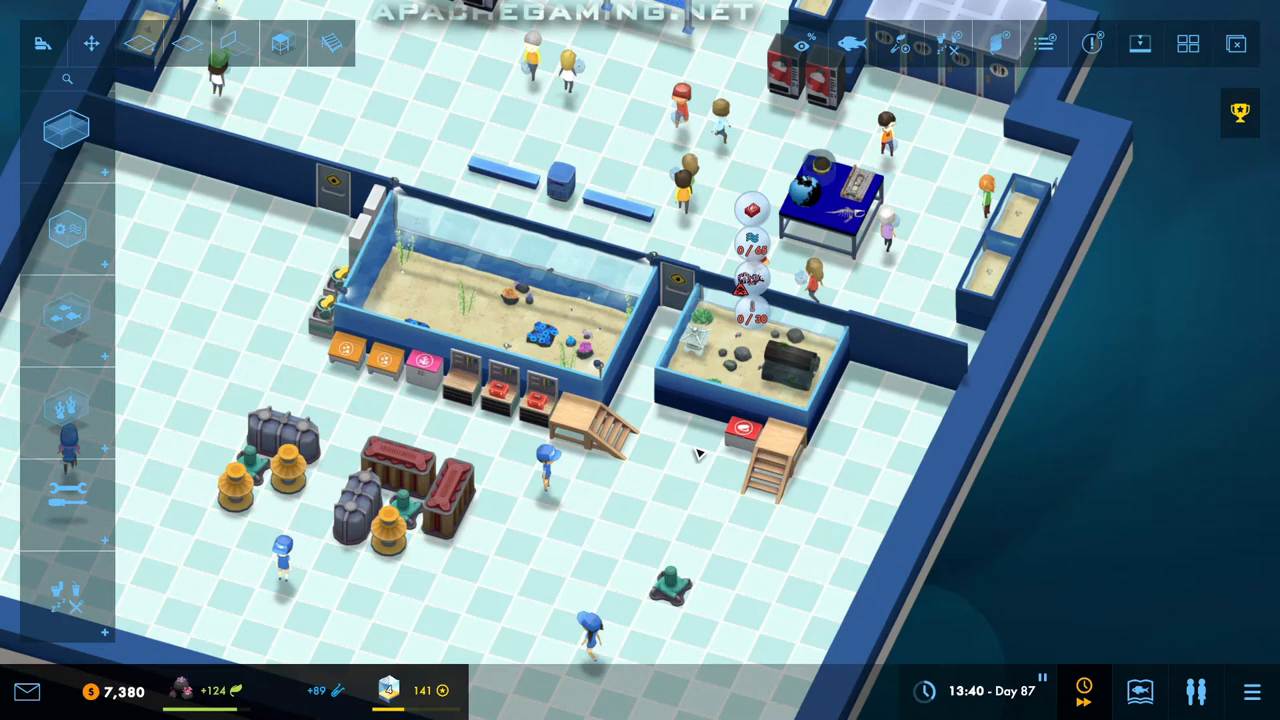
pyautogui.moveTo(698, 450)
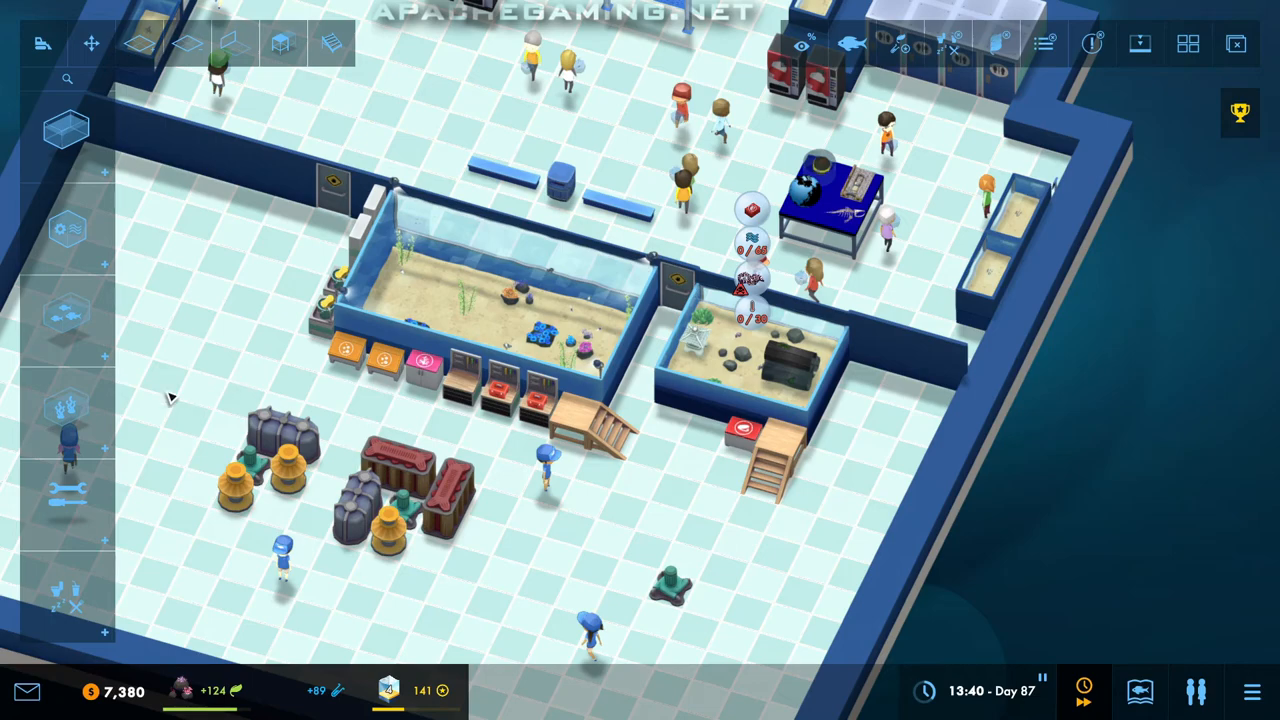
pyautogui.moveTo(224, 400)
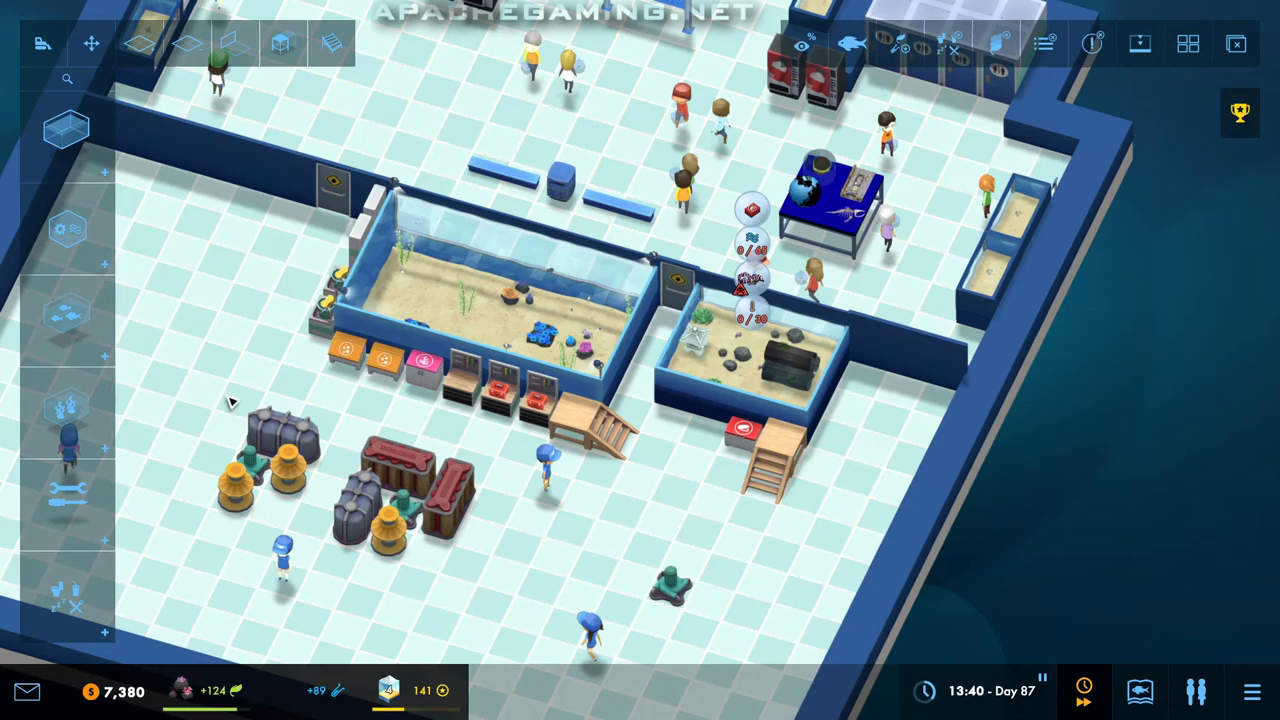
pyautogui.moveTo(212, 418)
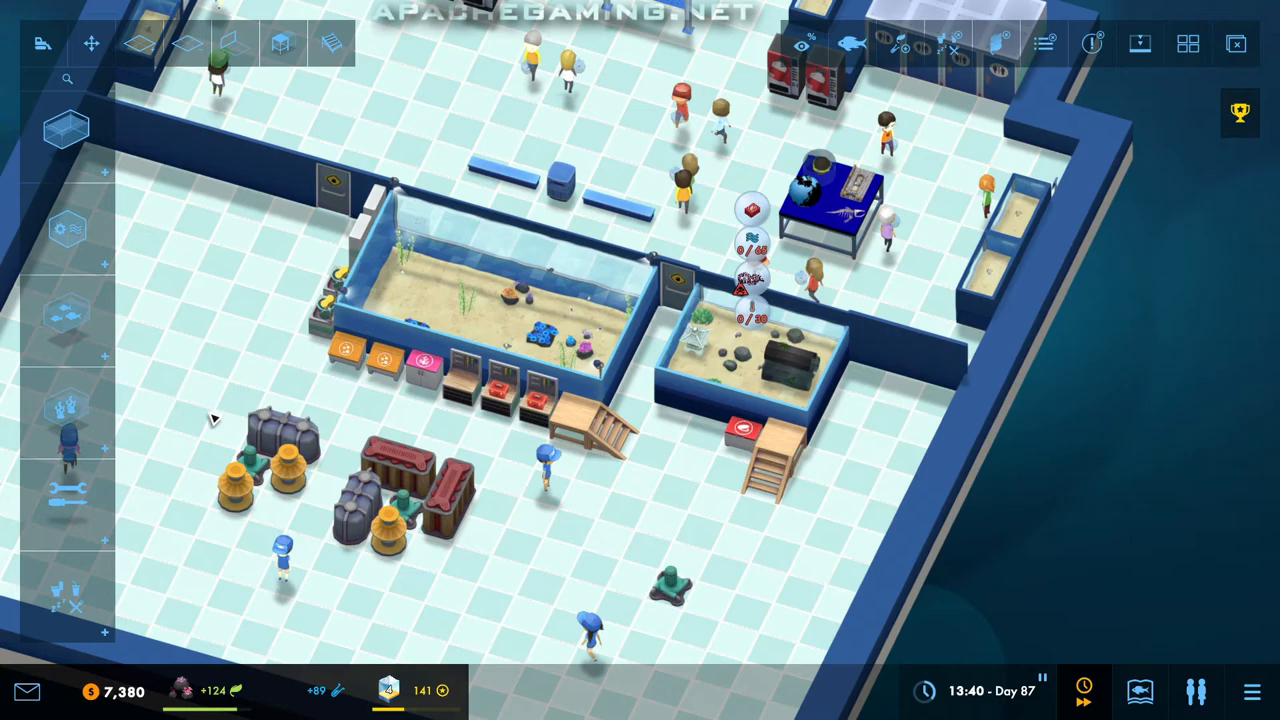
pyautogui.moveTo(164, 500)
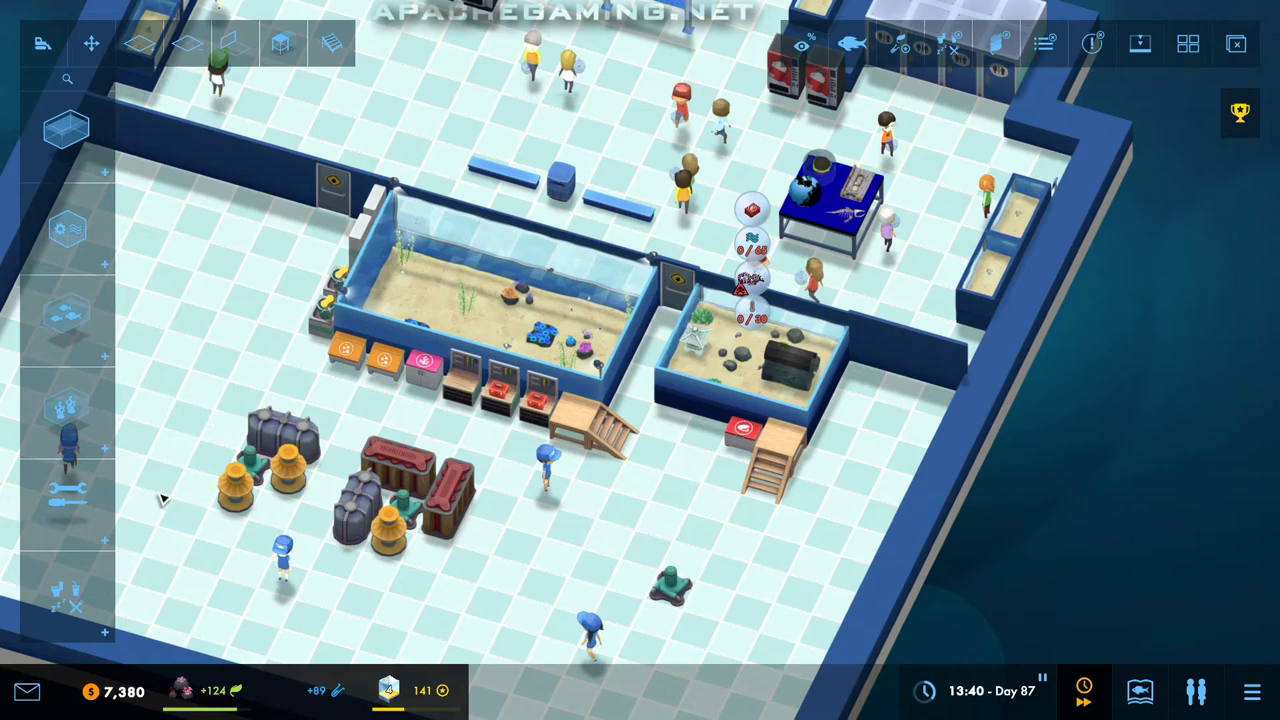
pyautogui.moveTo(170, 490)
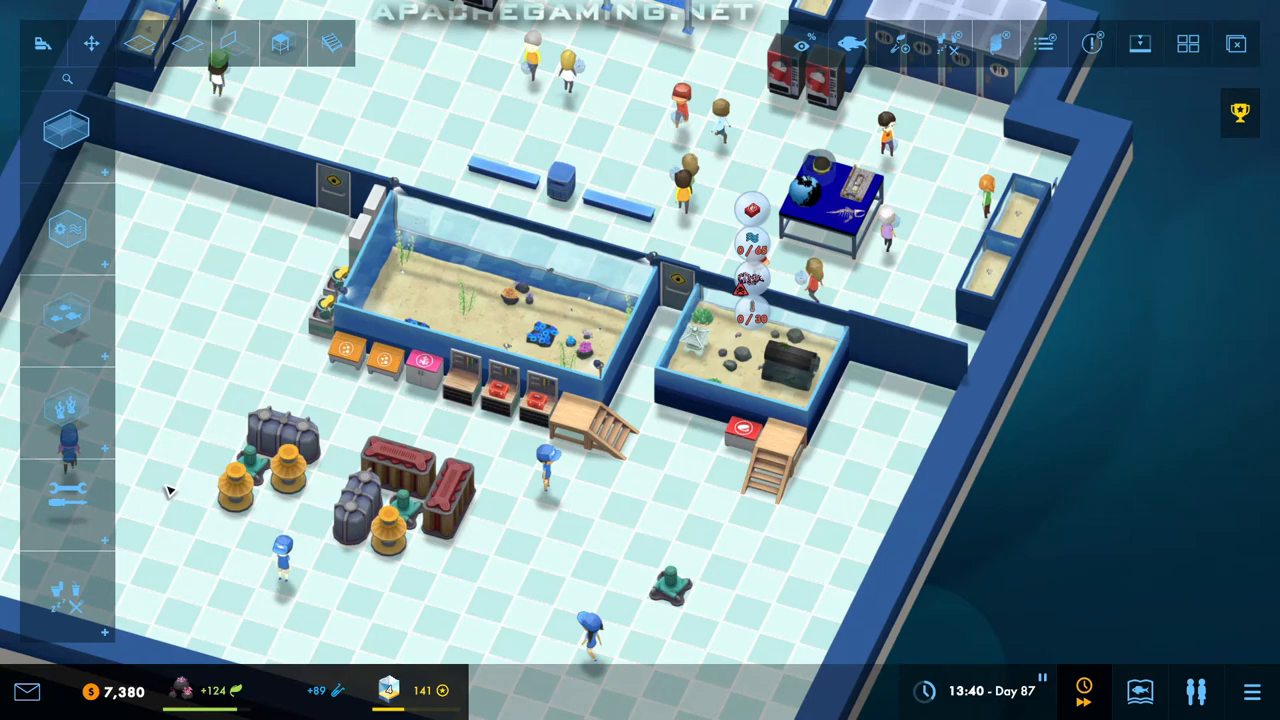
pyautogui.moveTo(168, 498)
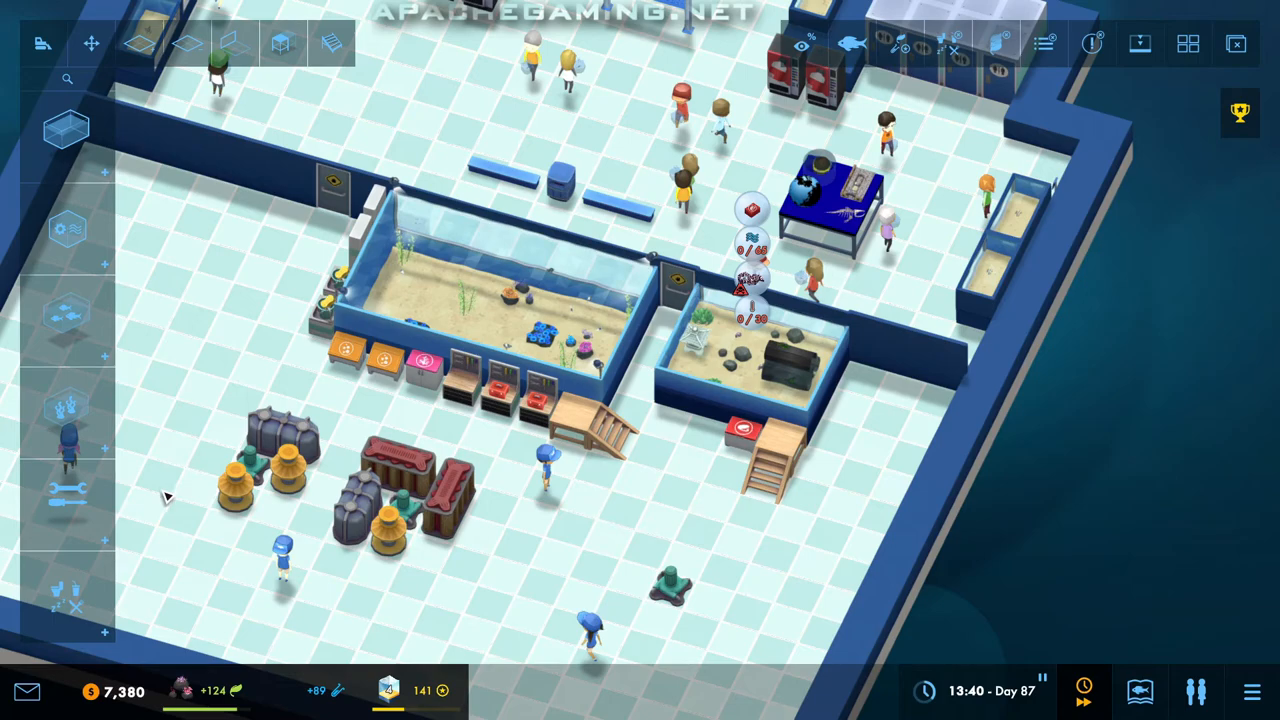
pyautogui.moveTo(164, 528)
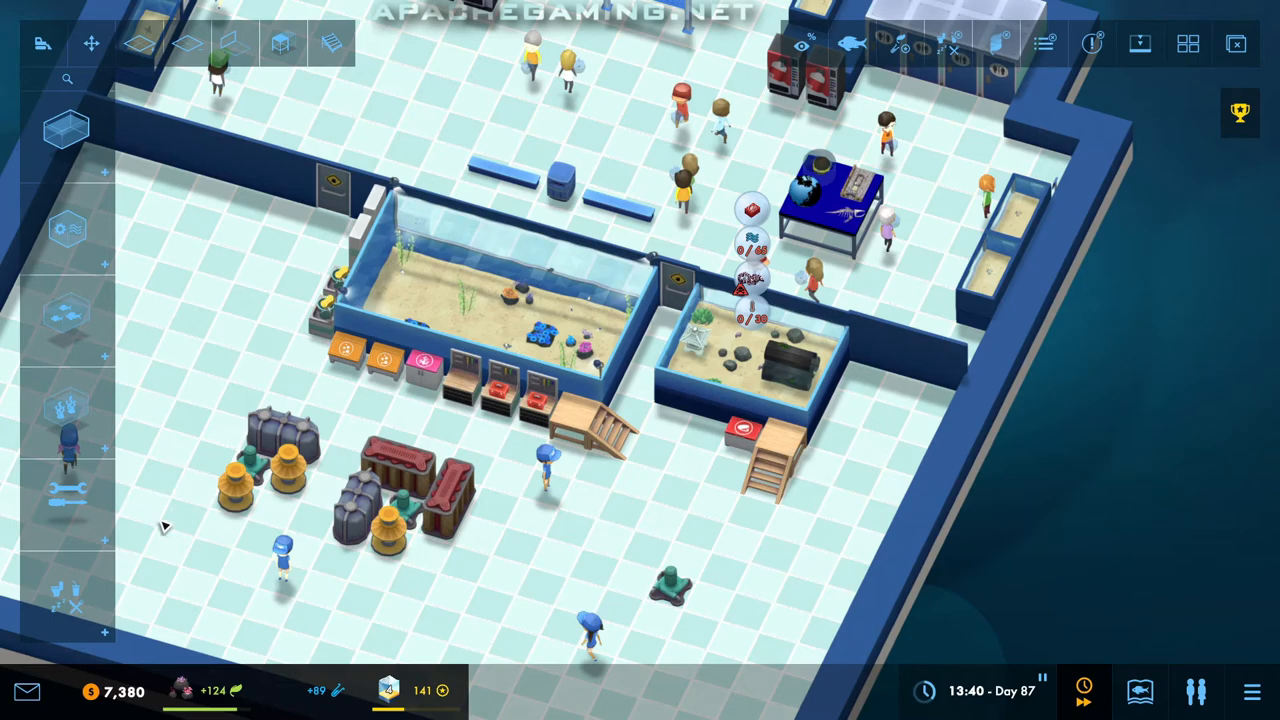
pyautogui.moveTo(162, 532)
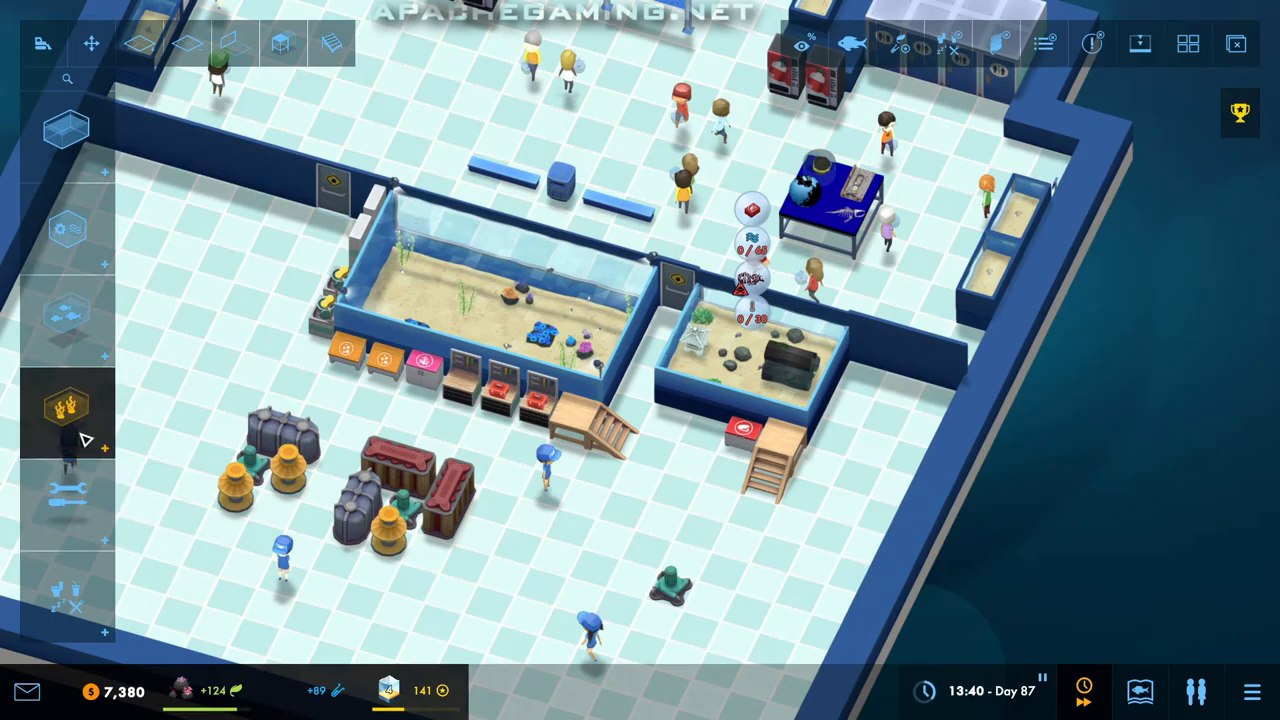
# Step: Look through plants, rocks and caves in decorations, then scroll to the combined filters
pyautogui.click(66, 410)
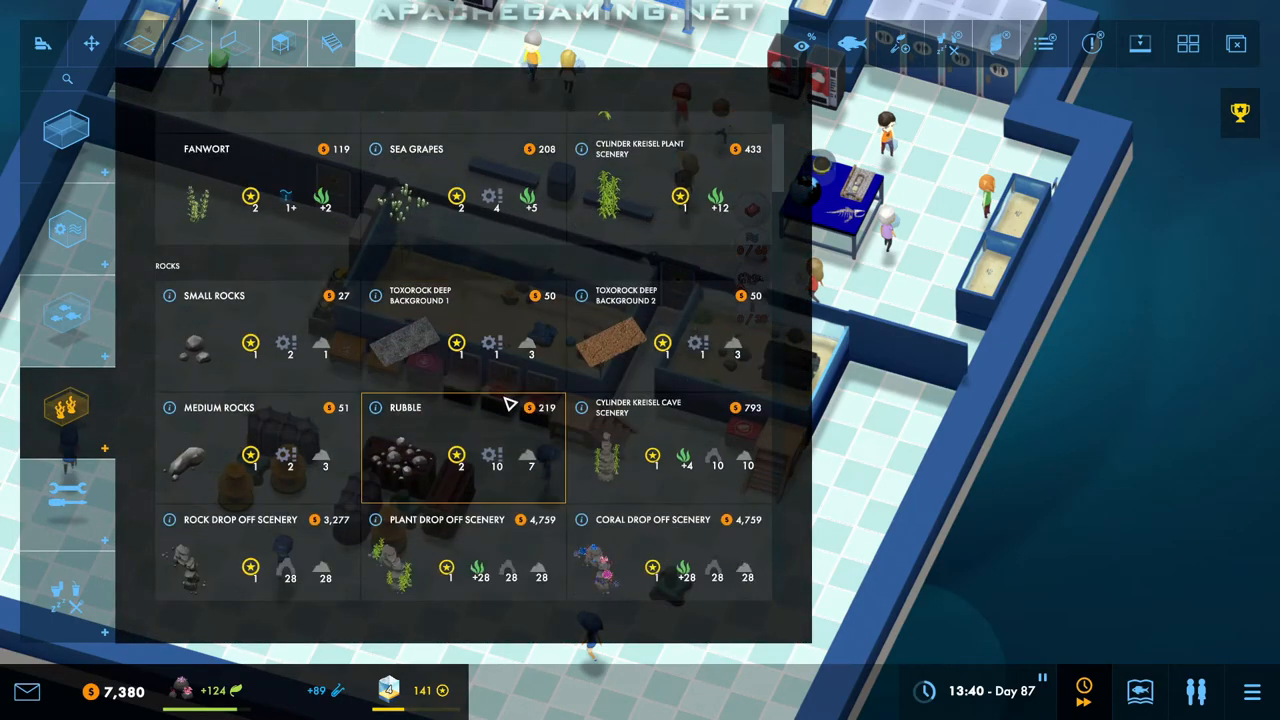
pyautogui.scroll(-3)
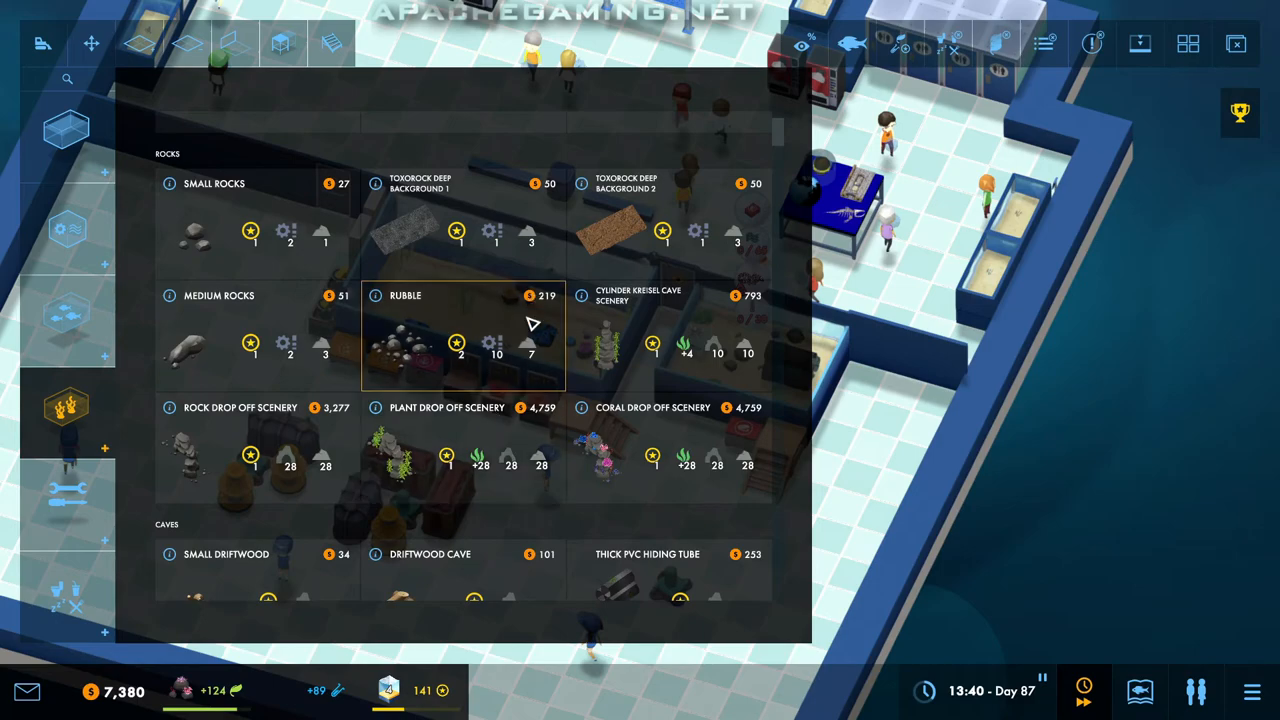
pyautogui.scroll(-3)
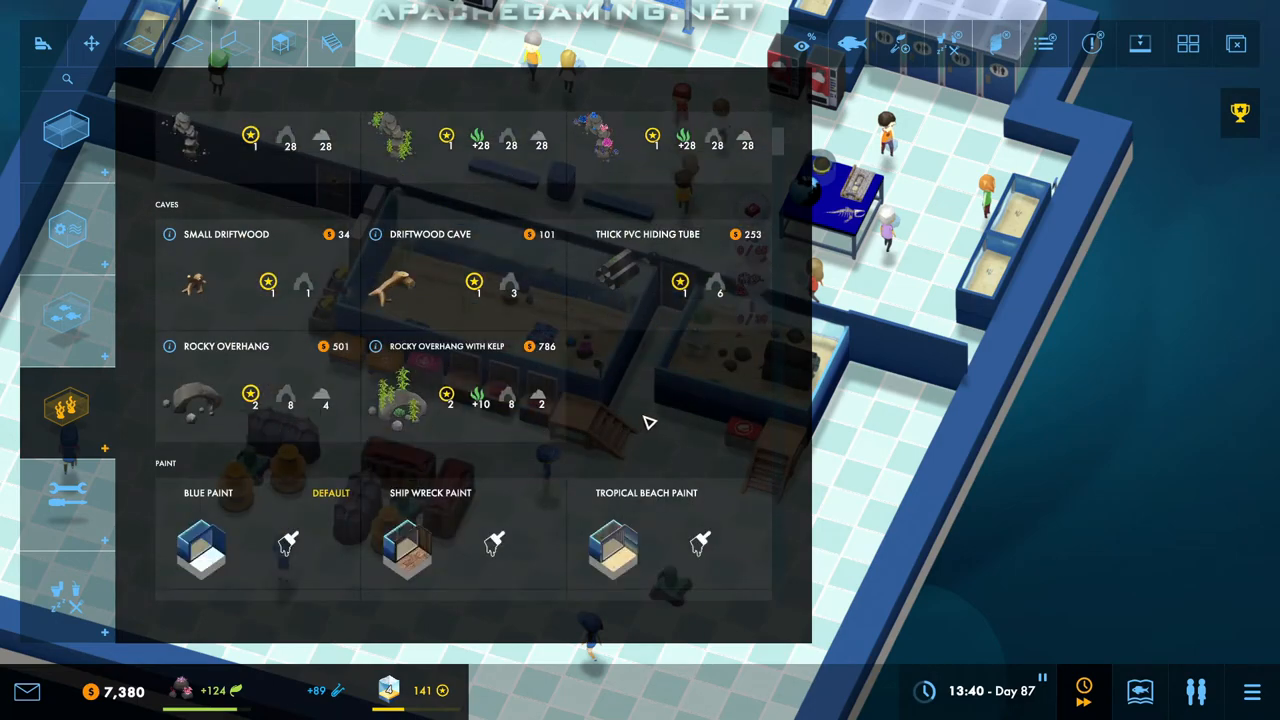
pyautogui.moveTo(664, 432)
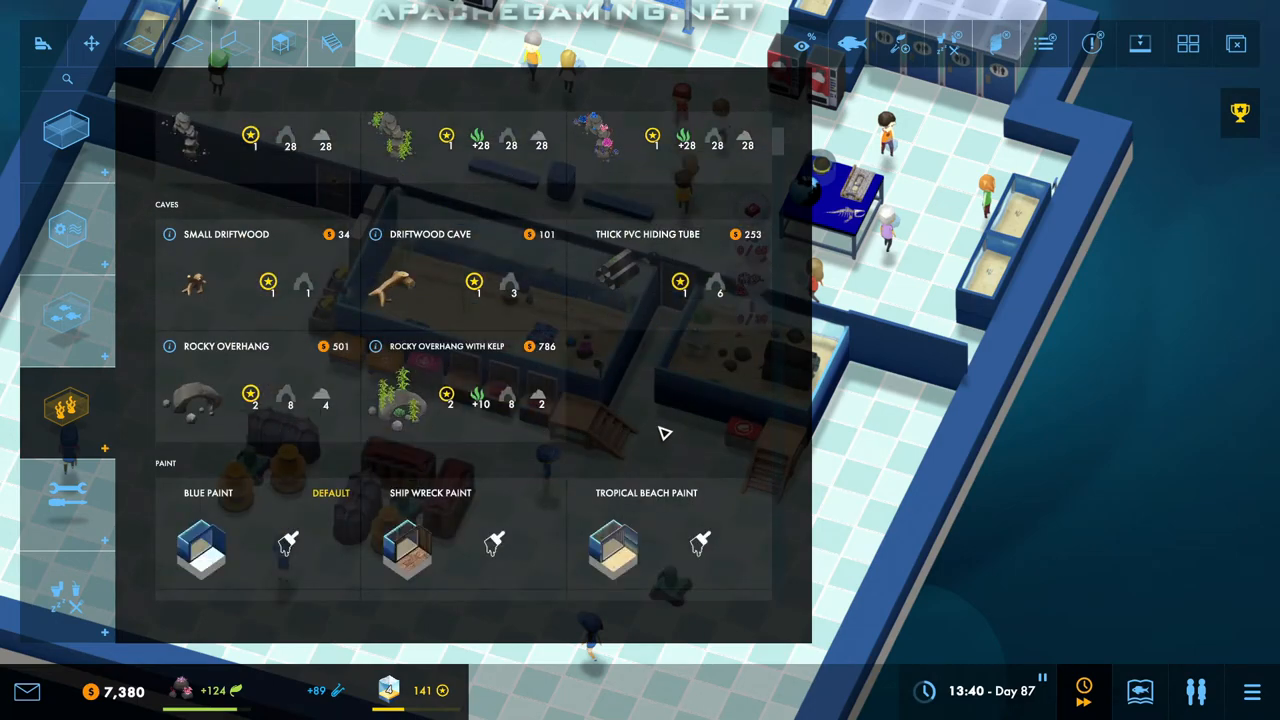
pyautogui.scroll(-3)
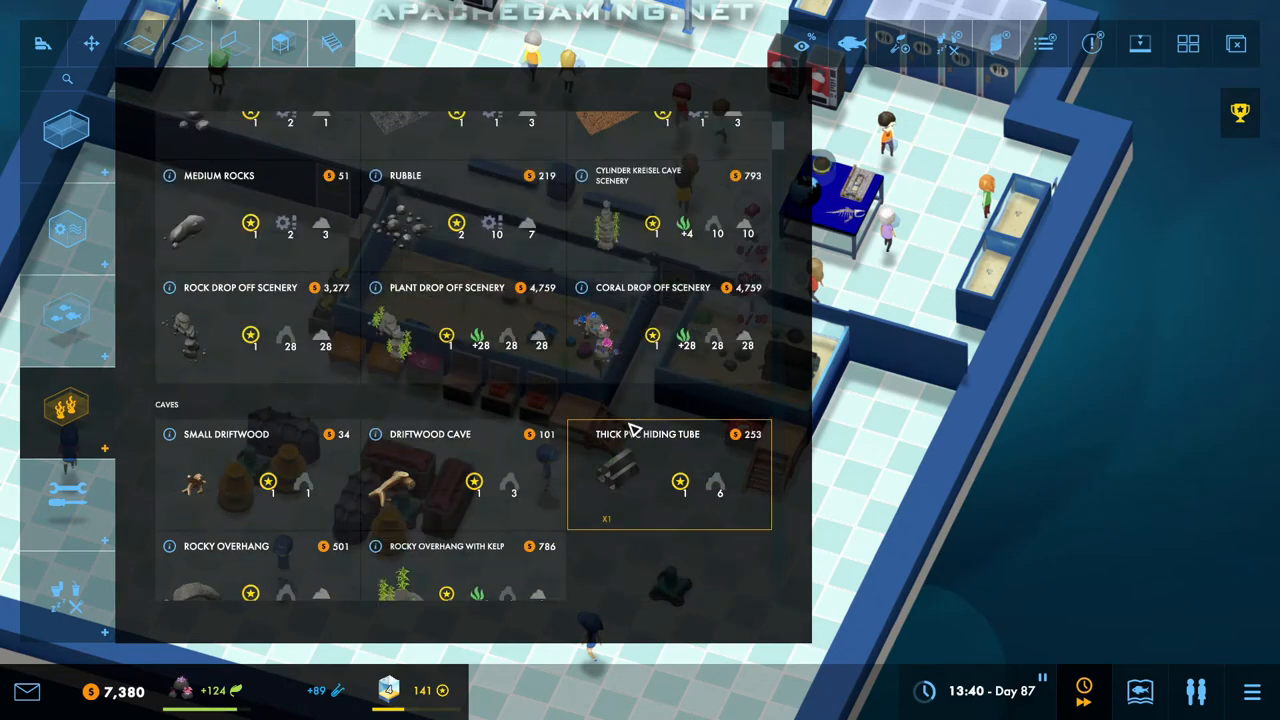
pyautogui.scroll(3)
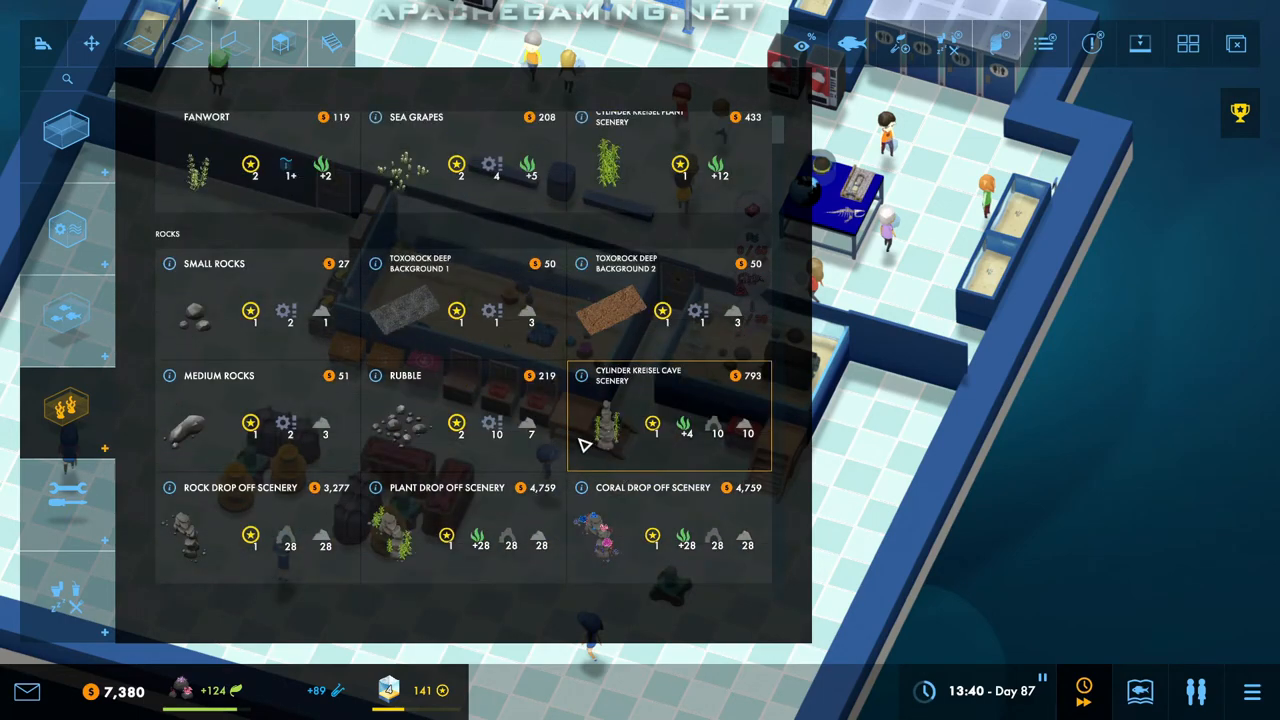
pyautogui.scroll(3)
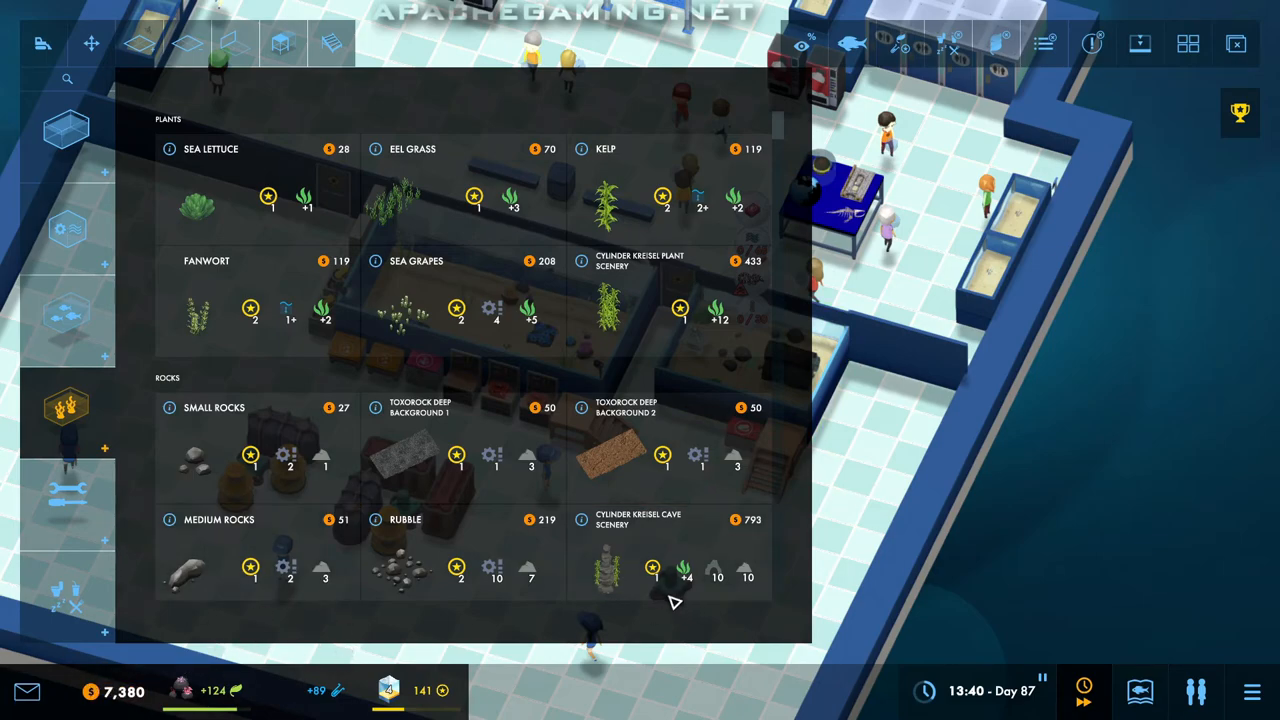
pyautogui.scroll(-3)
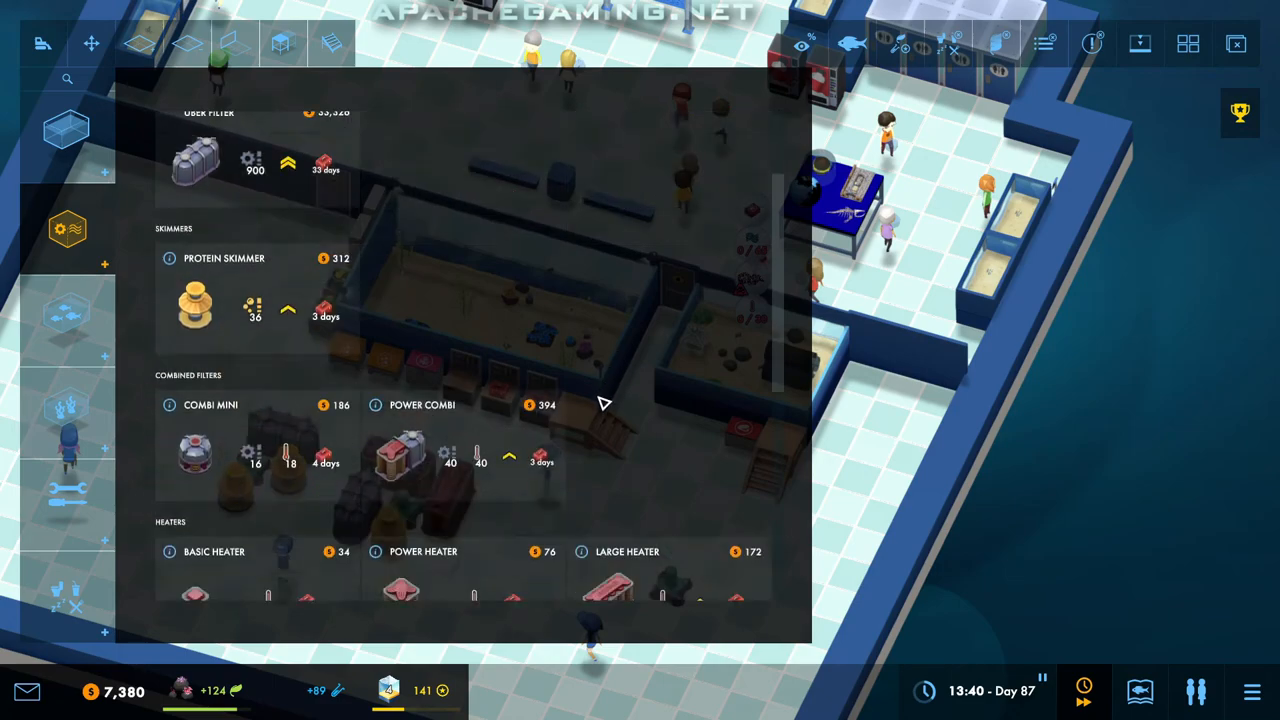
pyautogui.scroll(-3)
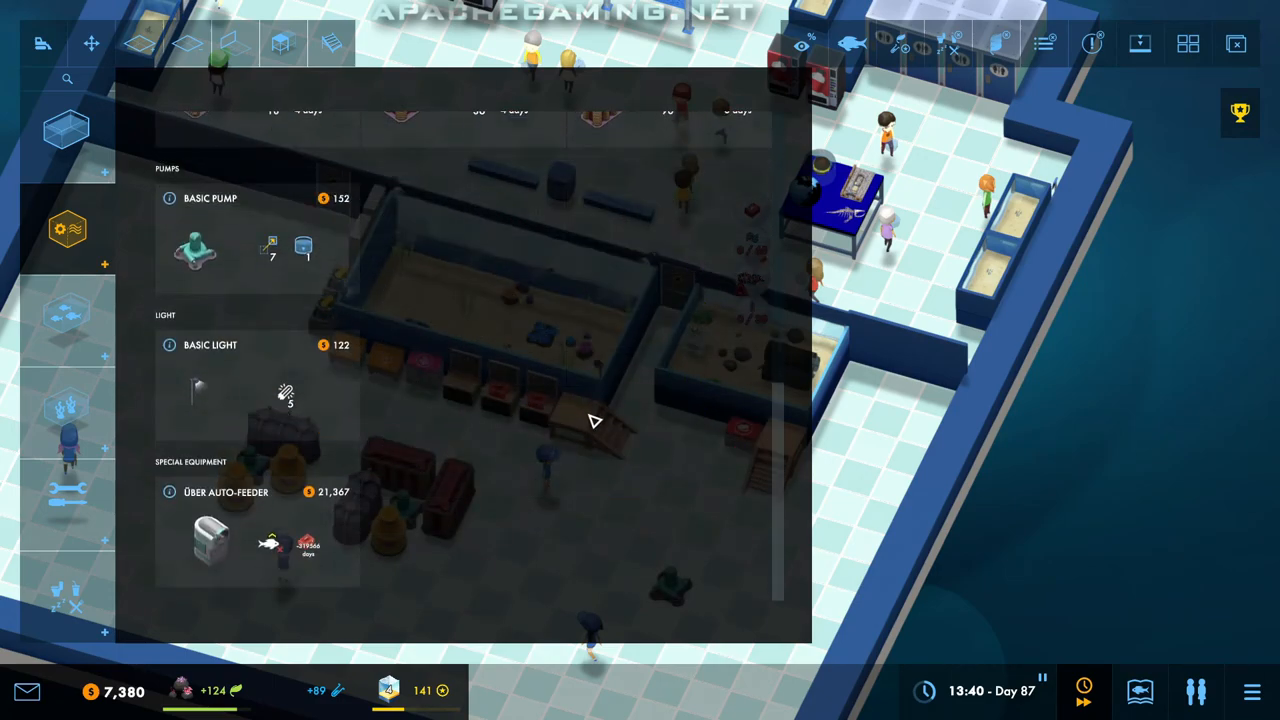
pyautogui.scroll(3)
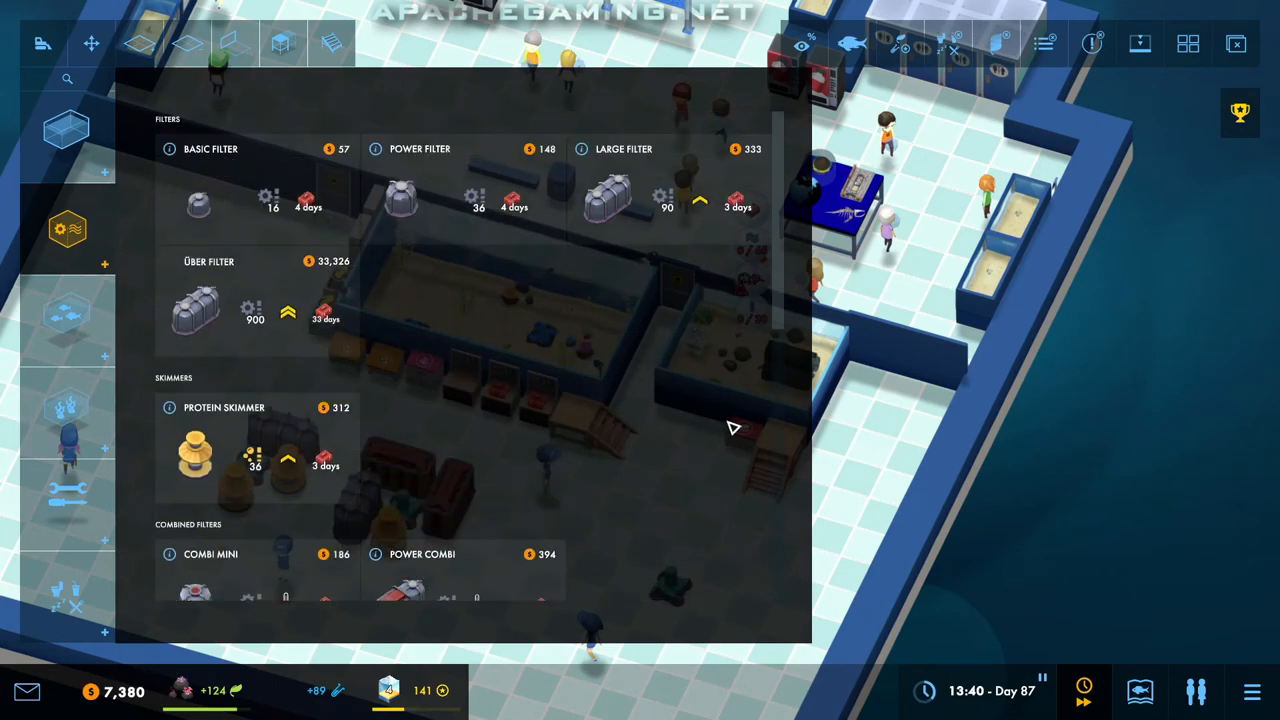
pyautogui.scroll(-3)
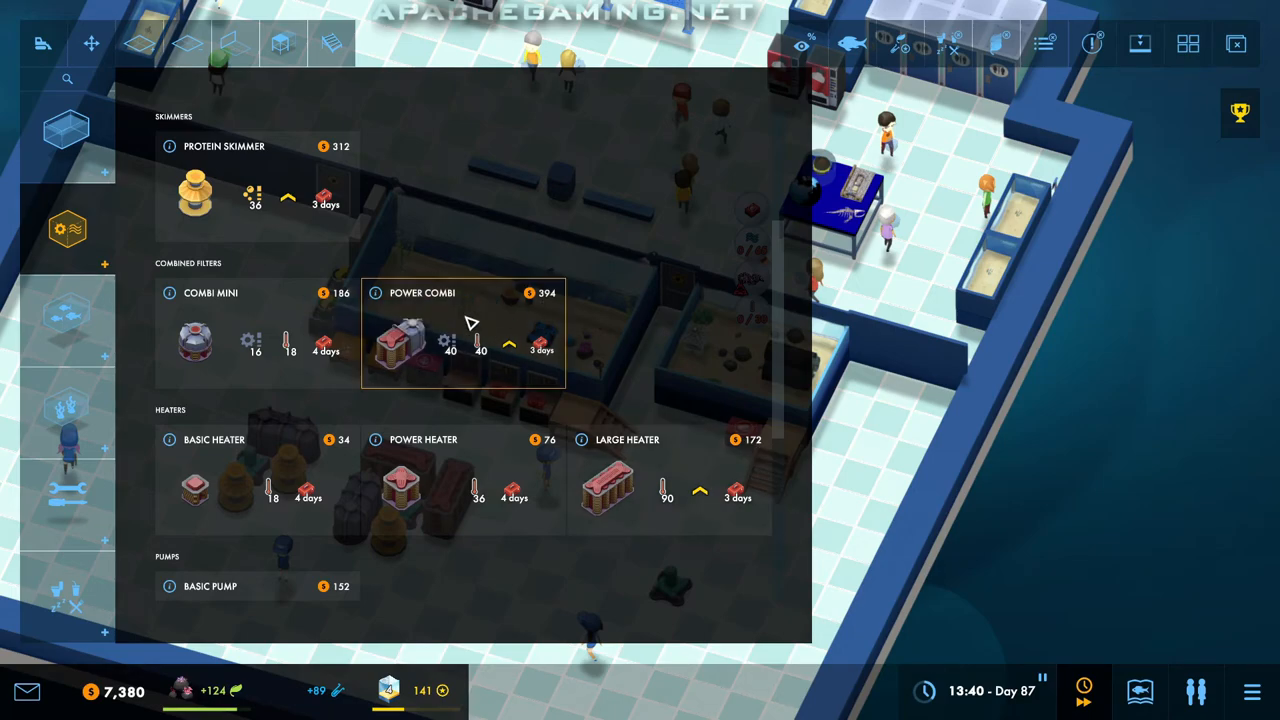
# Step: Buy the Power Combi filter-heater unit and place it near the tanks
pyautogui.click(462, 330)
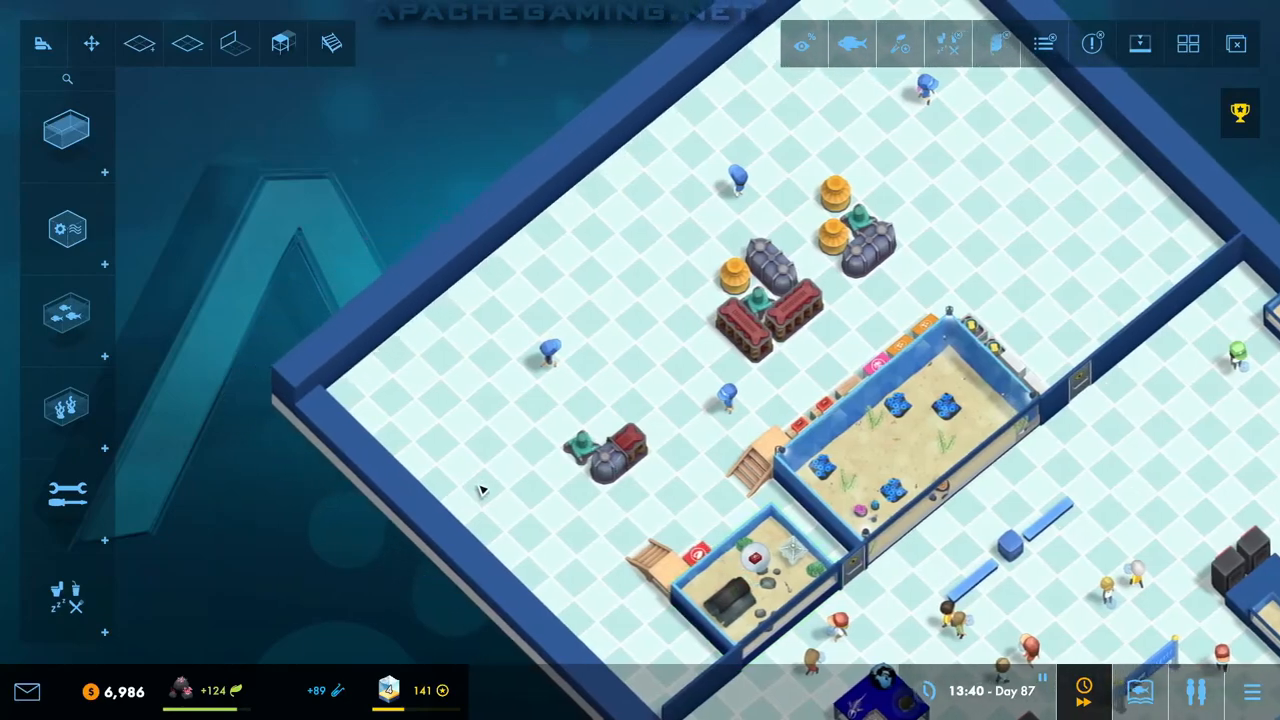
# Step: Bring up Claire's 'has leveled up' entry in the Message Log
pyautogui.click(66, 312)
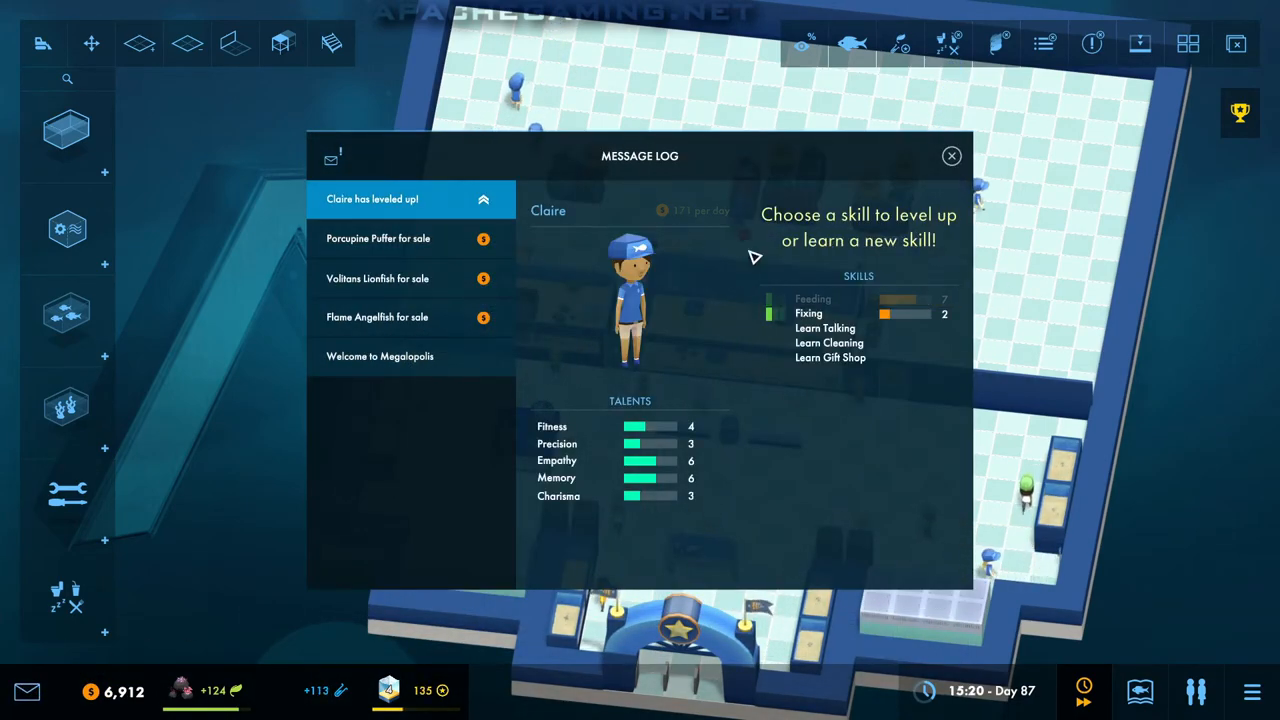
# Step: Choose a skill for Claire's level-up and close the Message Log
pyautogui.click(484, 200)
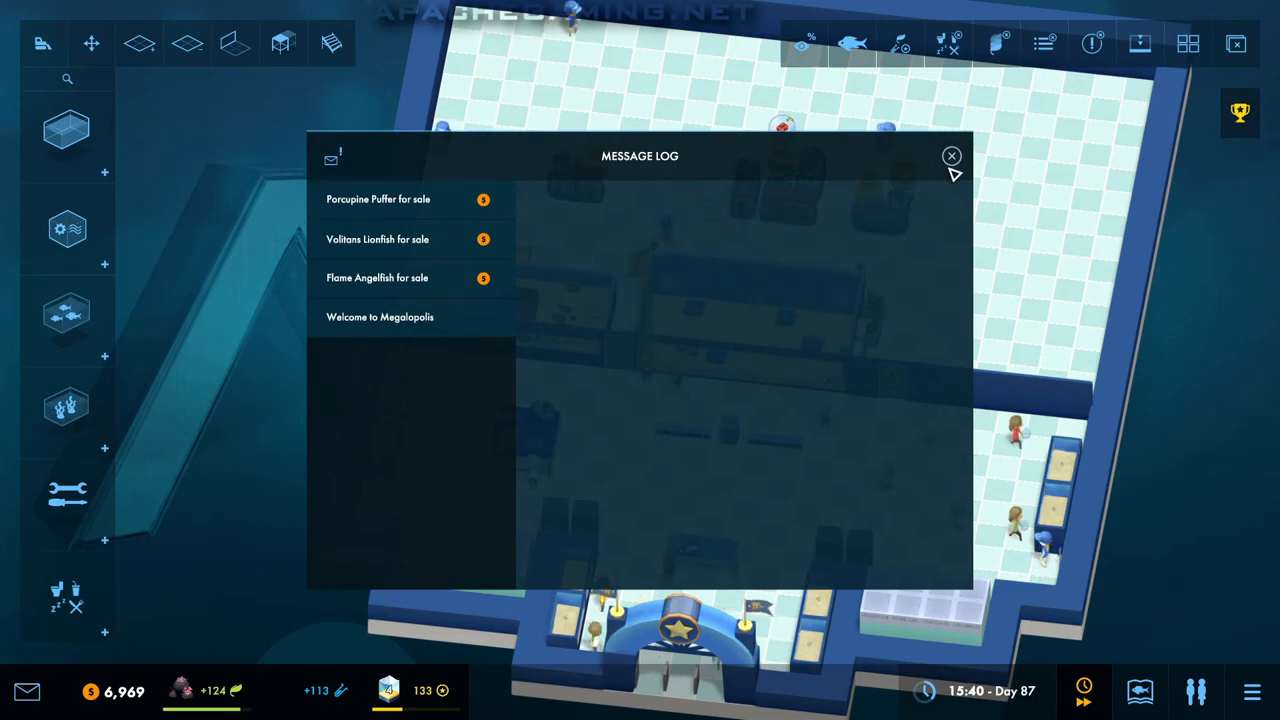
pyautogui.click(952, 156)
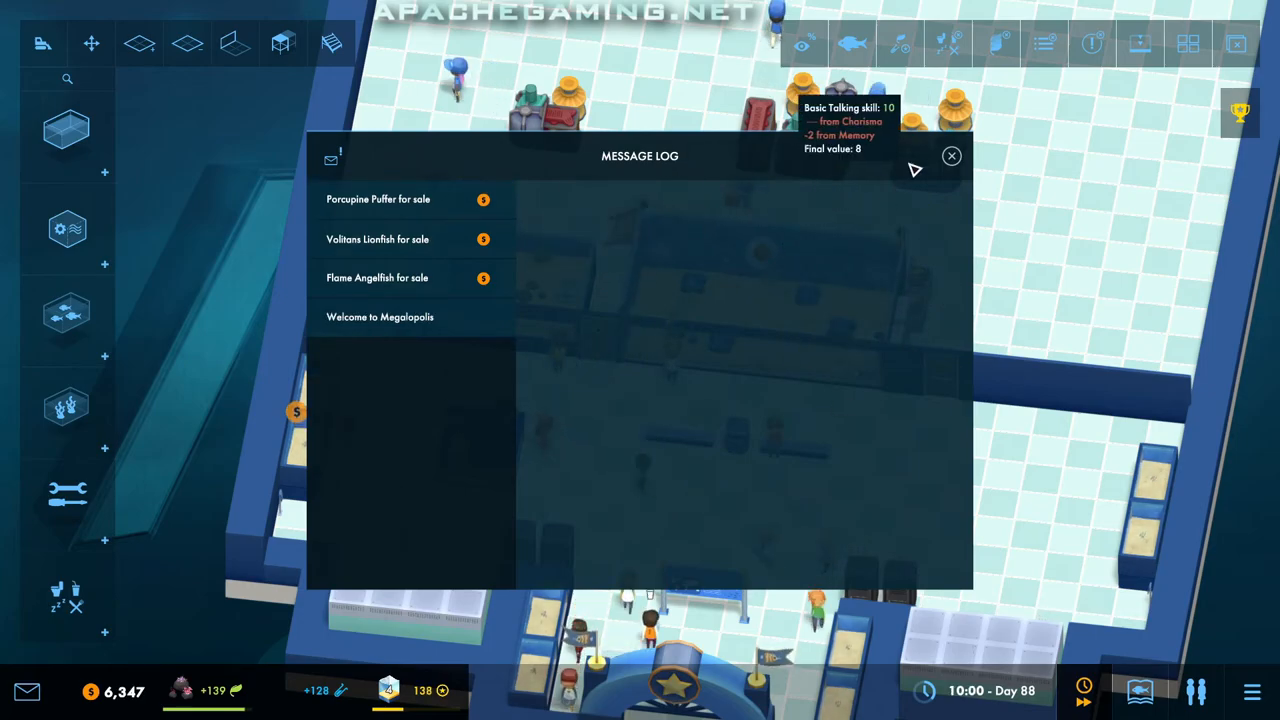
pyautogui.click(952, 156)
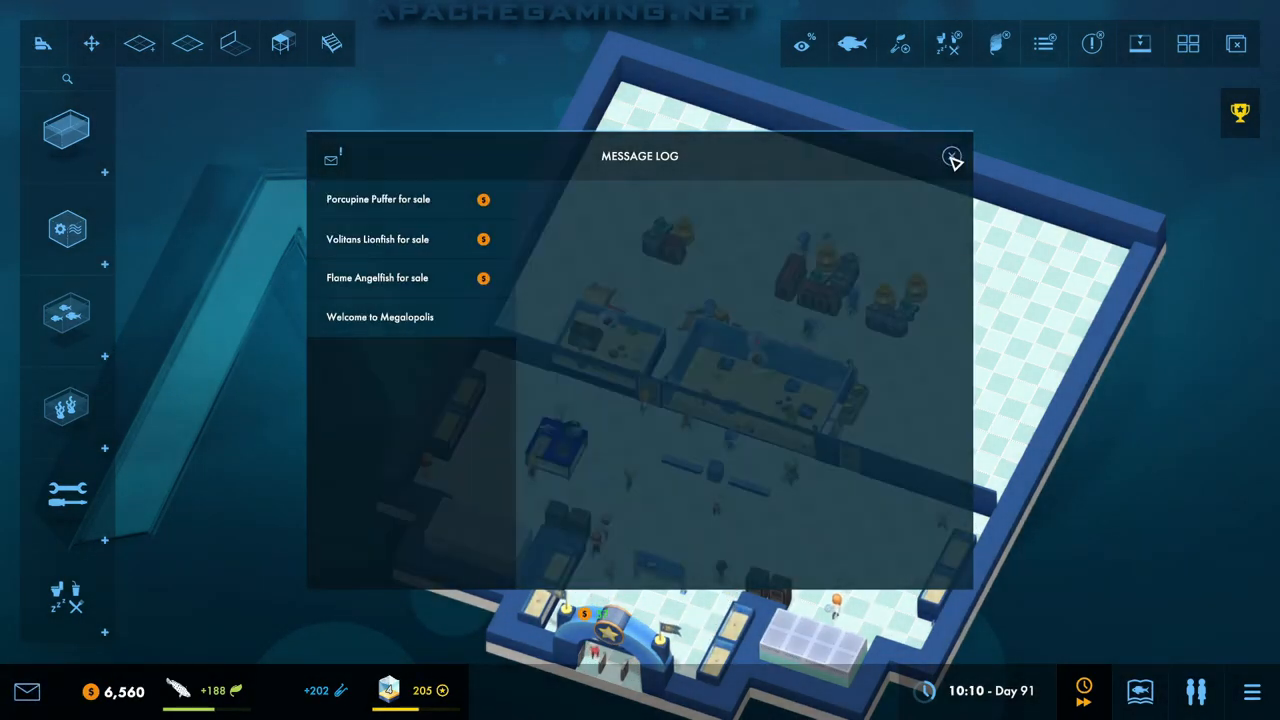
pyautogui.click(952, 158)
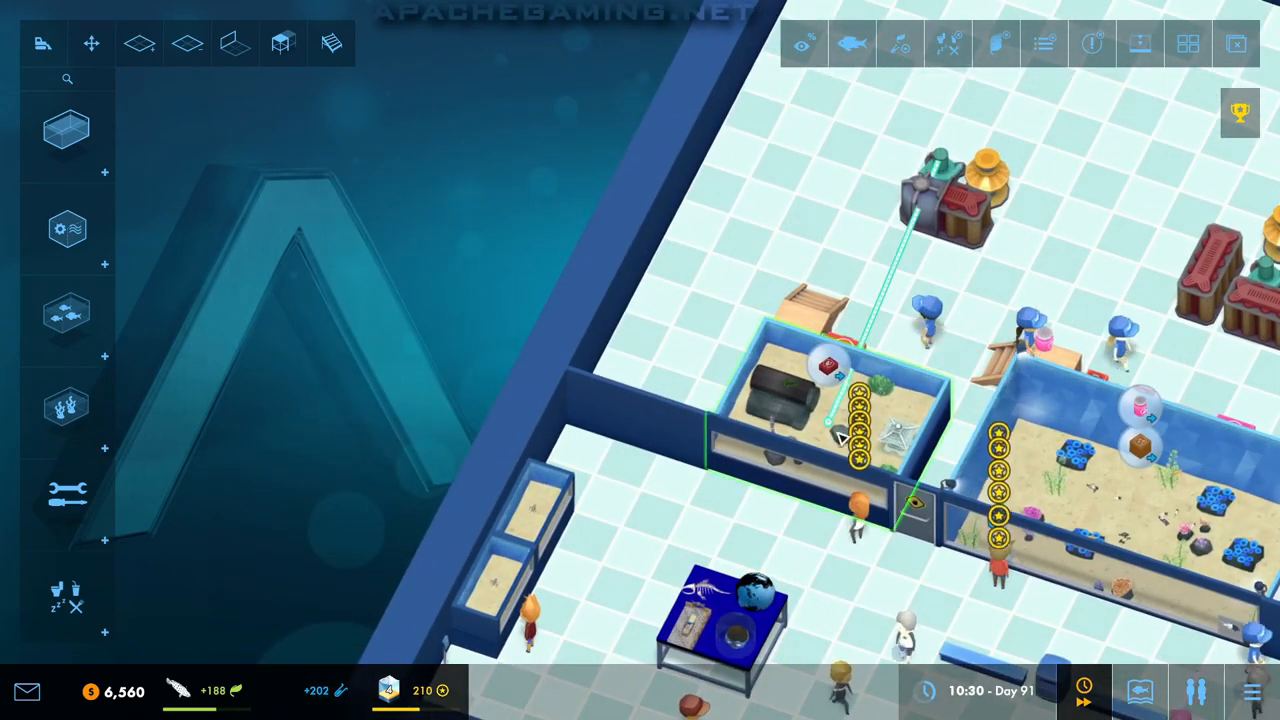